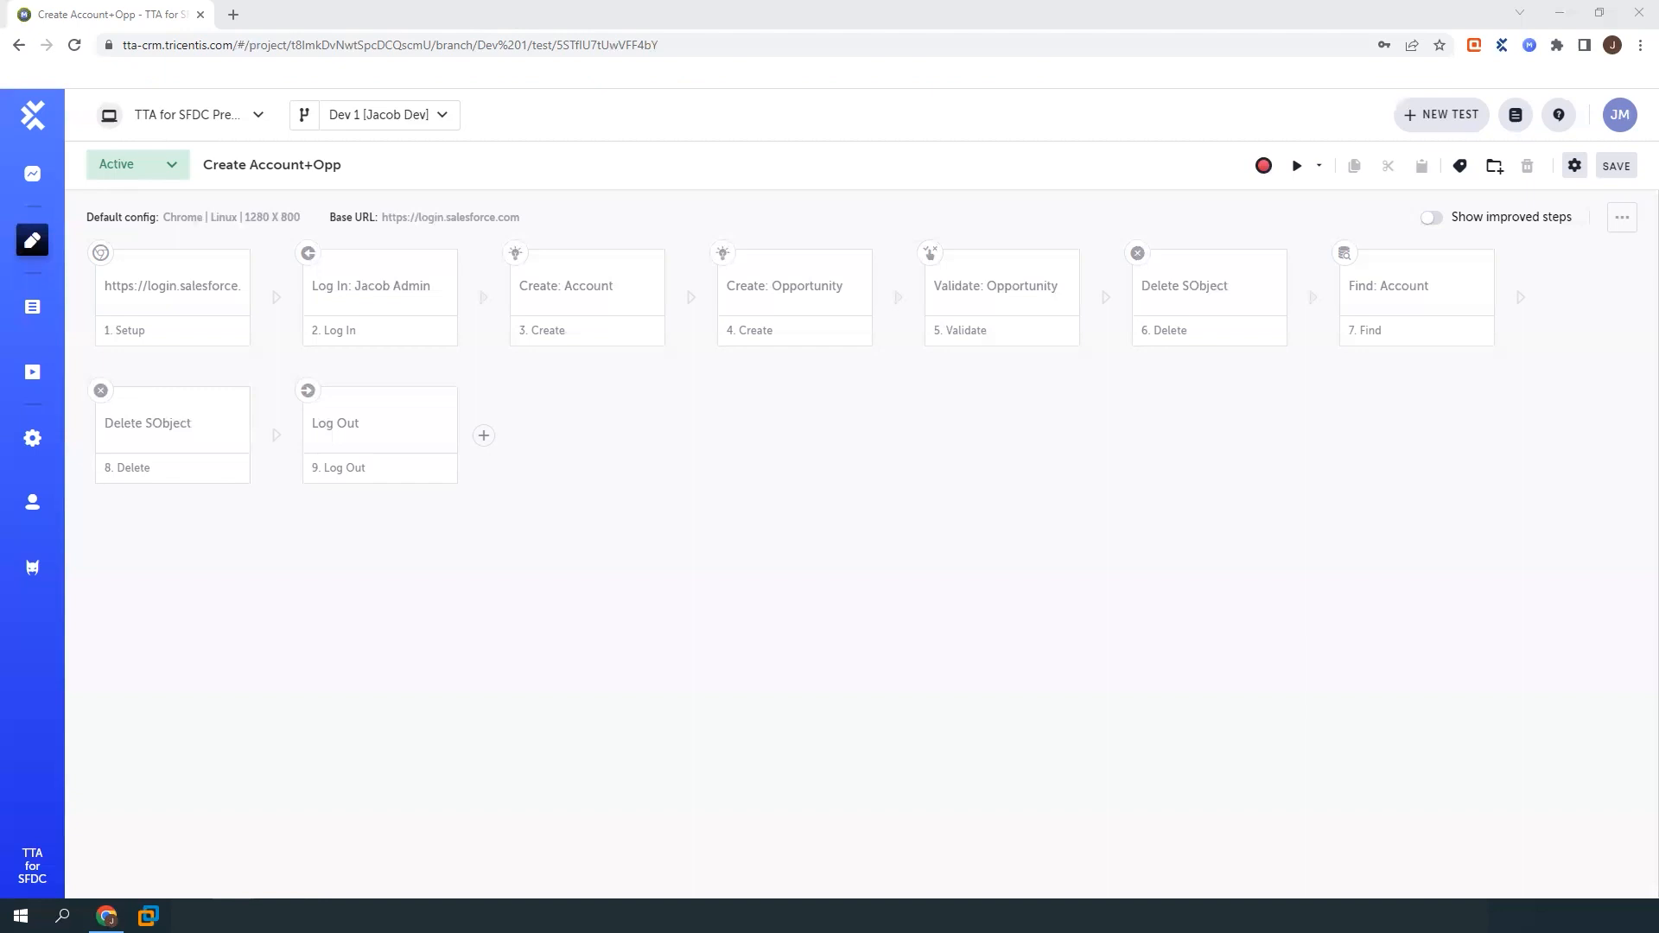
mouse_move(78, 185)
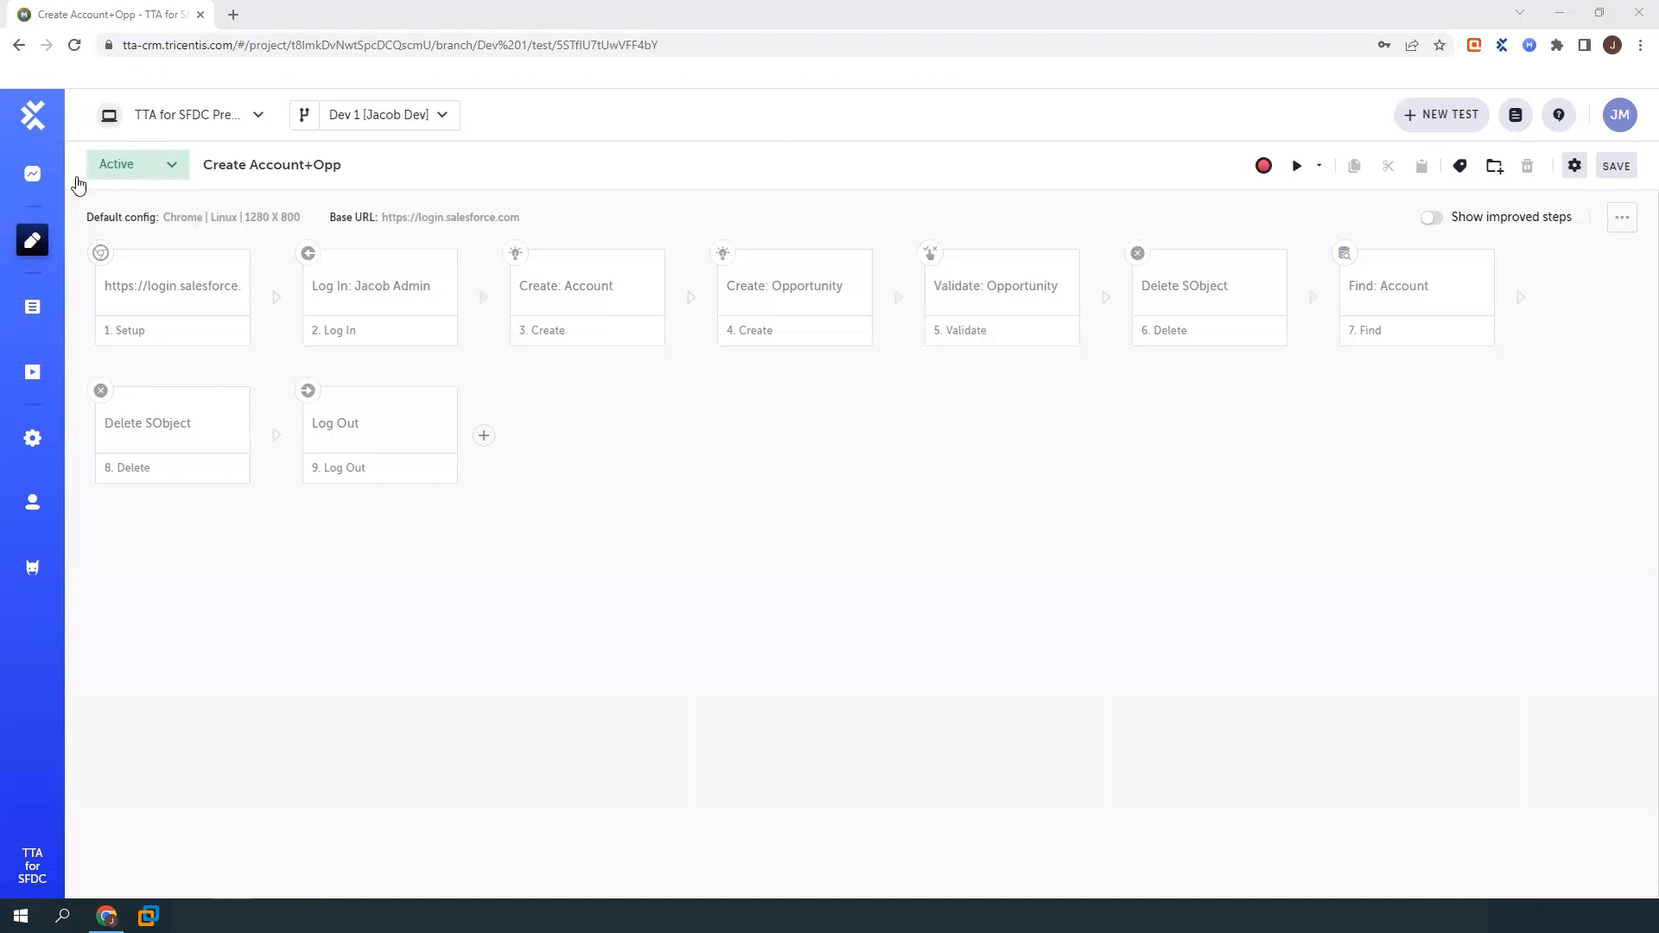
mouse_move(569, 520)
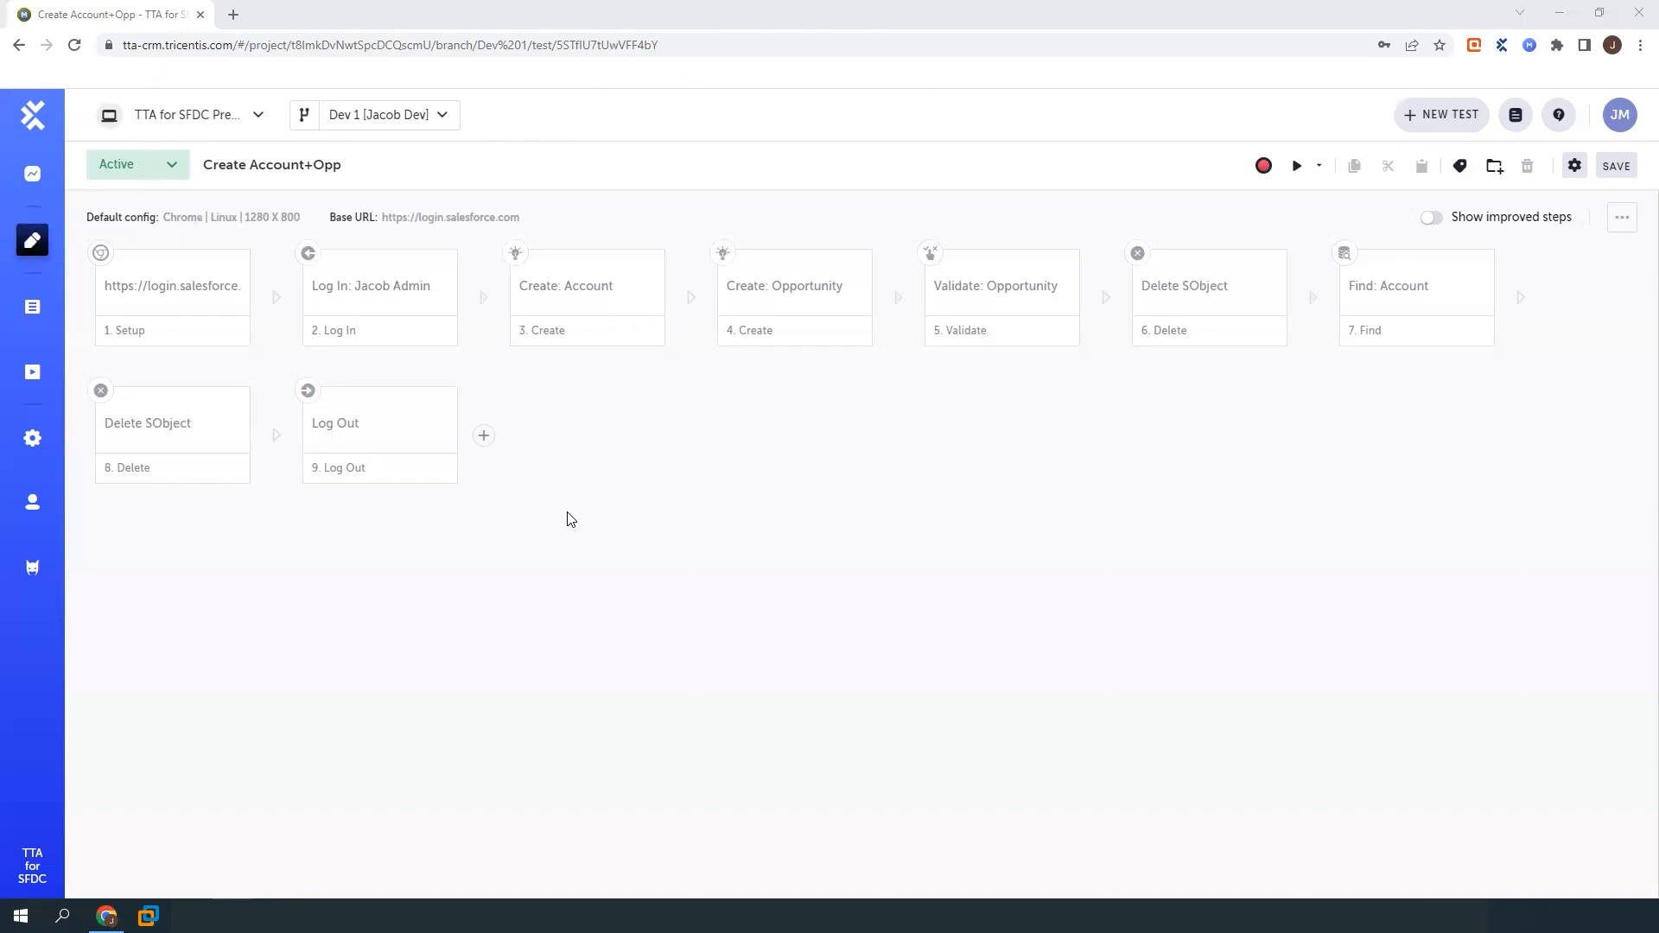
mouse_move(539, 454)
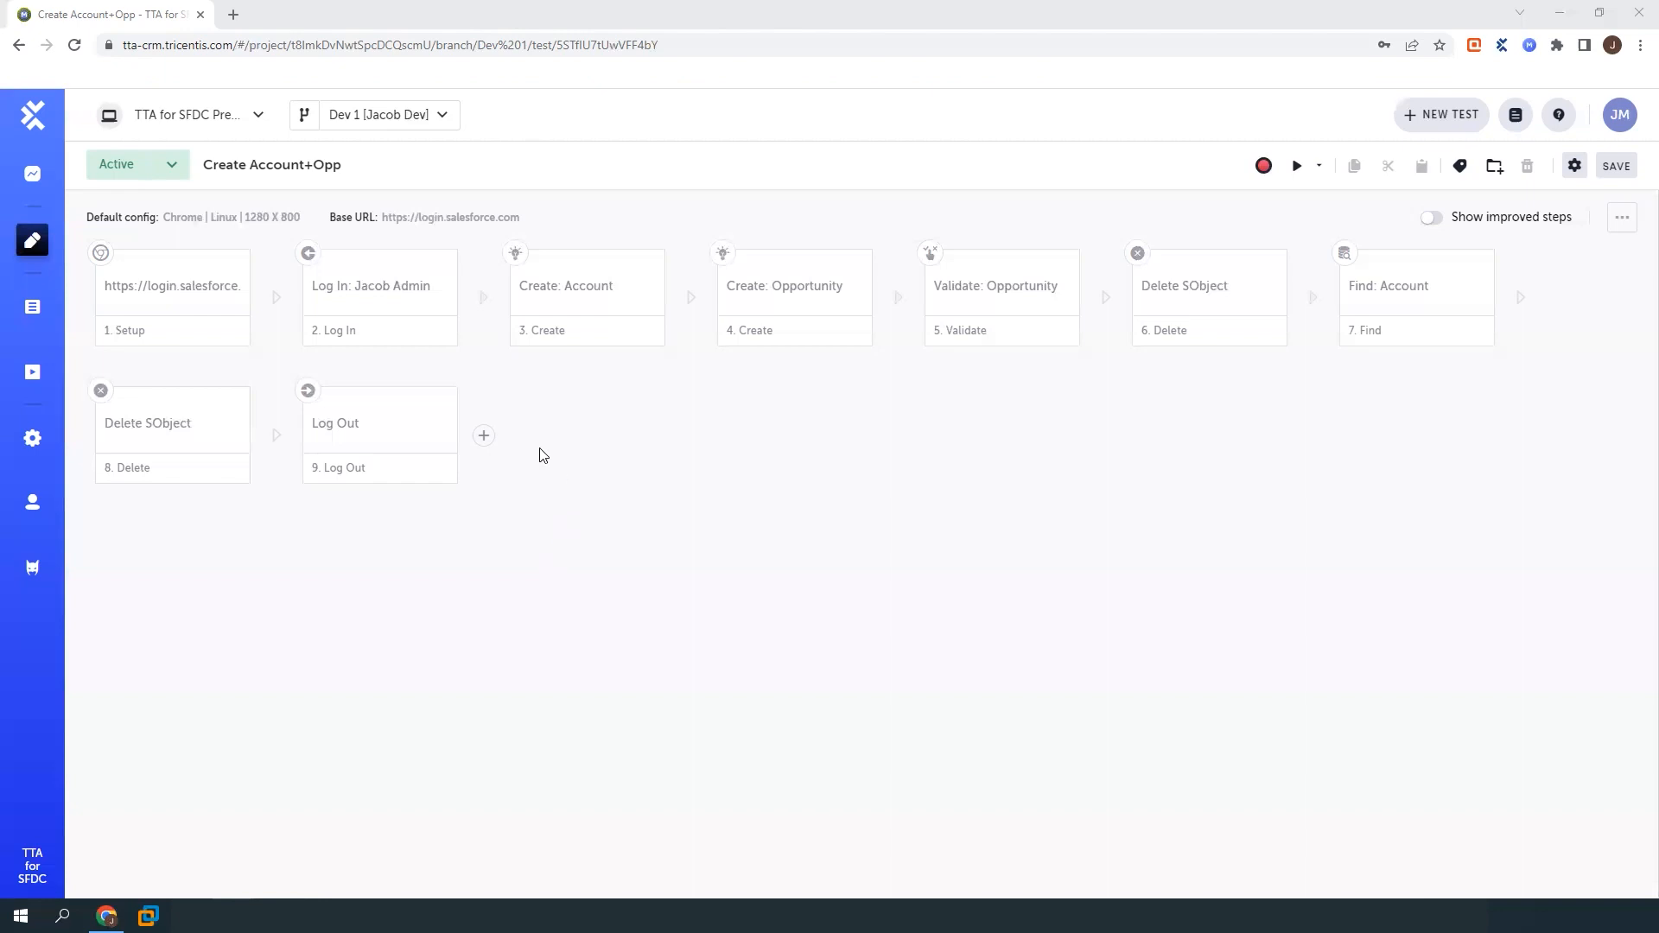
mouse_move(811, 512)
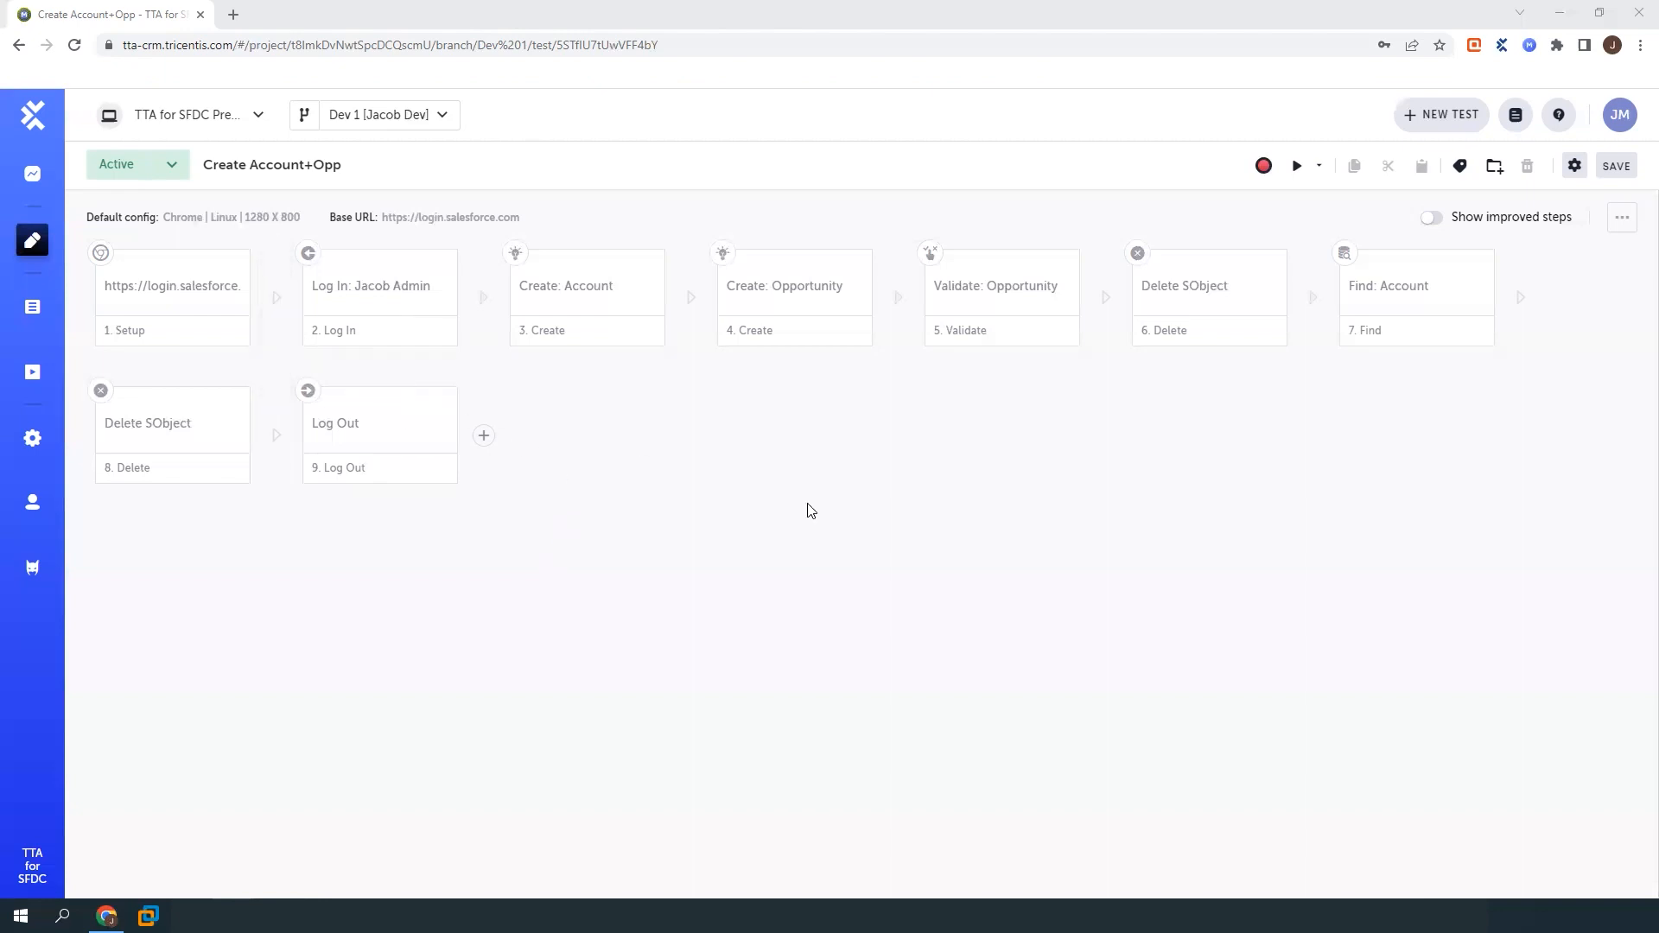
mouse_move(1106, 449)
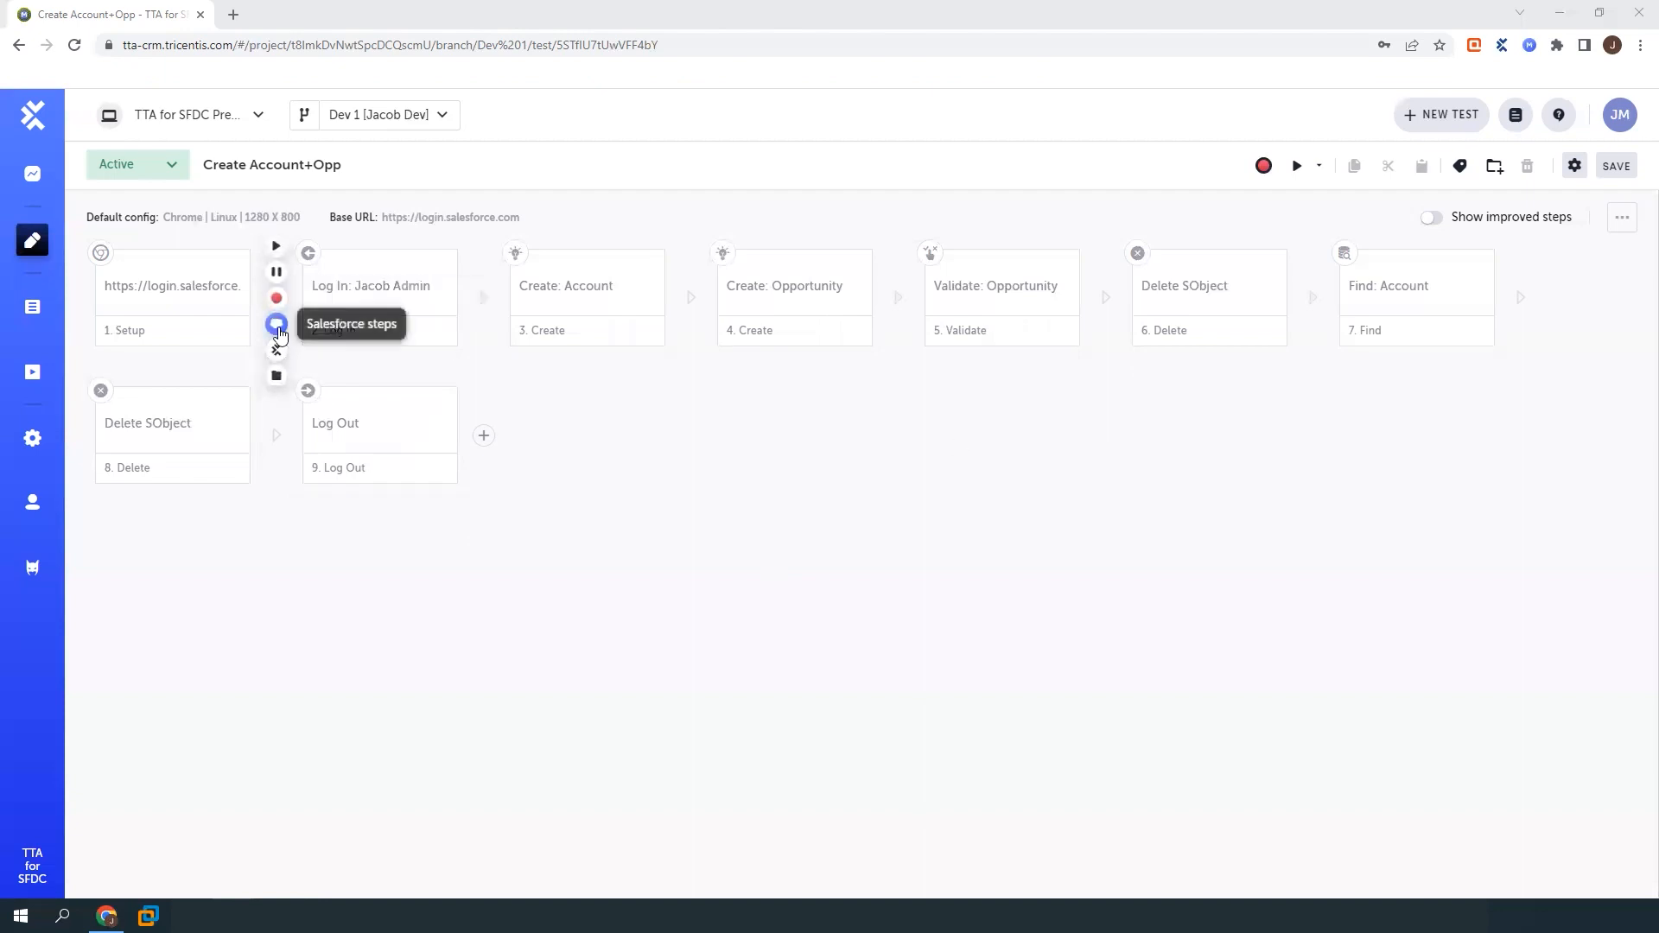
Browse the record-operation steps, then review the Create: Account and Create: Opportunity field values
click(274, 323)
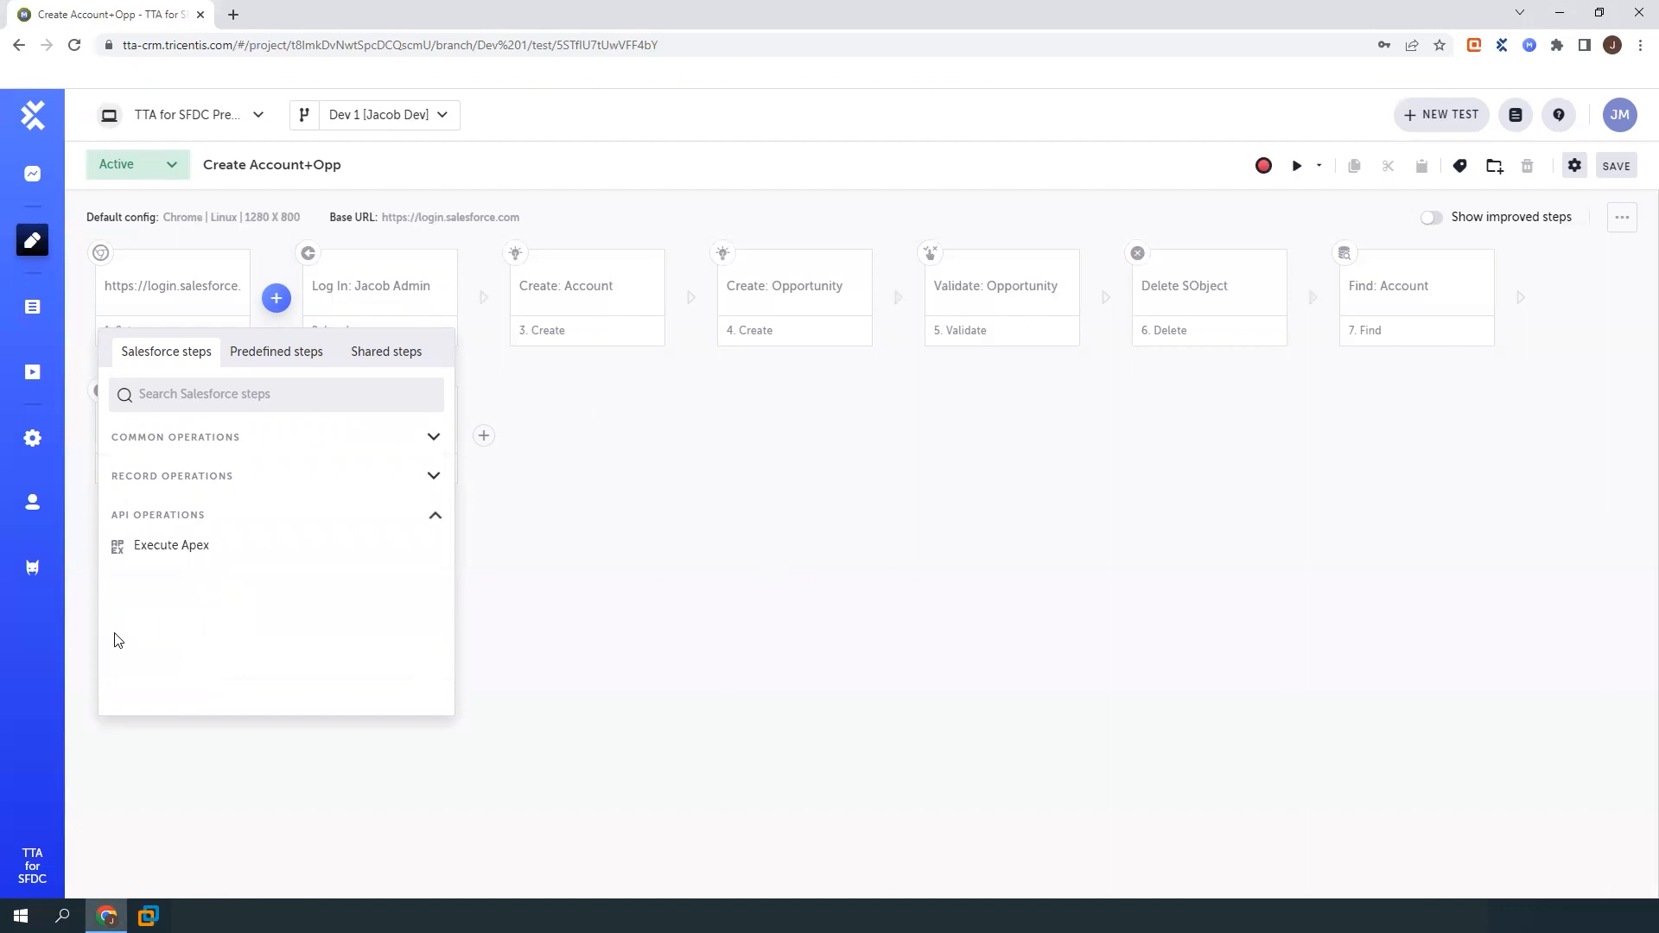
click(171, 475)
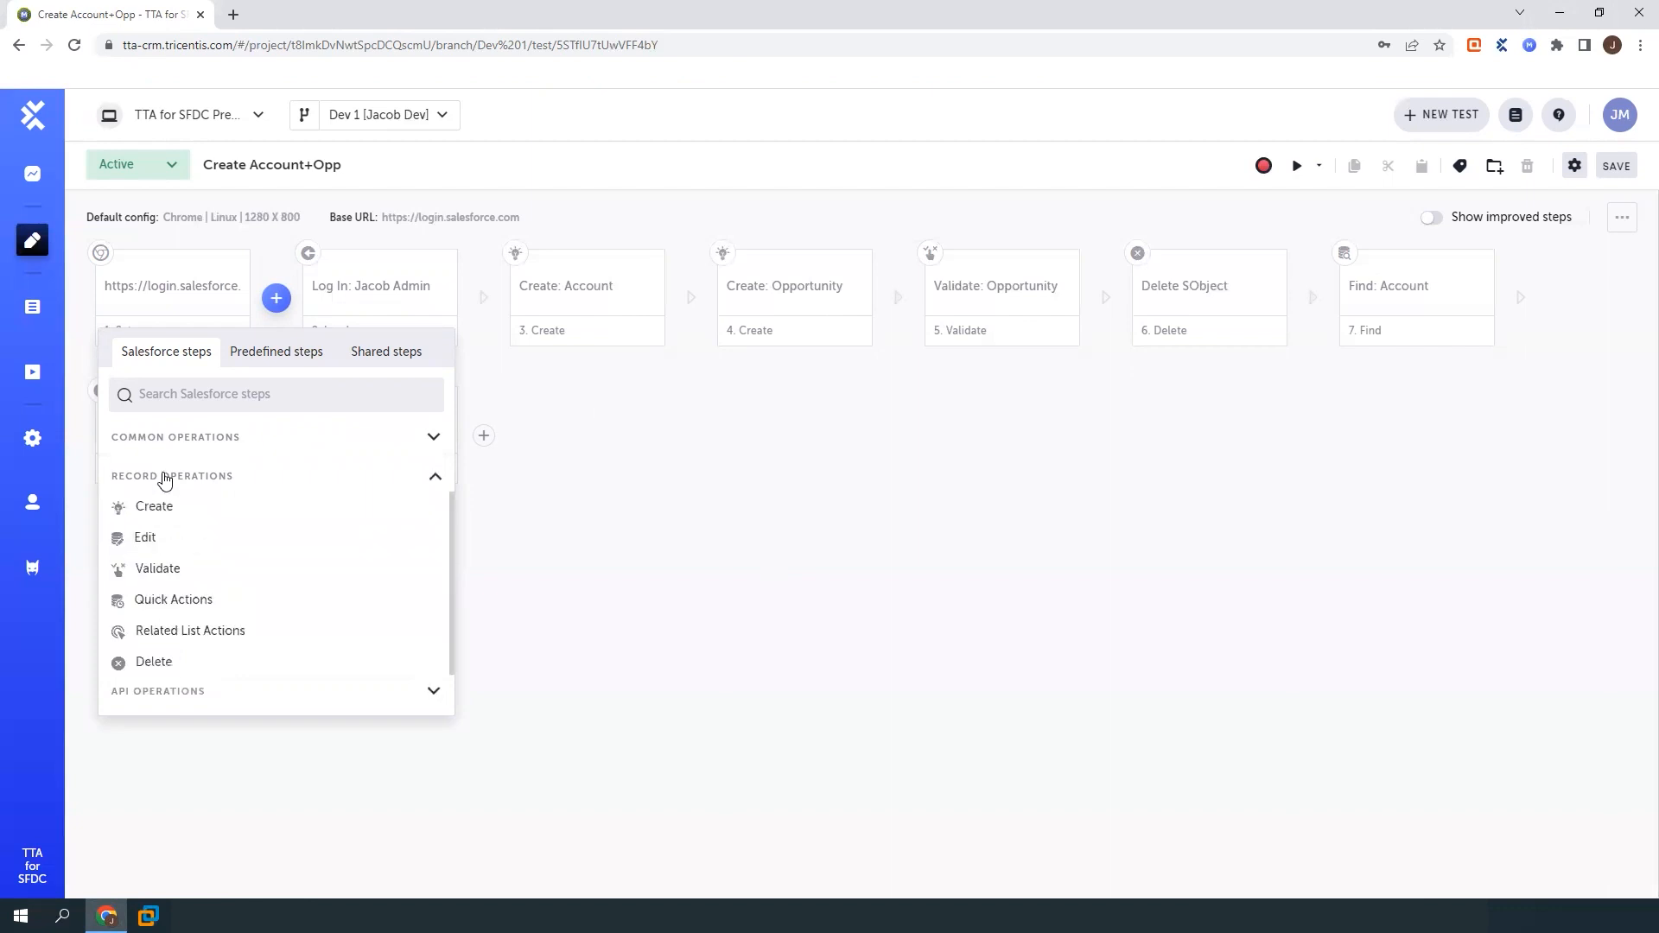
mouse_move(173, 600)
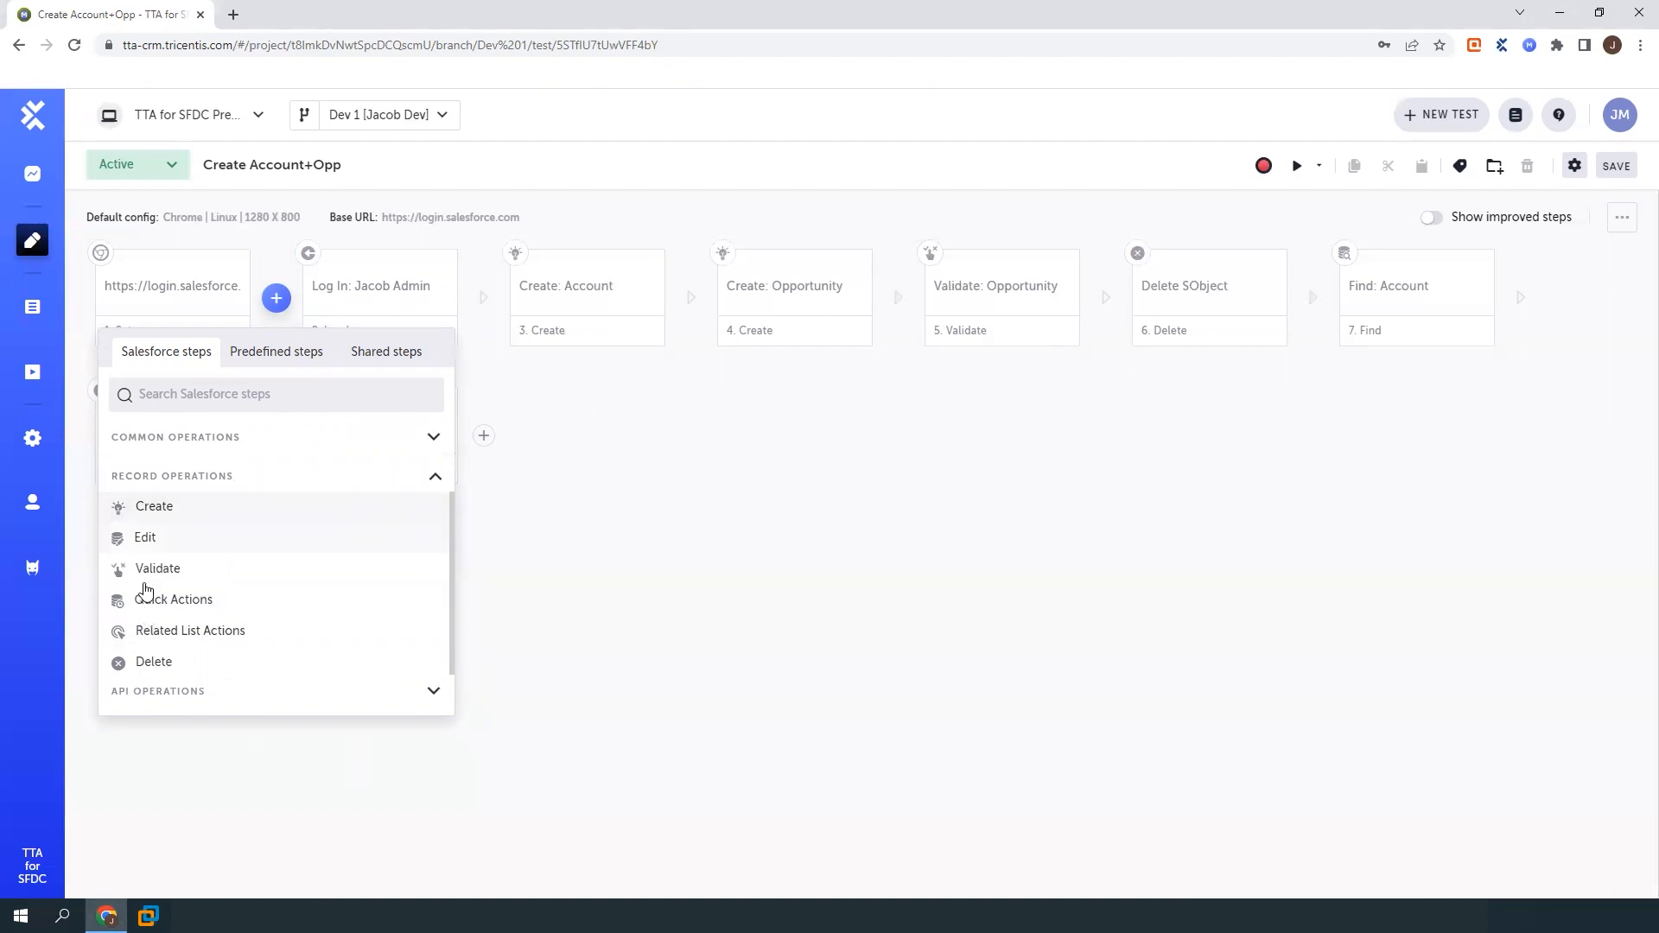
mouse_move(218, 541)
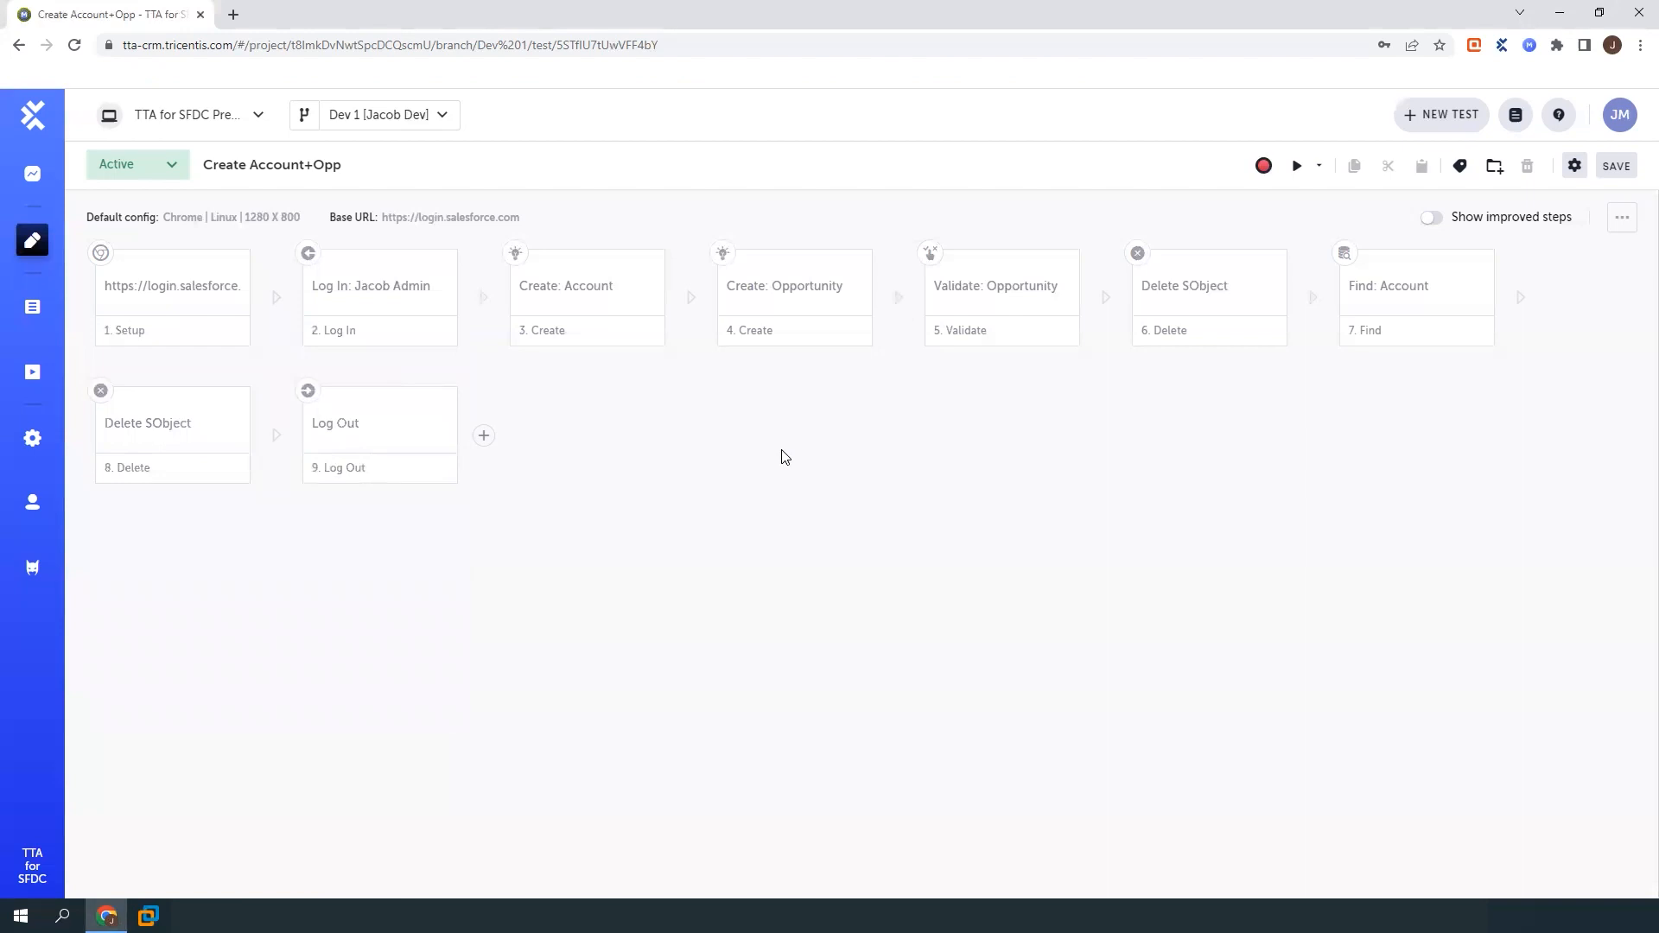
mouse_move(623, 297)
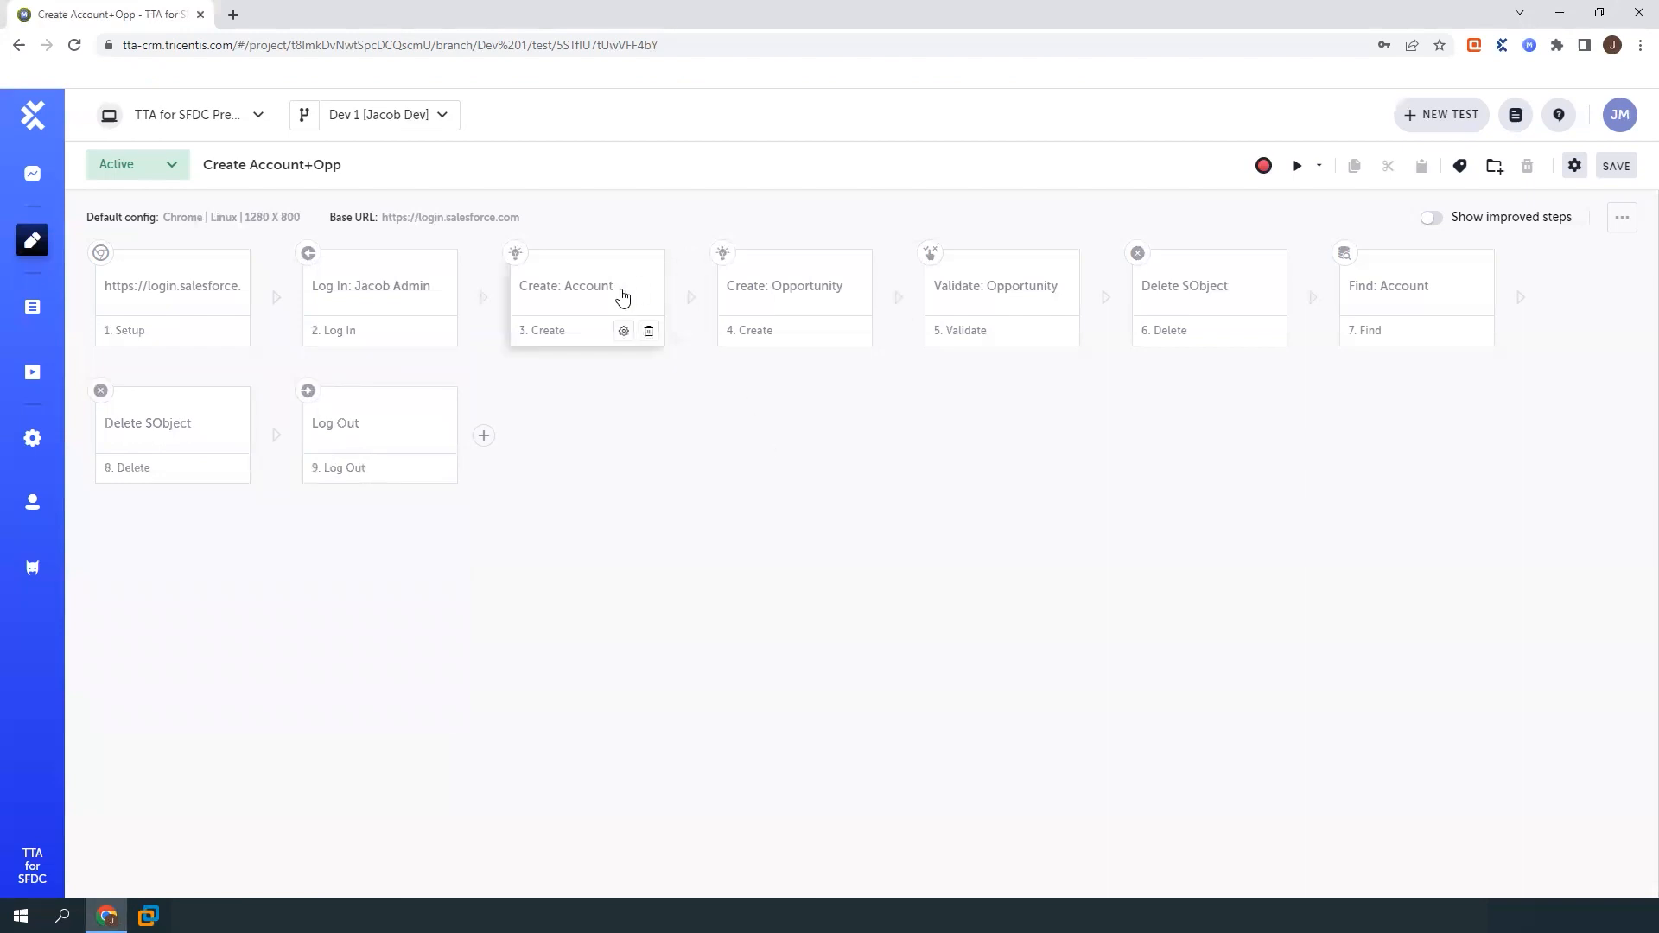
click(586, 285)
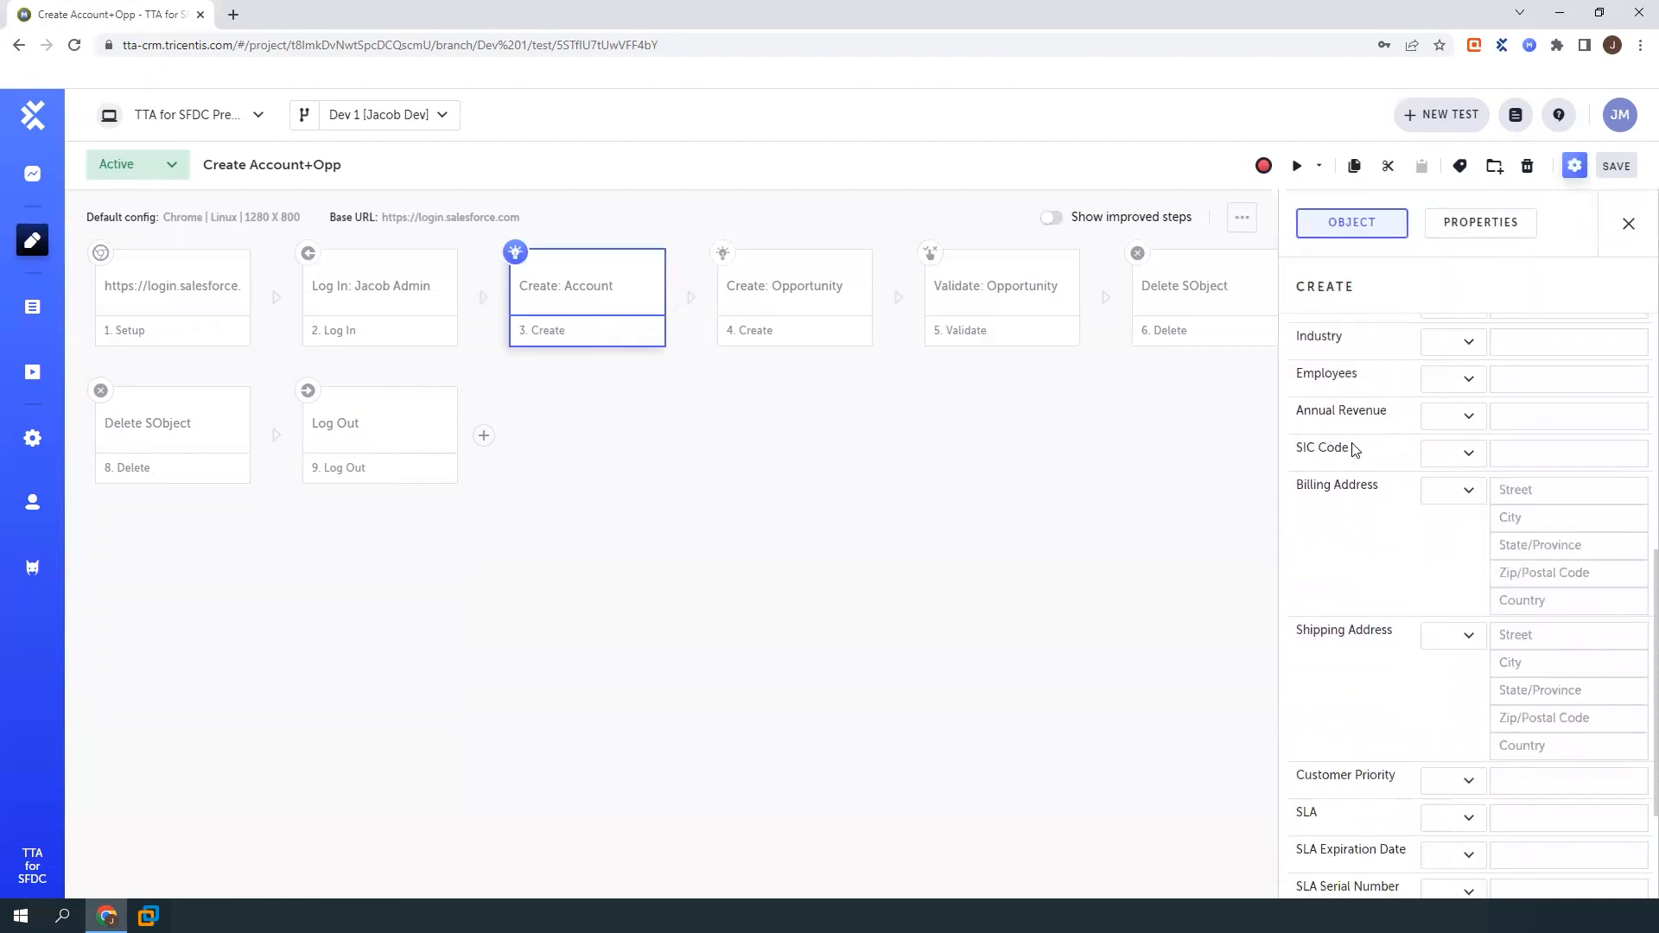
scroll(down, 3)
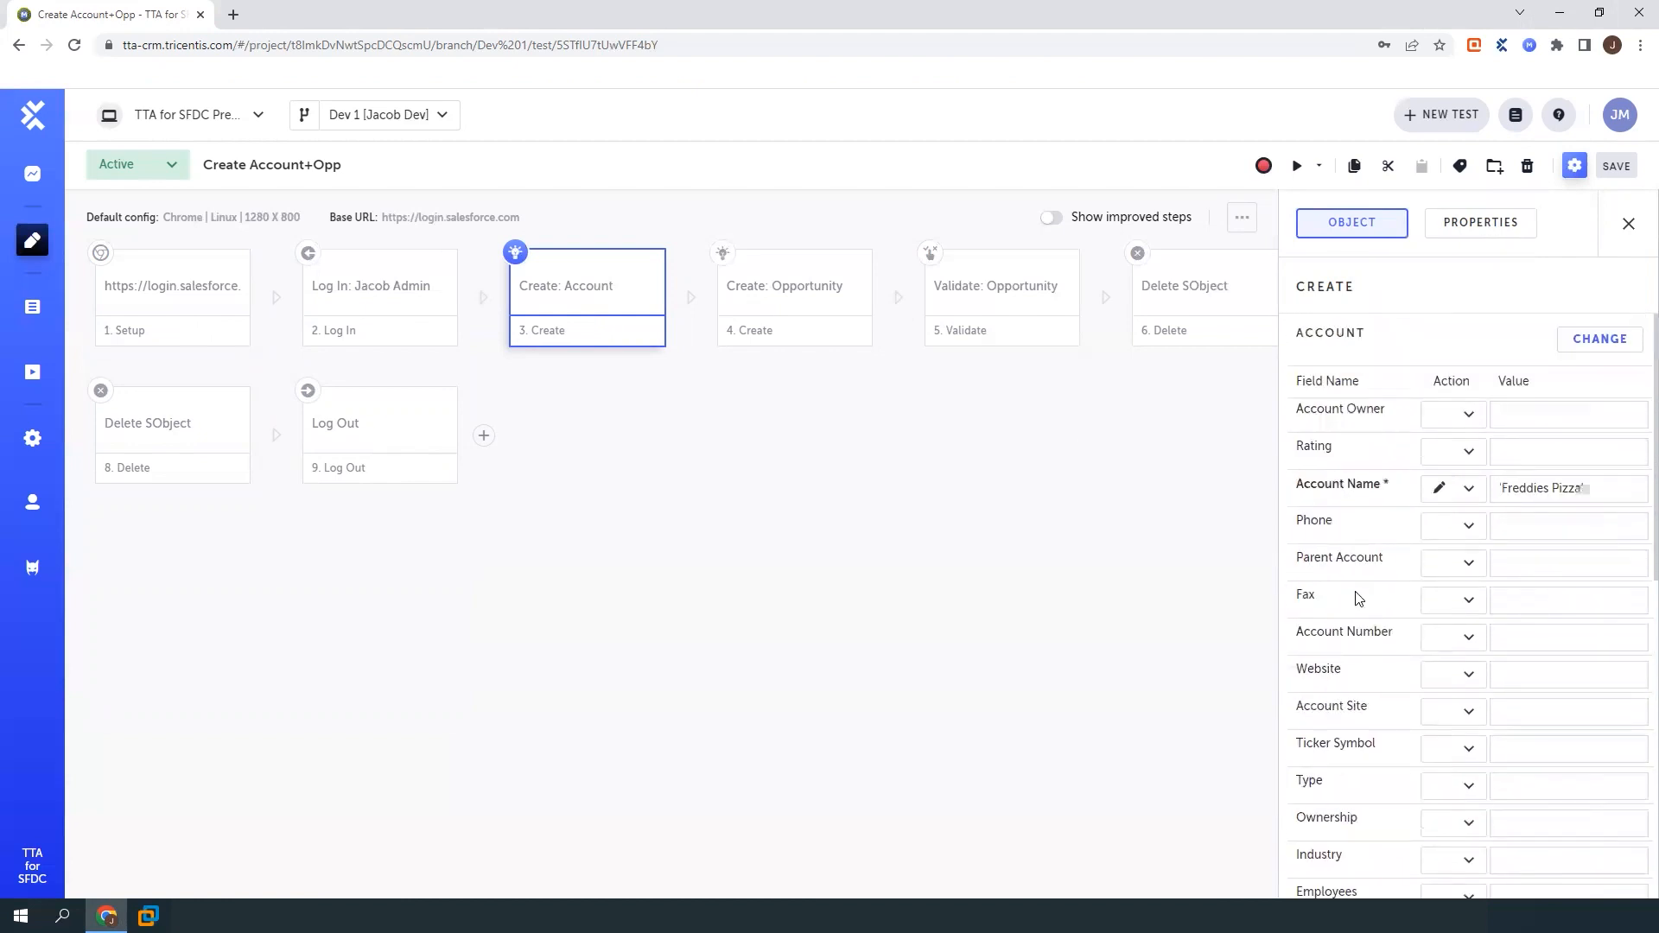
mouse_move(1186, 456)
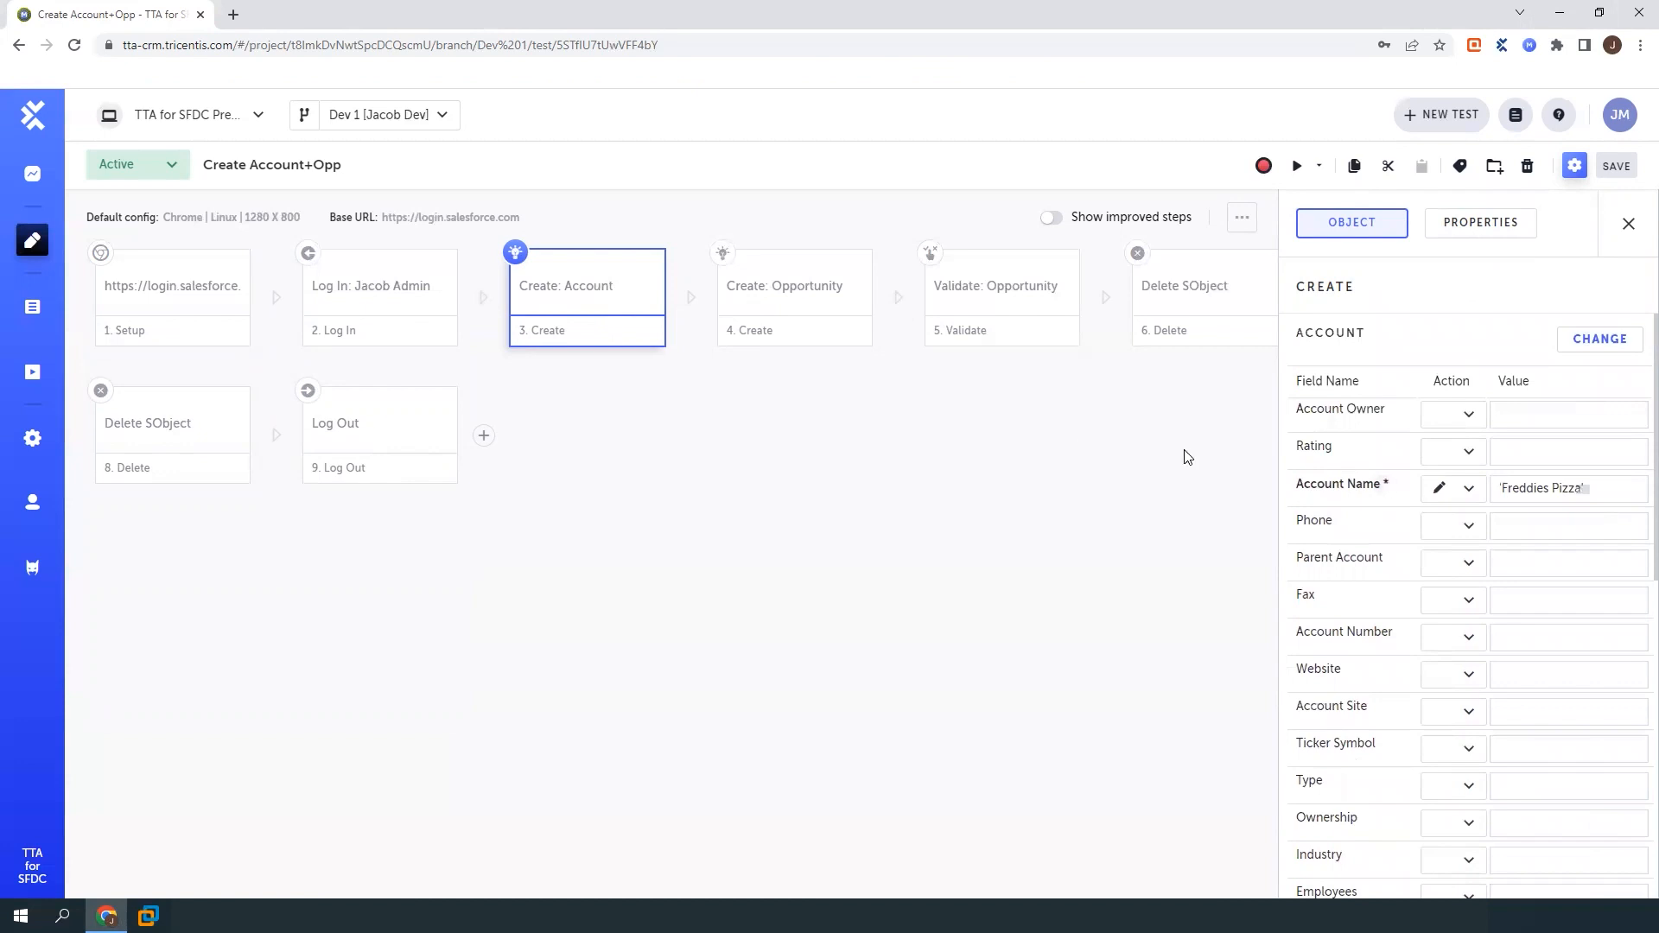
click(793, 285)
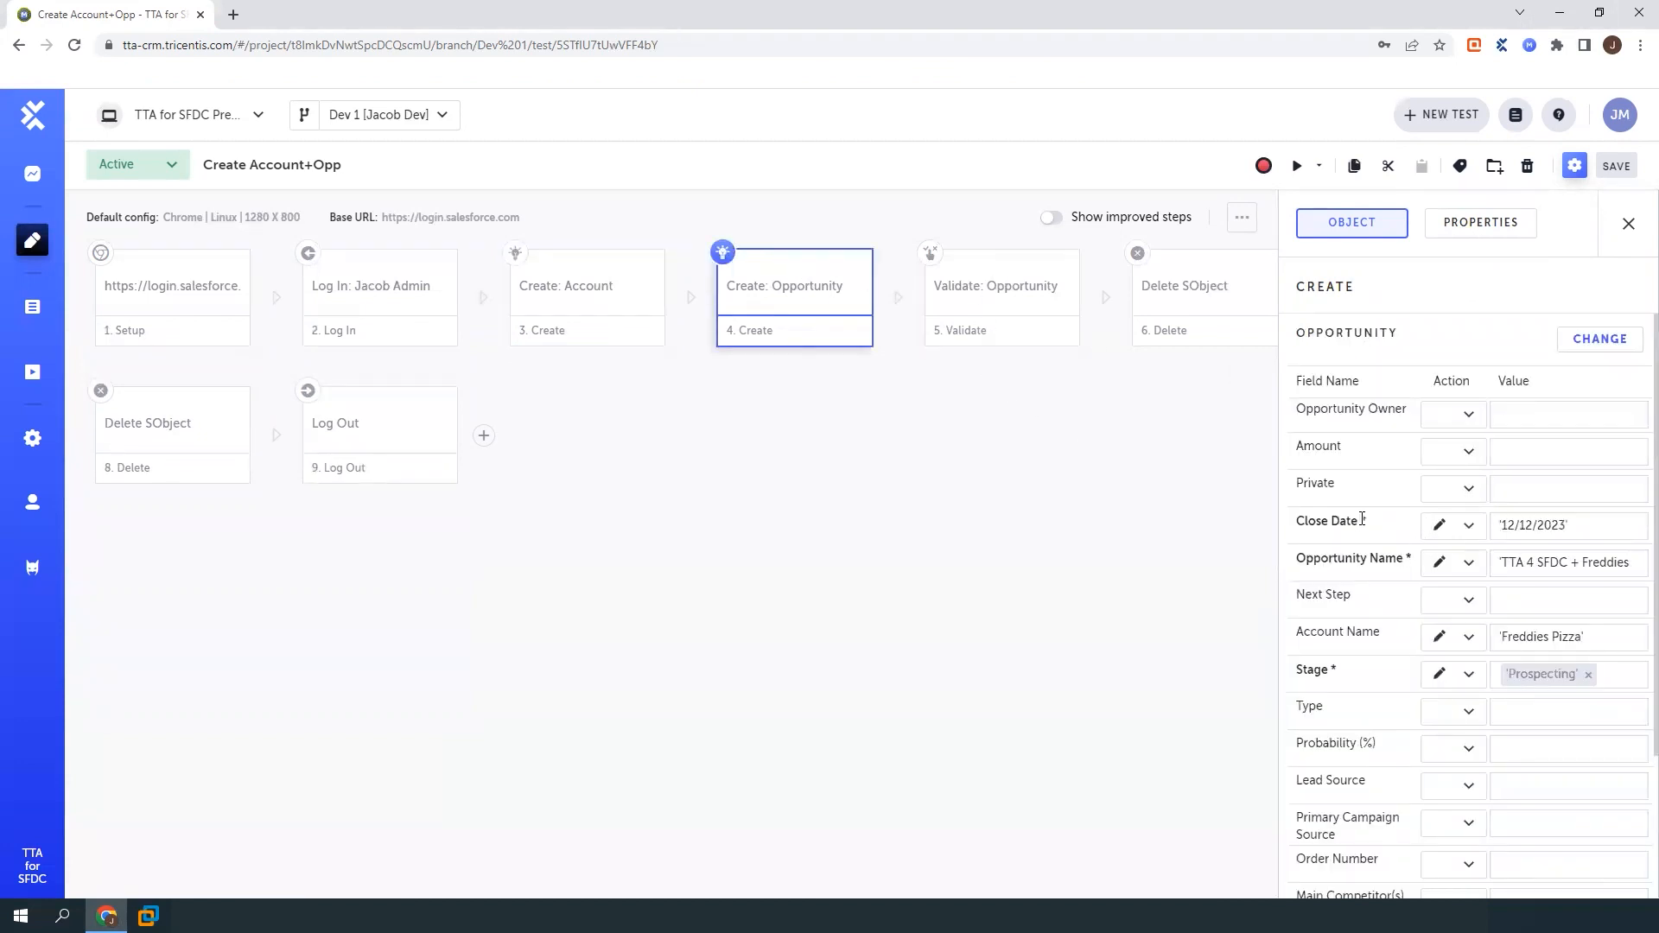
scroll(down, 3)
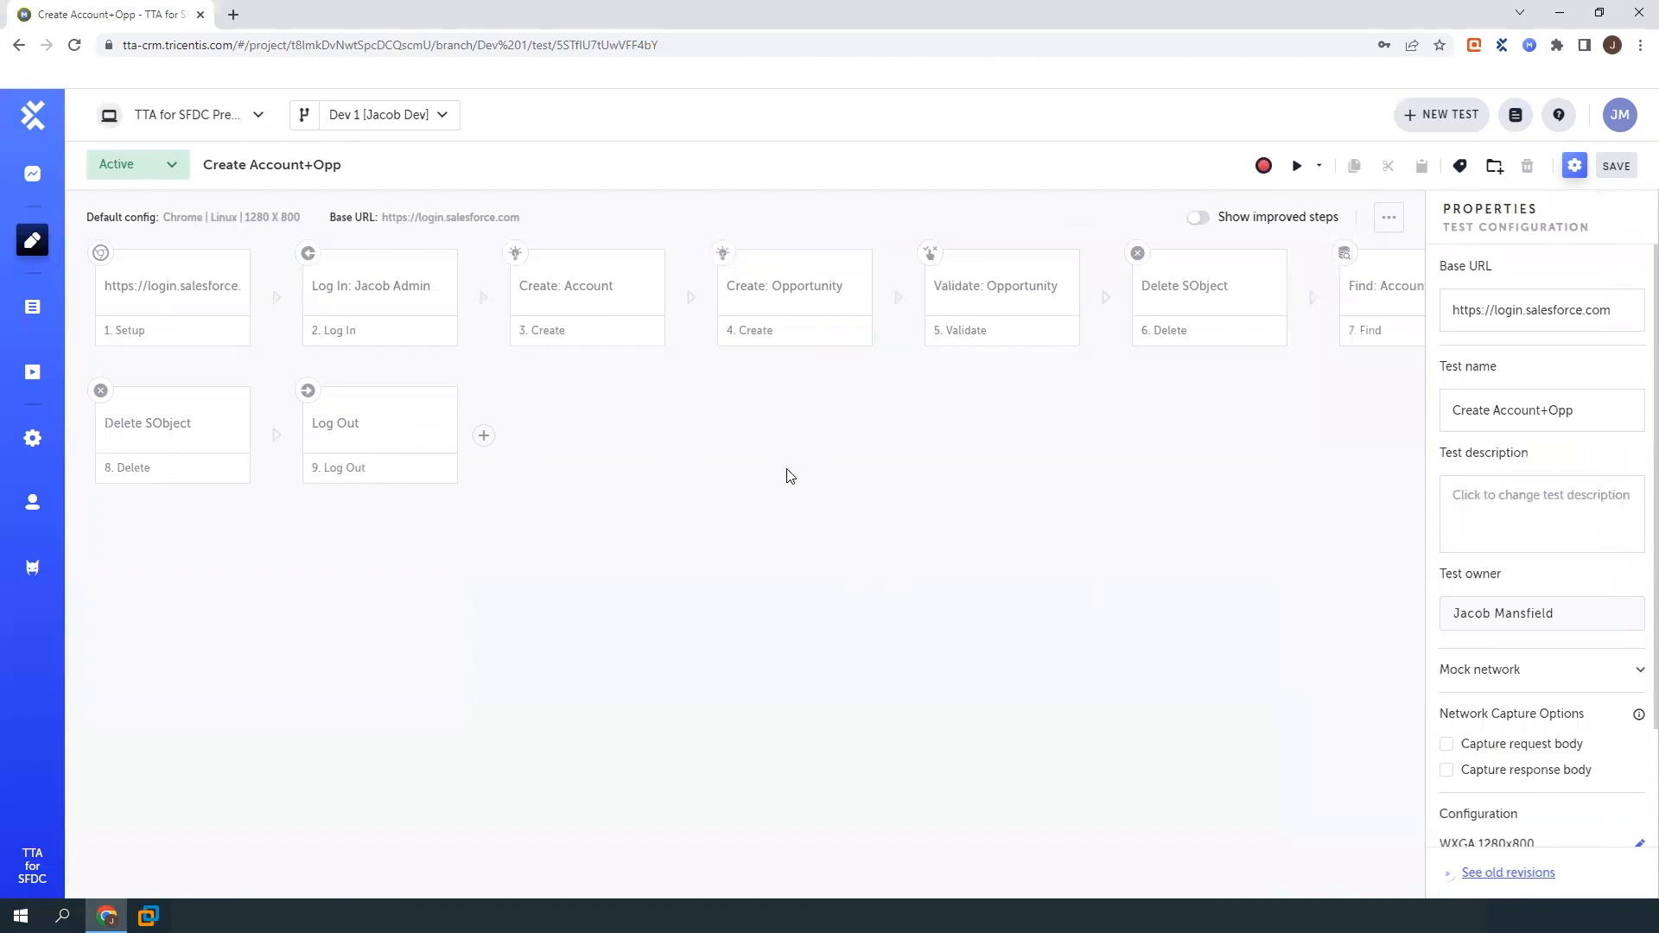
mouse_move(318, 349)
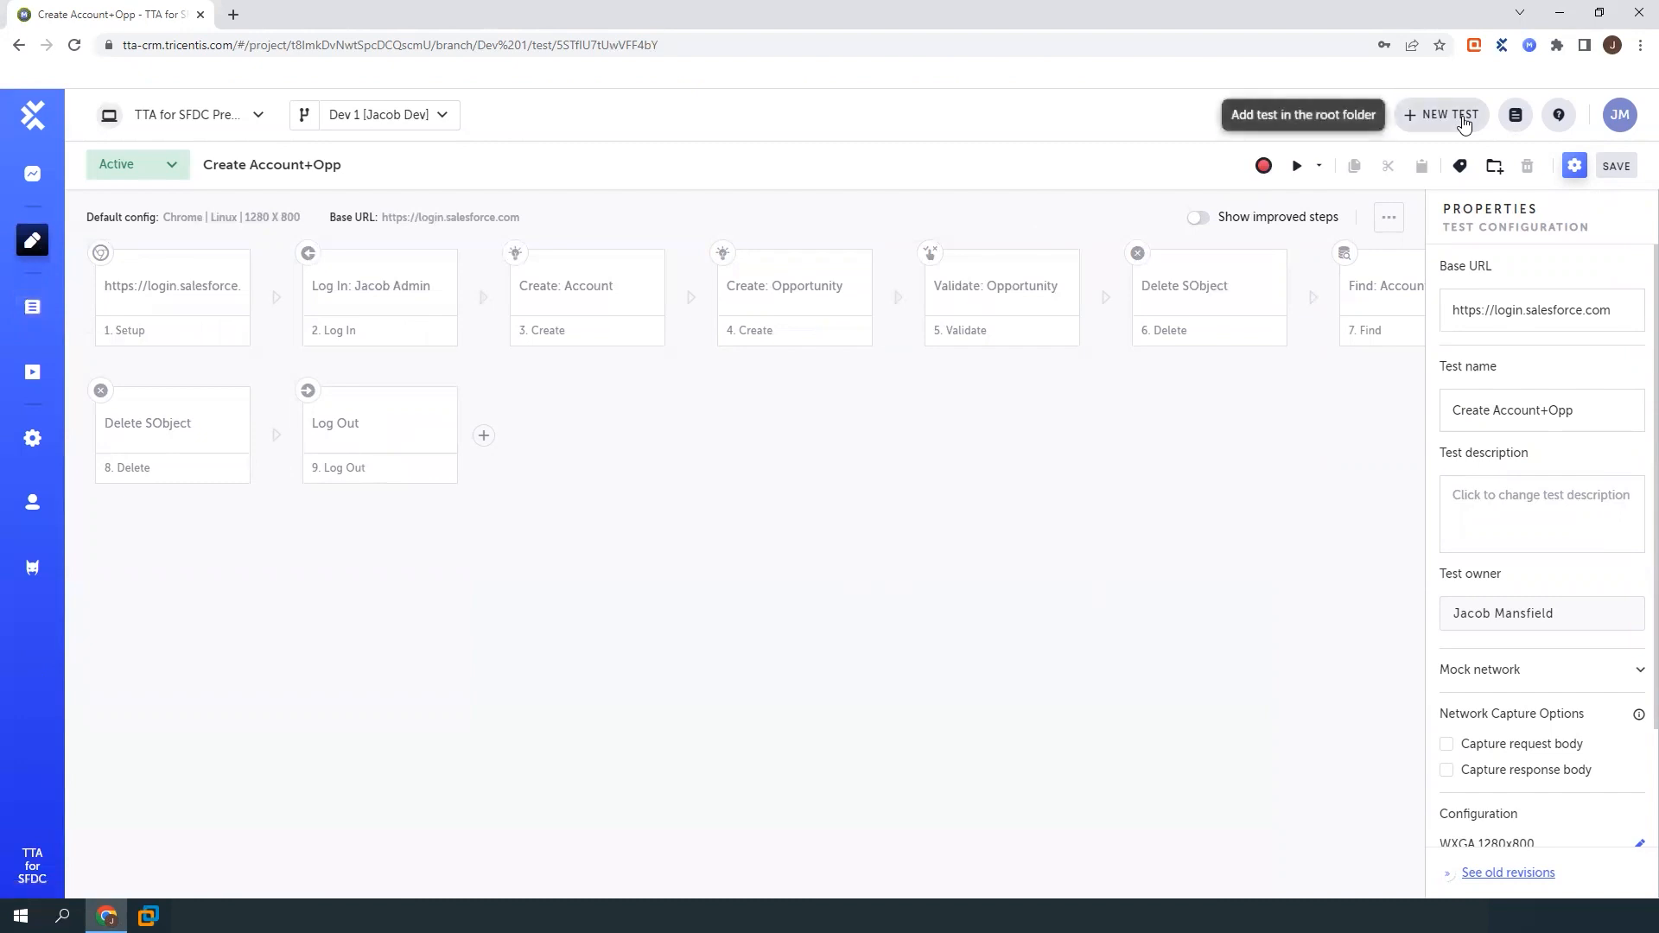
Start a new test and add a Log In step using the Jacob Admin profile
click(1440, 114)
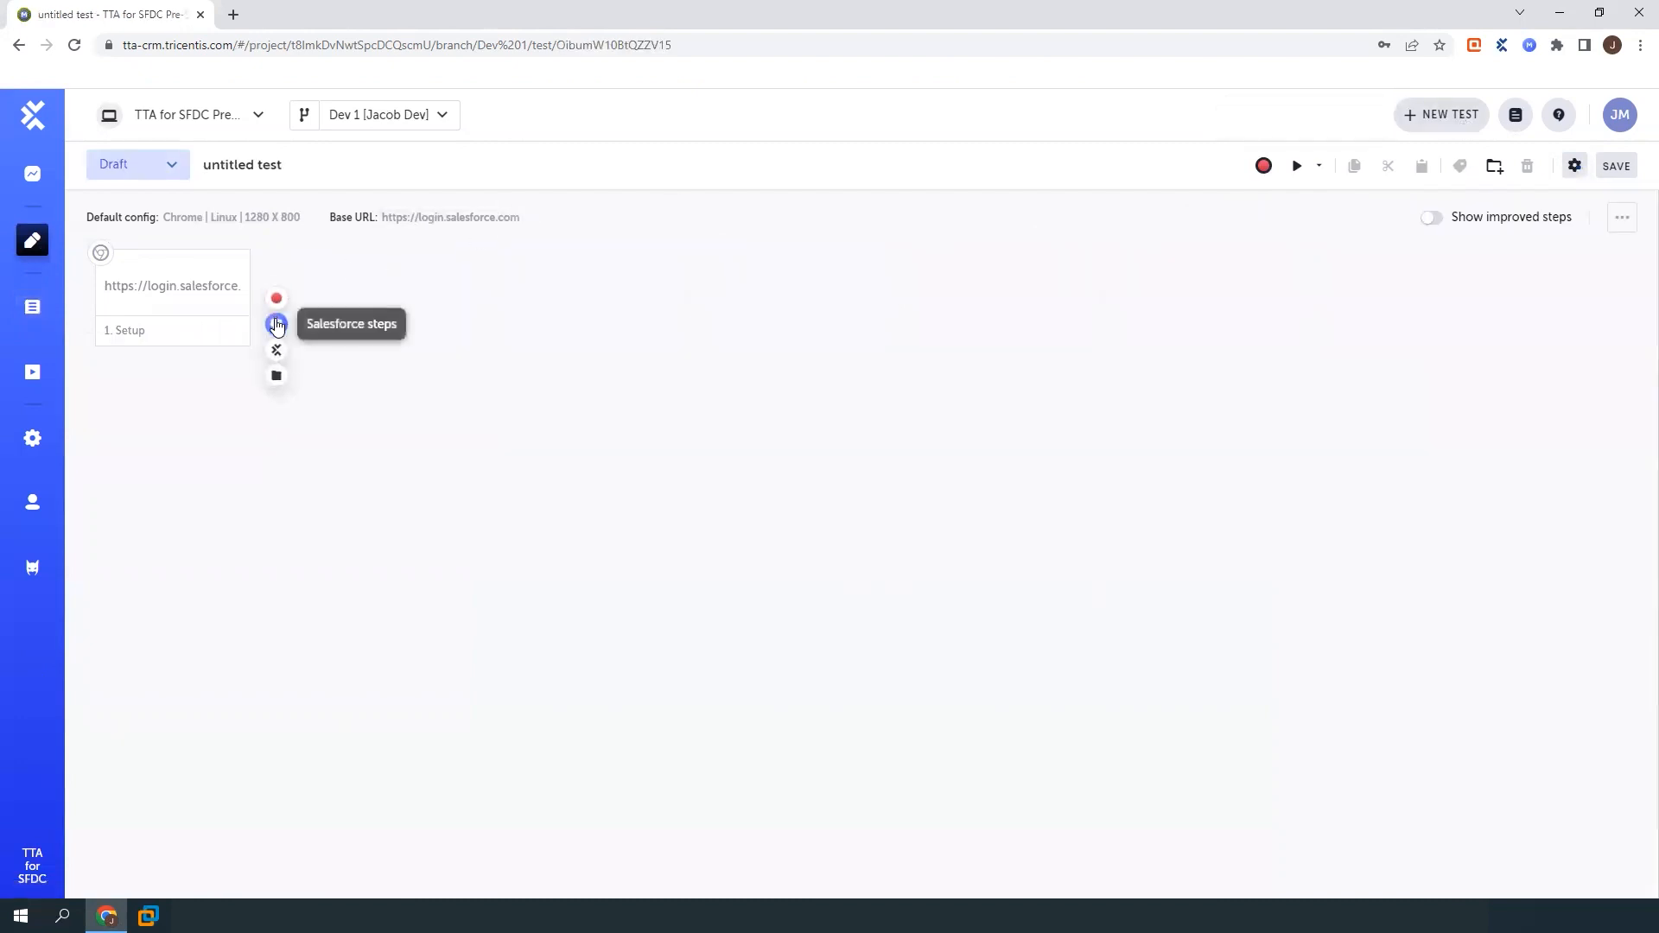
click(276, 327)
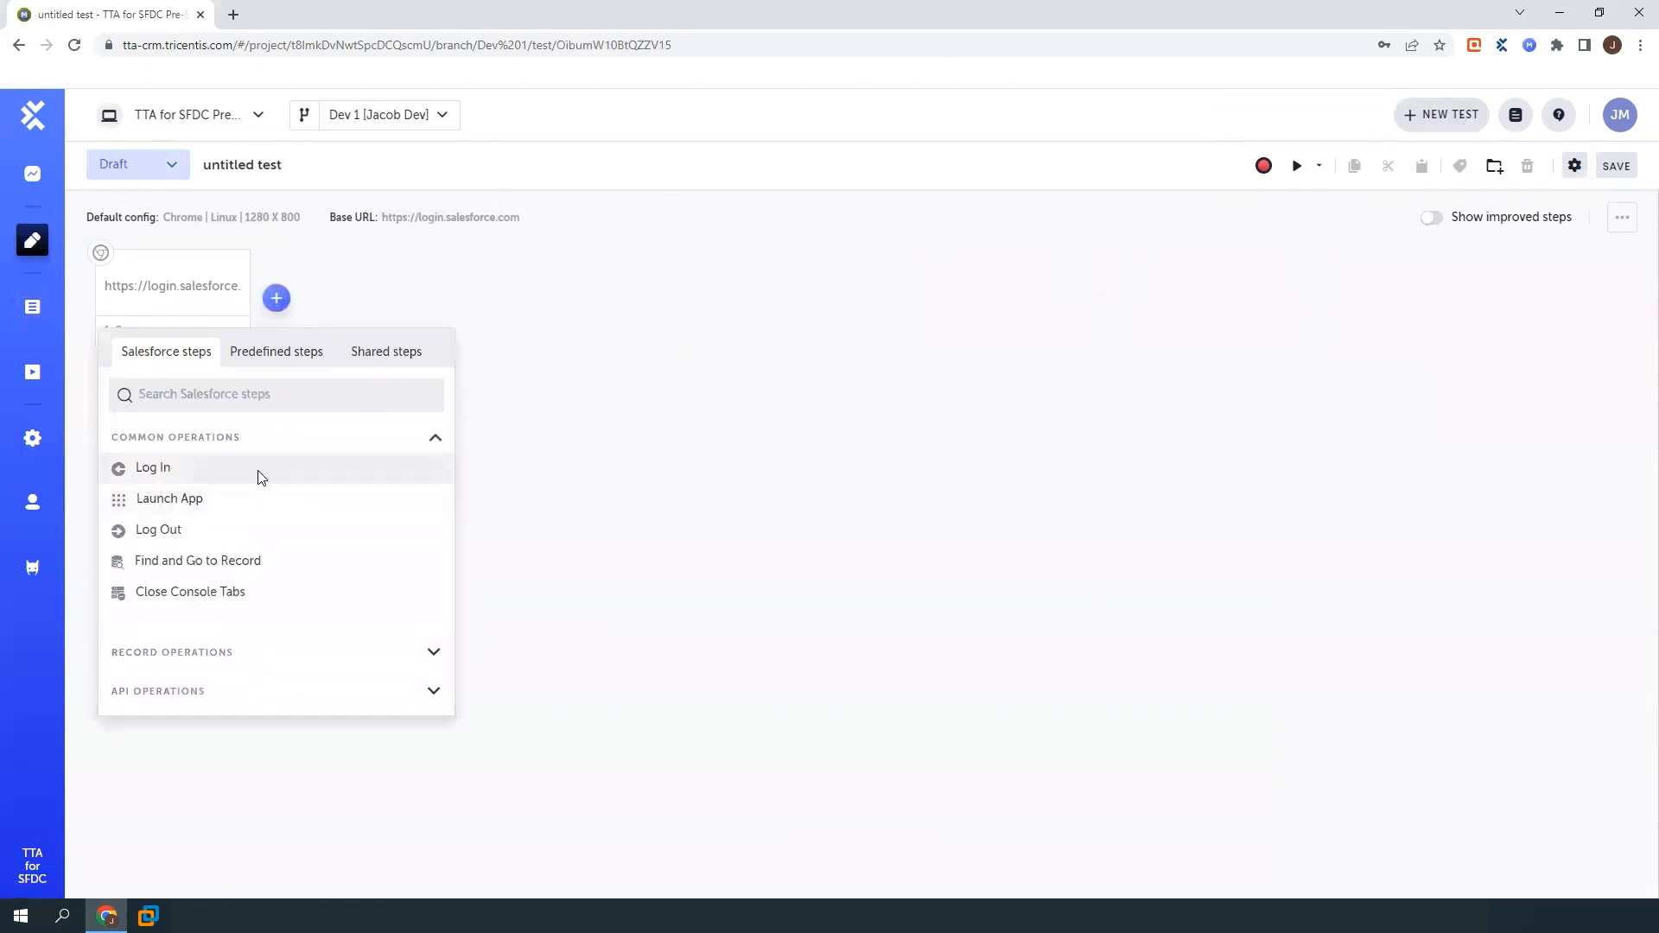
click(153, 467)
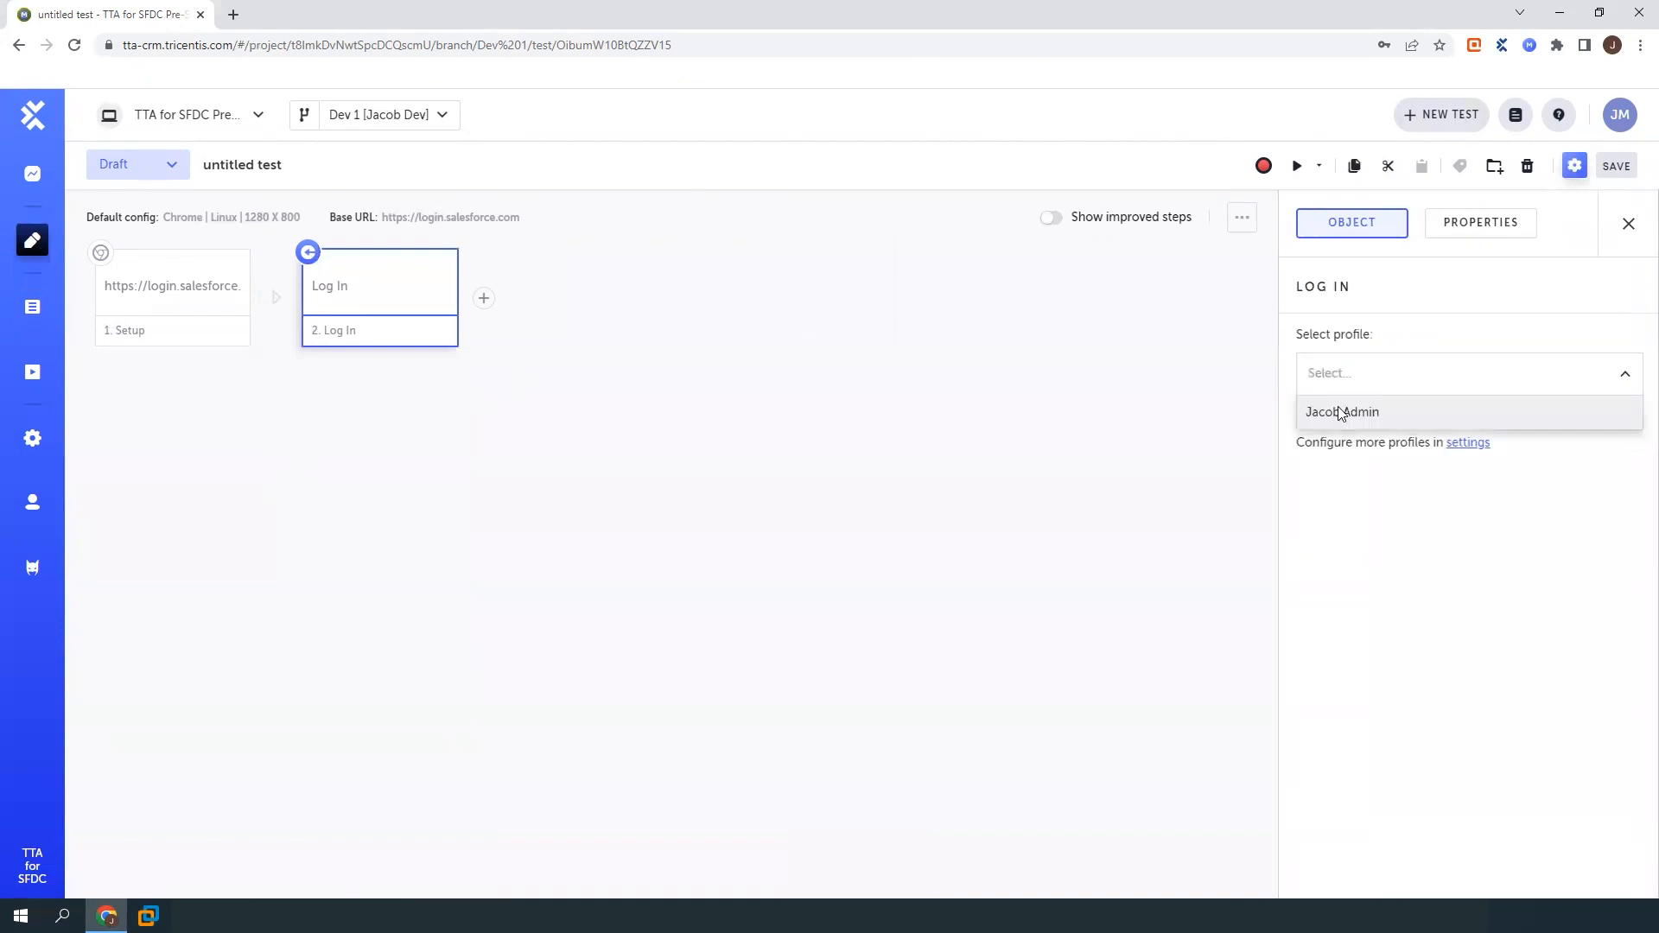
click(1342, 411)
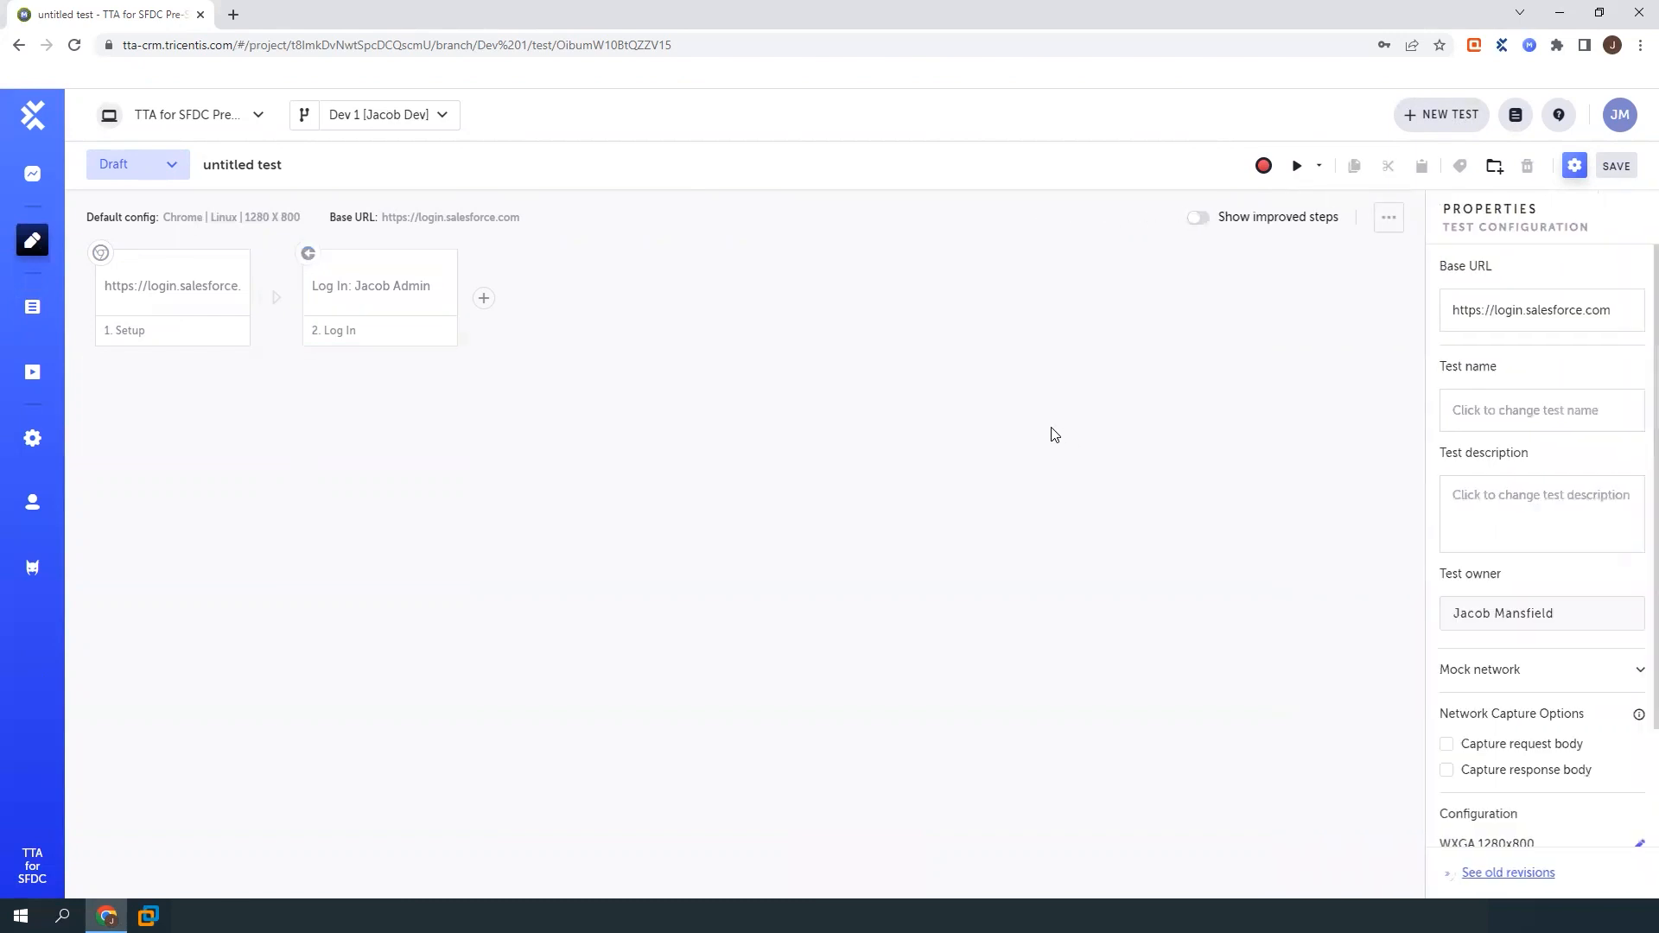
mouse_move(583, 384)
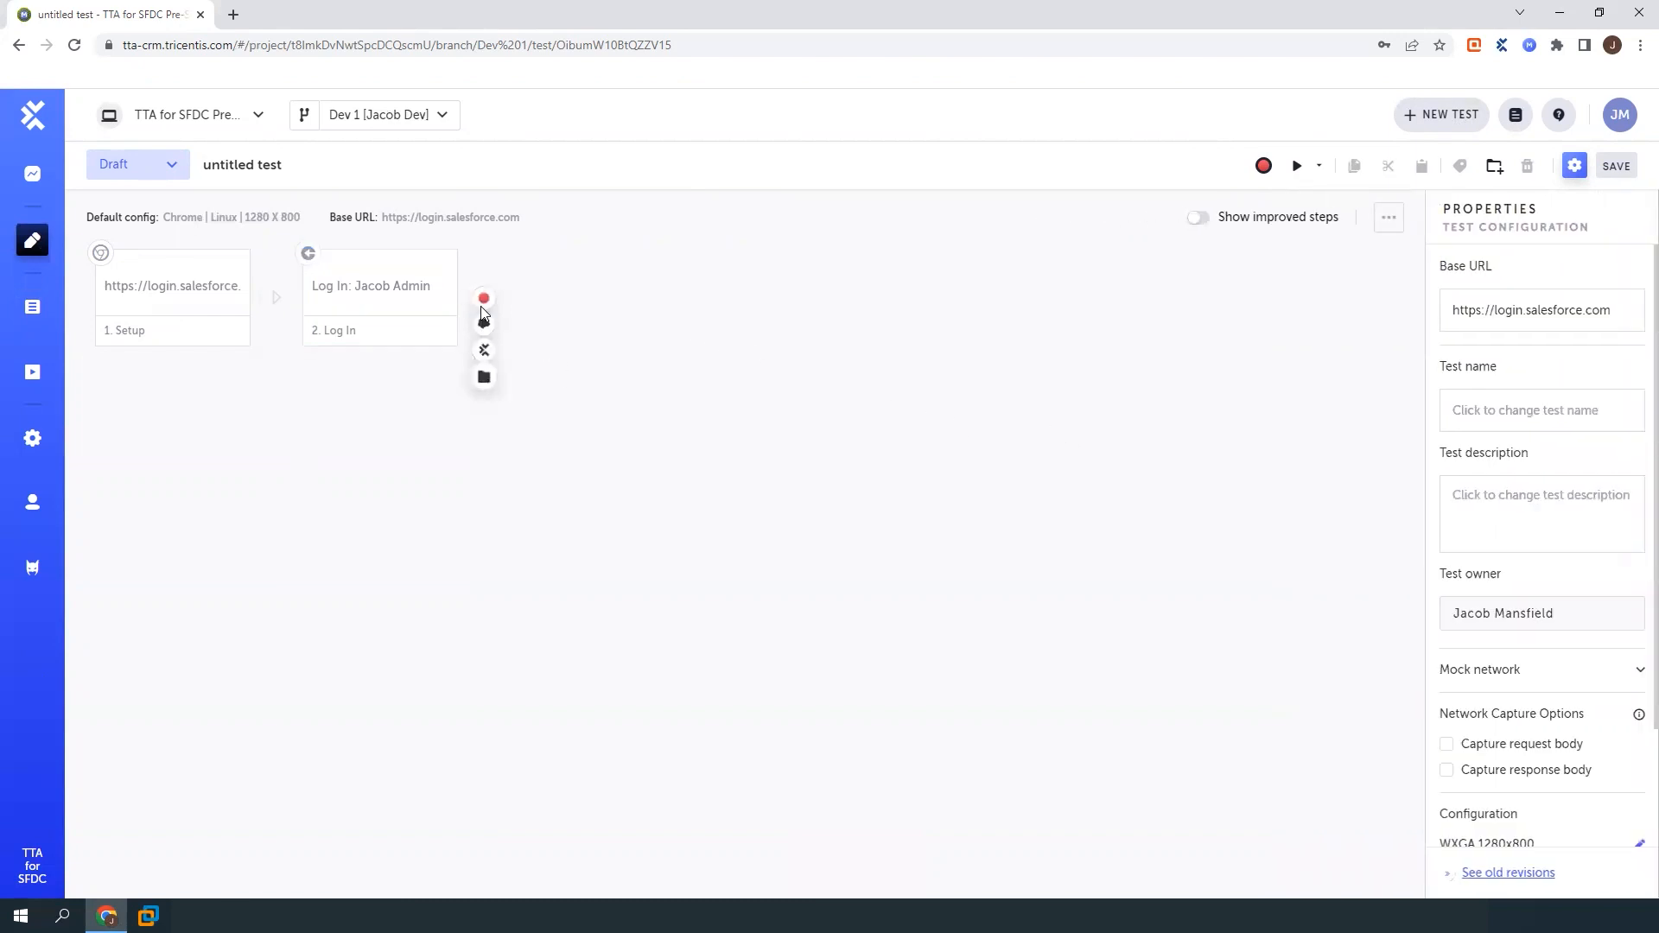
Add a Create: Account step after Log In with Account Name 'Freddies'
click(484, 297)
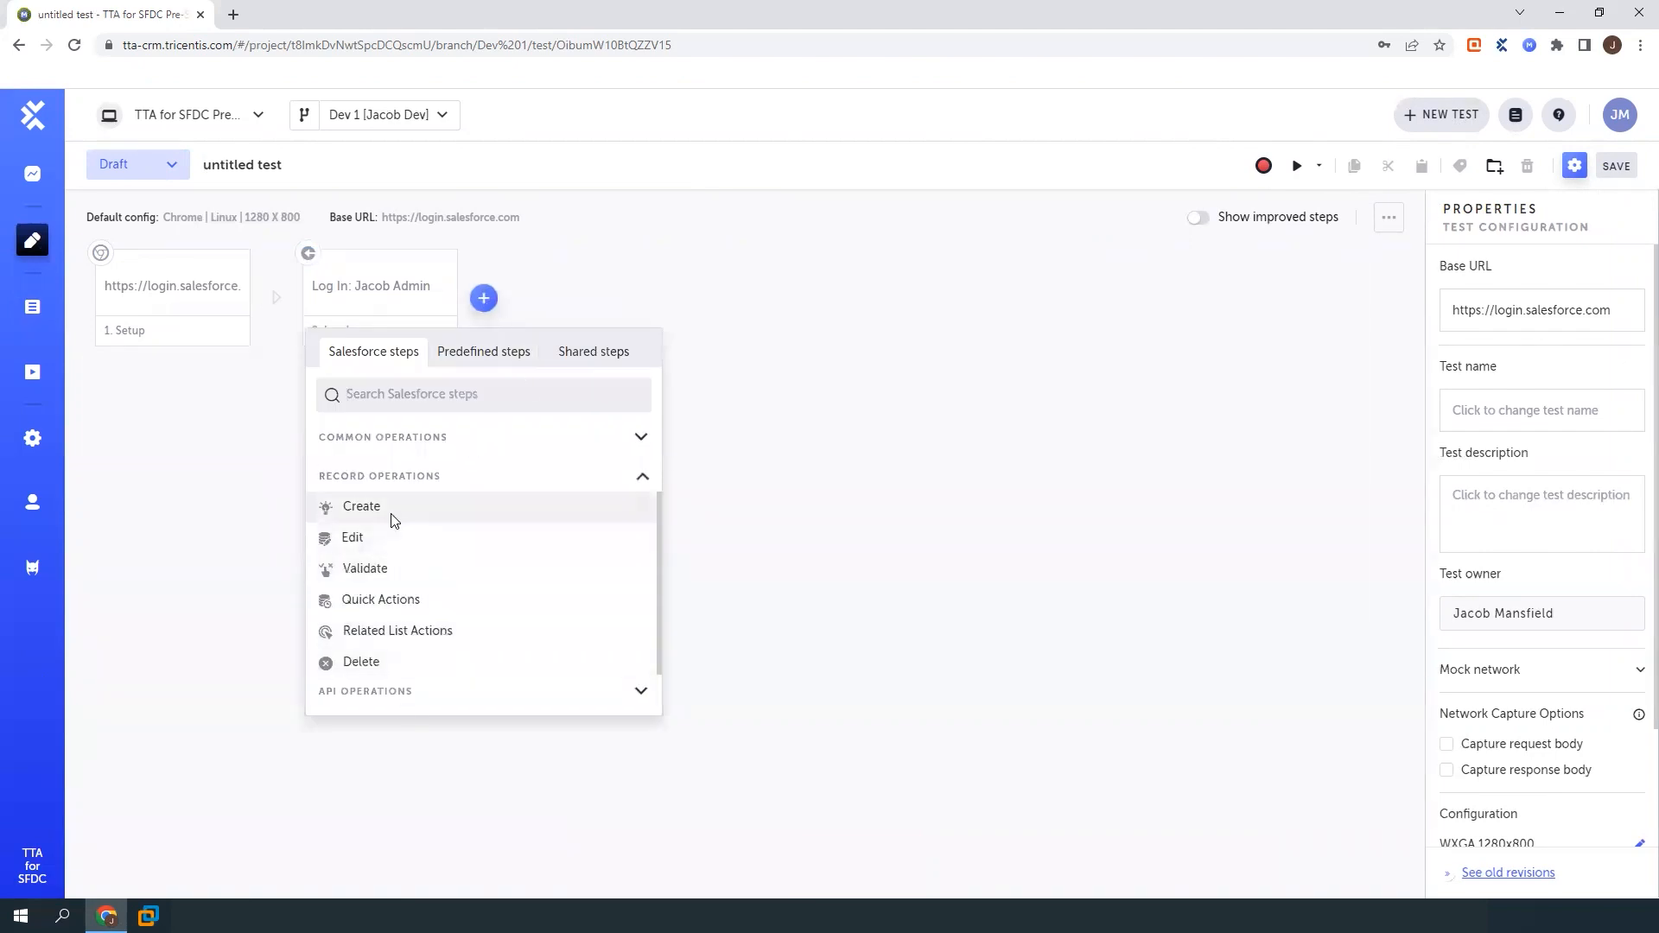
click(361, 507)
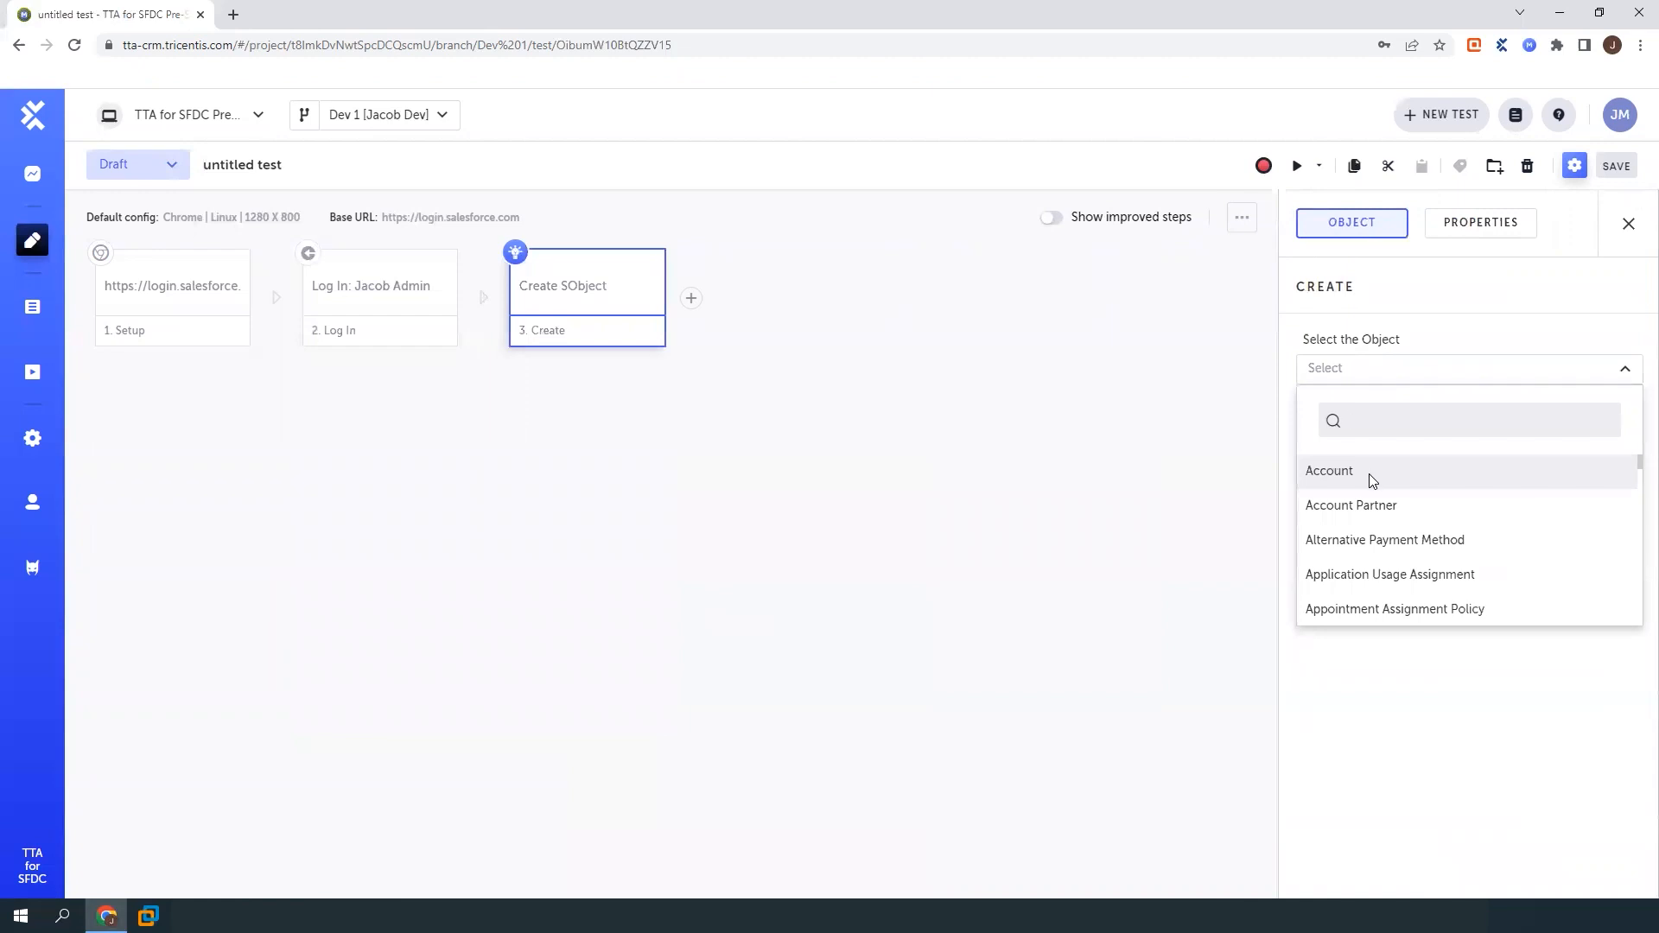
click(1329, 470)
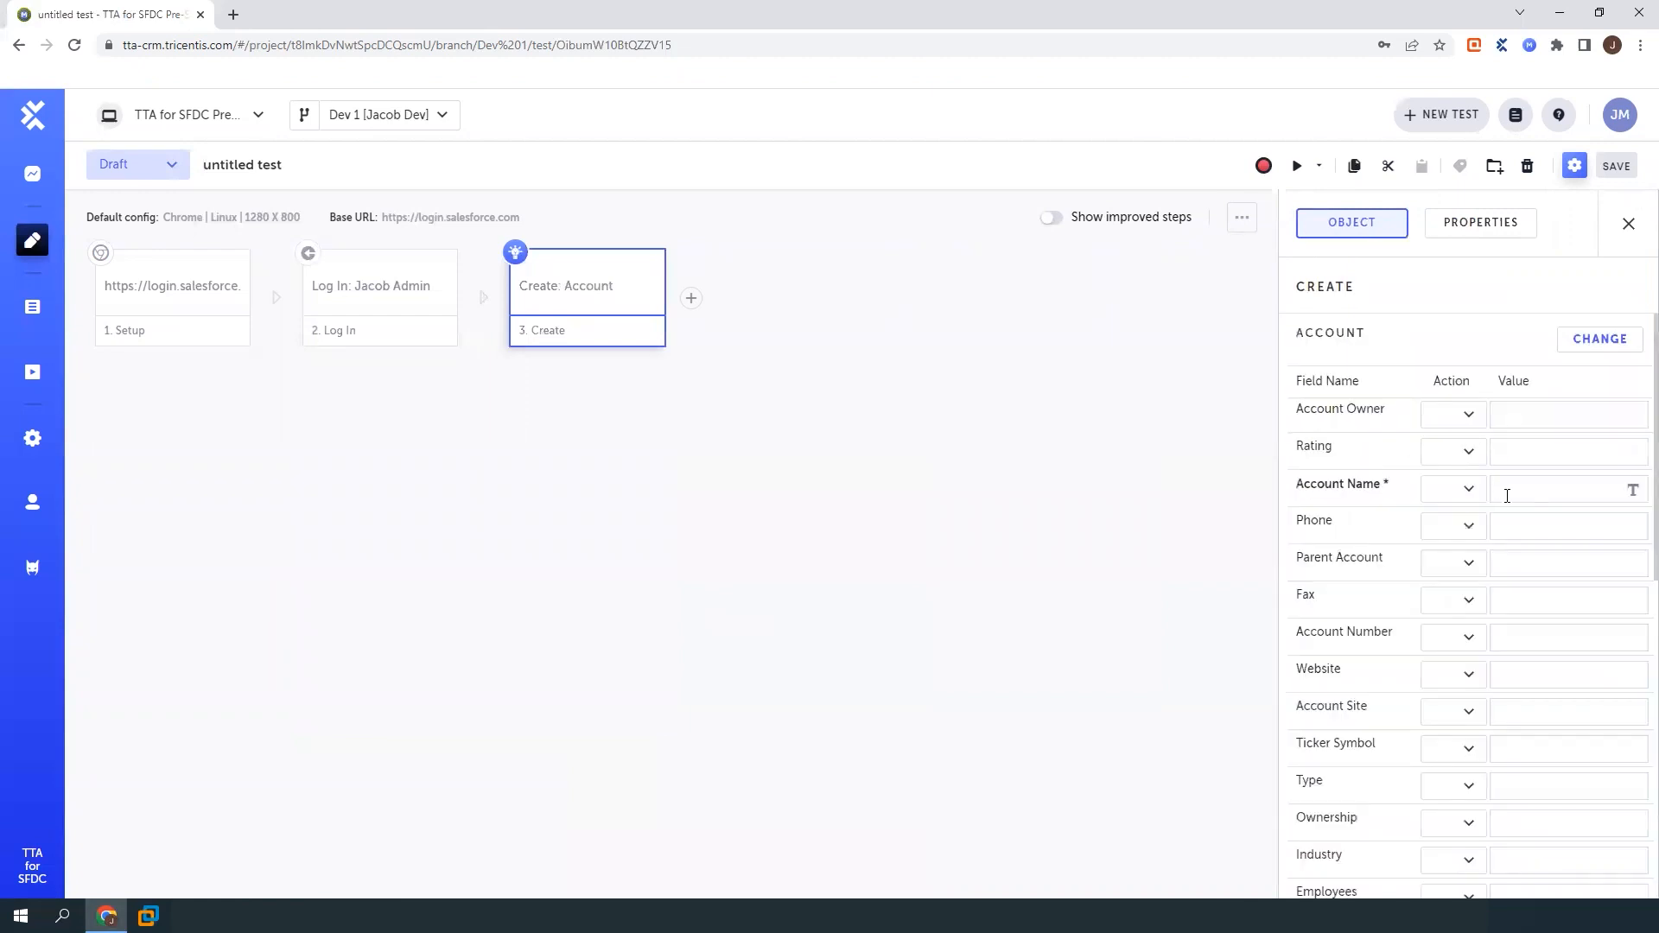
text(Freddies)
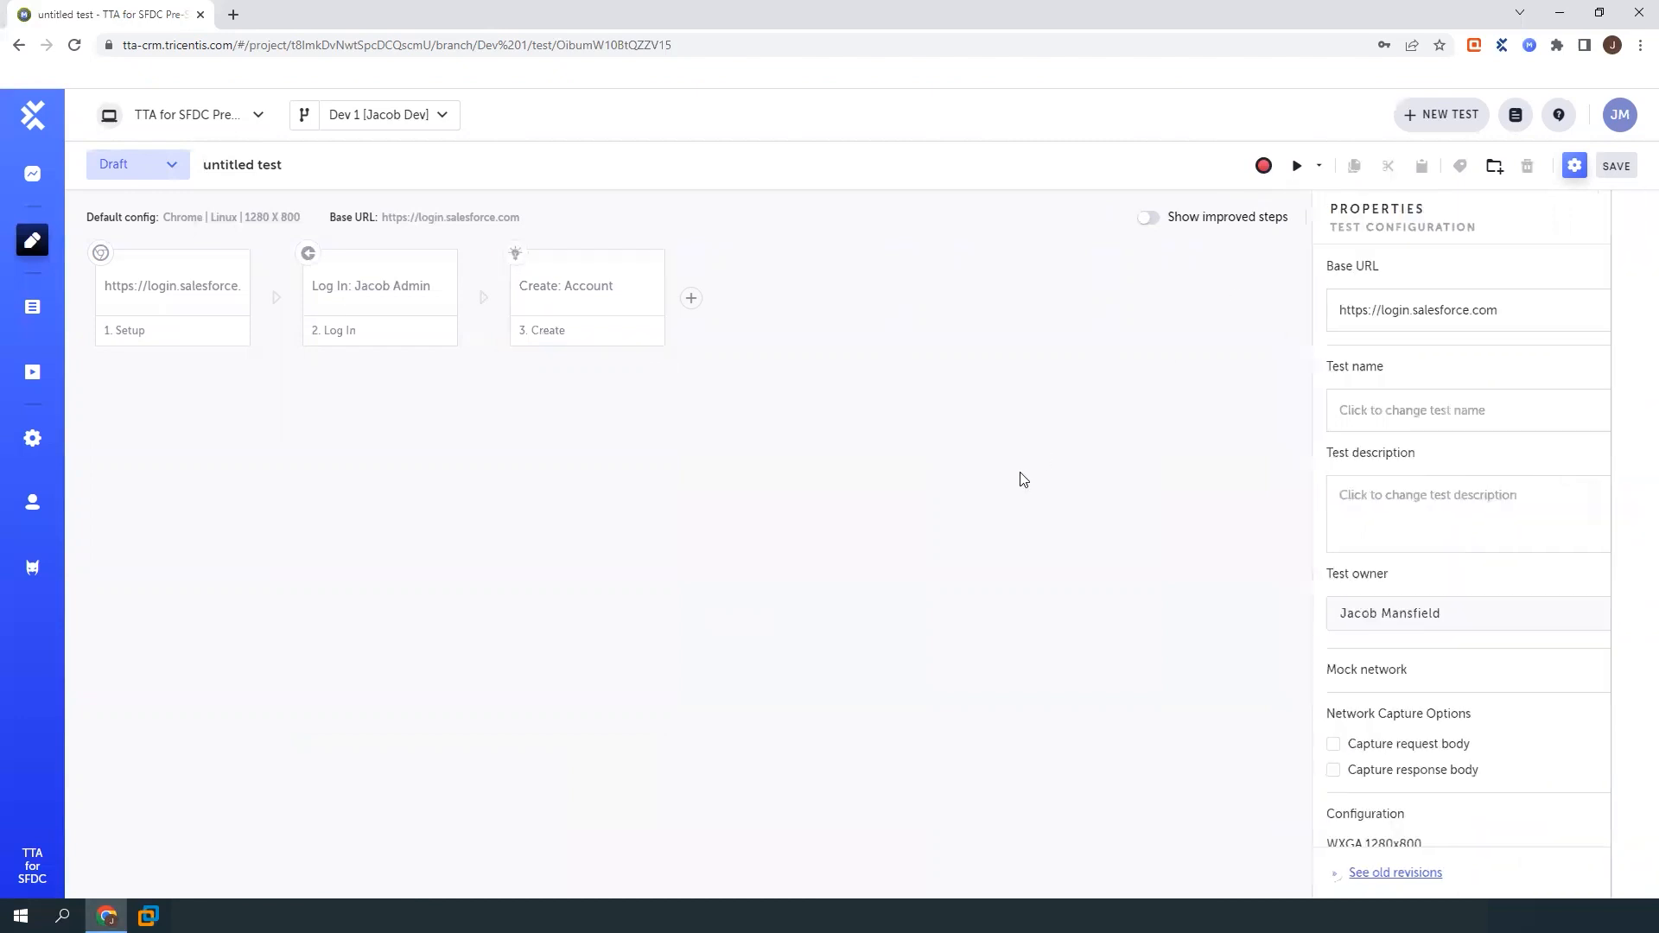
Add a fourth Create step after the account step, targeting the Opportunity object
click(690, 298)
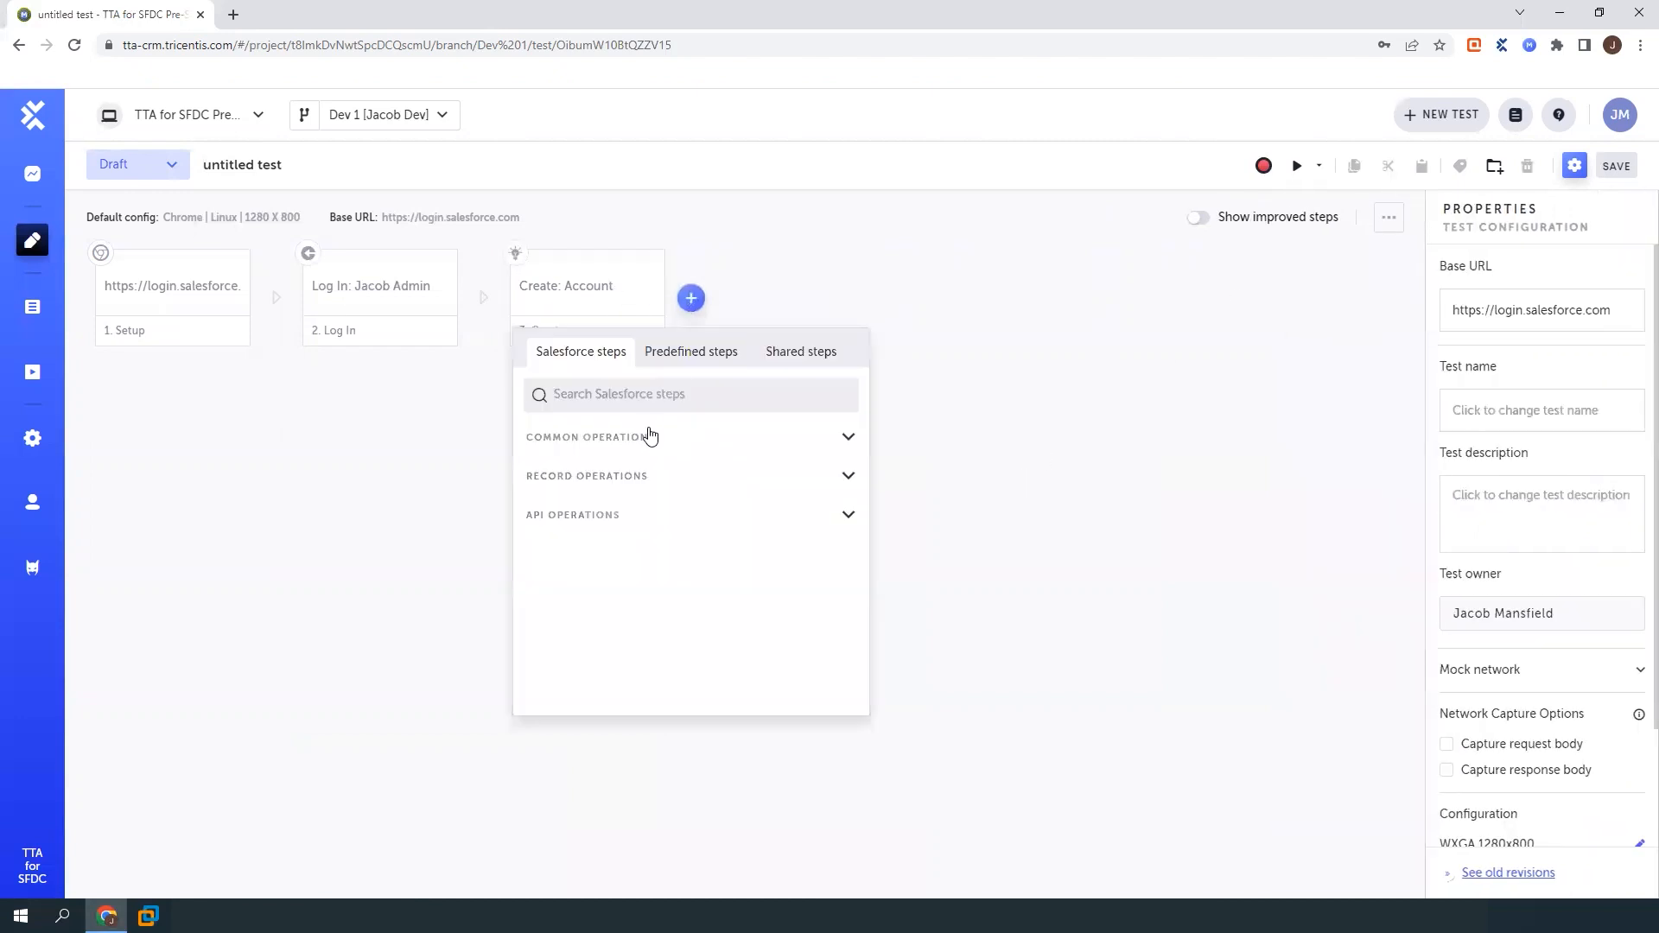
click(590, 437)
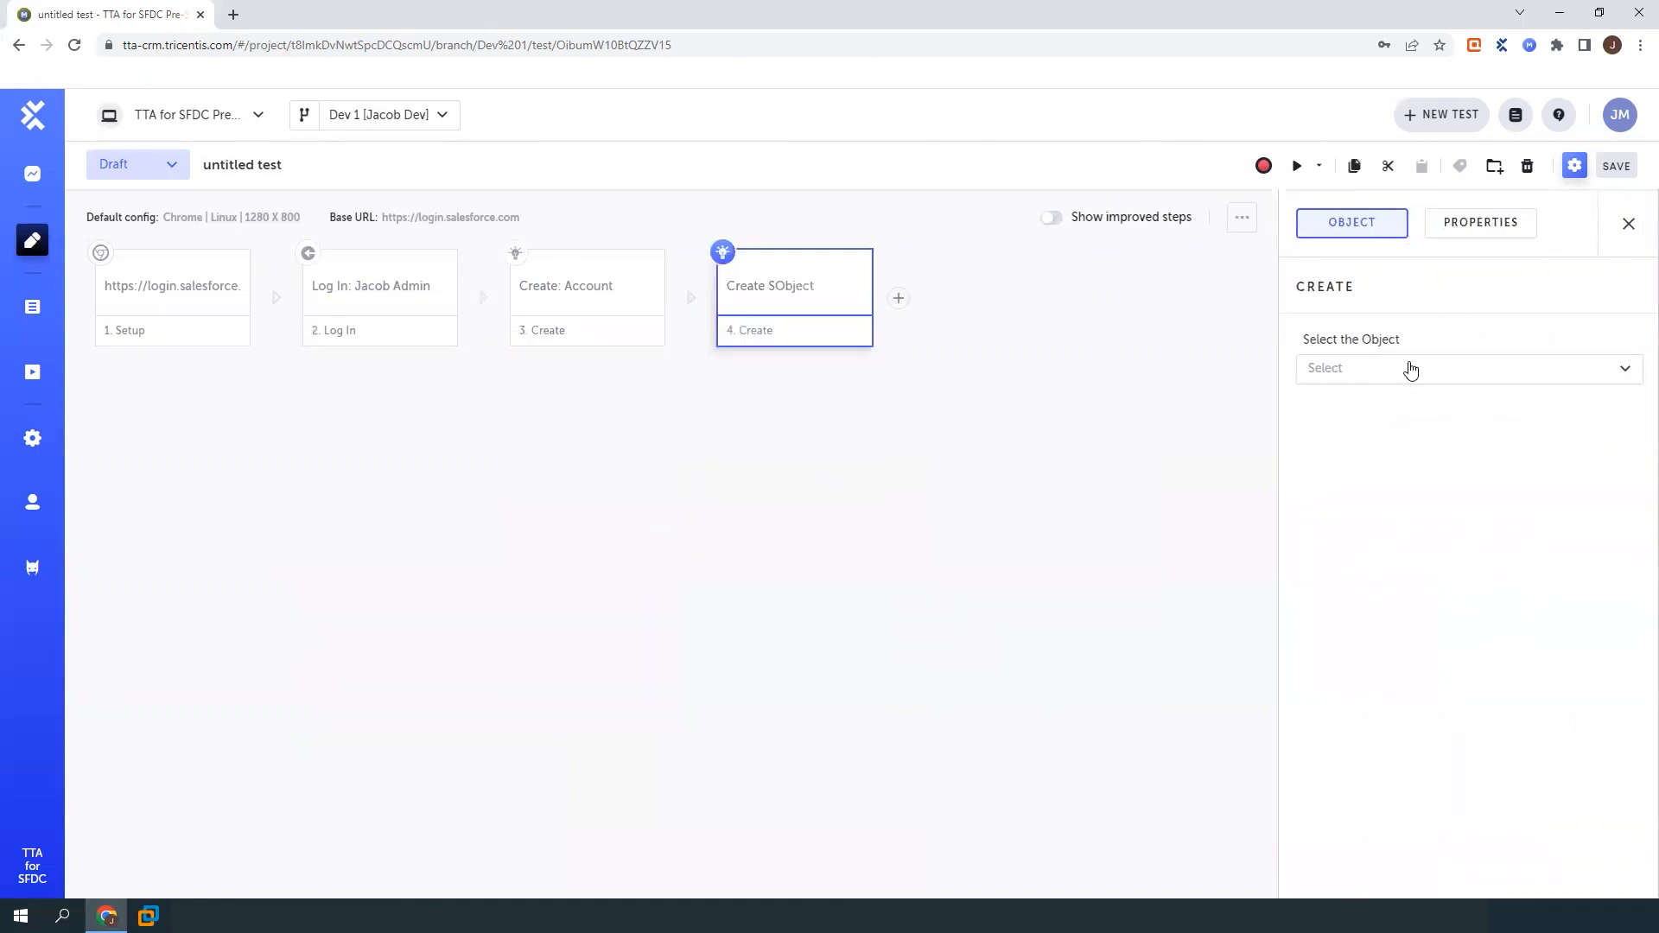
text(opp)
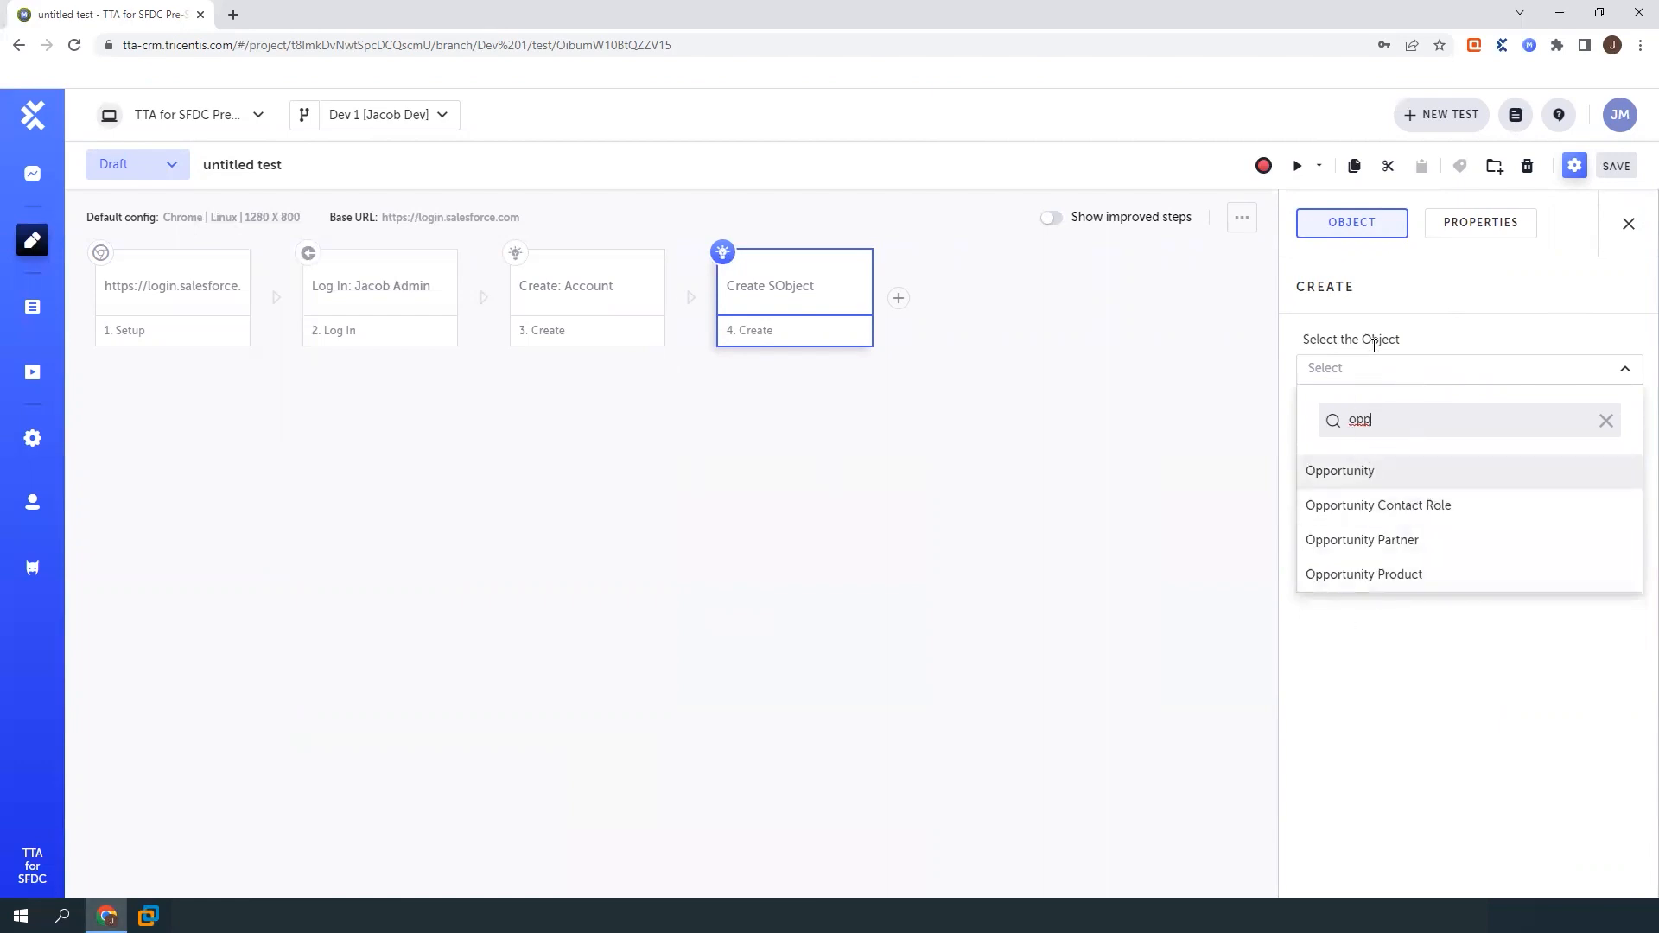
Set close date 12/12/2023, name 'TTA for SFDC + Freddies' and stage Prospecting, then finish the step
click(1341, 470)
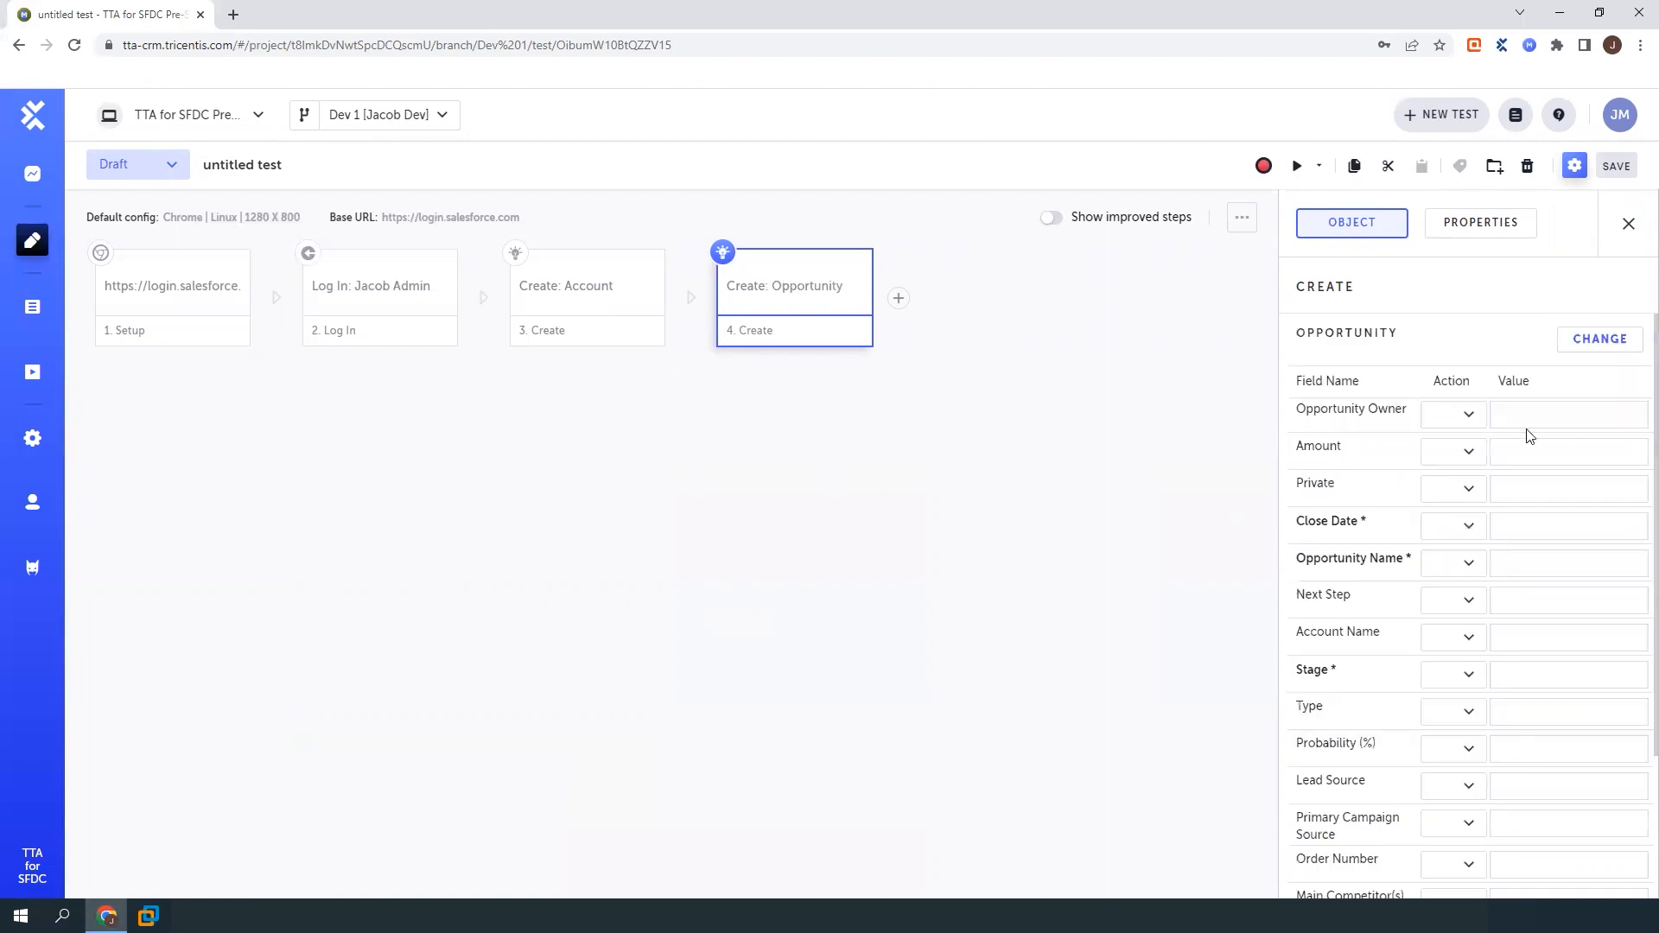
text(12/12/2023')
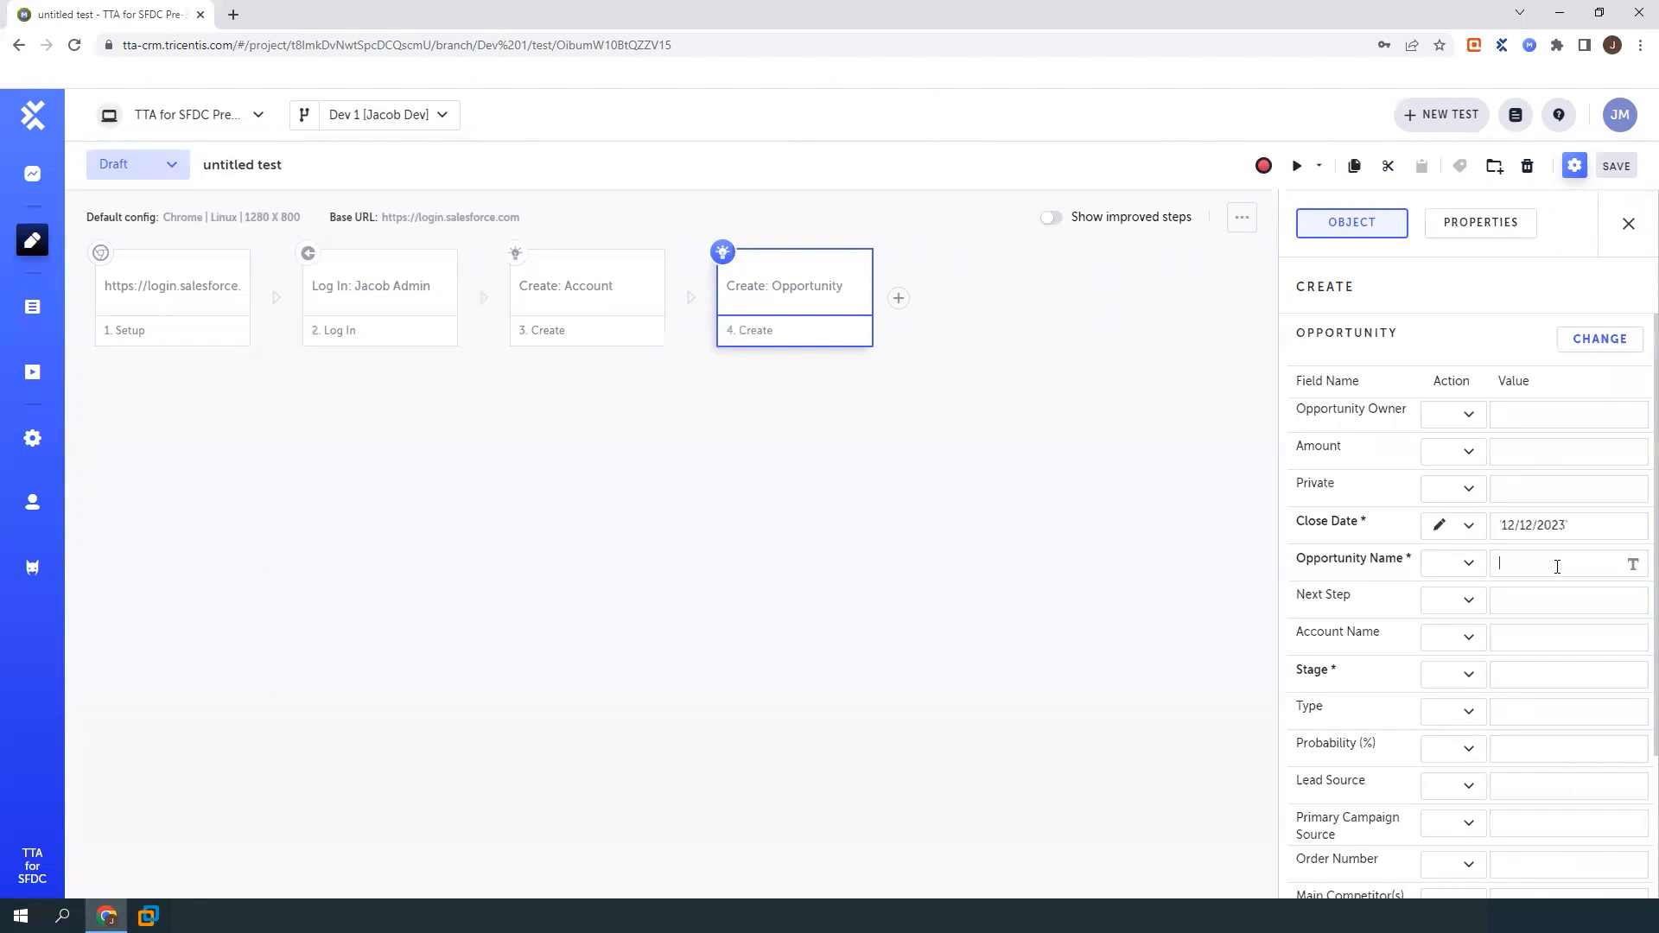
text(TTA for)
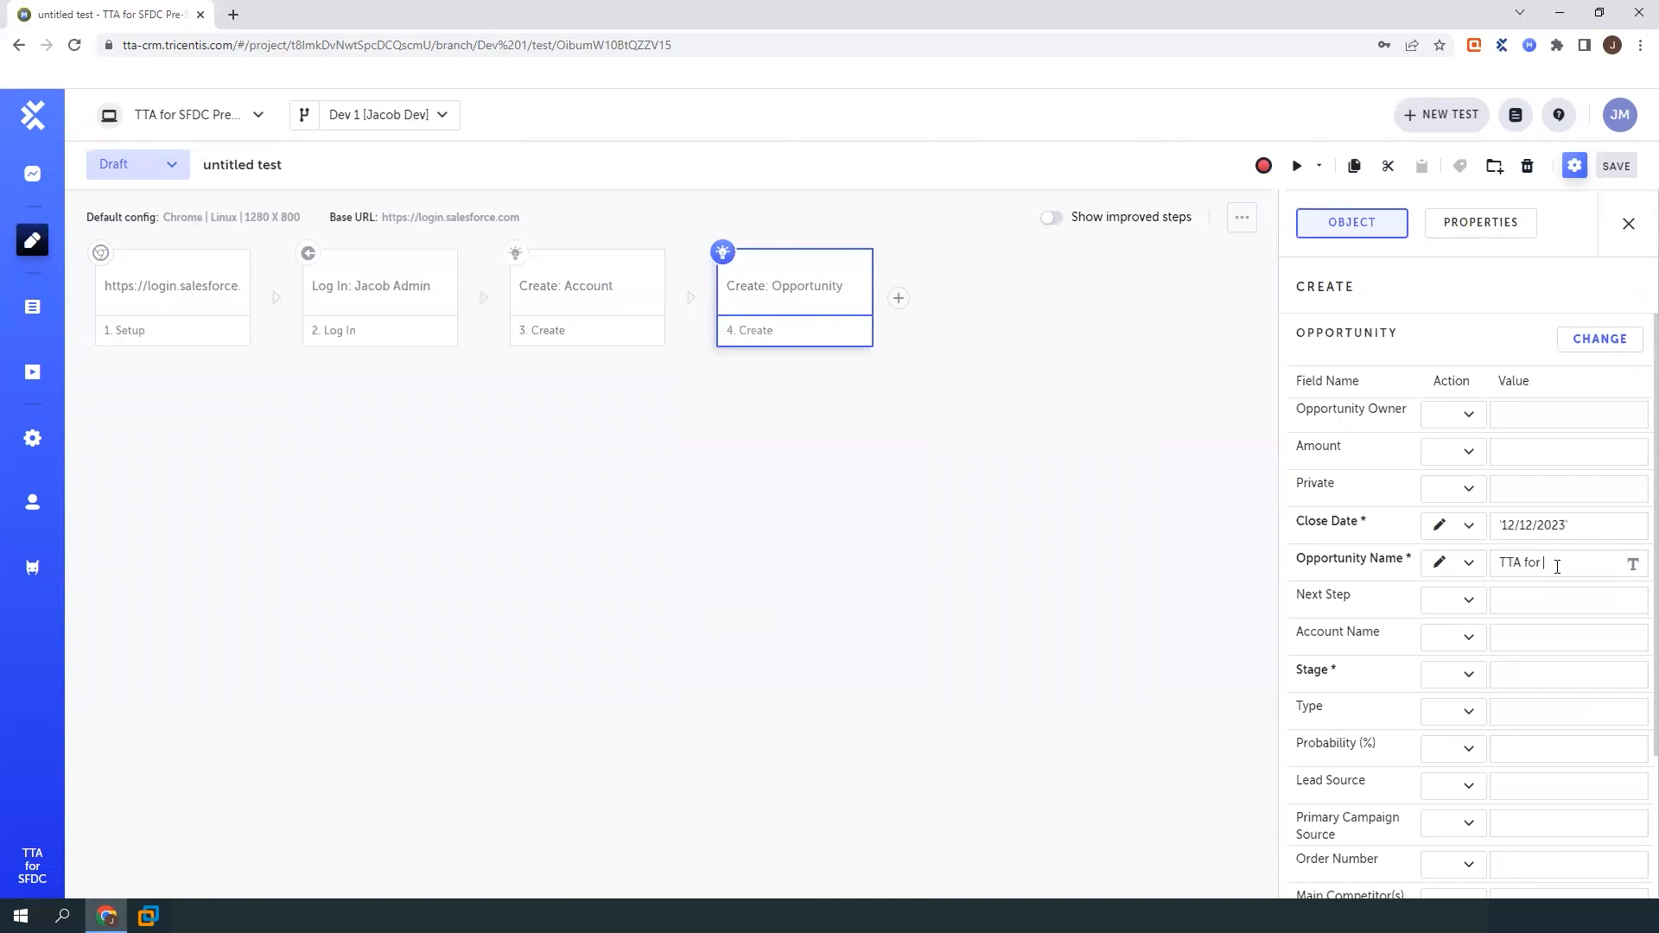
text(SFDC +)
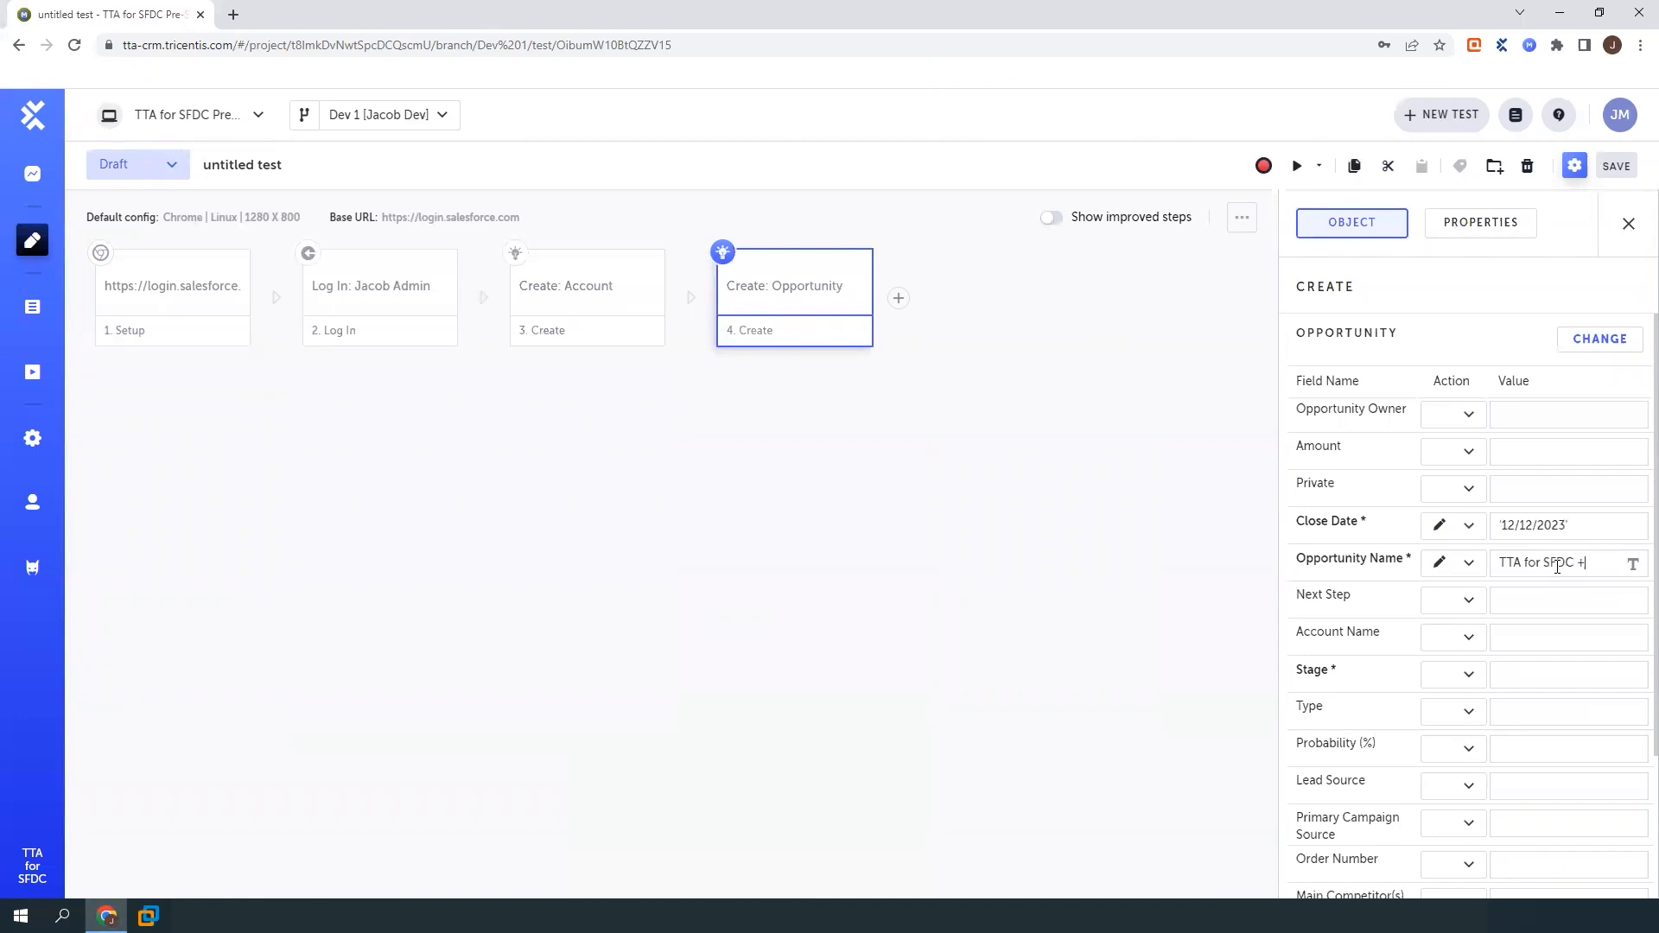
text(Freddies)
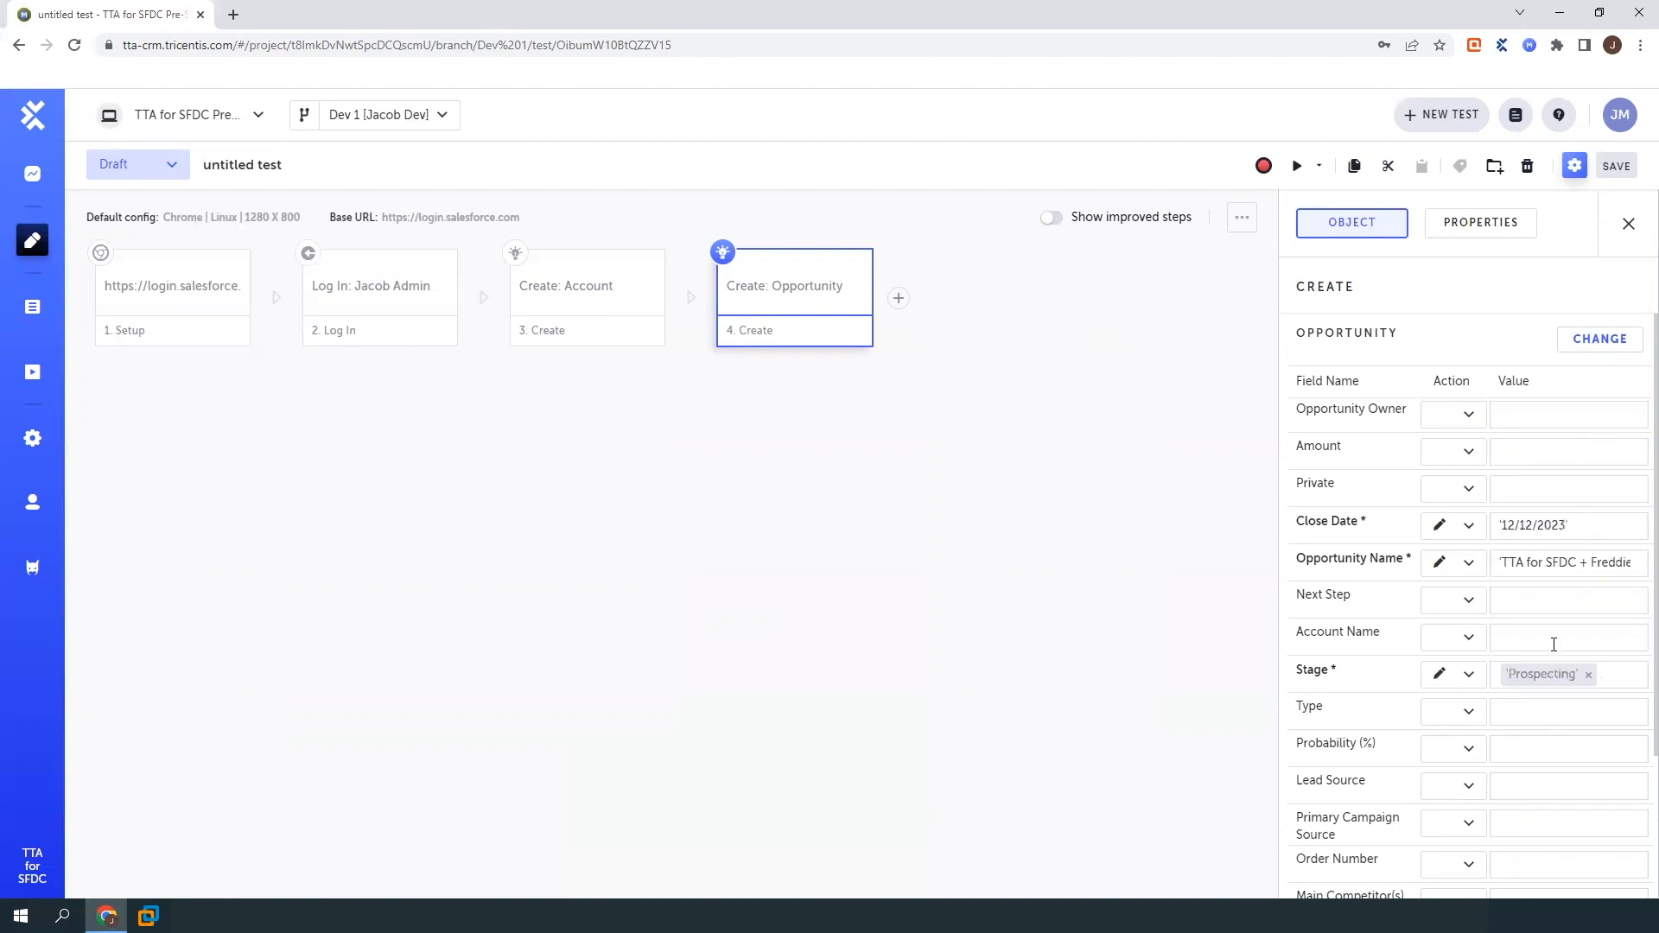
click(1556, 637)
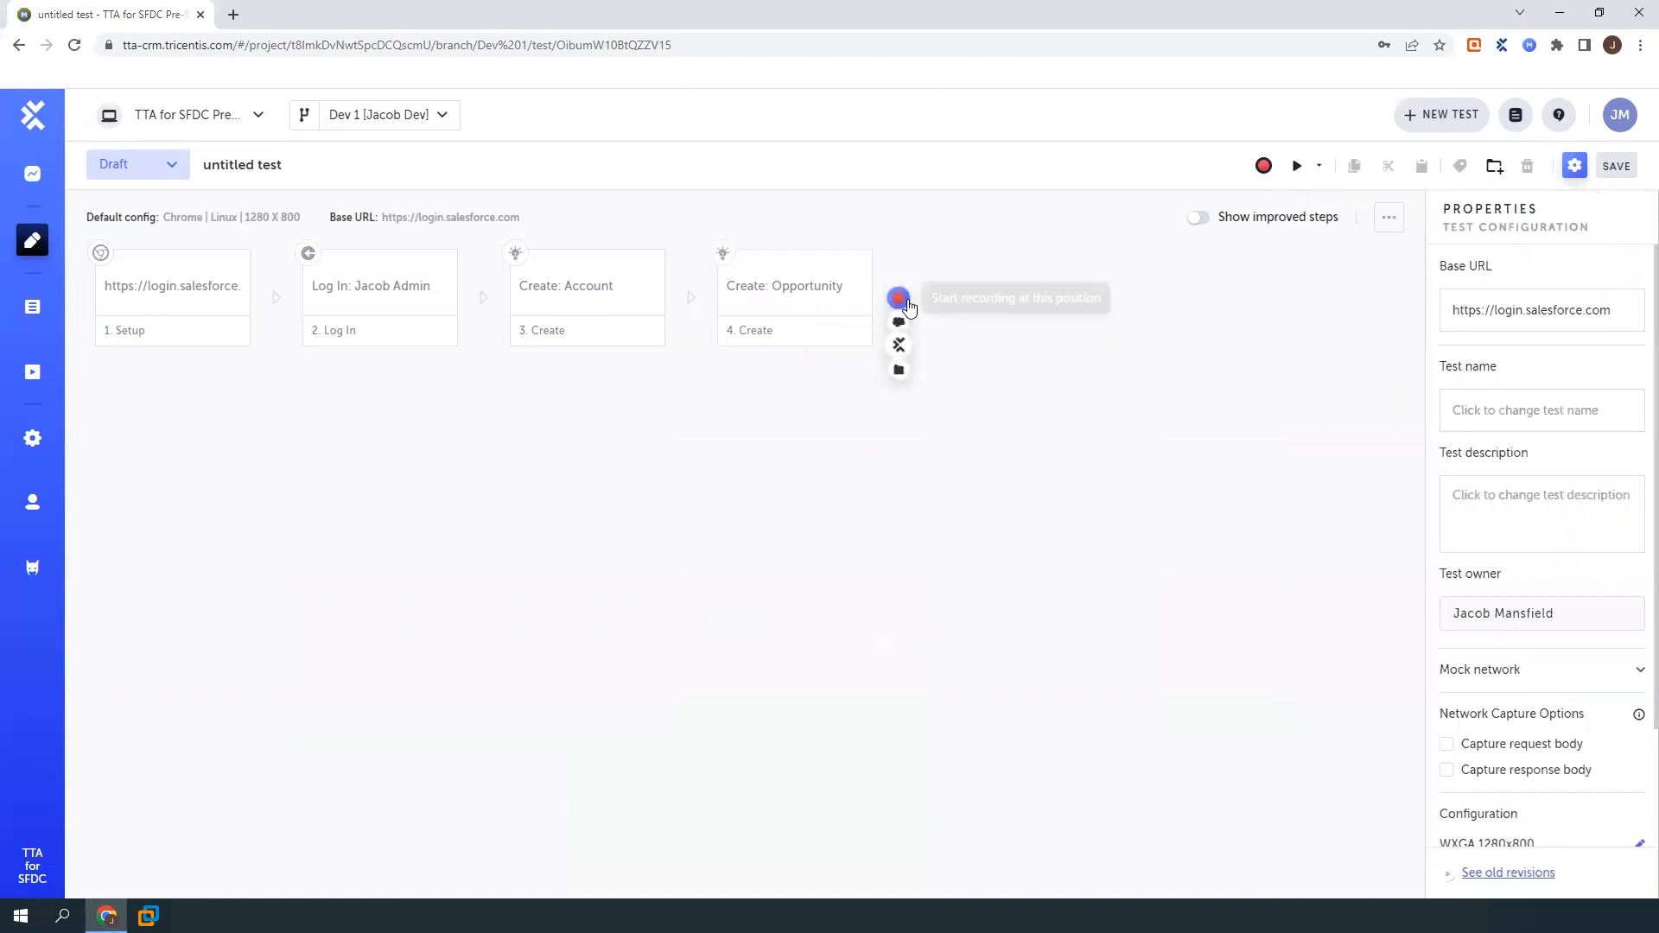
Add a Validate: Opportunity step checking Account Name is 'Freddies Pizza'
click(897, 298)
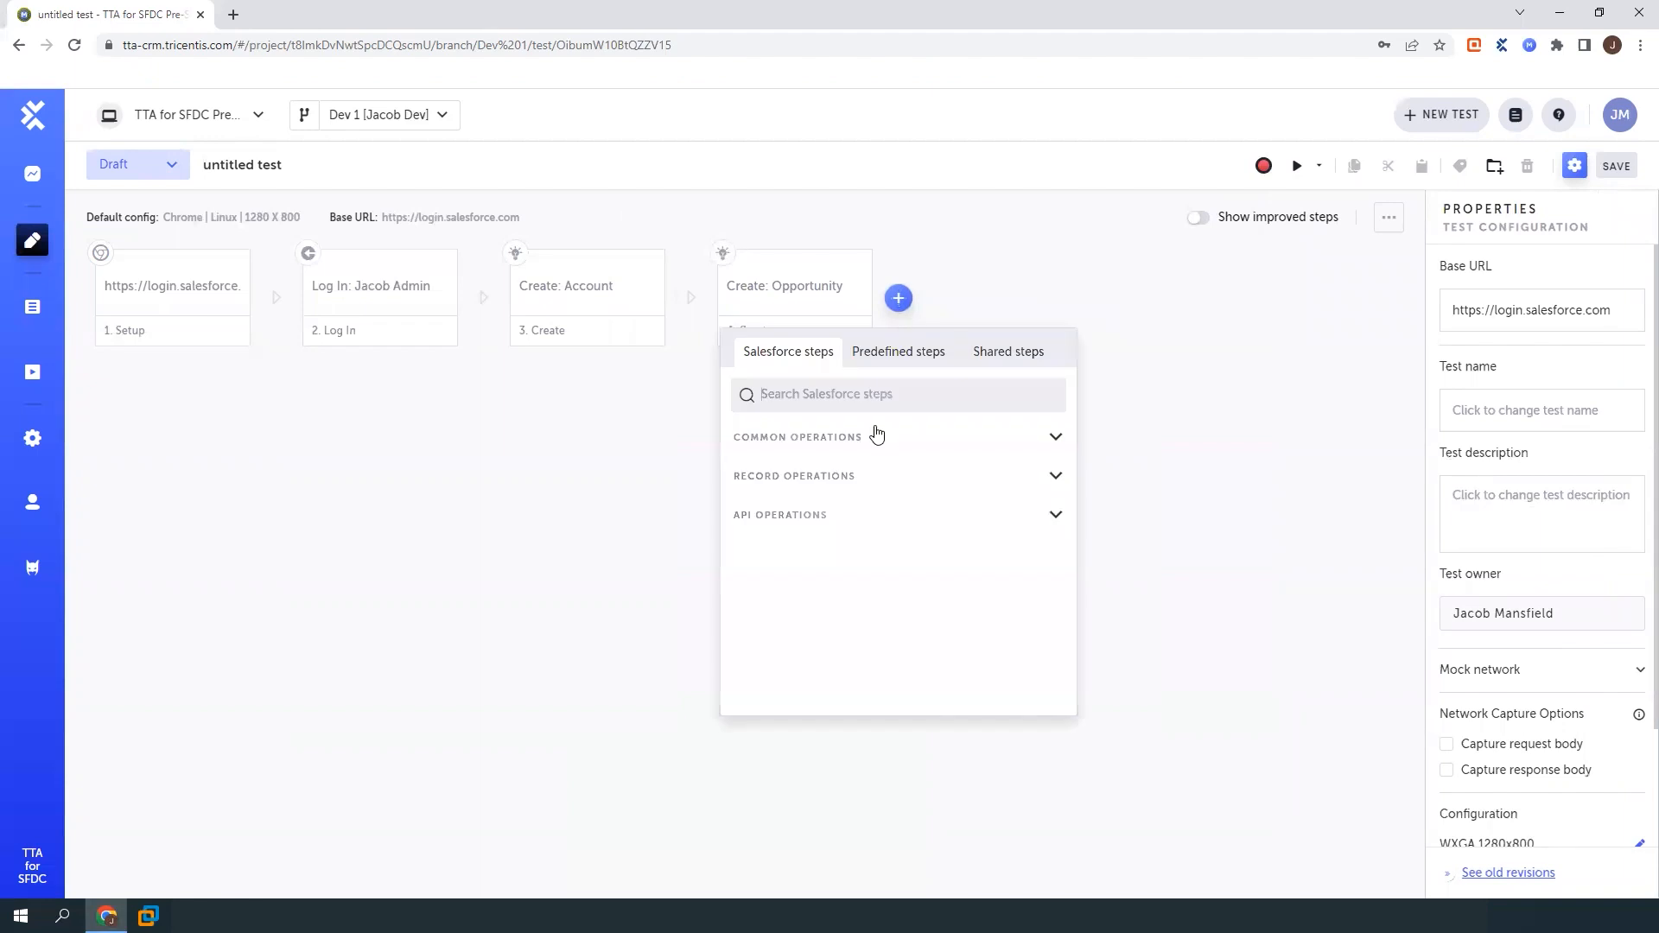
click(793, 476)
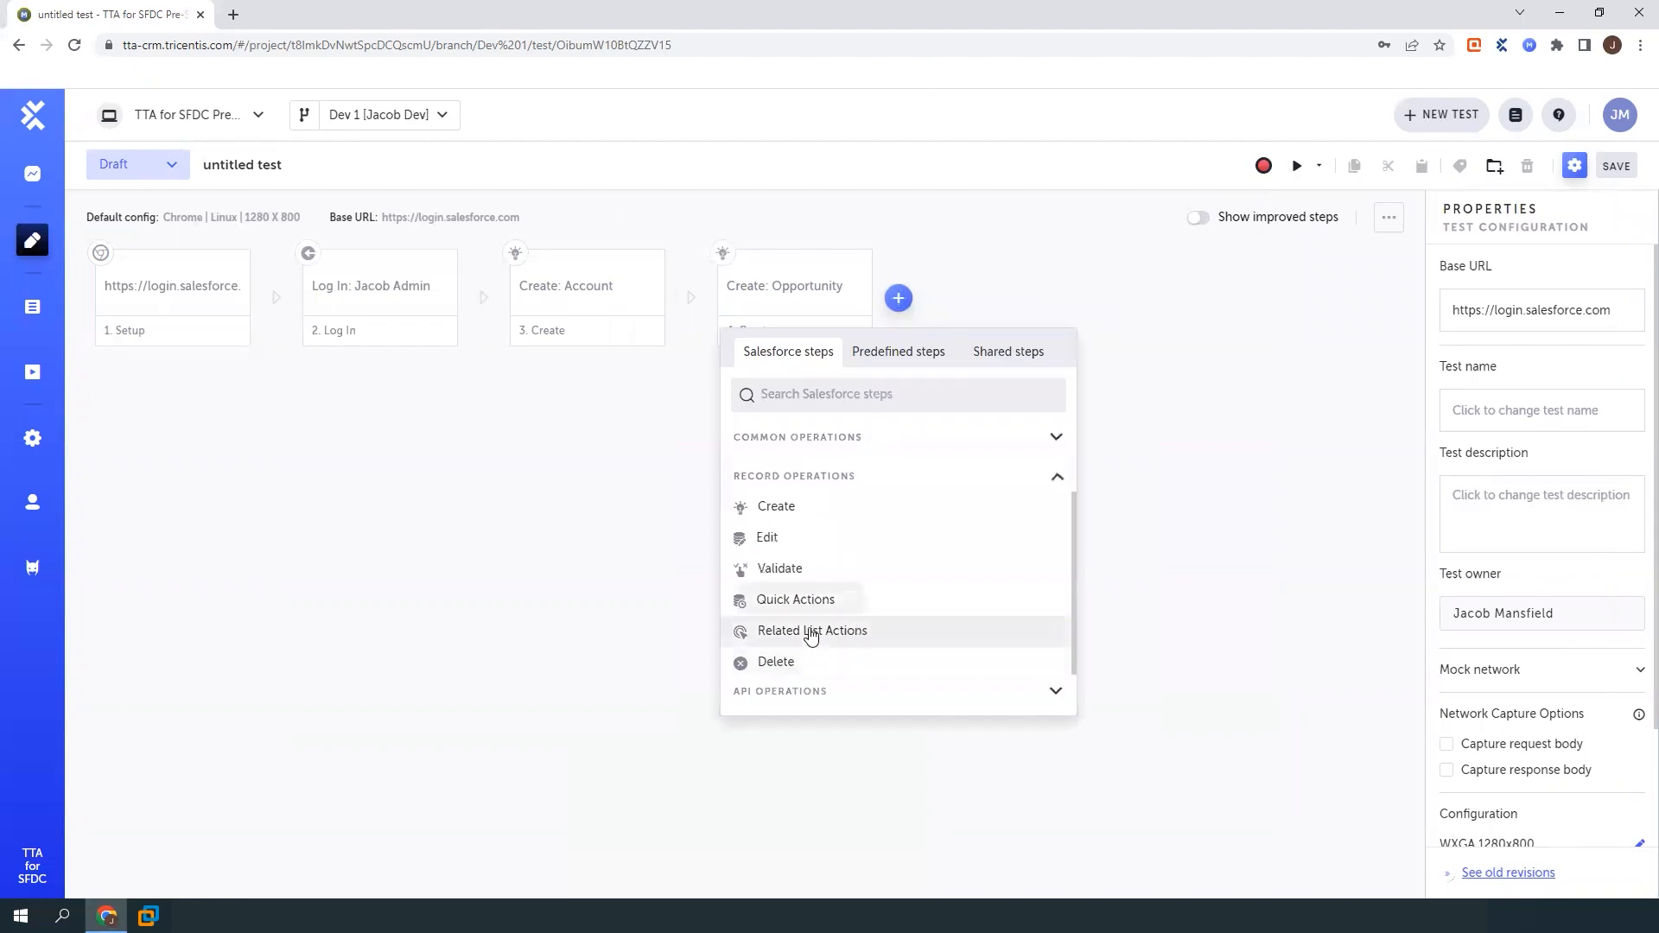
click(780, 569)
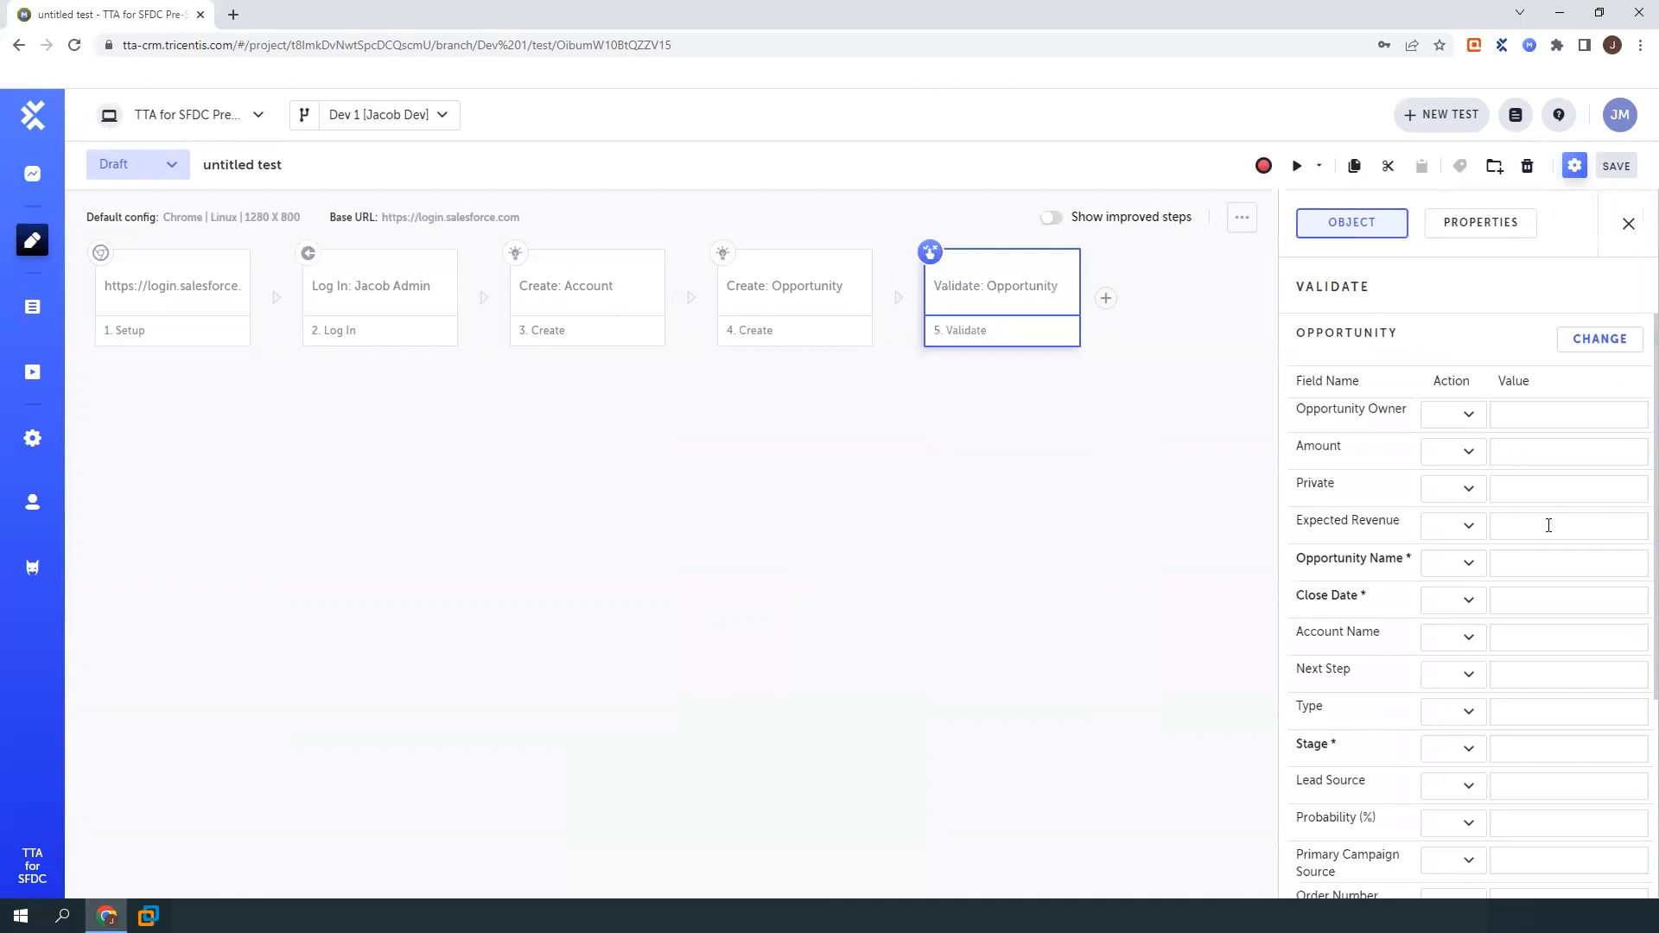
text(Freddies)
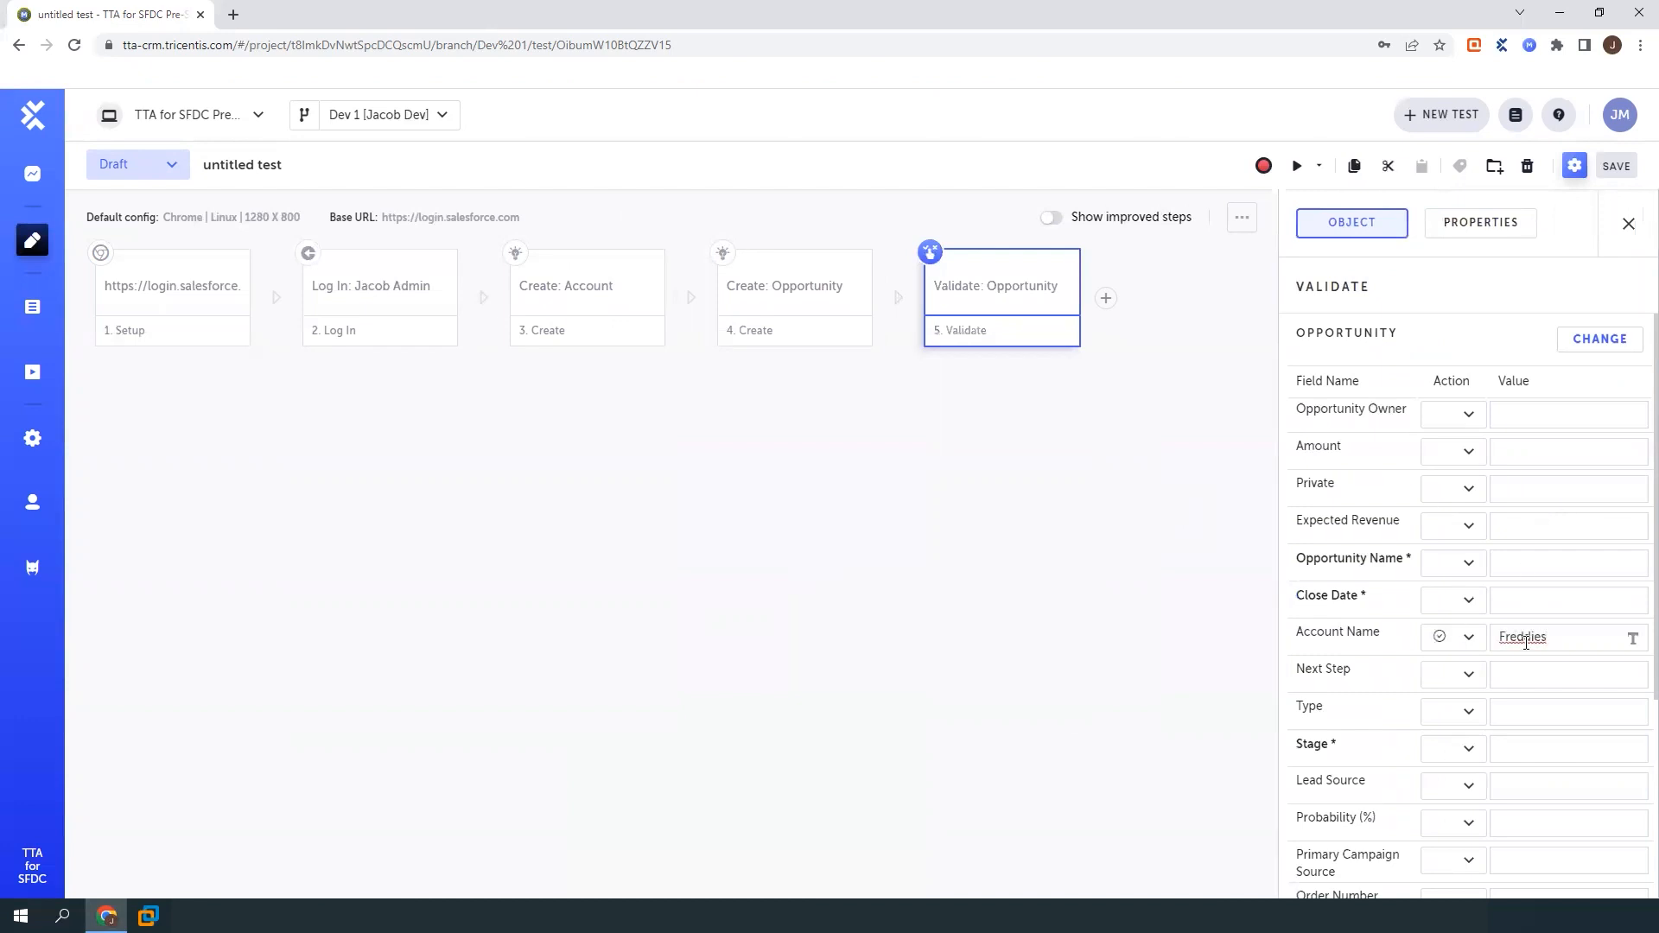
text(Pizza)
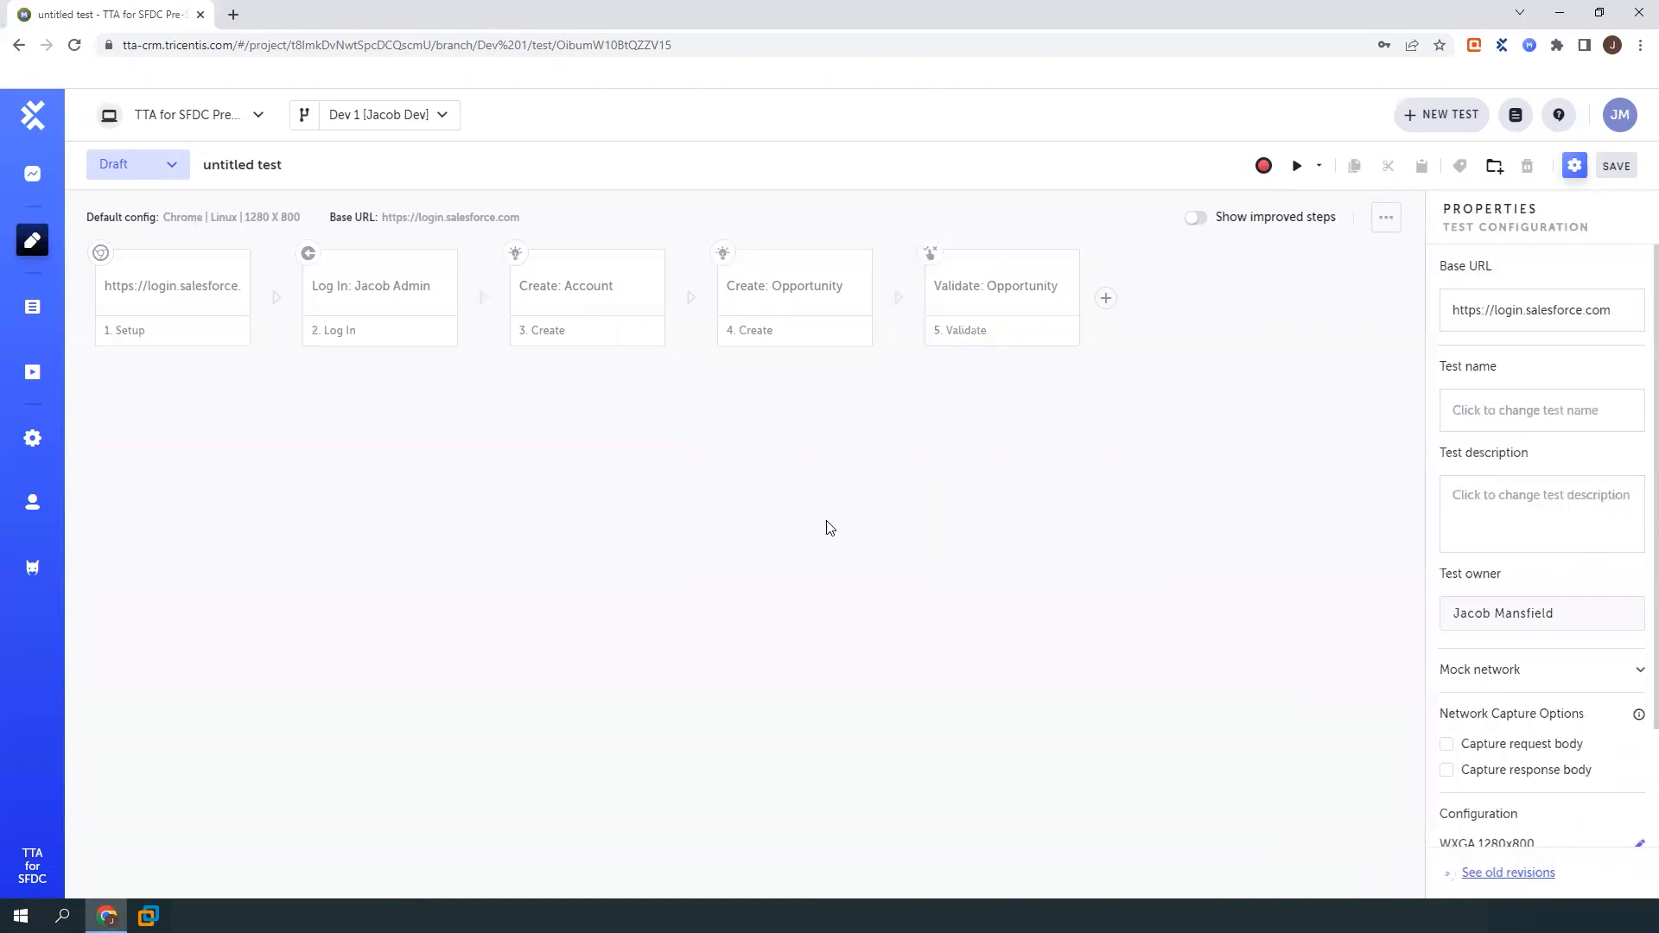
mouse_move(1001, 330)
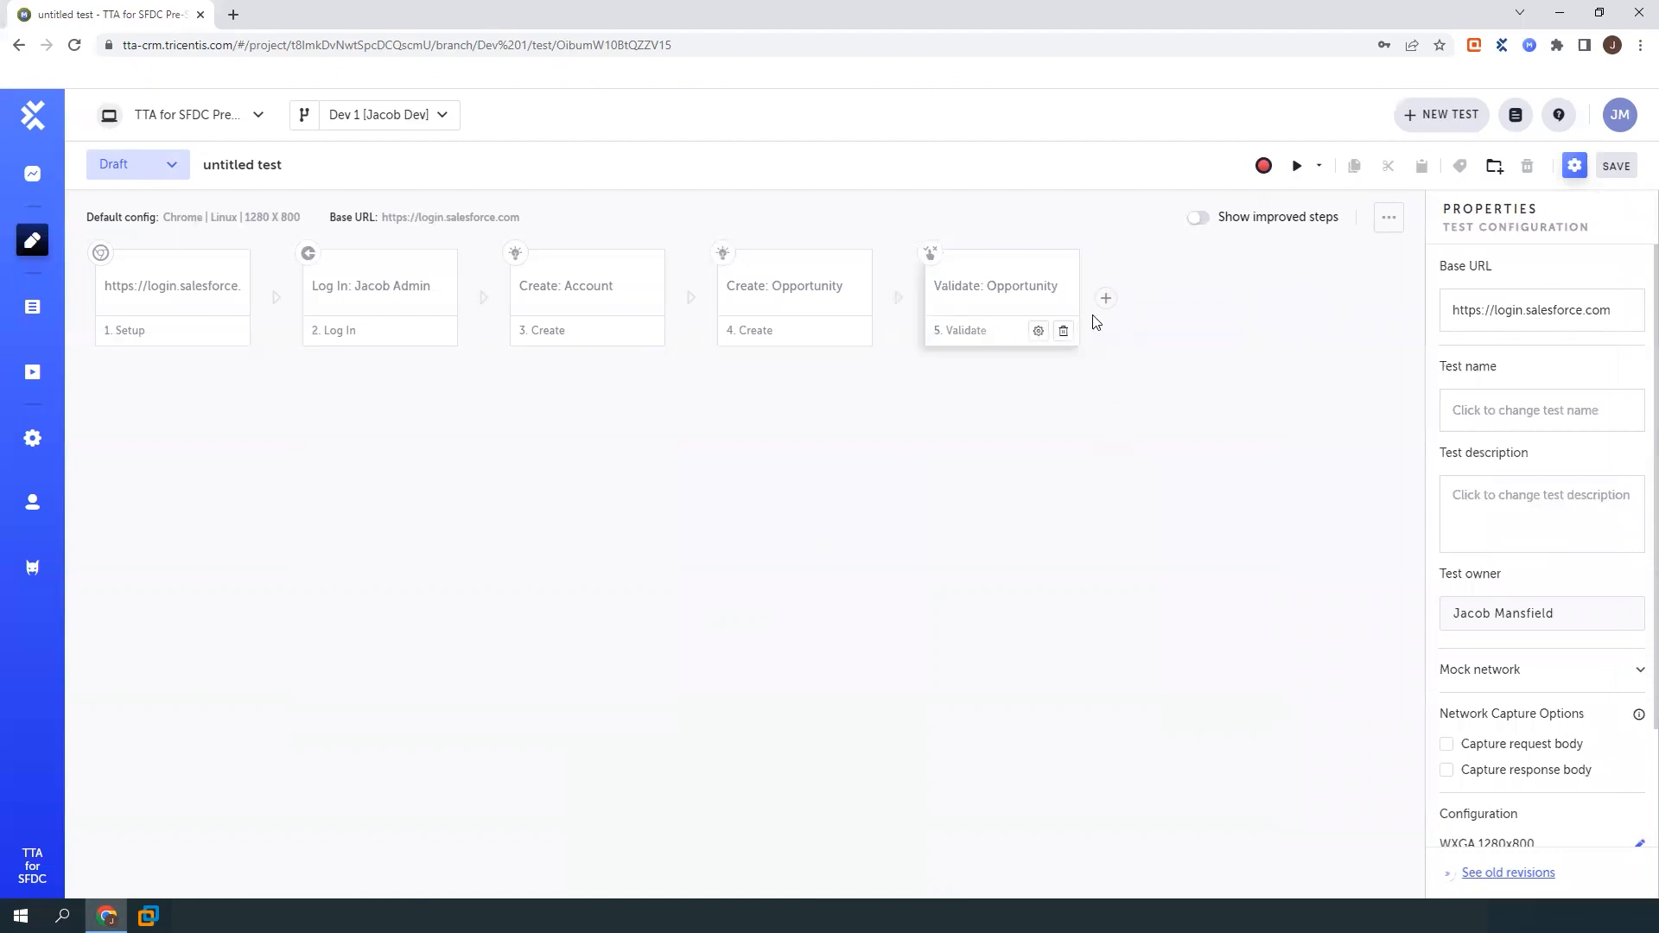
Add a Delete SObject step after the validation step
click(1105, 298)
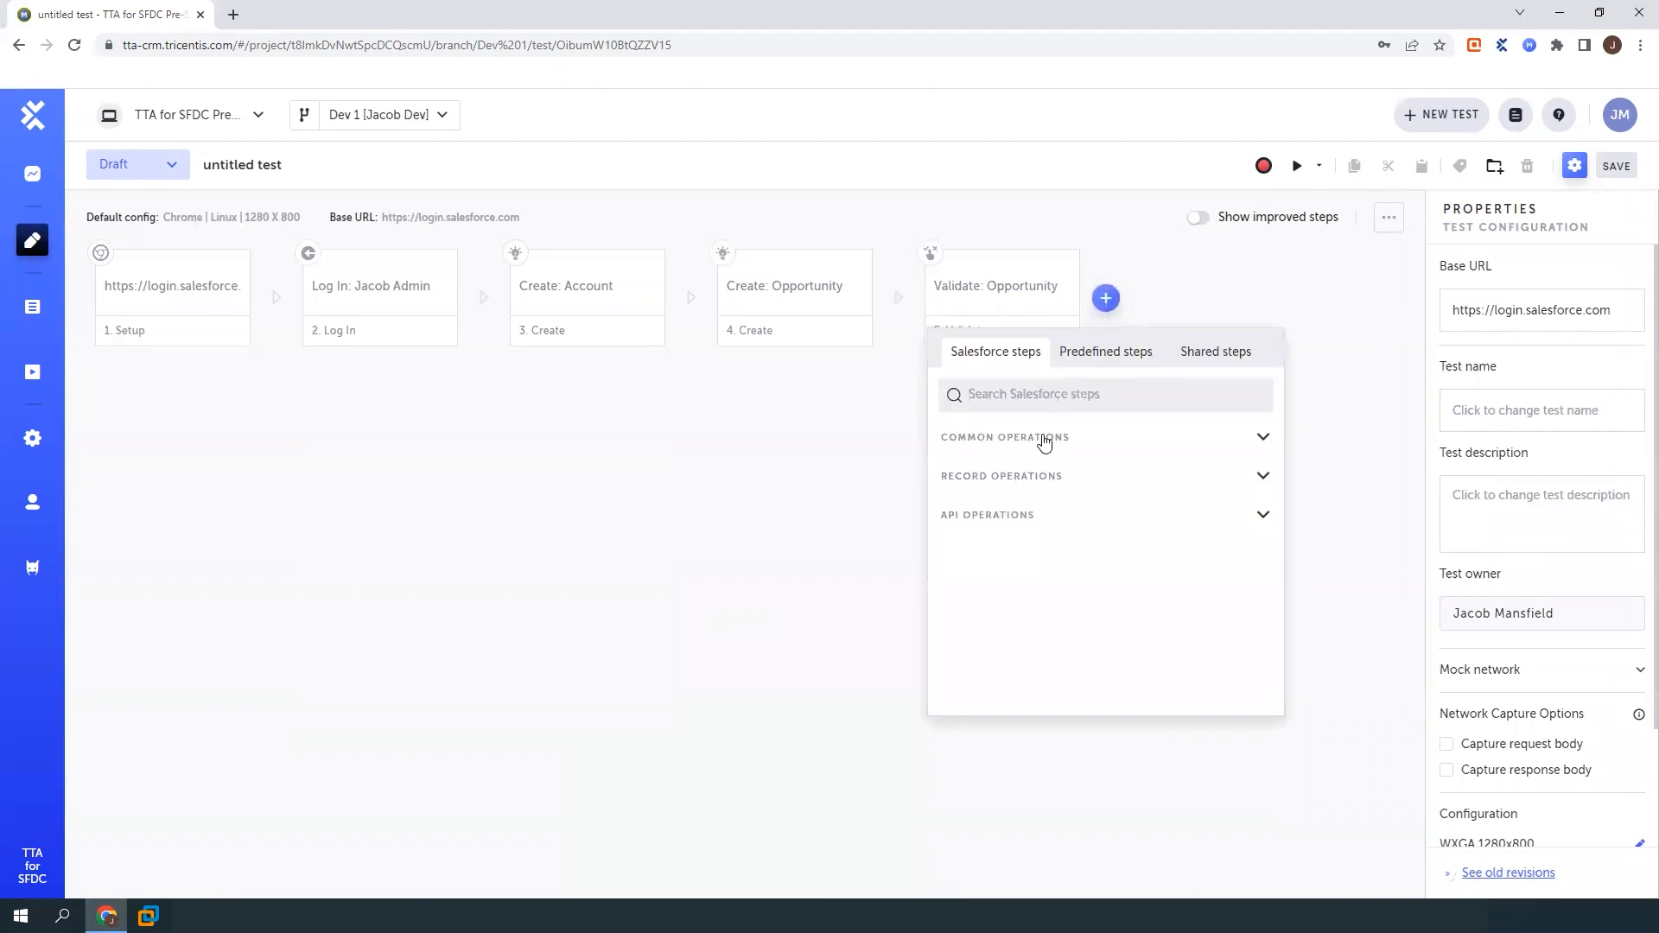
click(1000, 475)
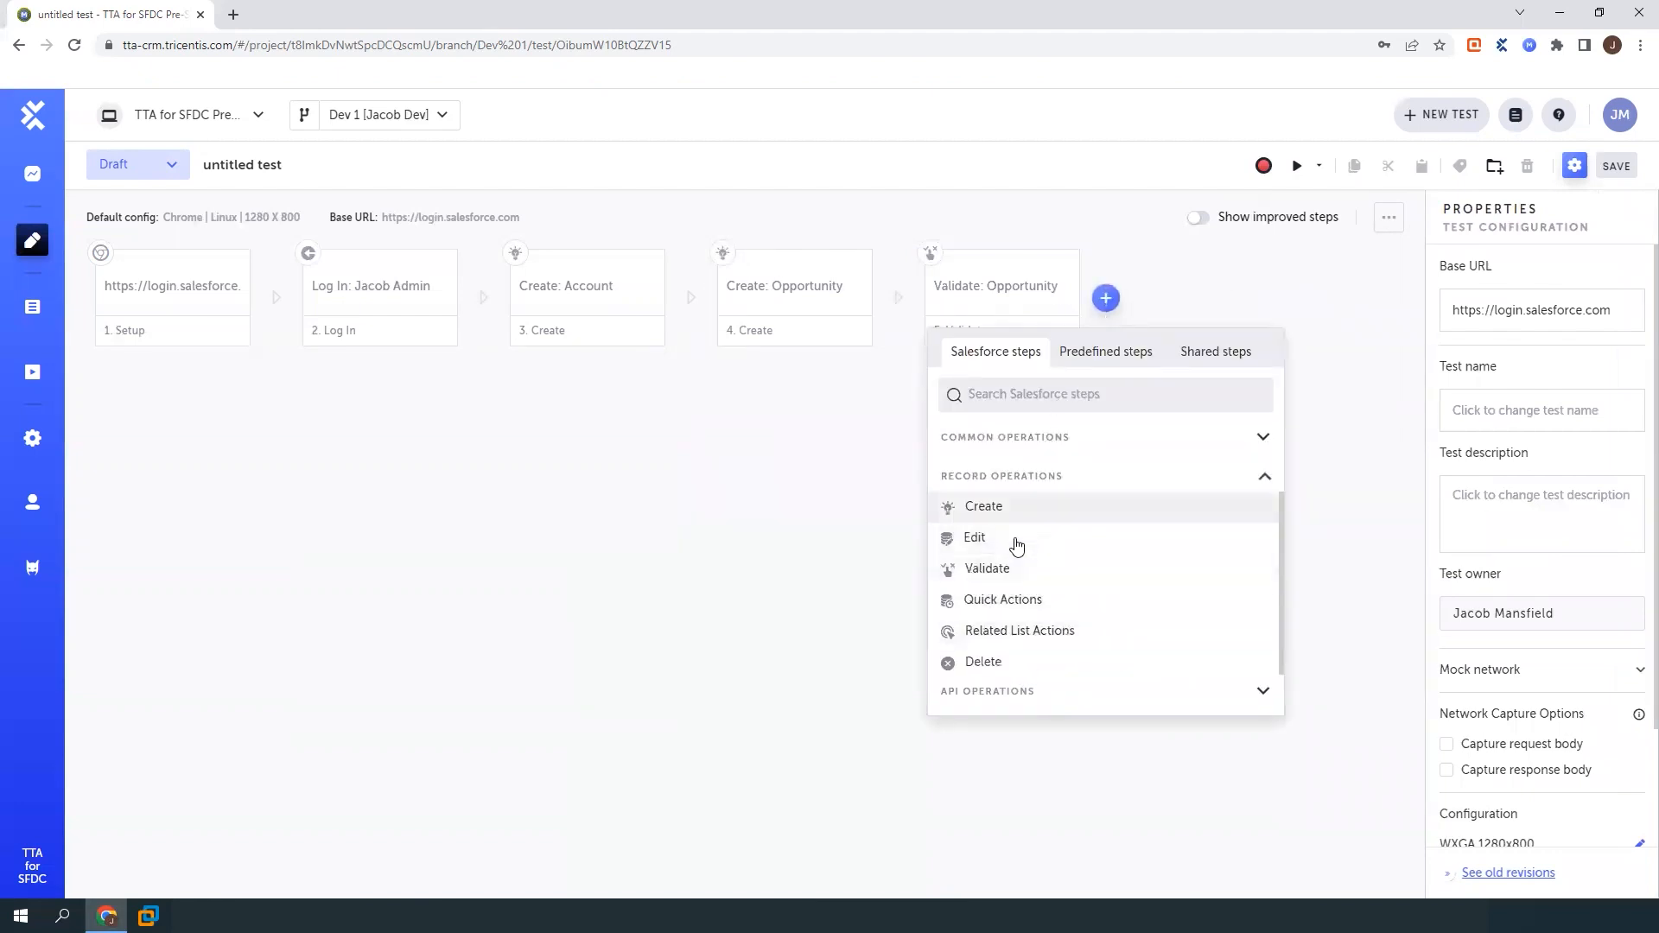
click(983, 662)
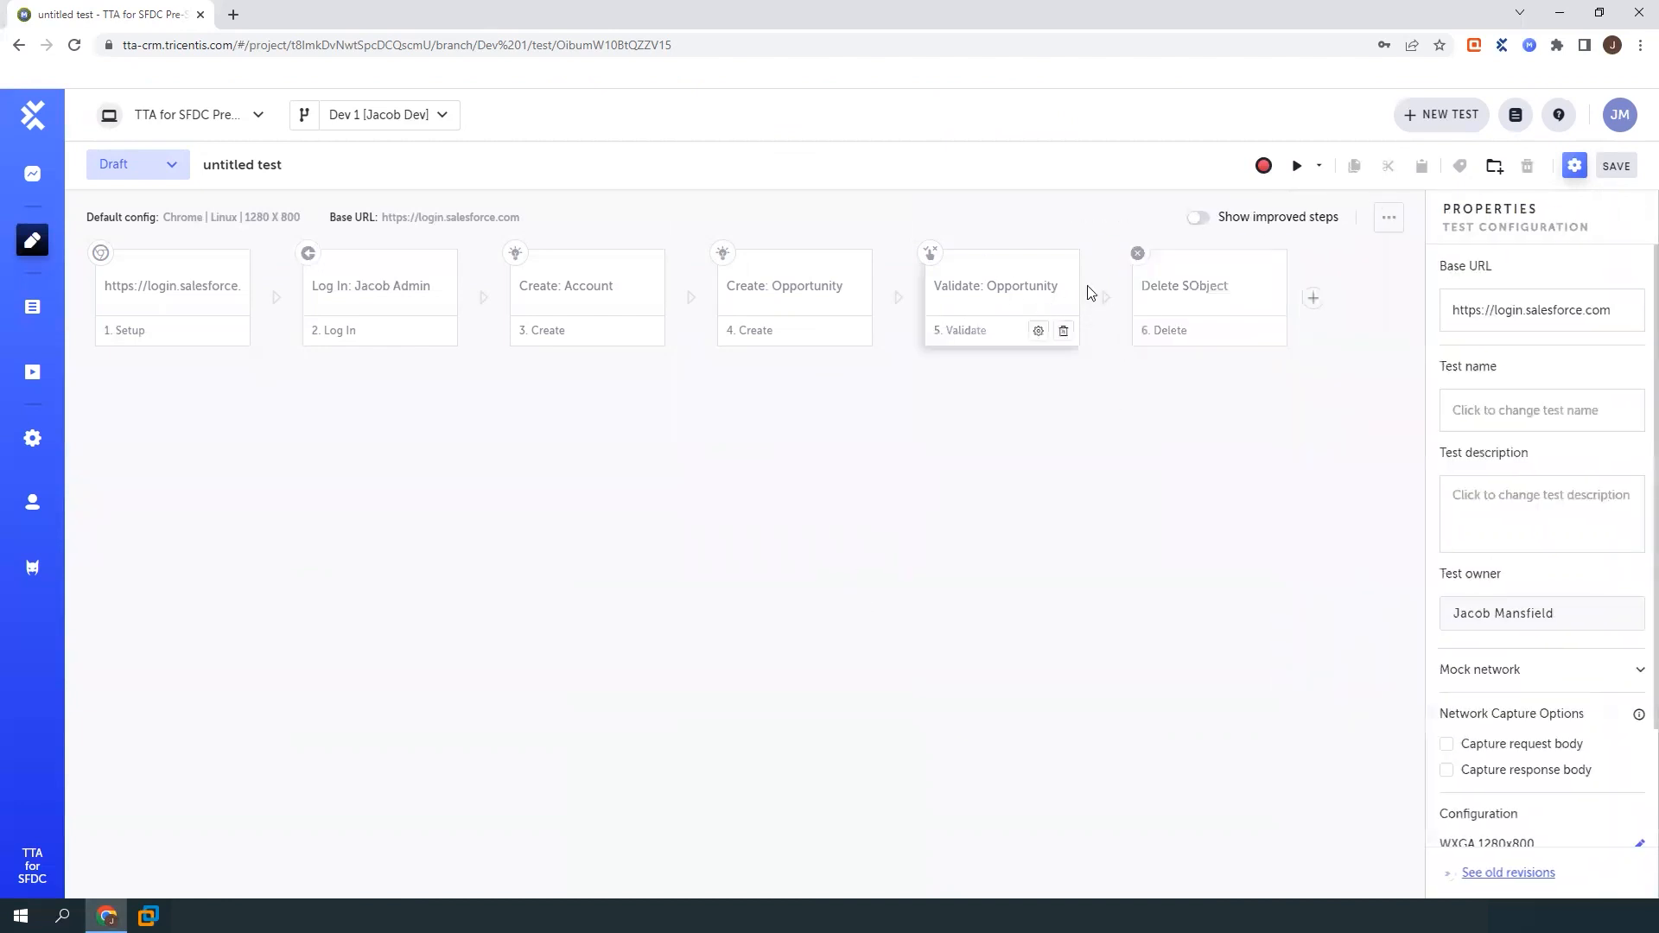
Add a Find: Account step searching for 'Freddies'
click(1312, 298)
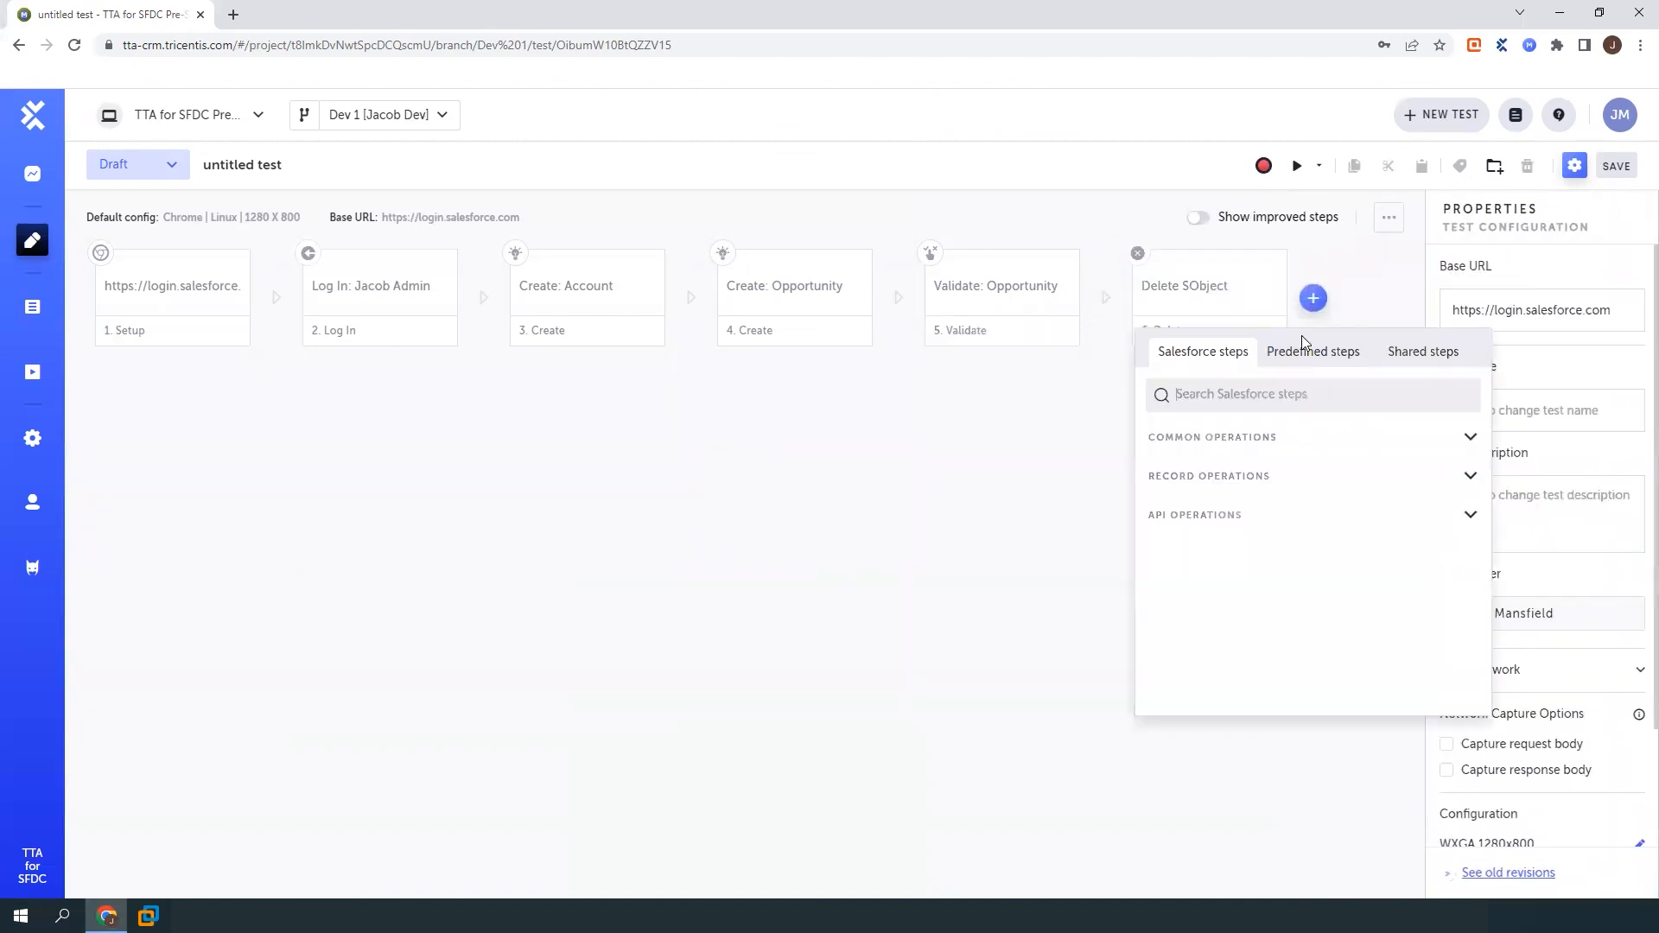
click(1208, 475)
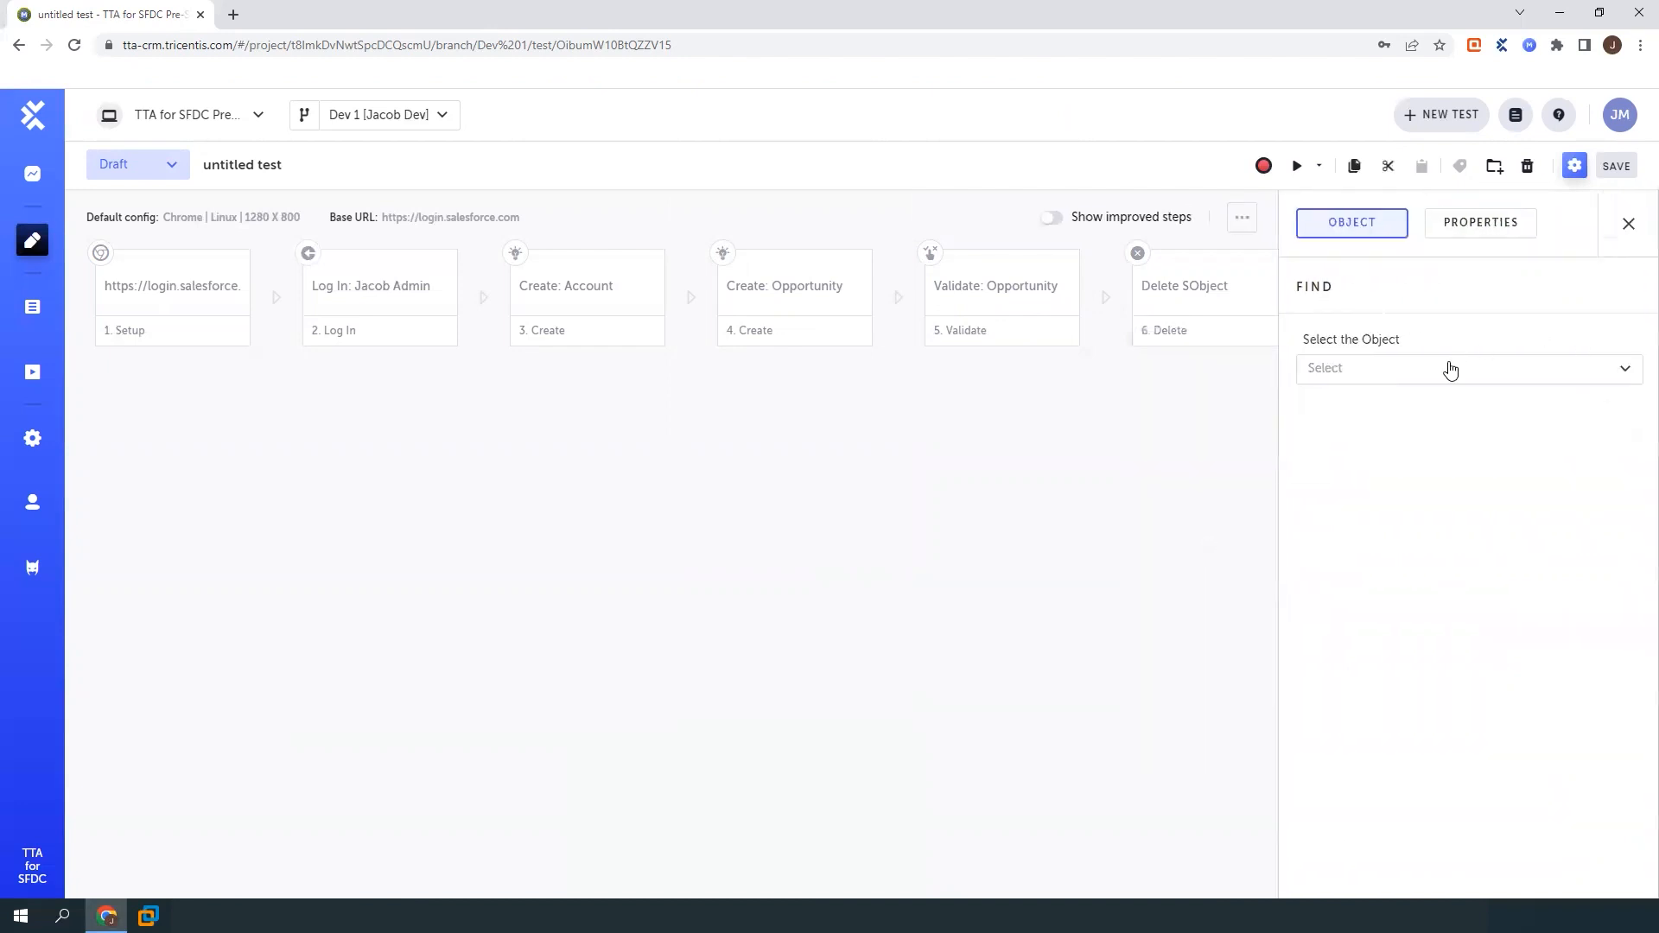
click(1468, 366)
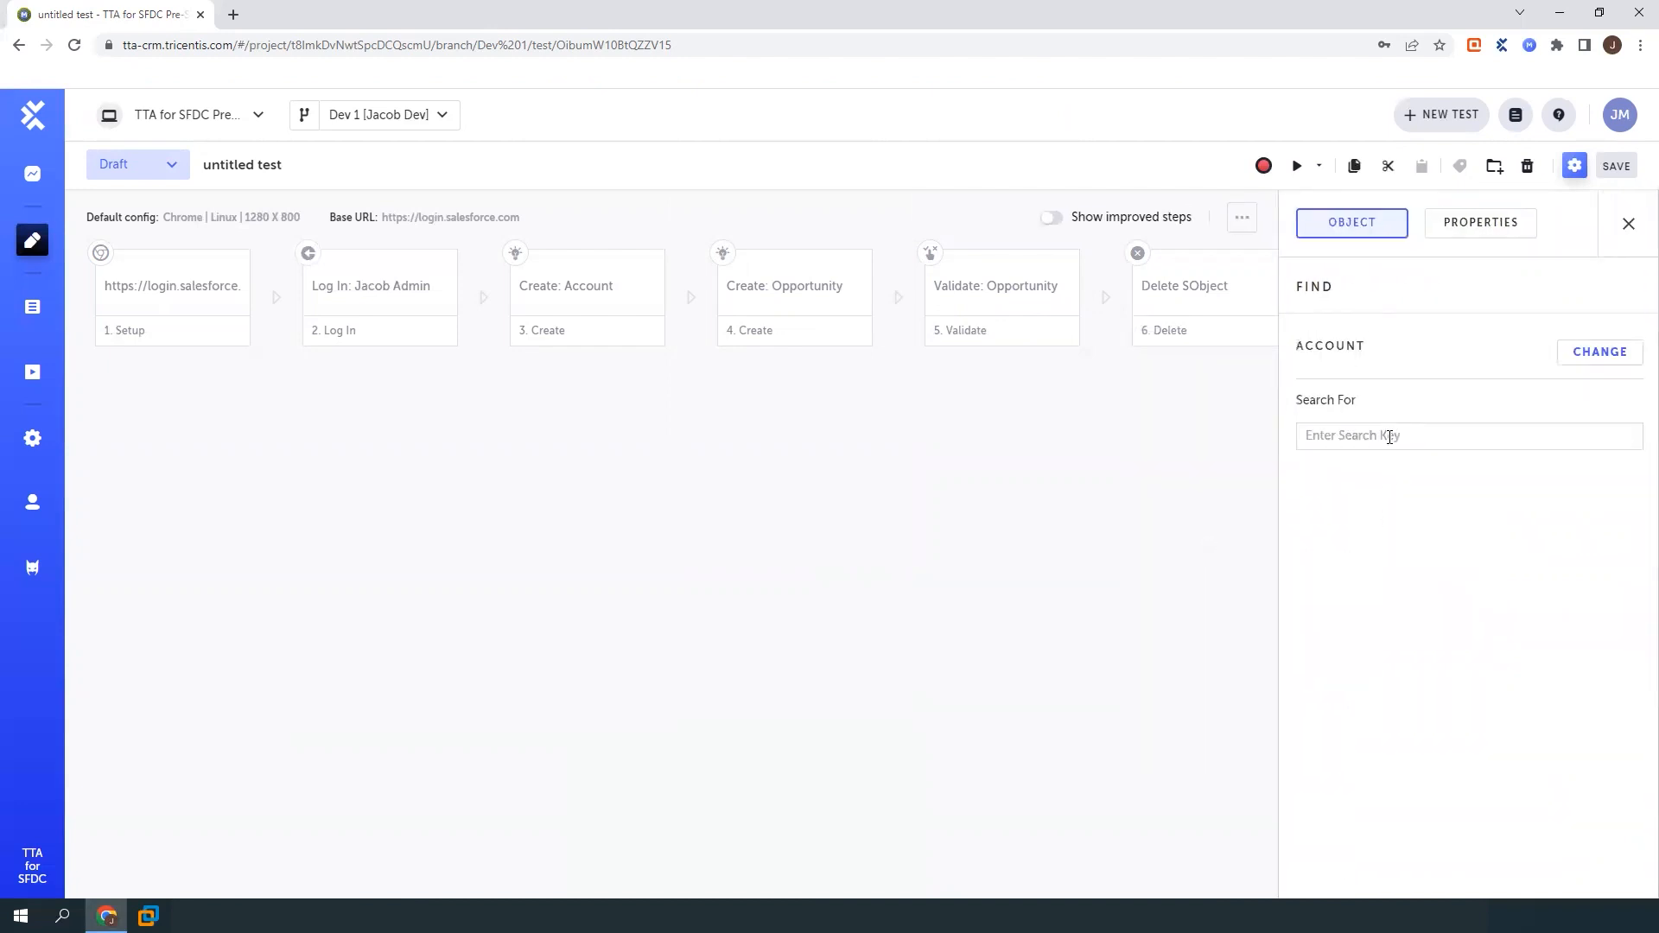
text(Freddies)
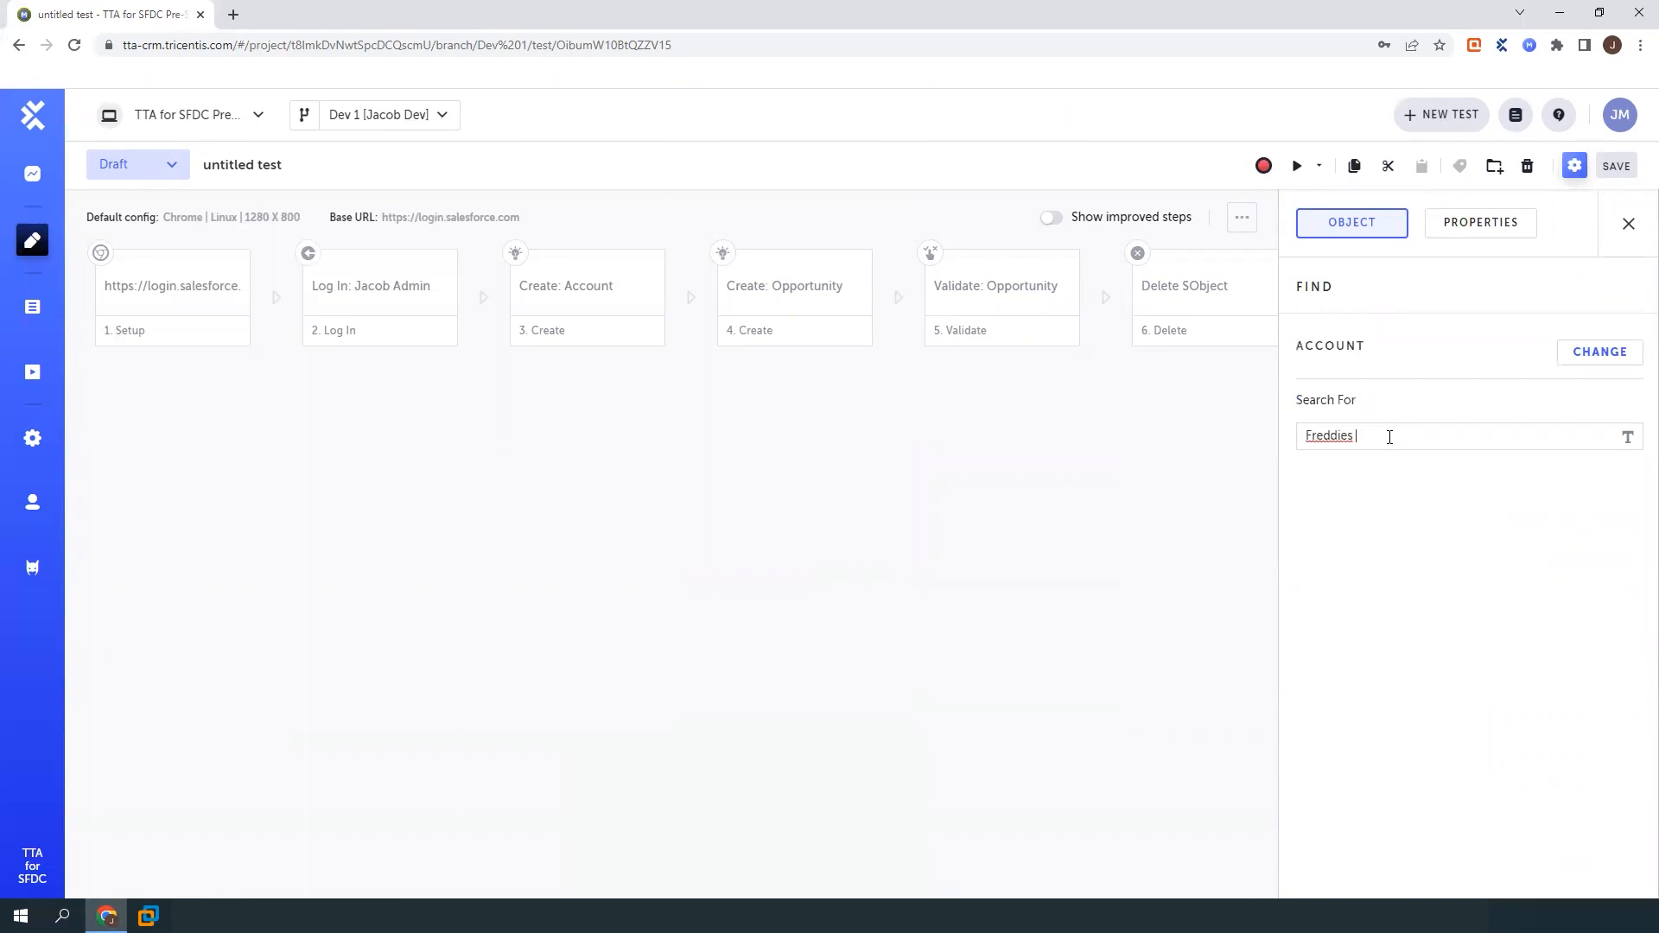
click(1479, 223)
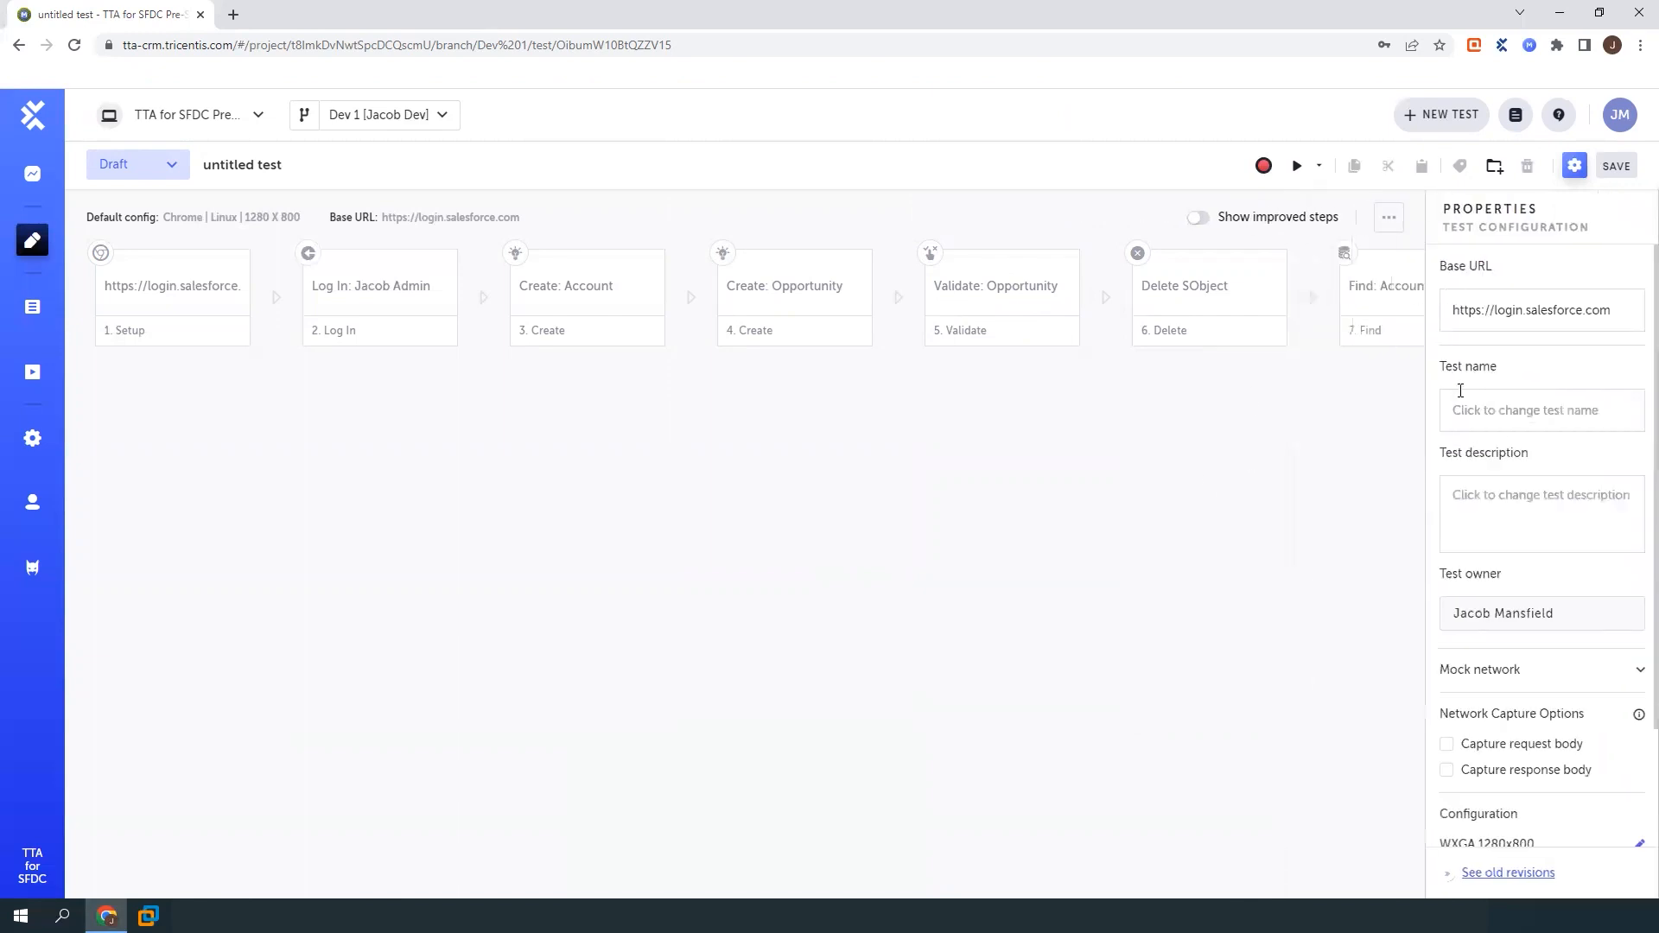
click(1574, 166)
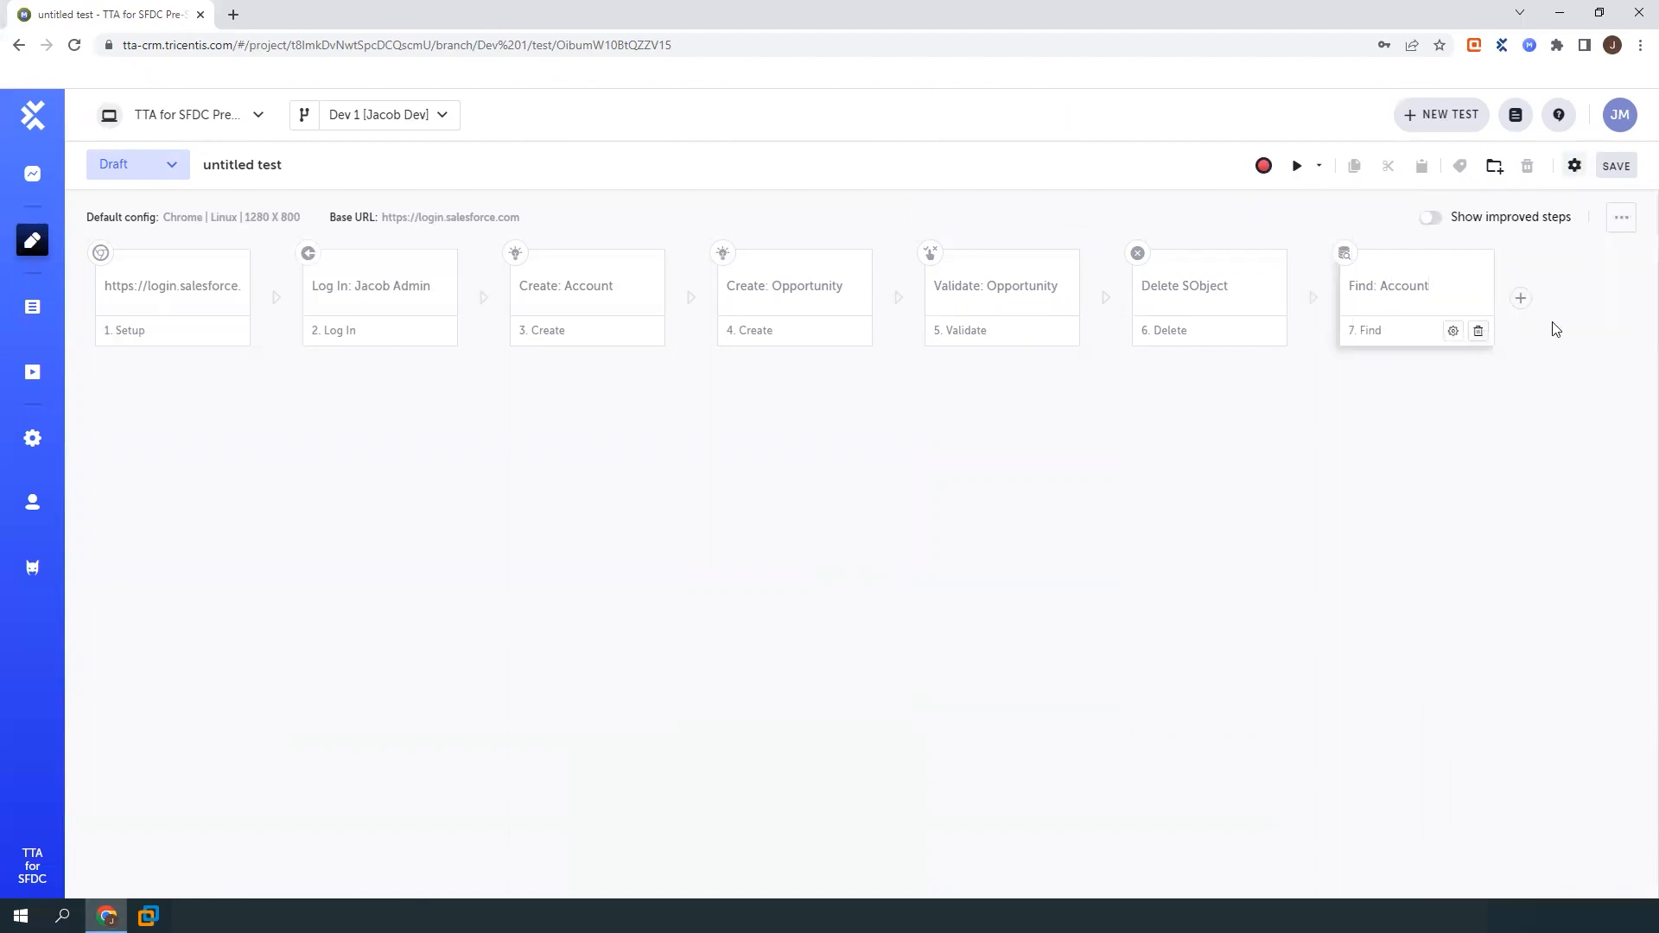
Add another Delete SObject step and then a Log Out step, making nine steps
click(1521, 298)
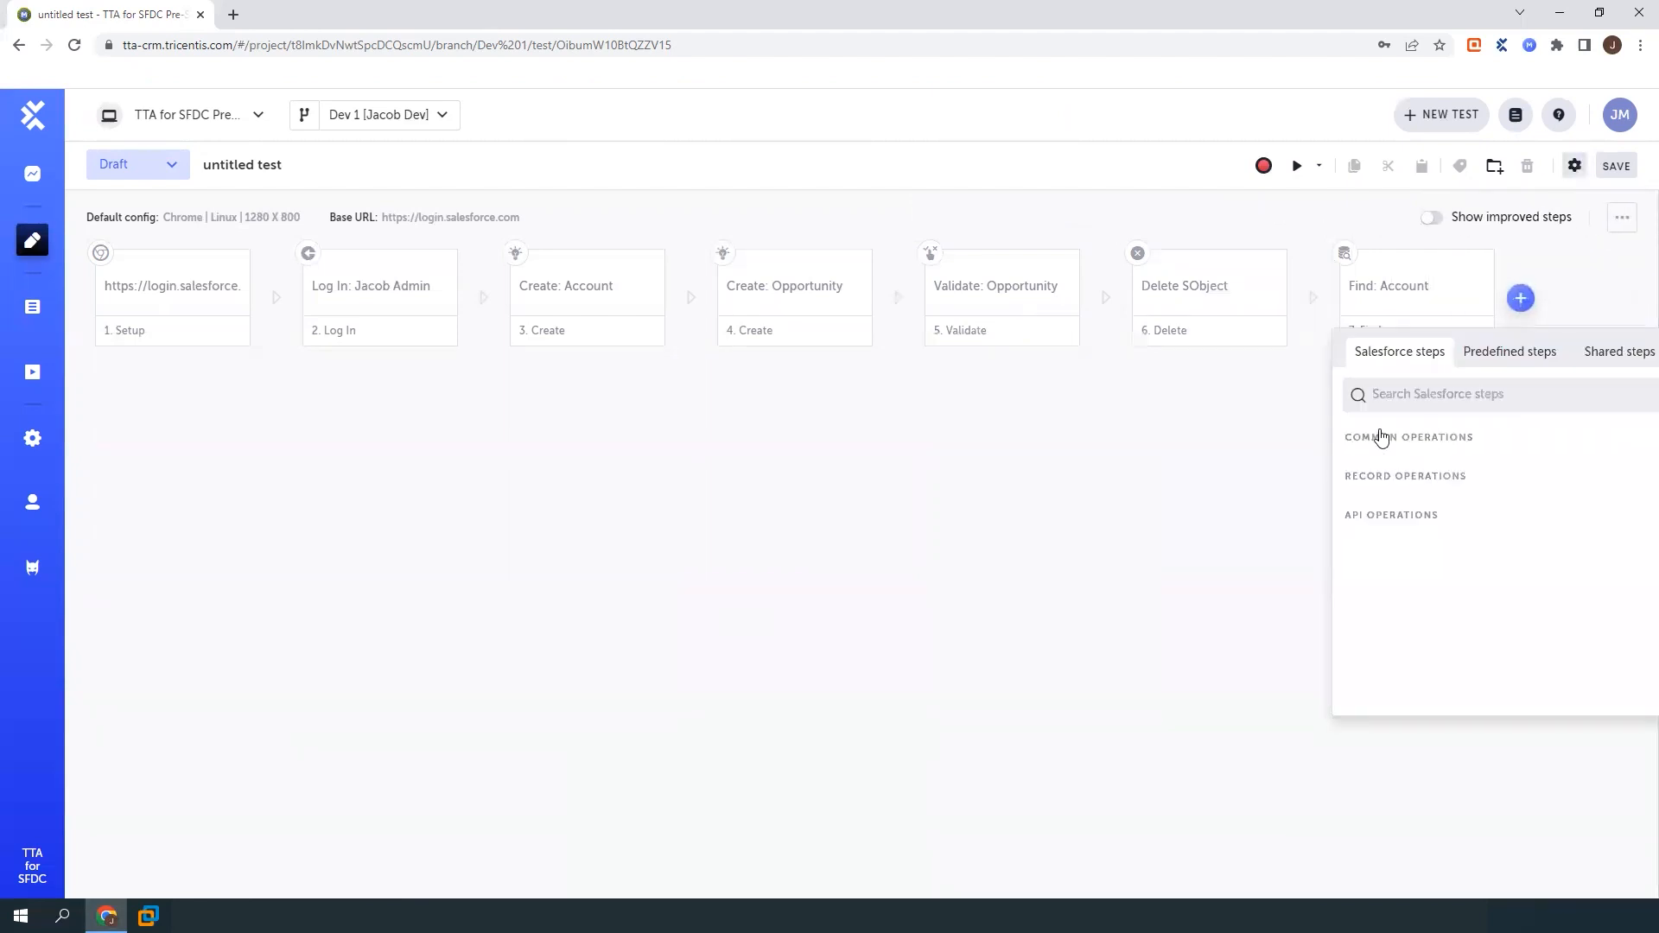
click(1403, 475)
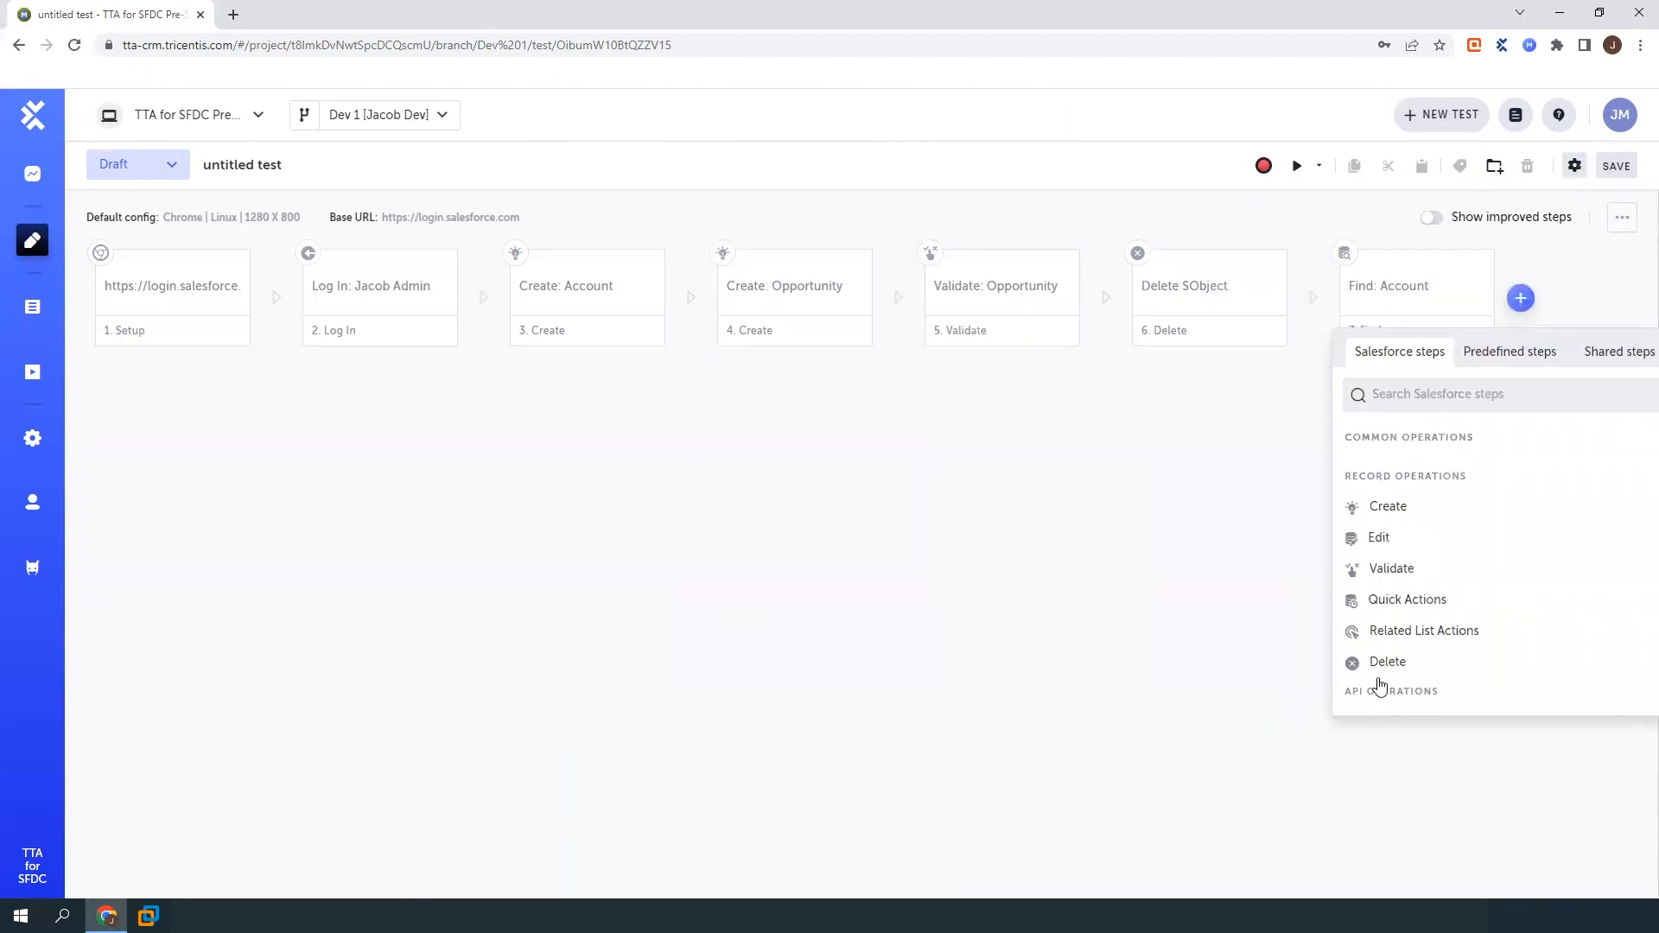
click(1388, 662)
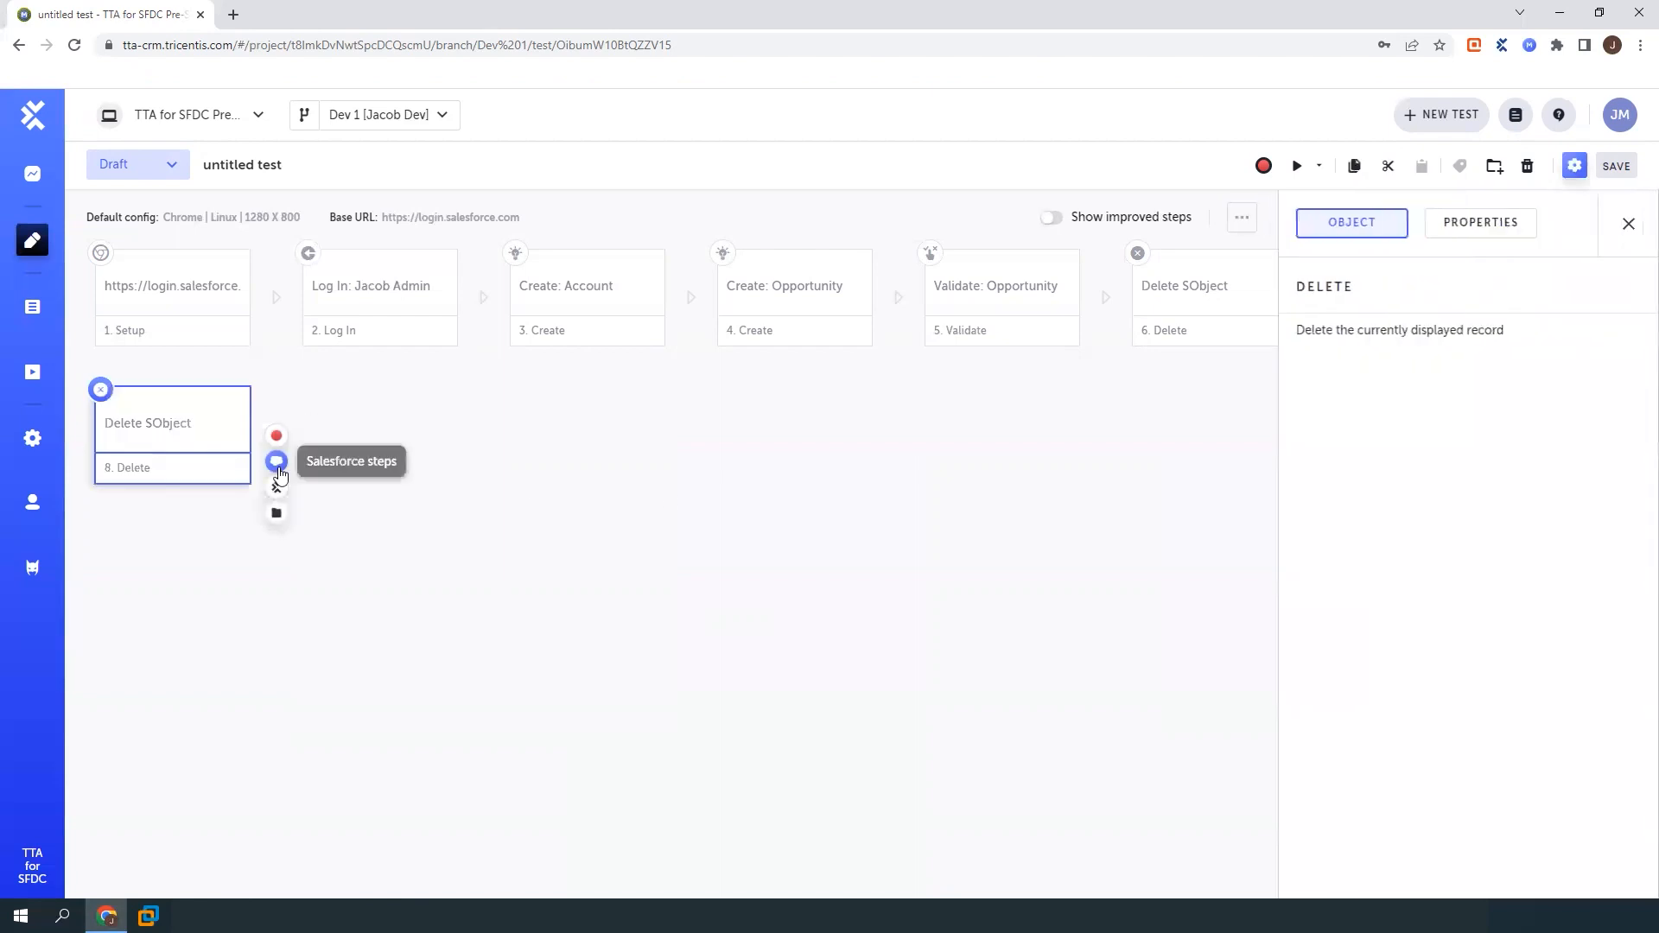
click(277, 460)
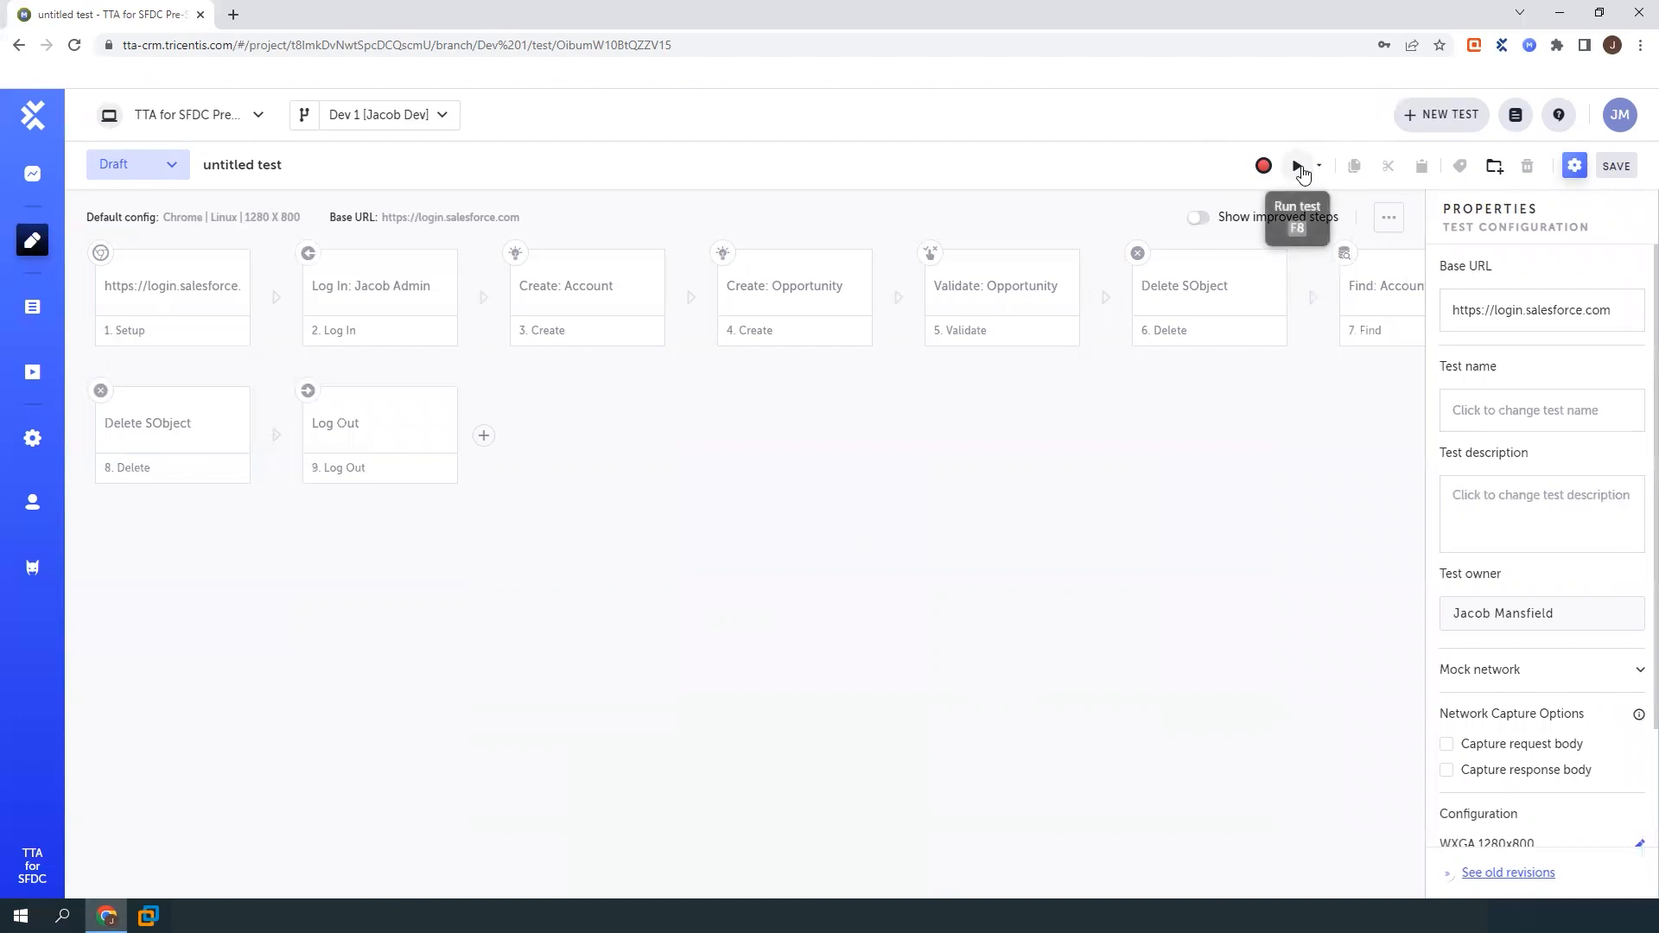
Run the nine-step test in Salesforce, letting it create, validate and delete the Freddies records until it passes
click(1263, 166)
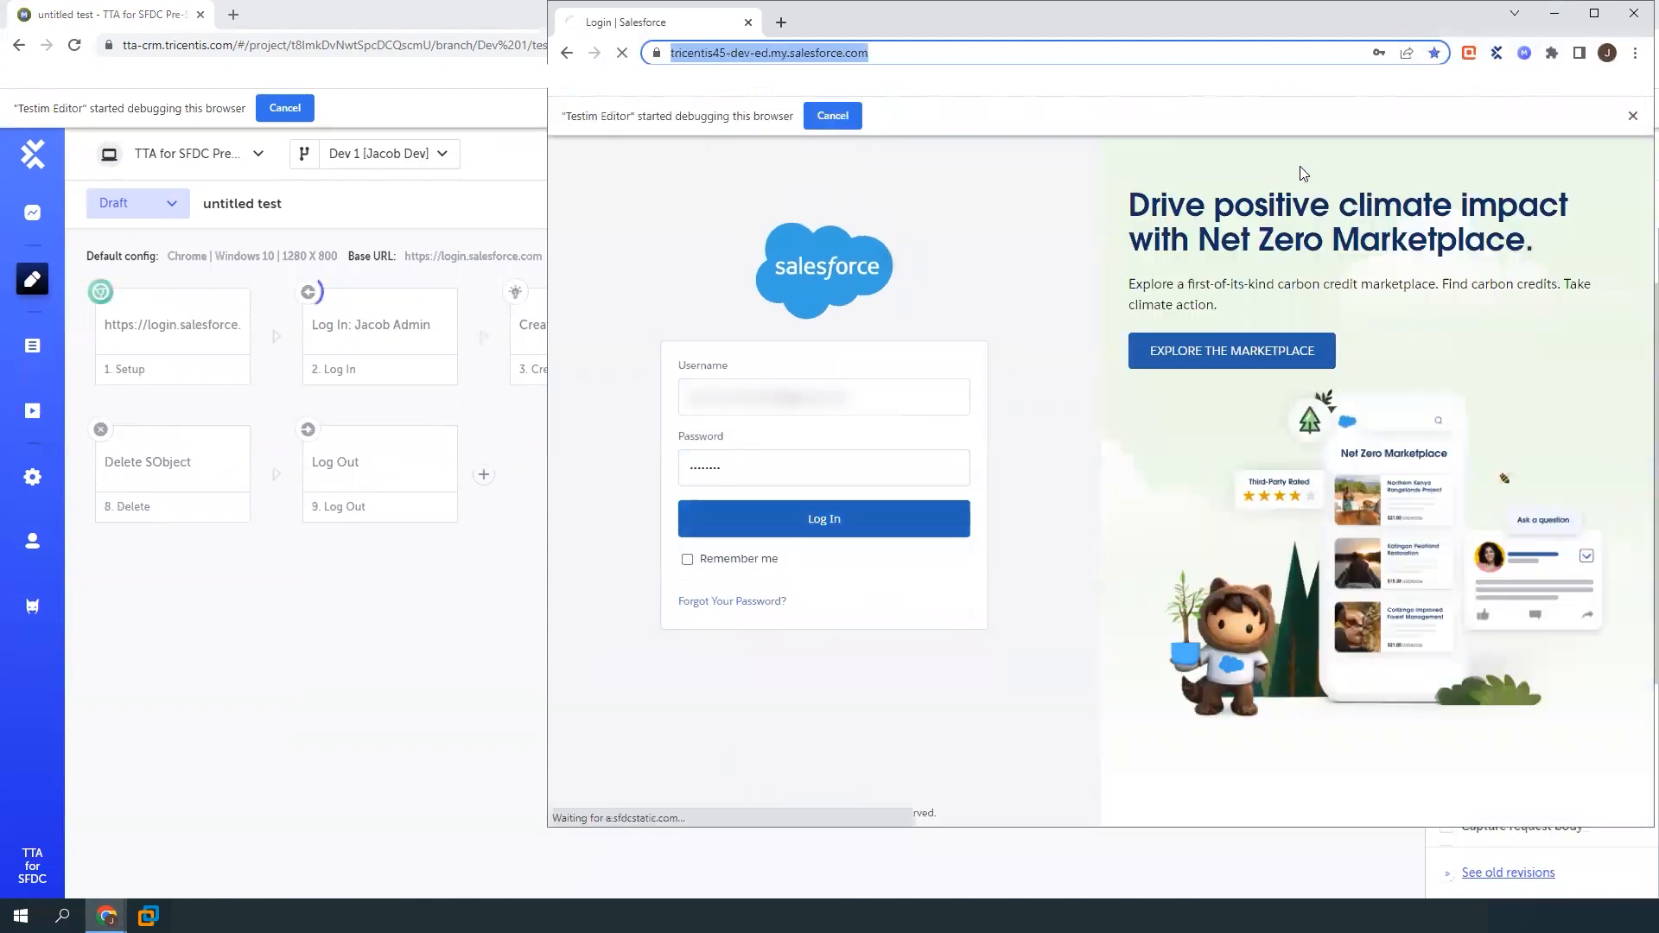
click(823, 518)
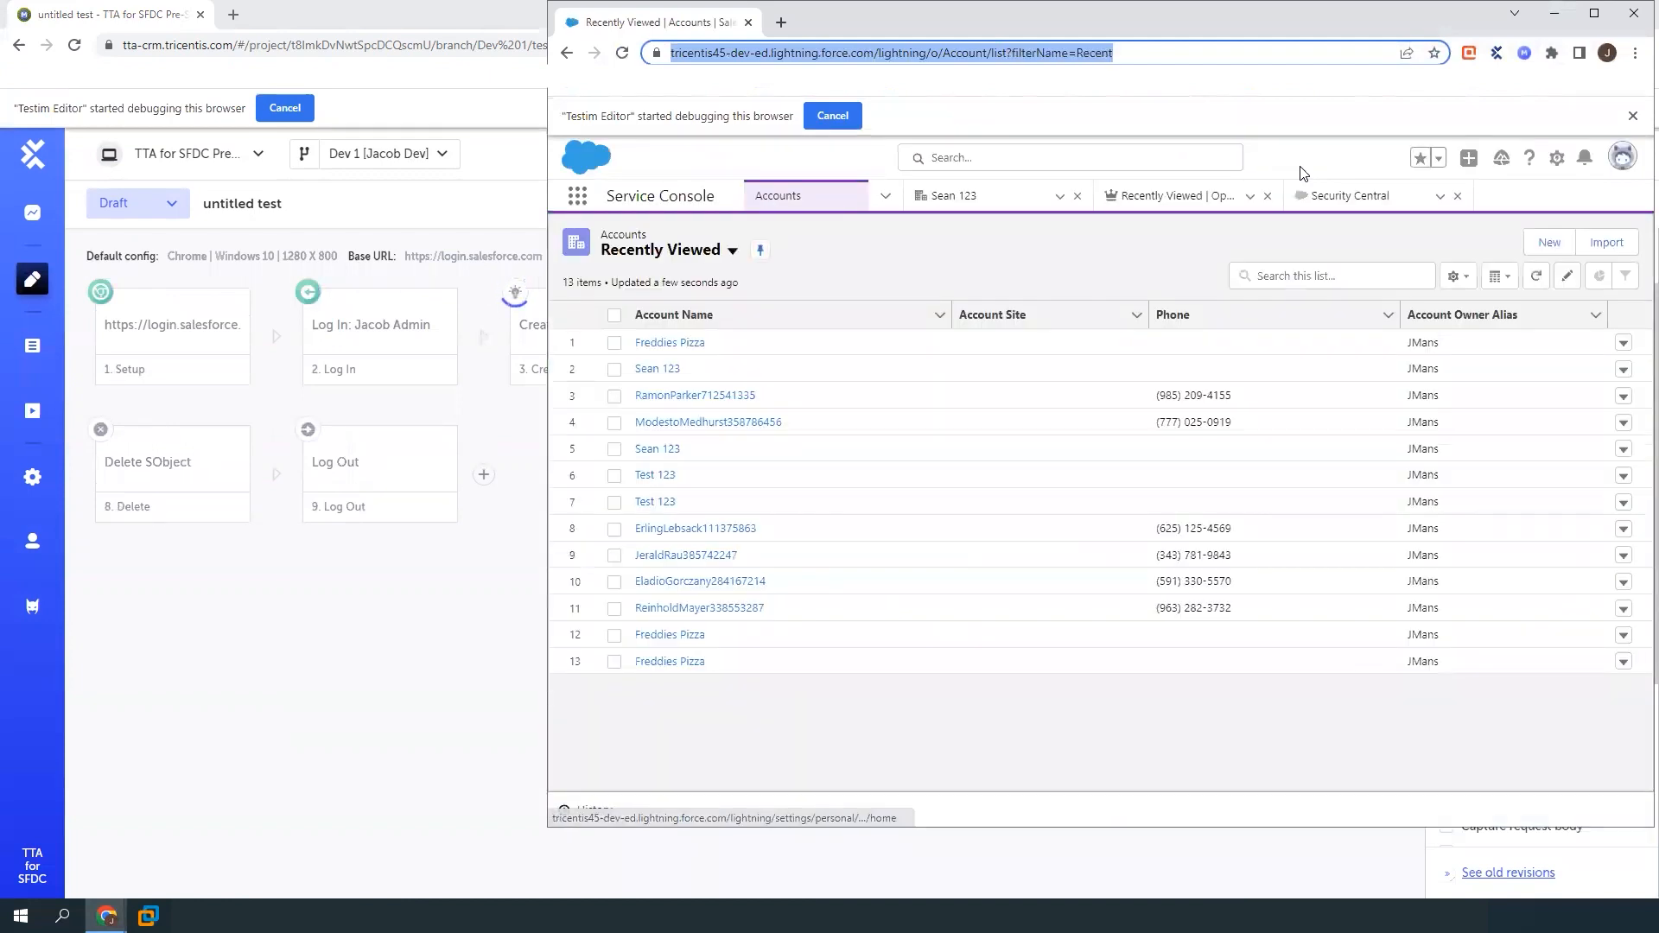
click(1548, 242)
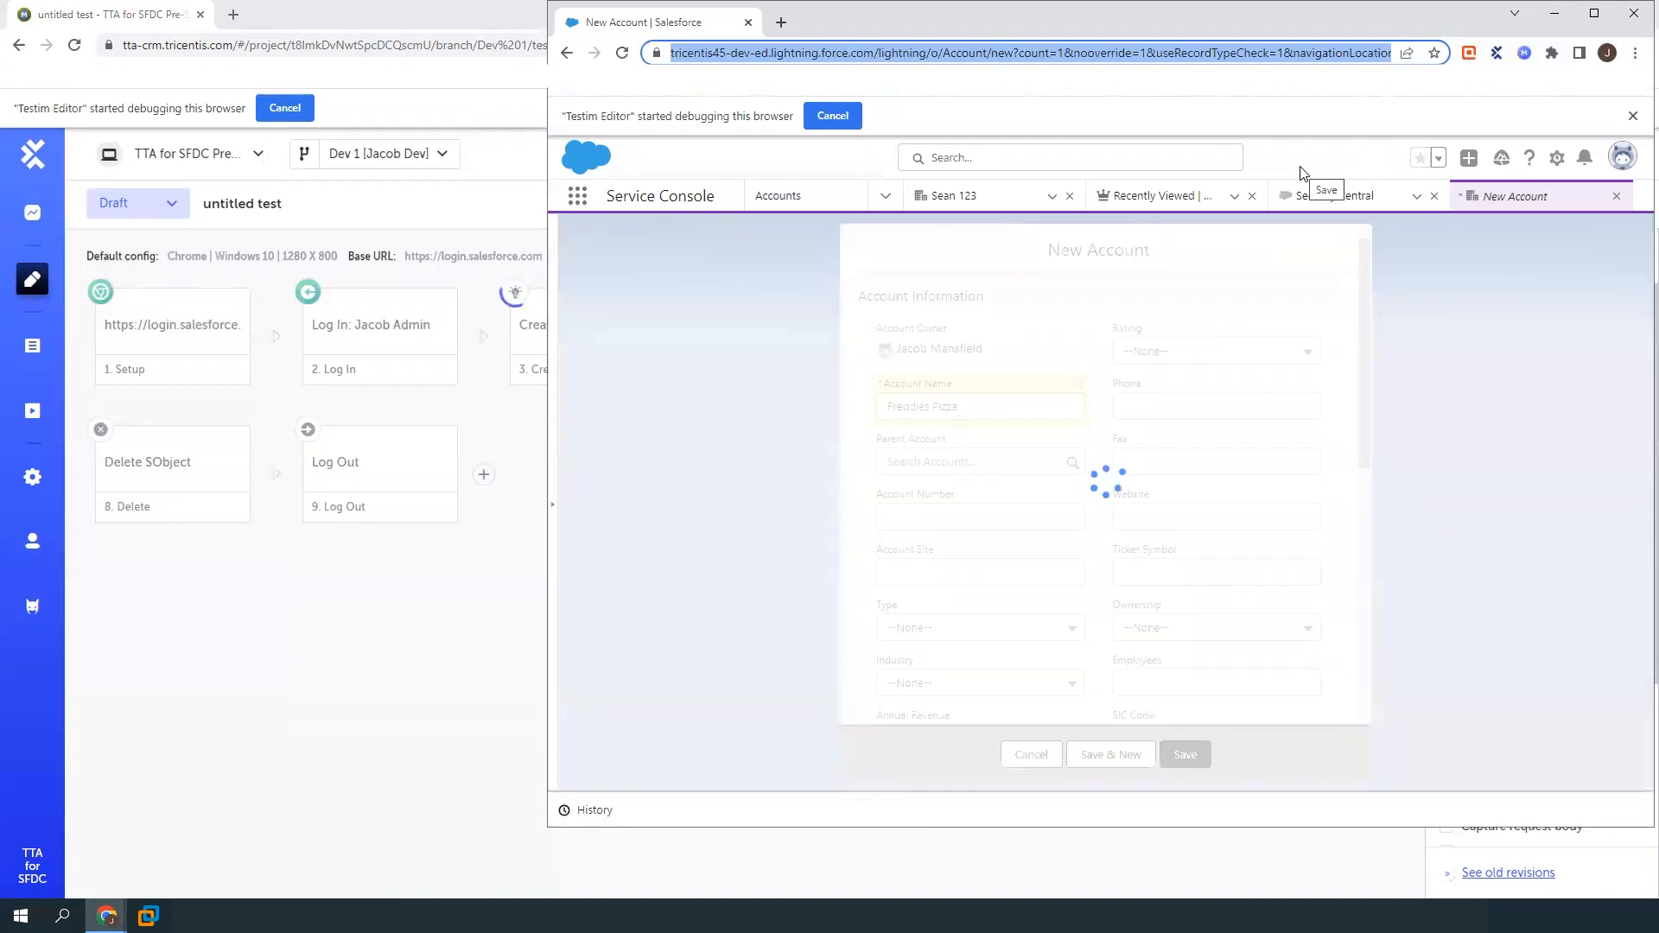
click(1186, 756)
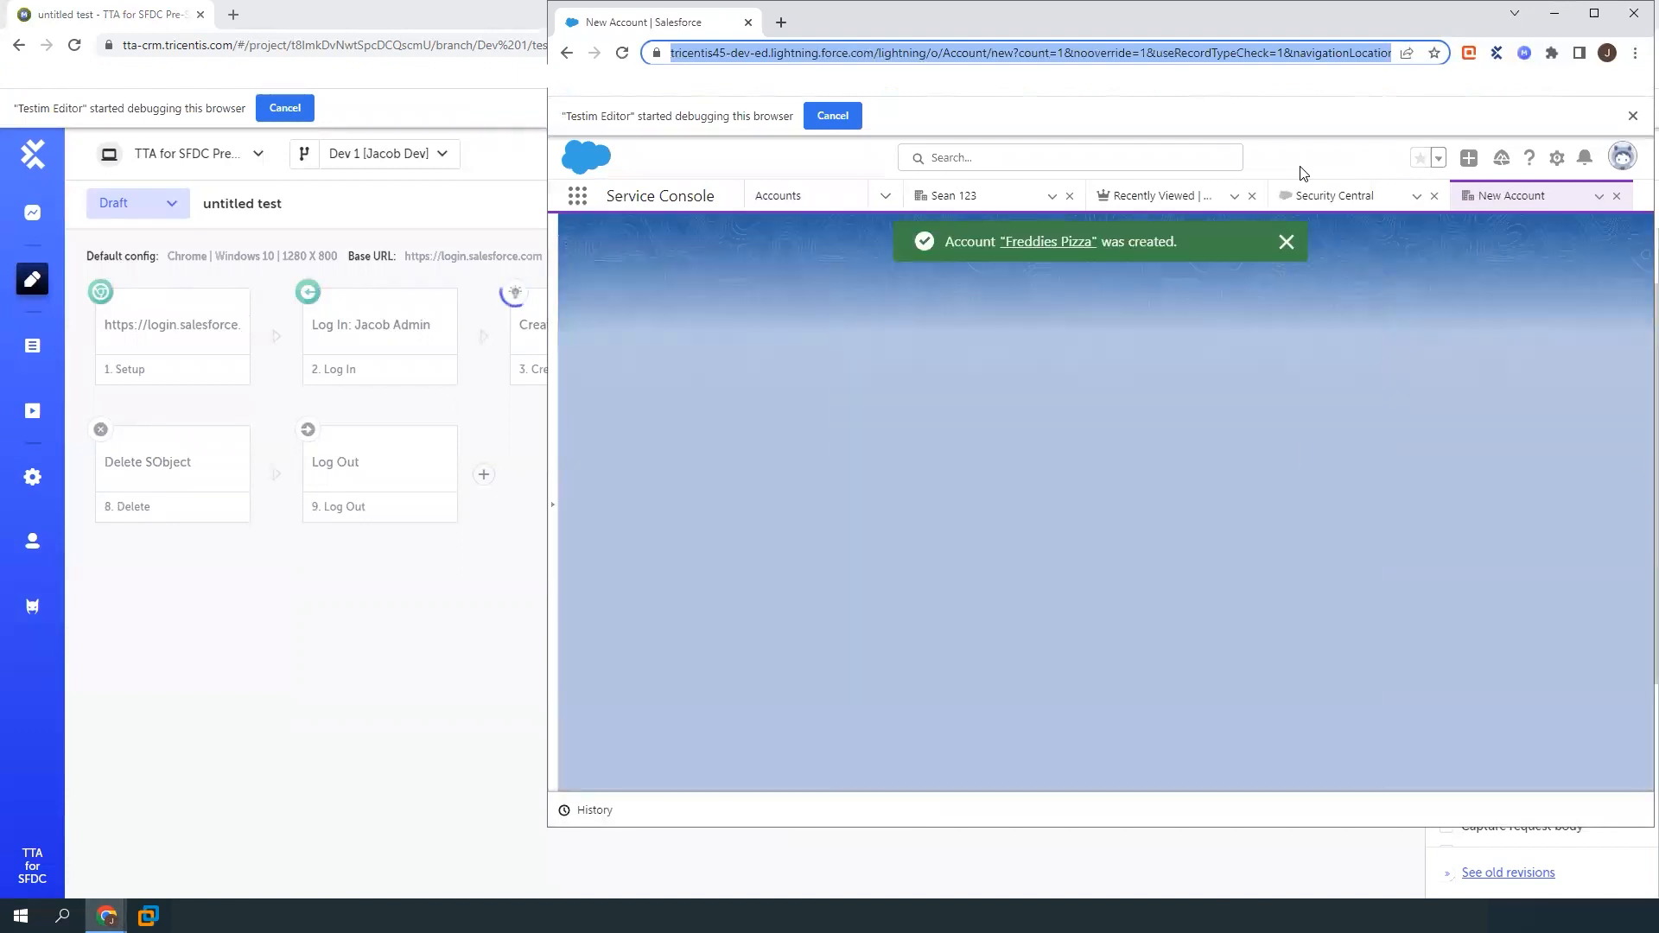
click(1048, 242)
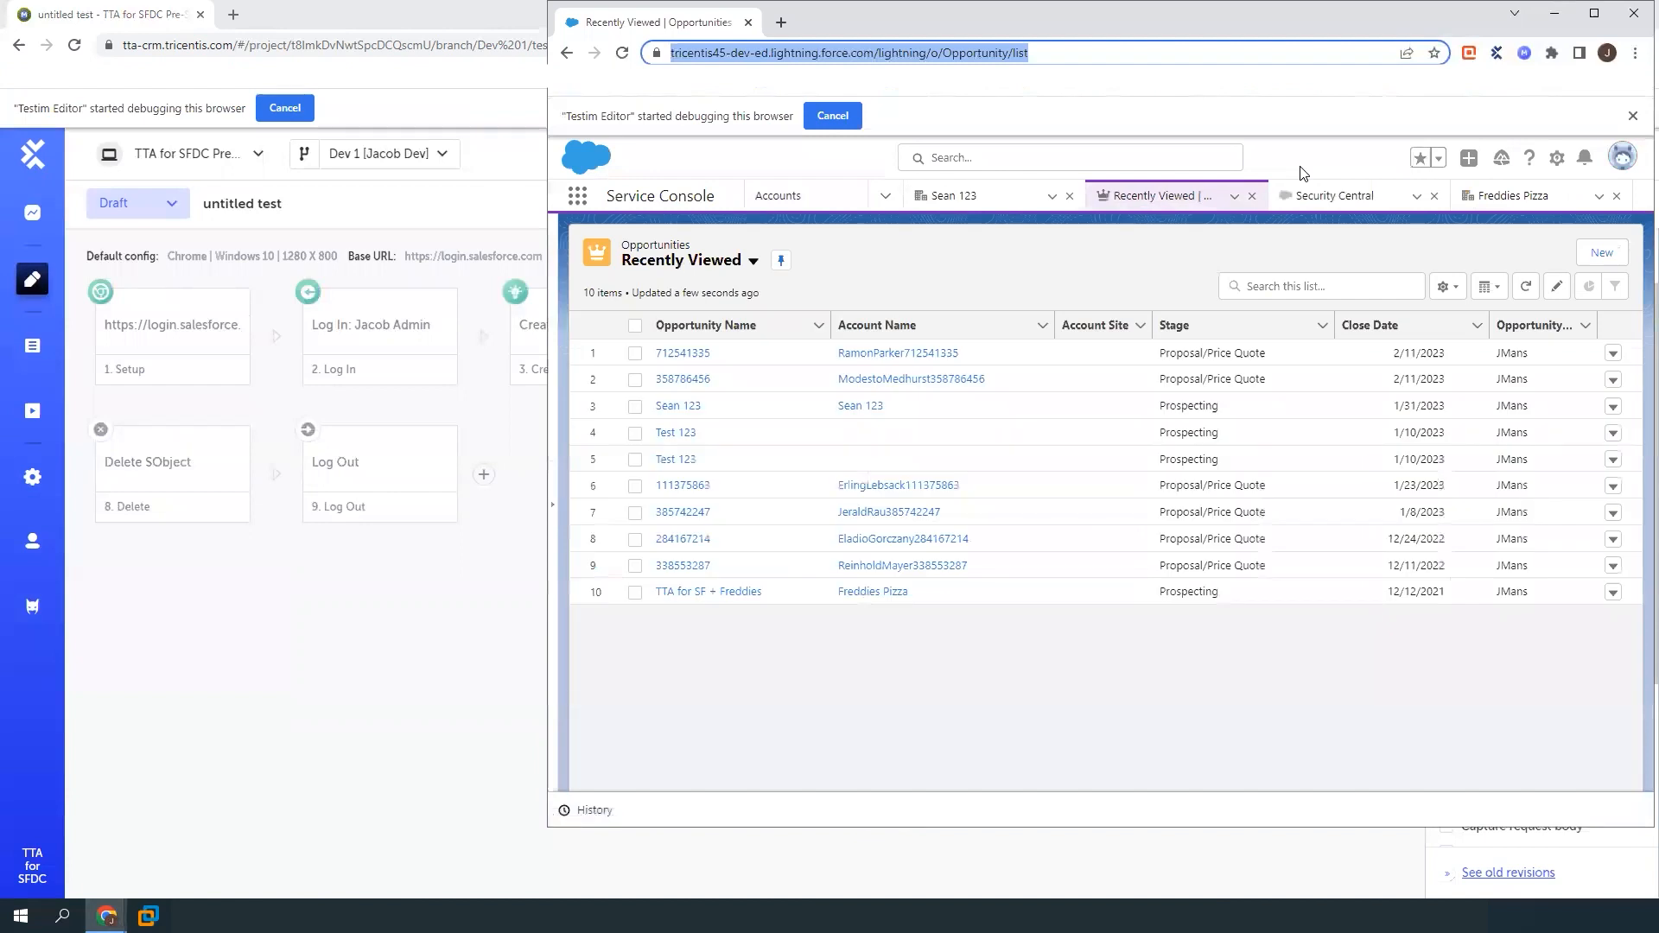
click(1600, 252)
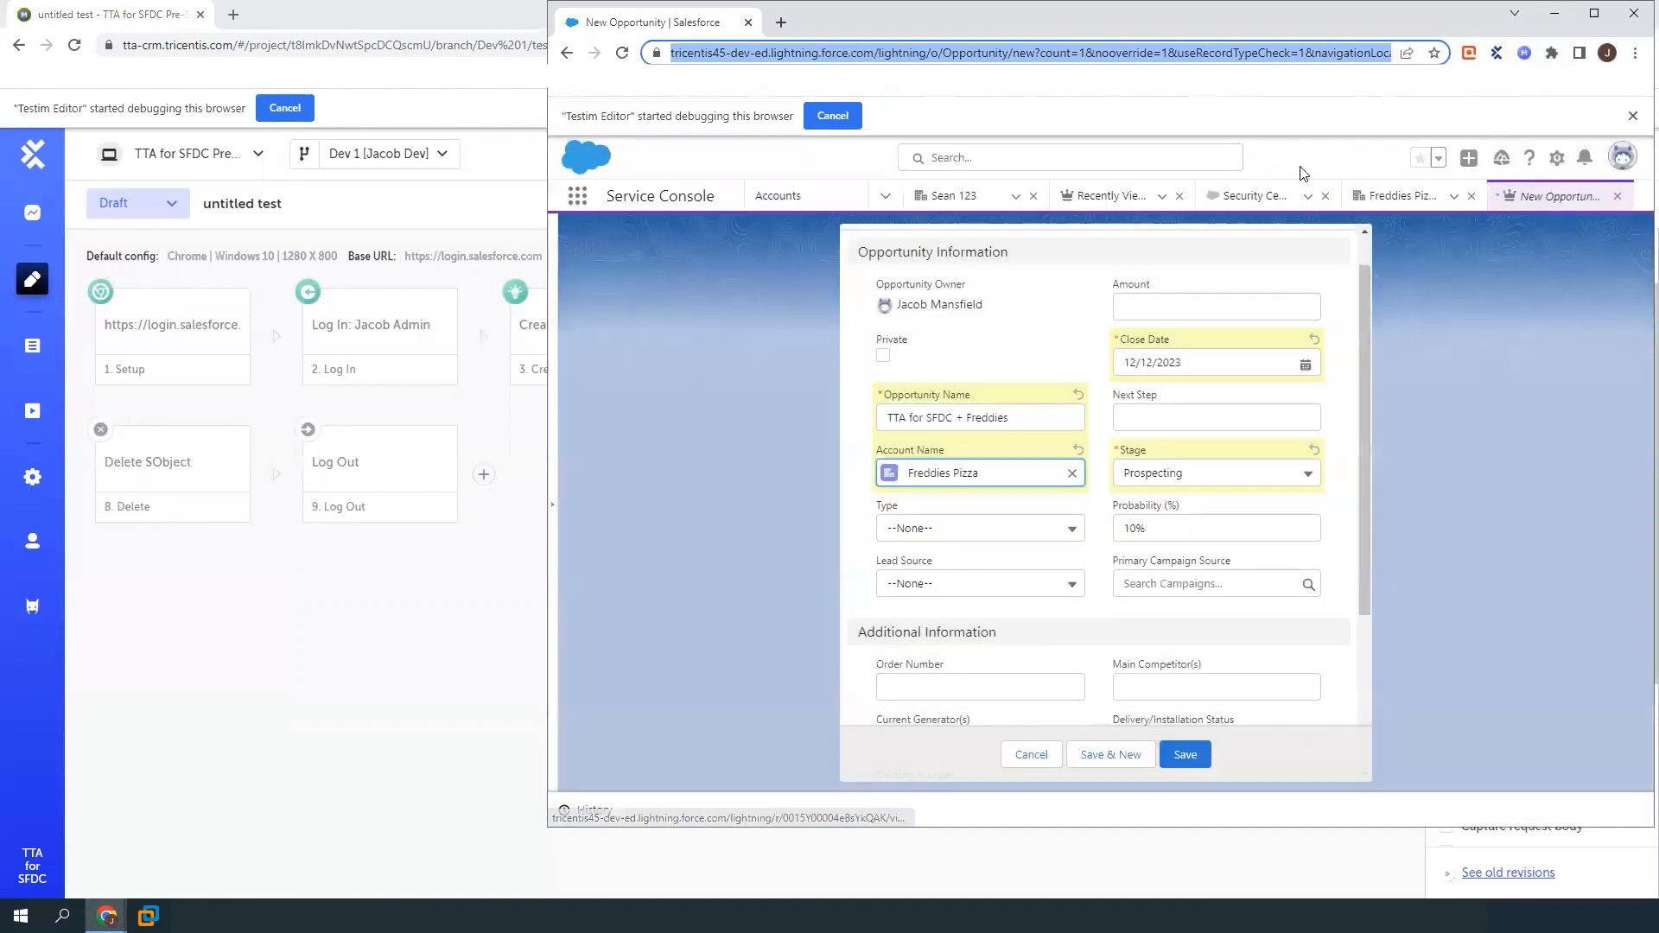
click(1182, 755)
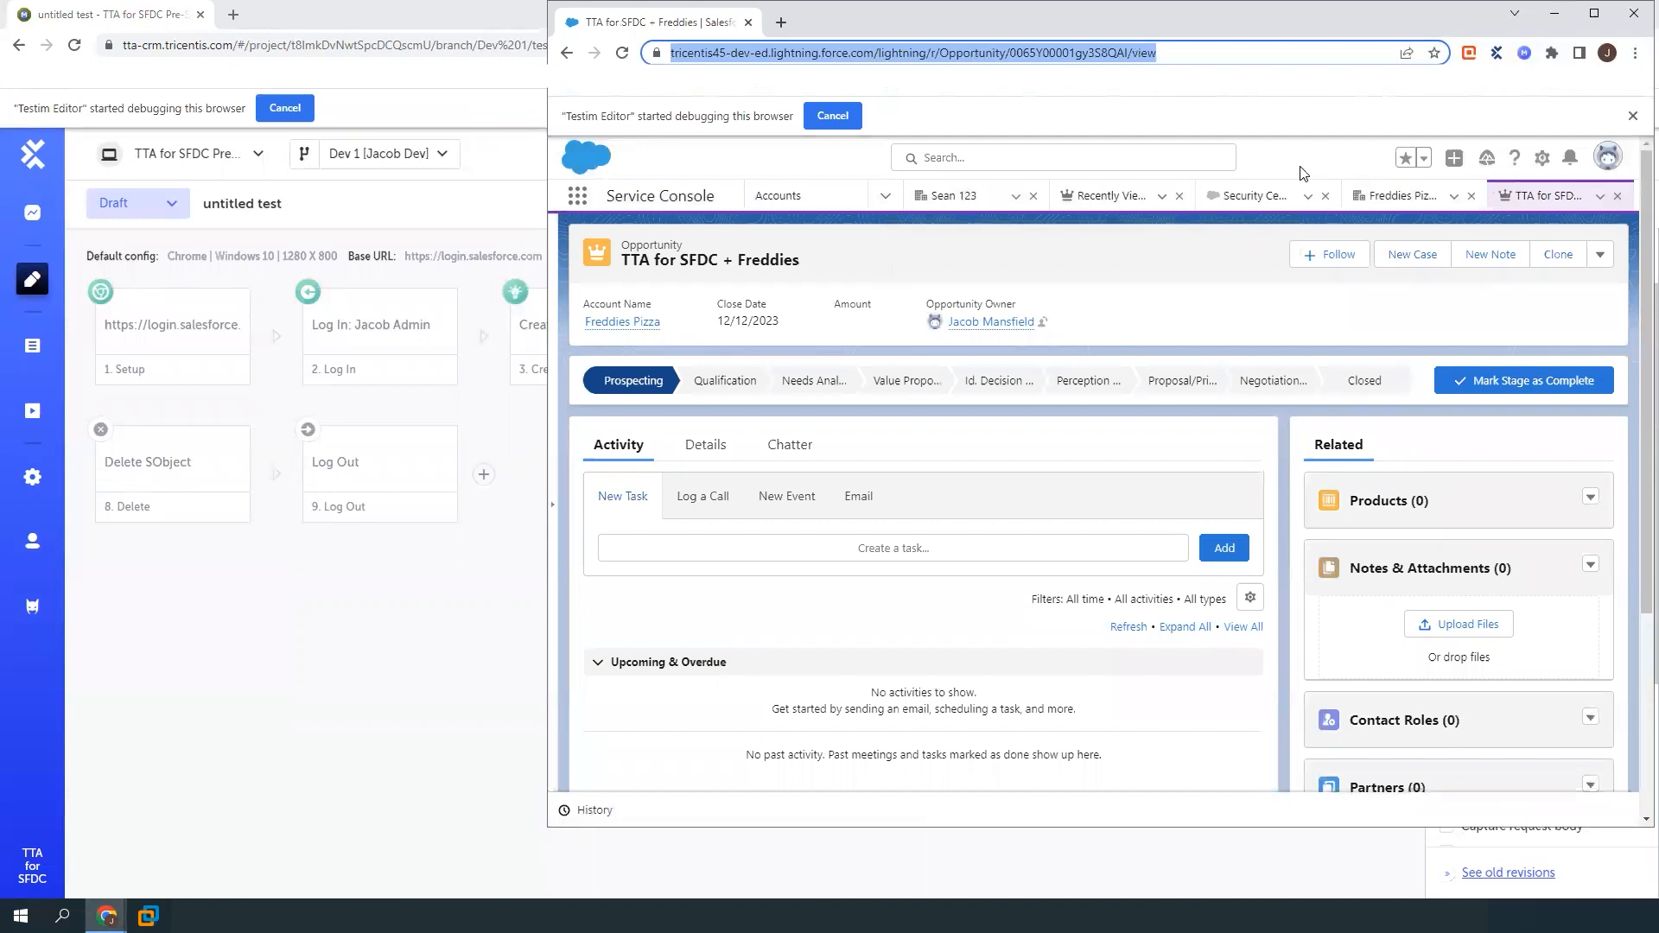
click(700, 444)
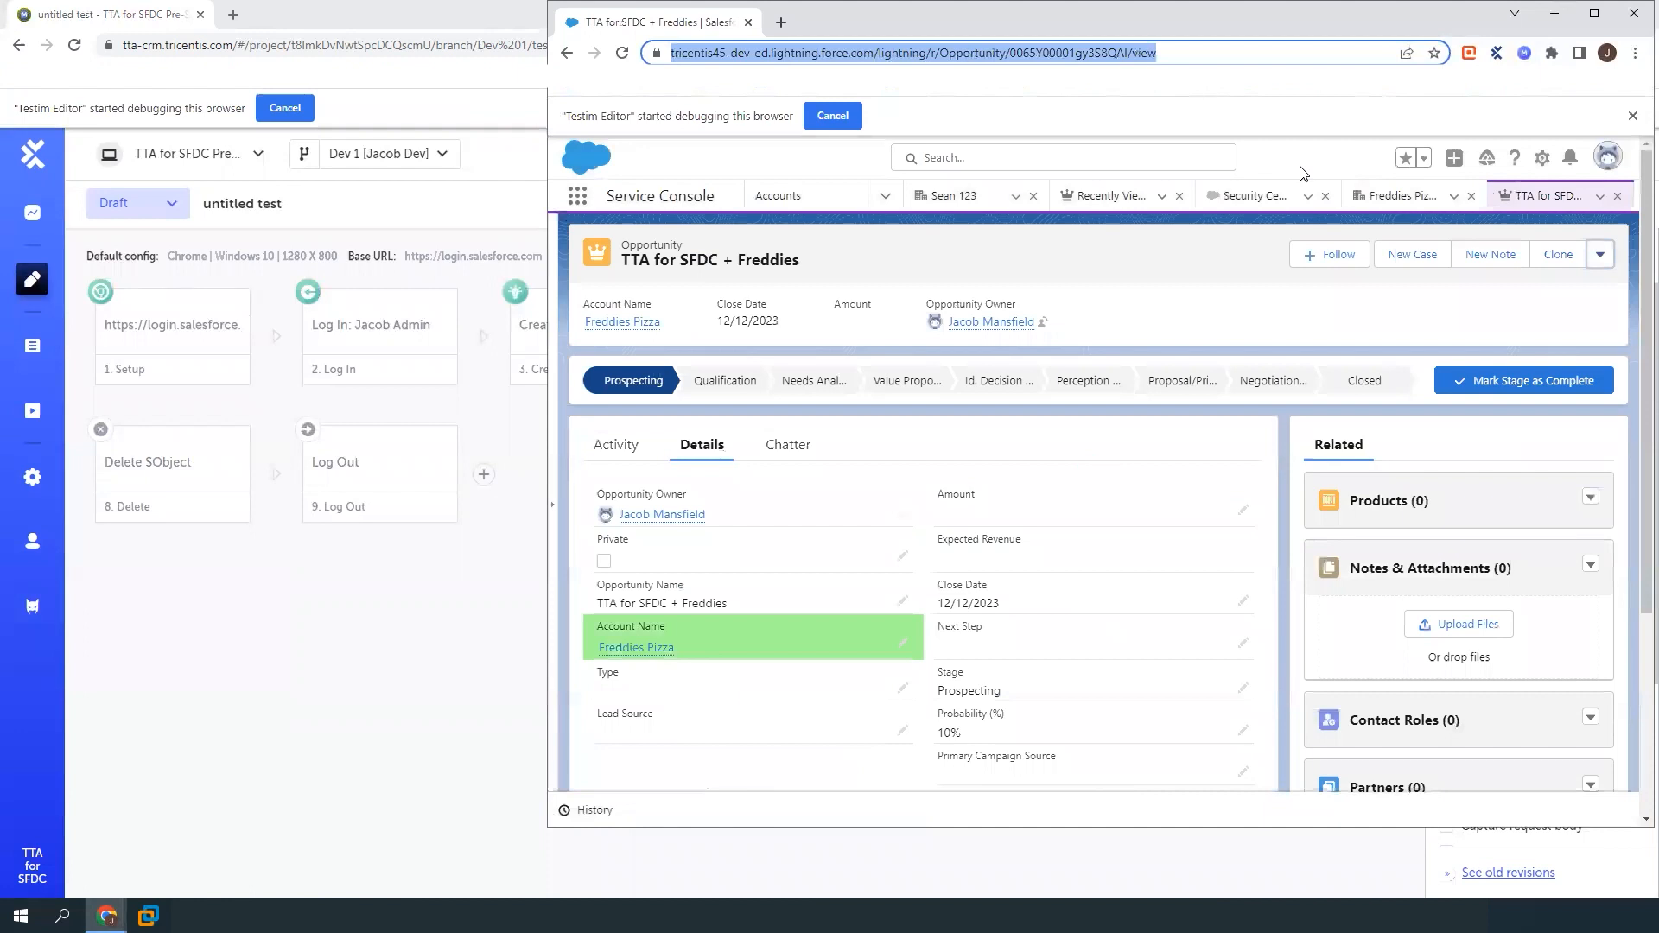
click(636, 647)
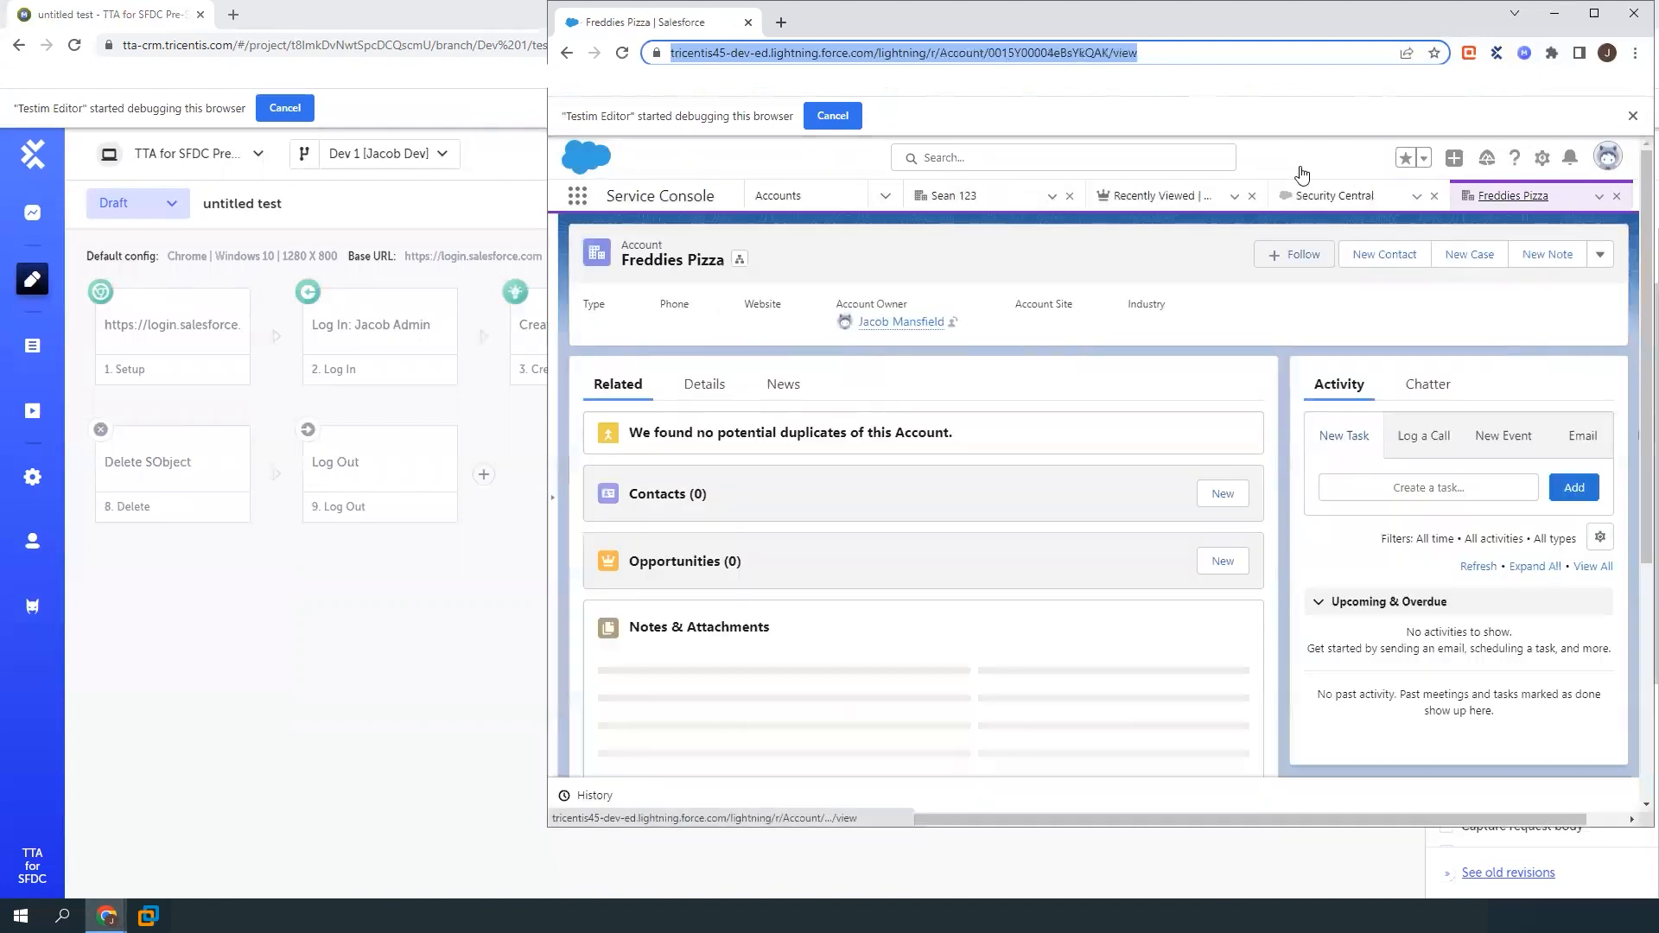
click(1061, 157)
text(Freddies Pizza)
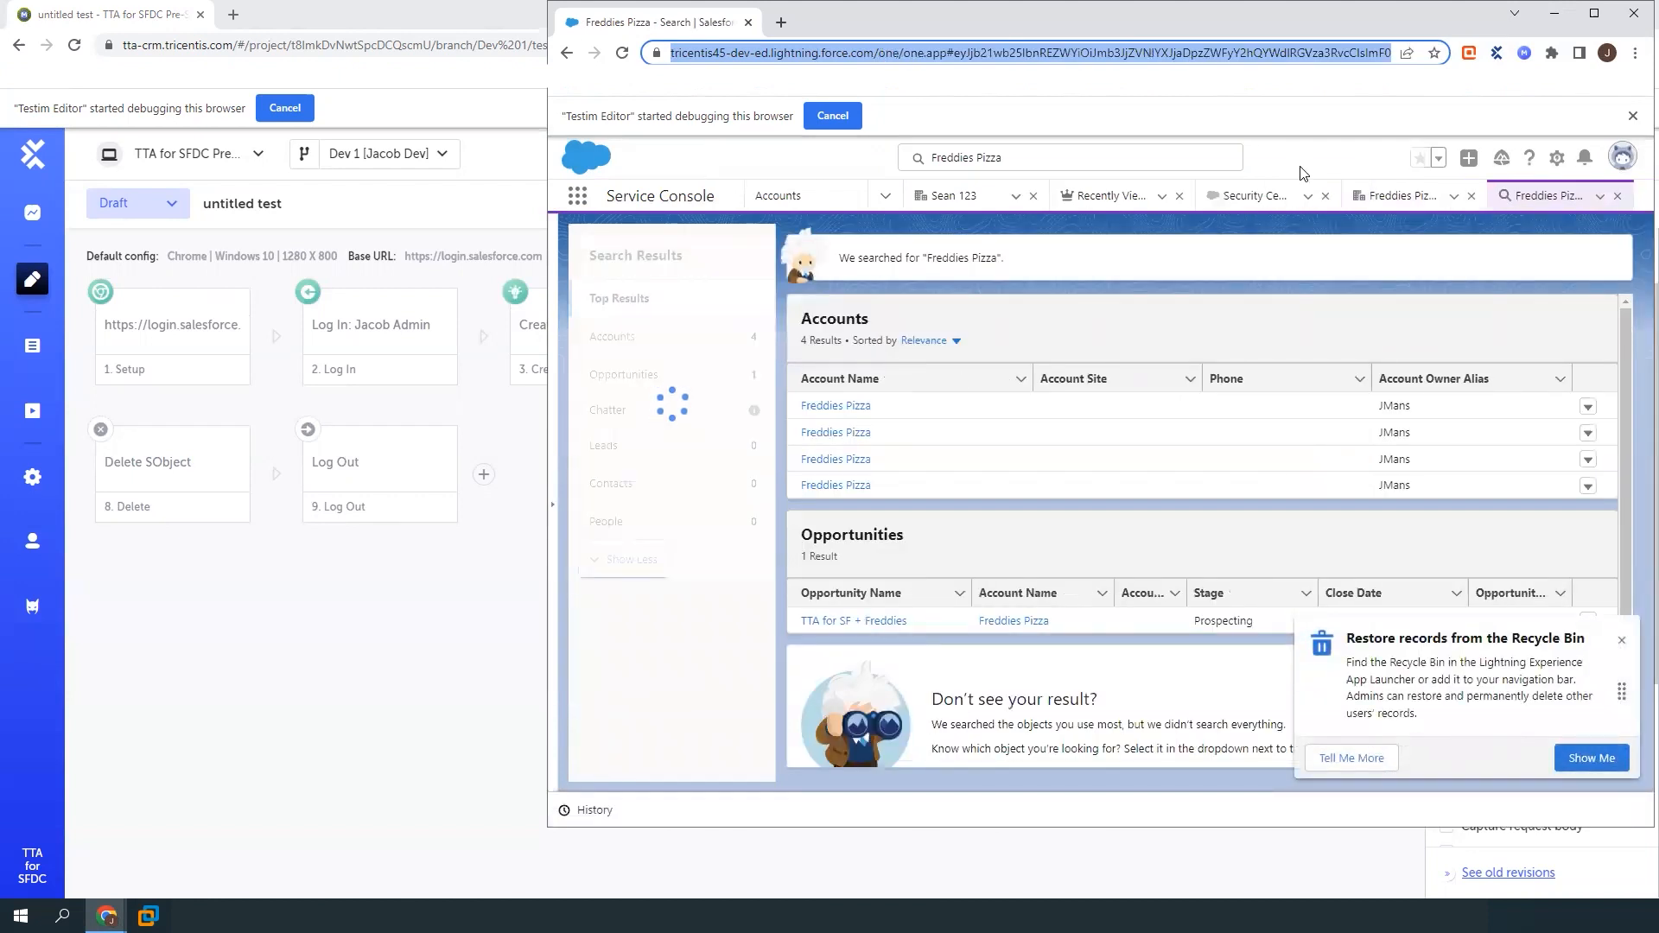
click(835, 404)
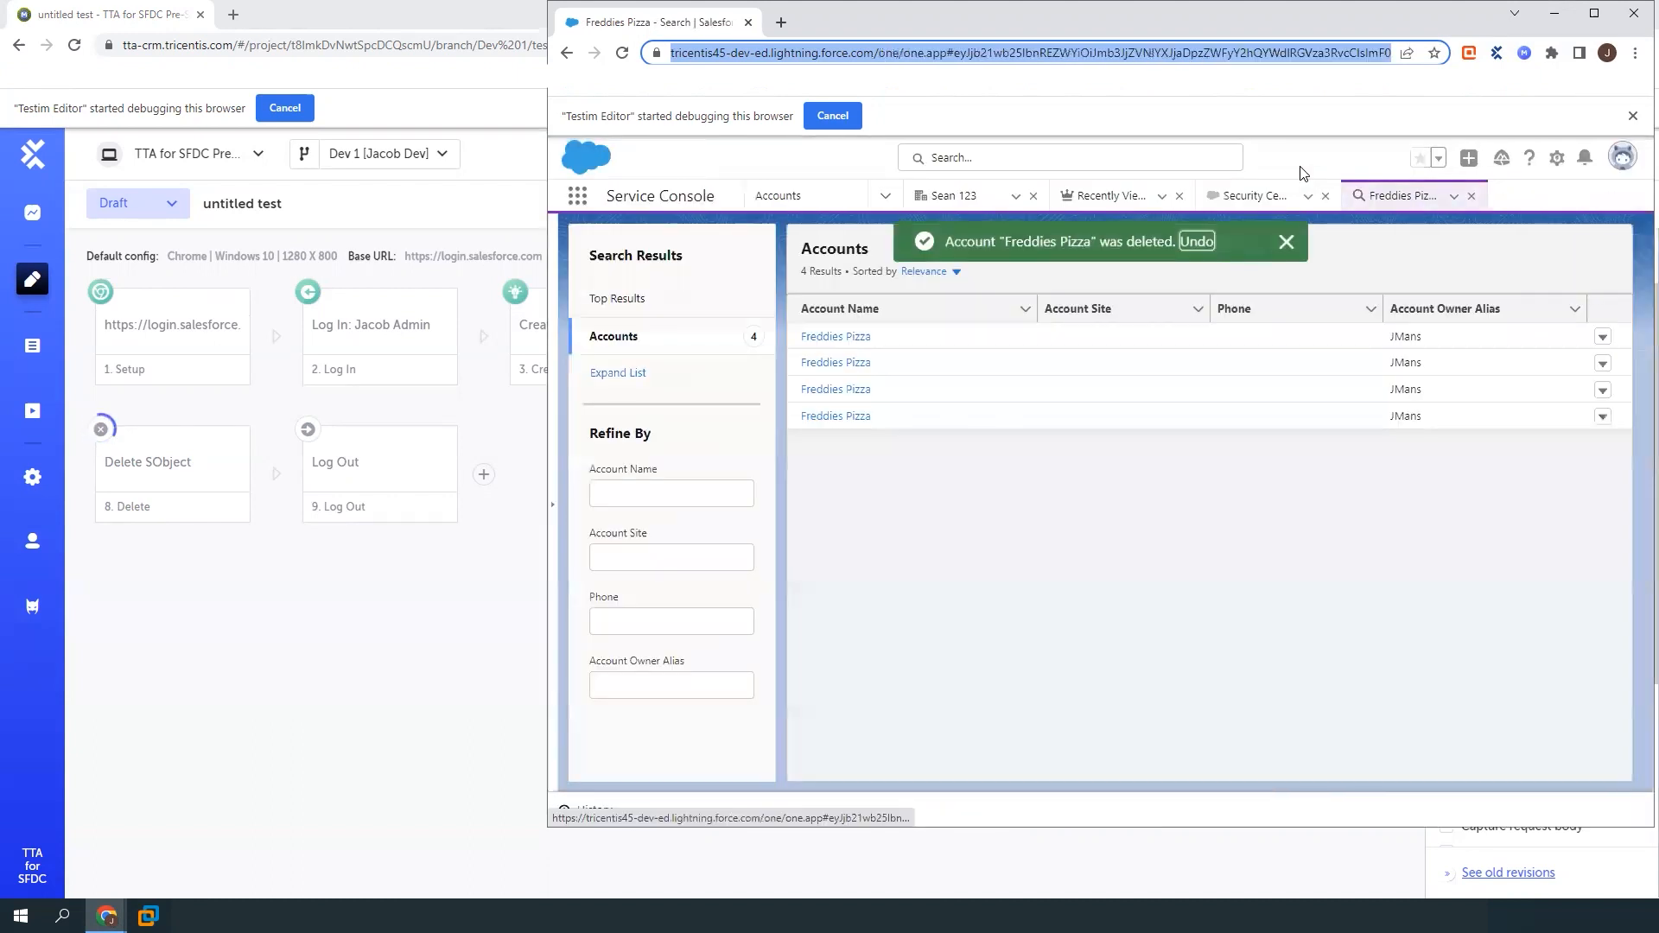
click(1621, 157)
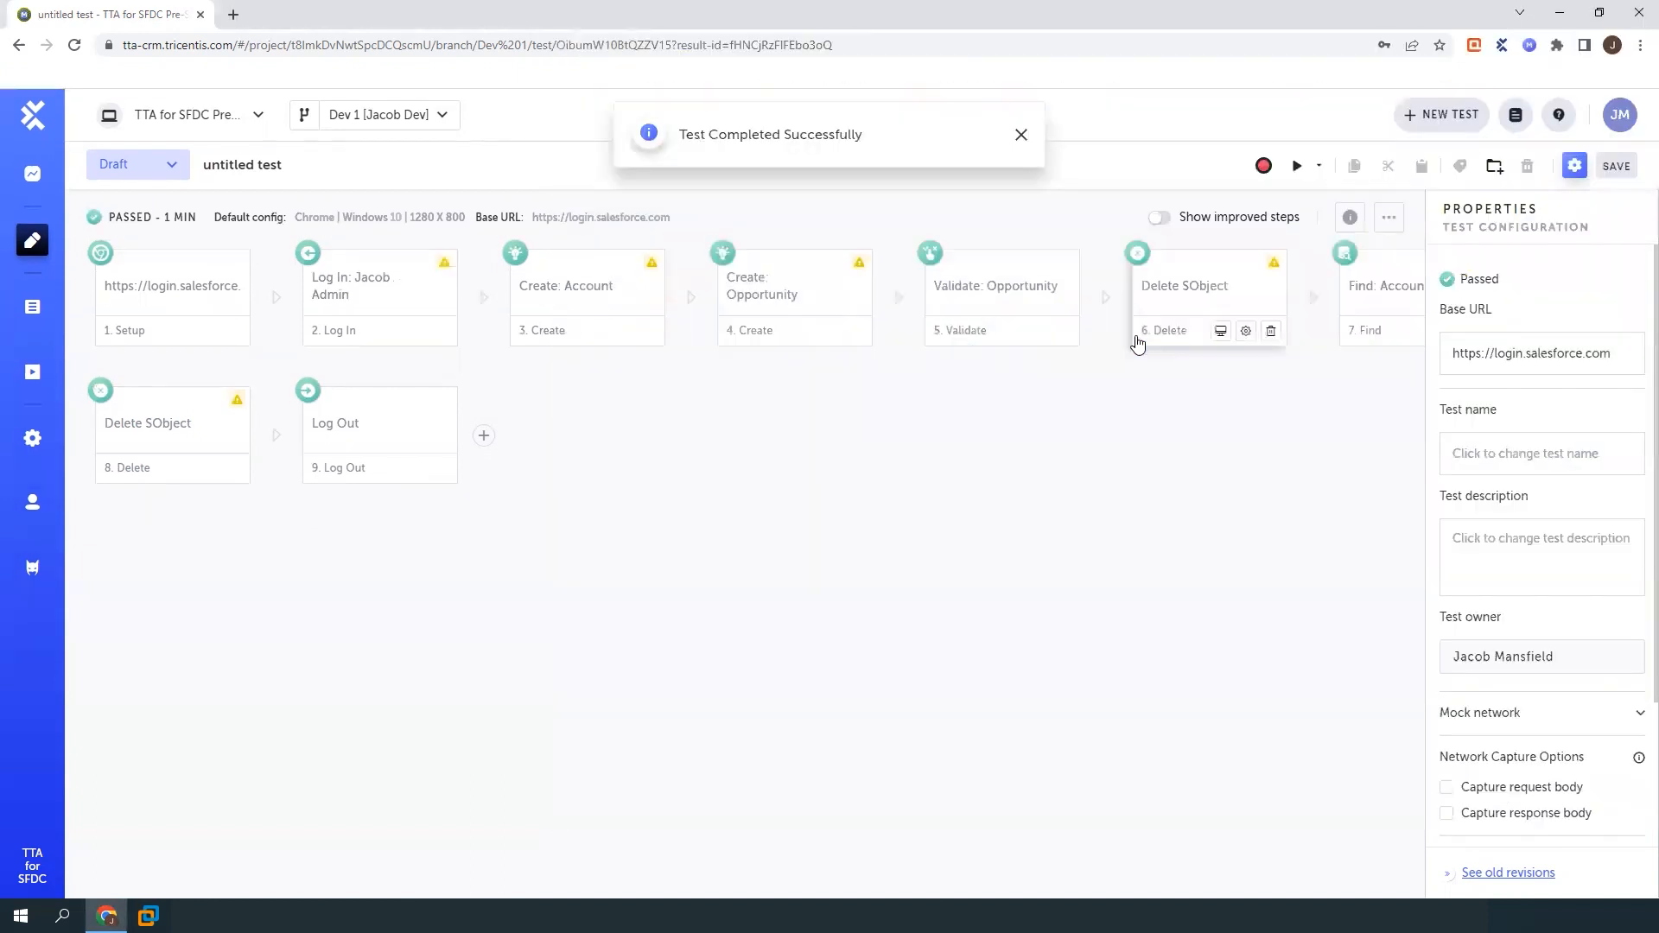
Start recording new steps to insert after the Log In step
click(1020, 135)
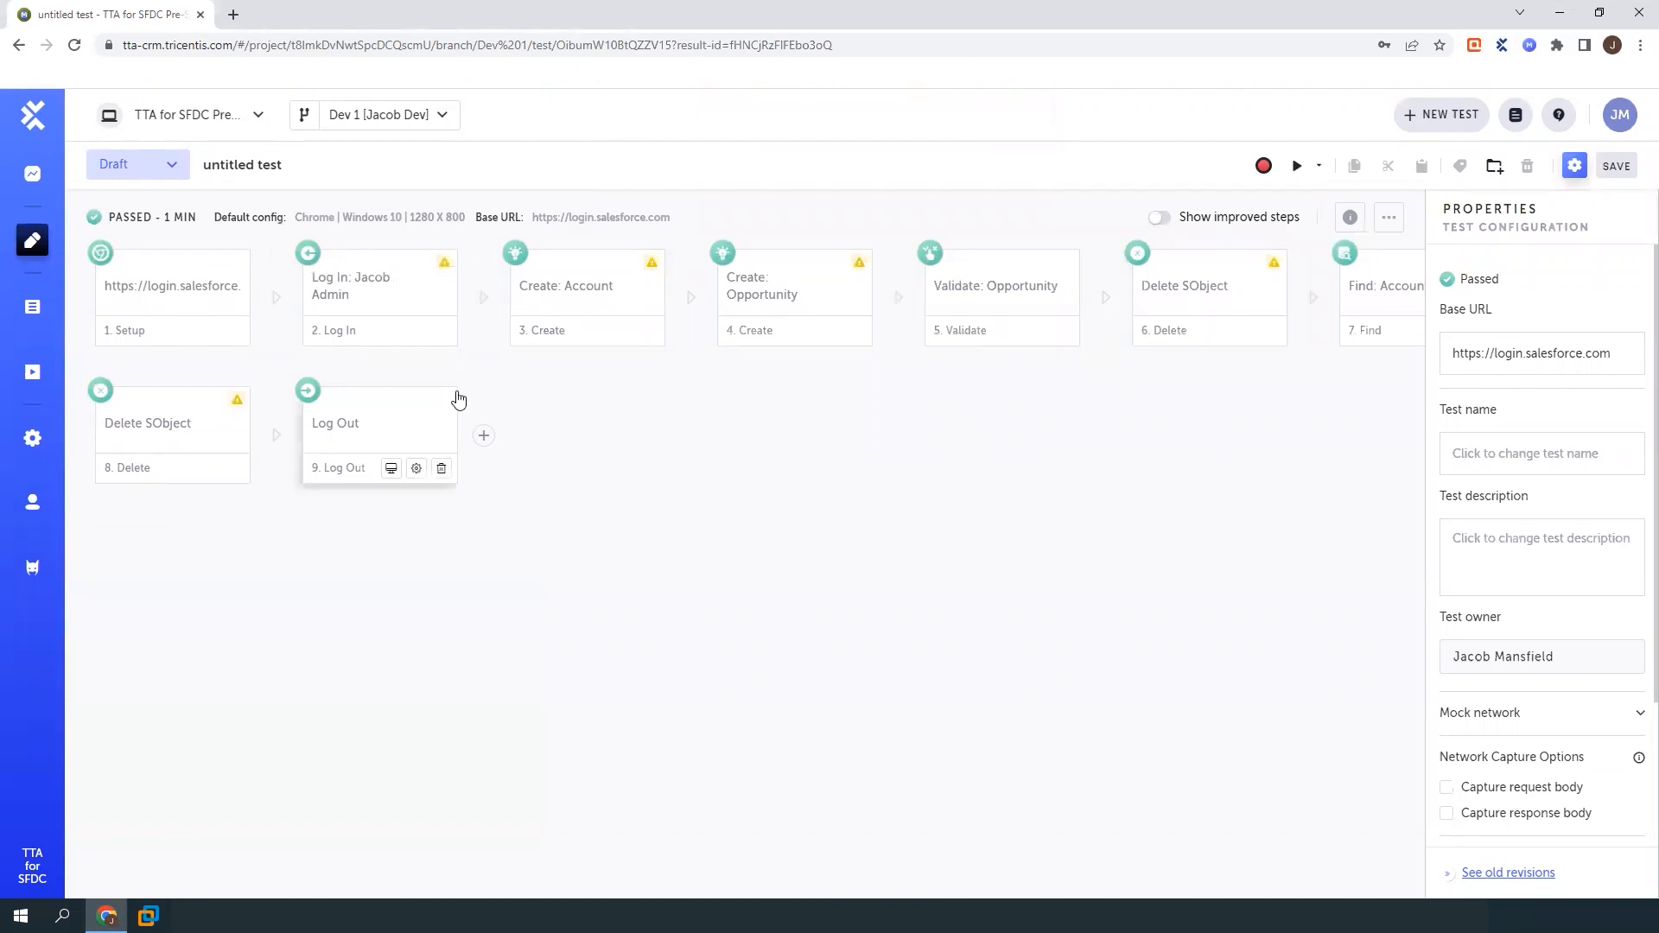
mouse_move(484, 273)
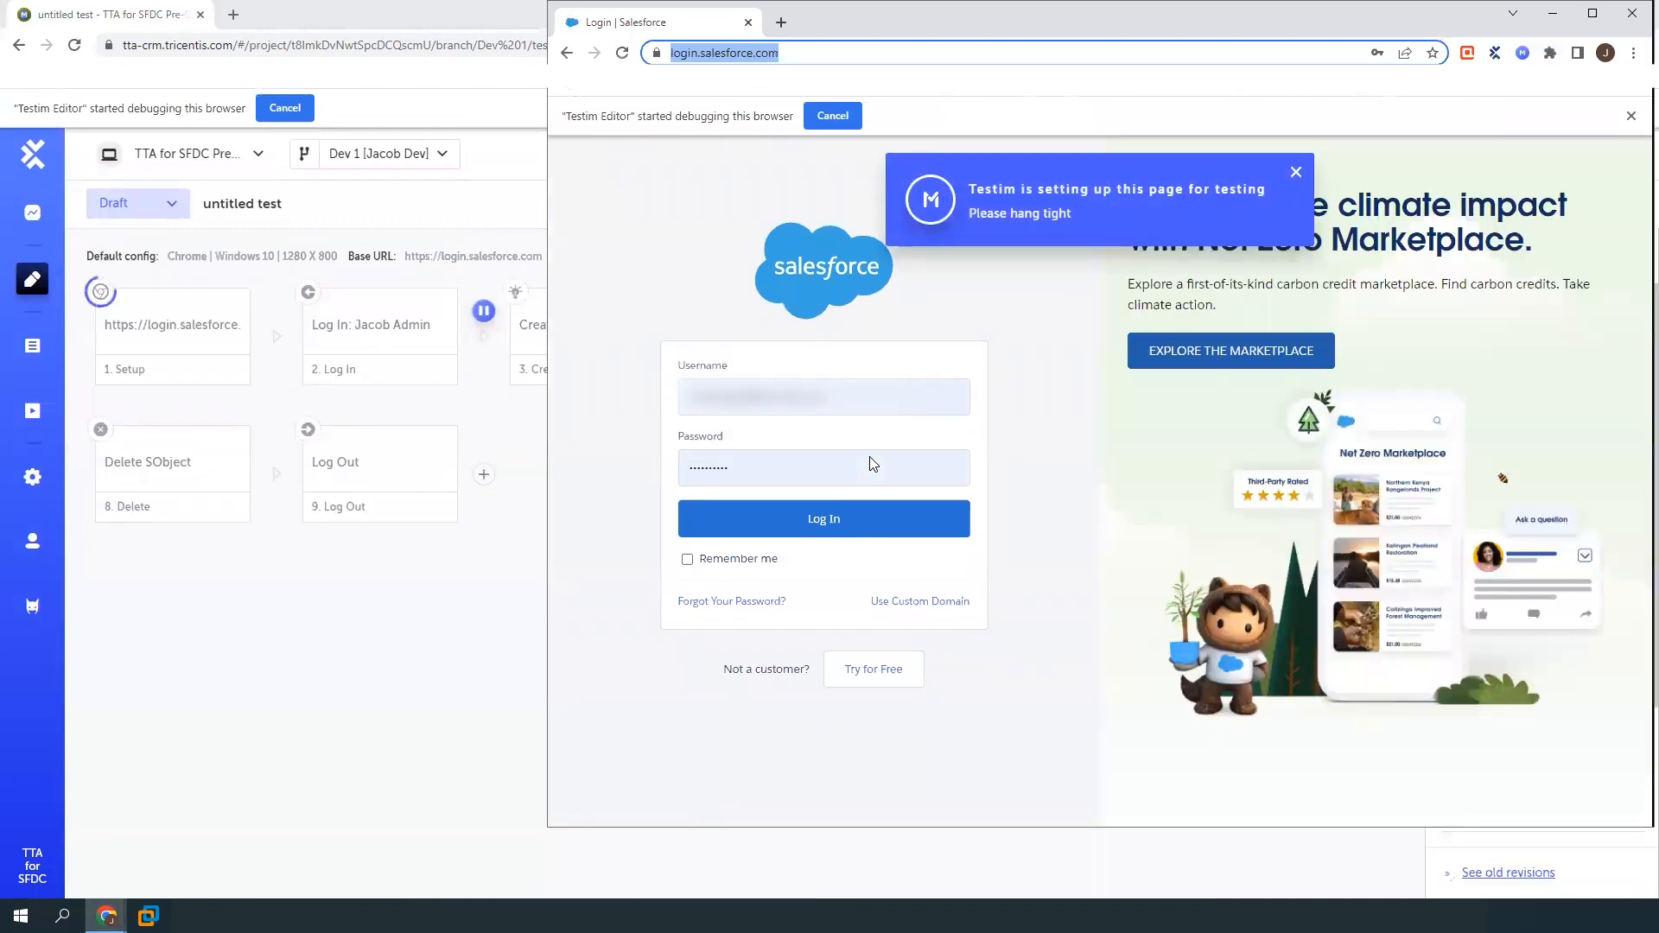
Record switching to the Sales Console app, opening Opportunities and selecting an opportunity
click(823, 518)
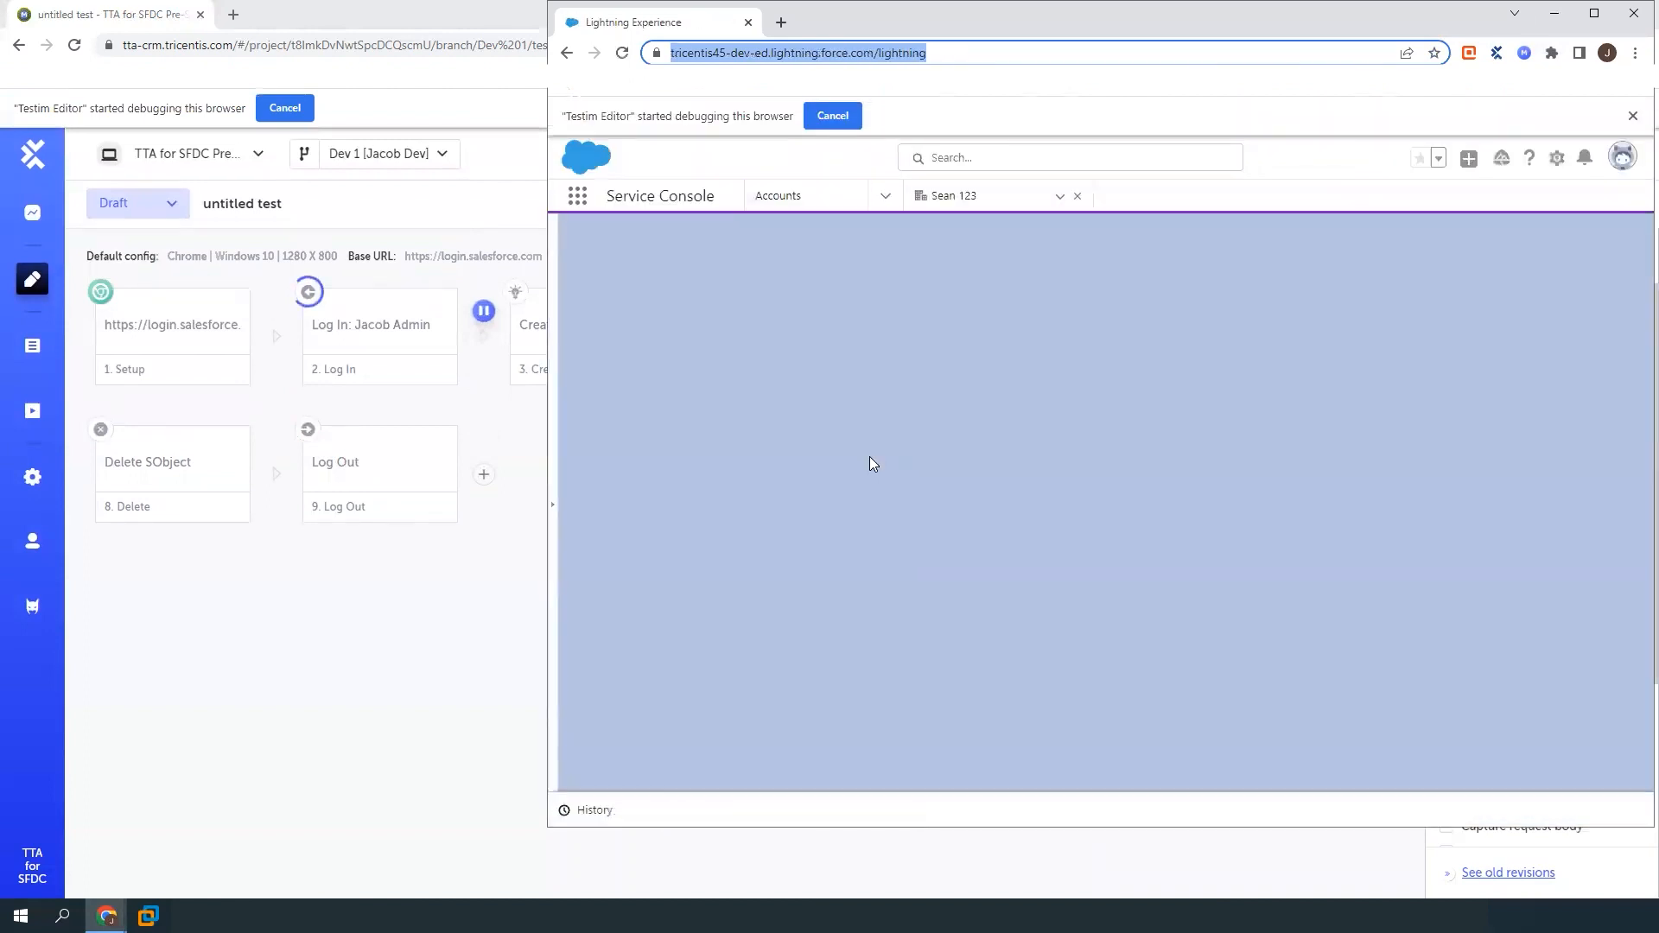
click(957, 195)
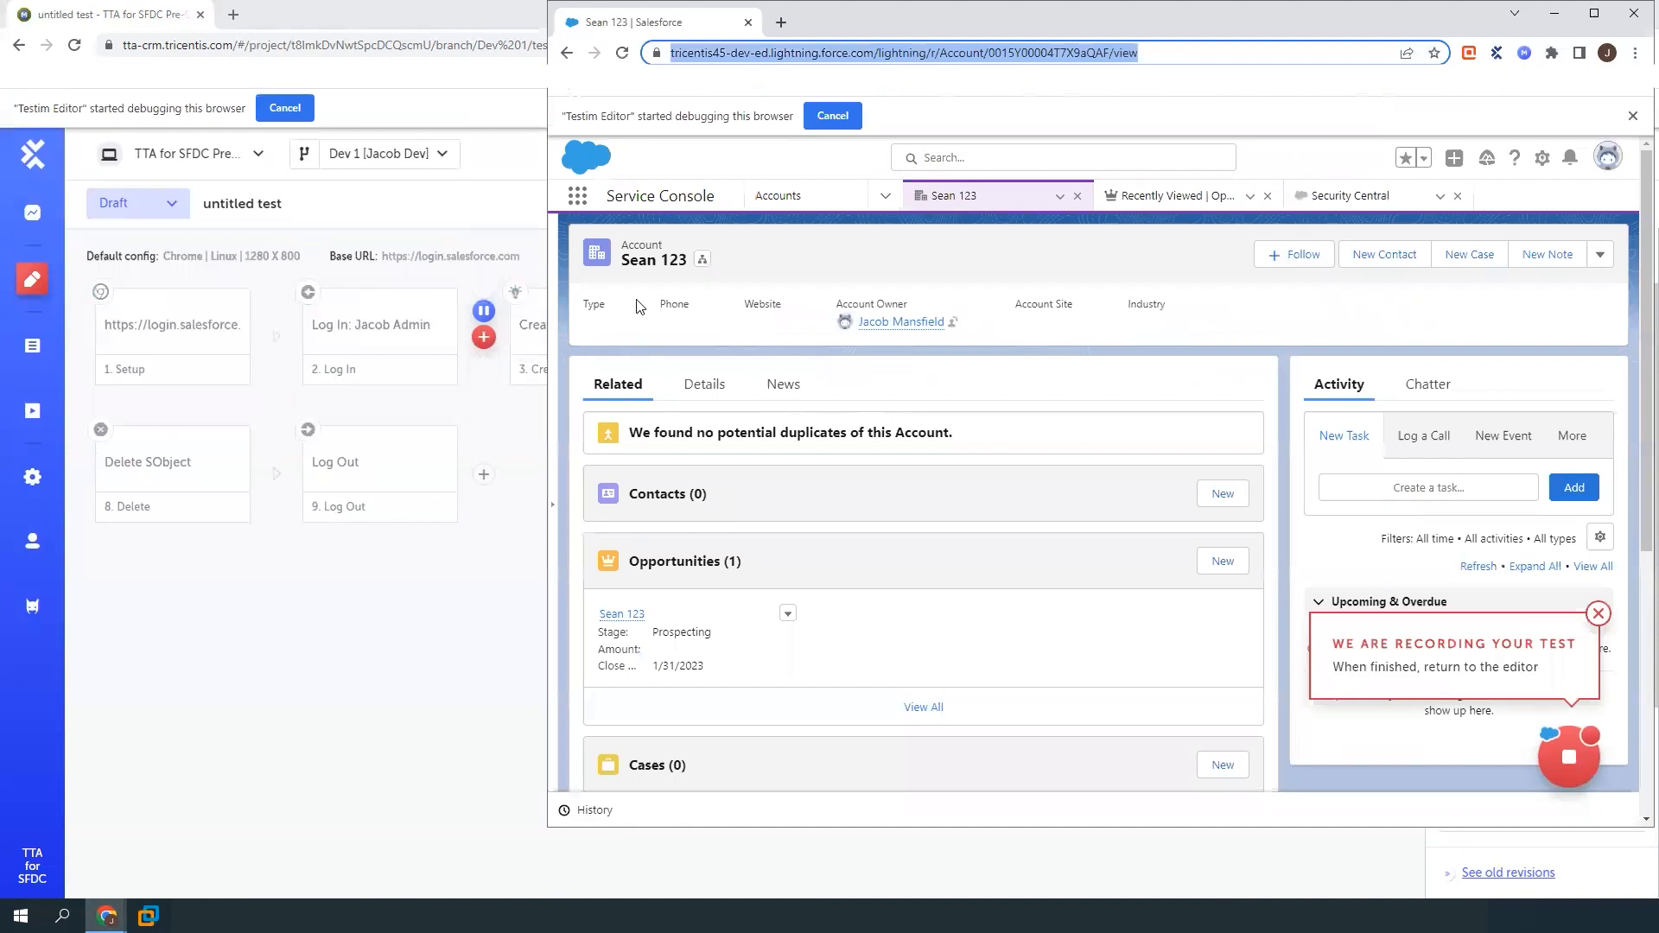
click(577, 195)
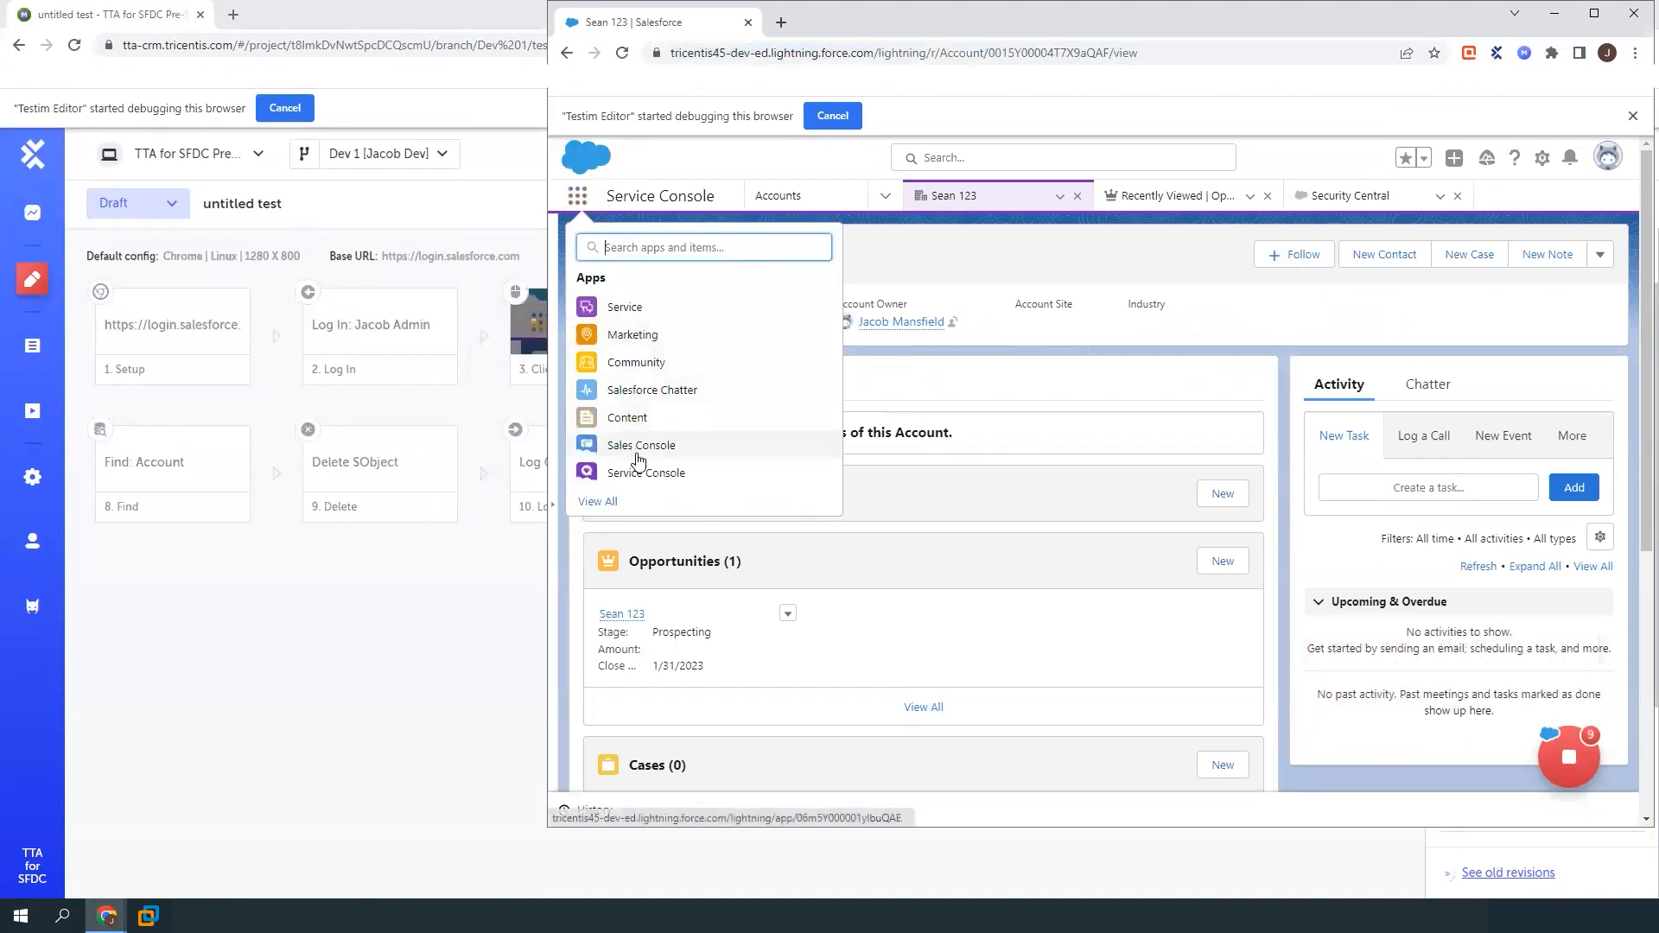
click(640, 444)
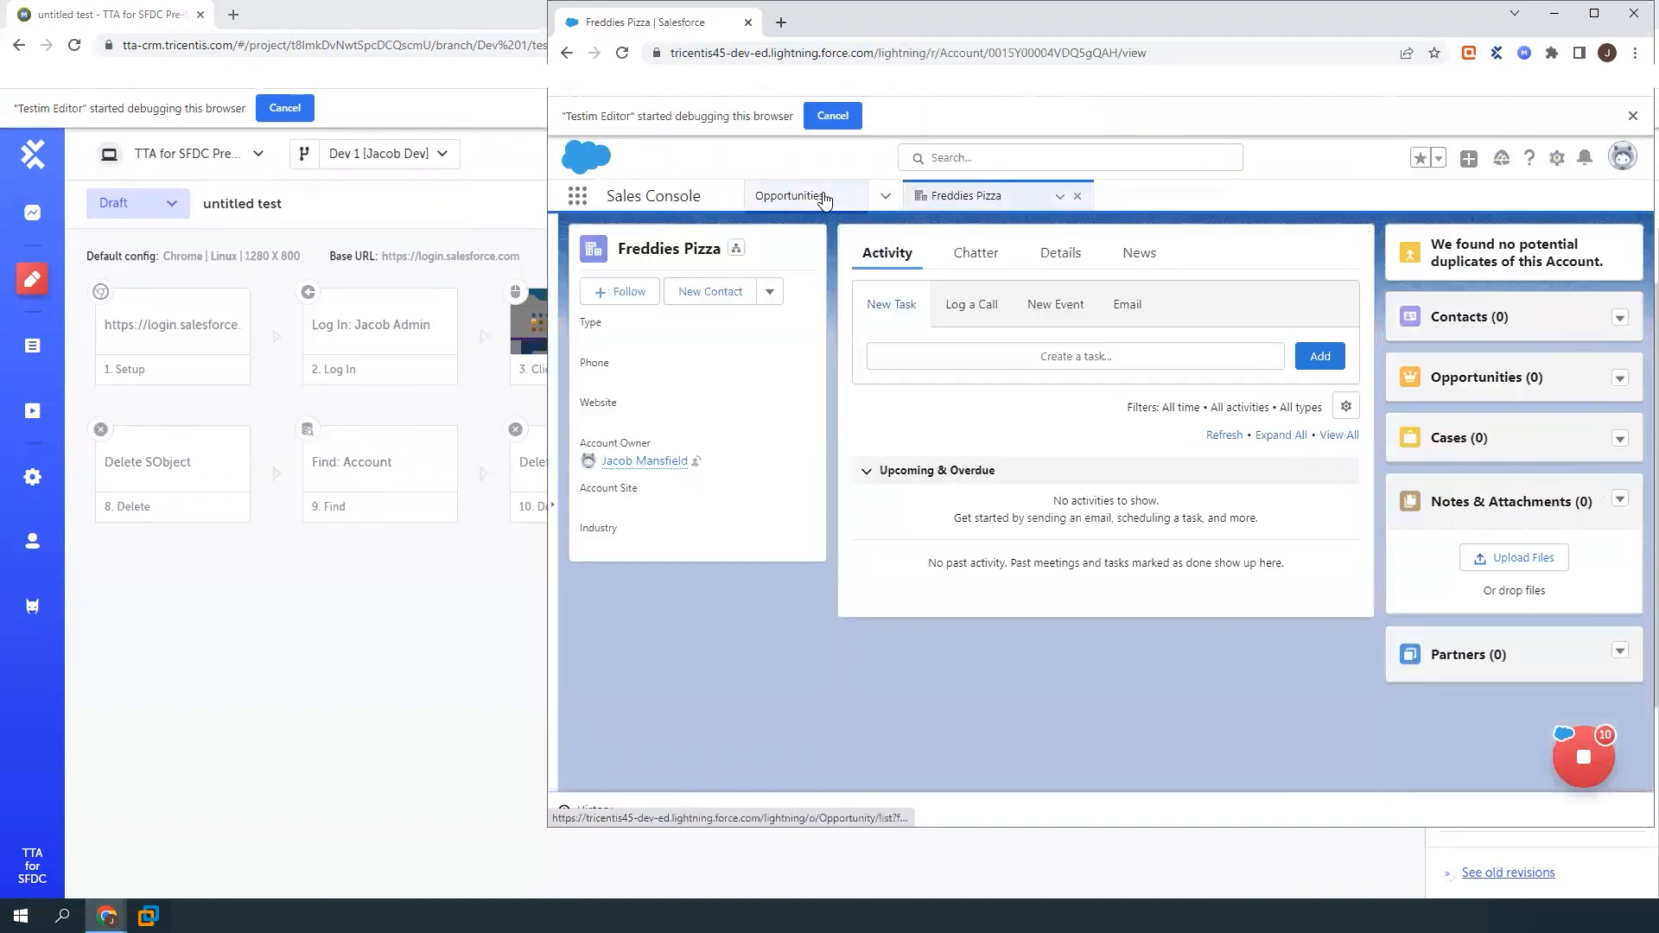
click(790, 195)
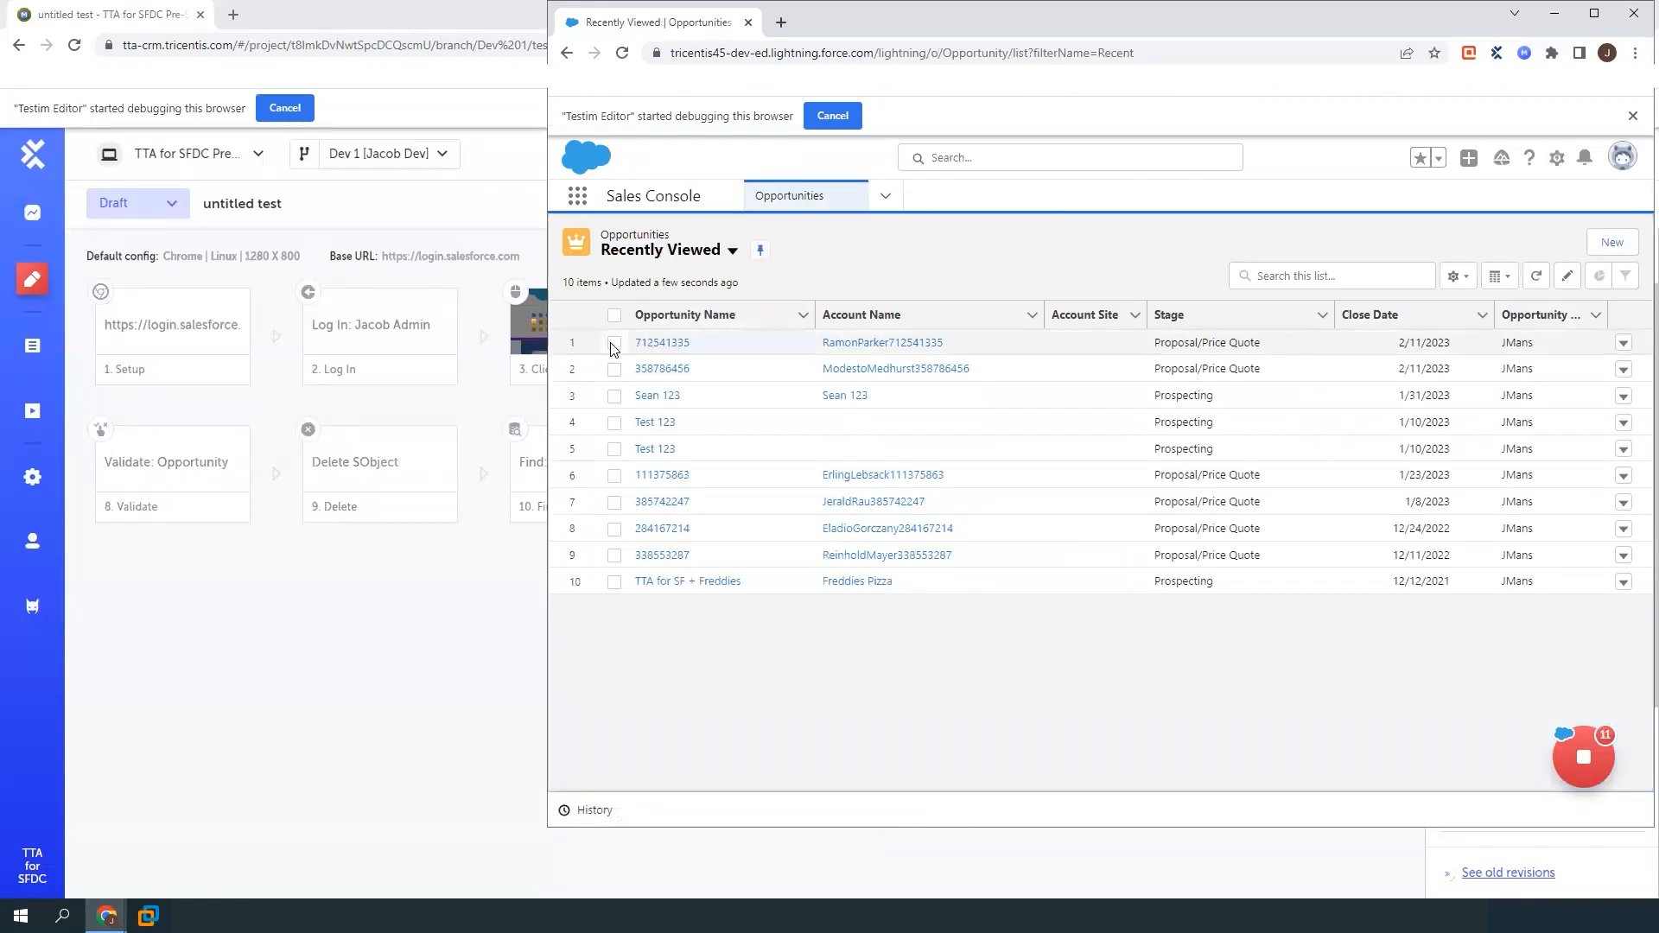
click(614, 394)
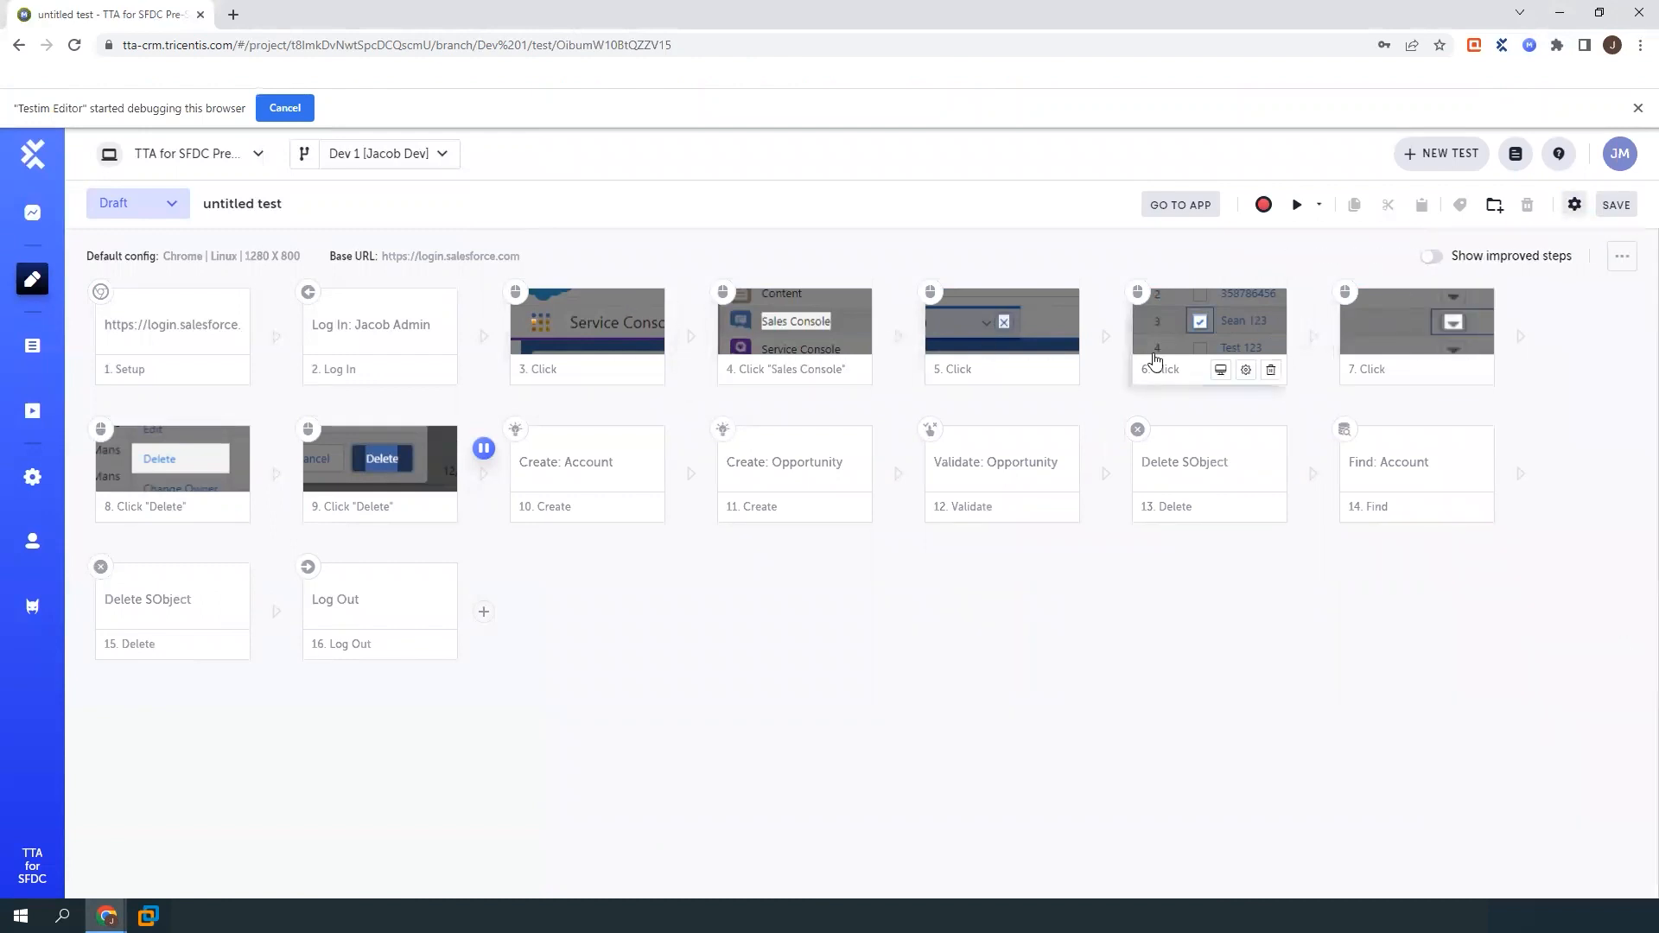
click(1638, 107)
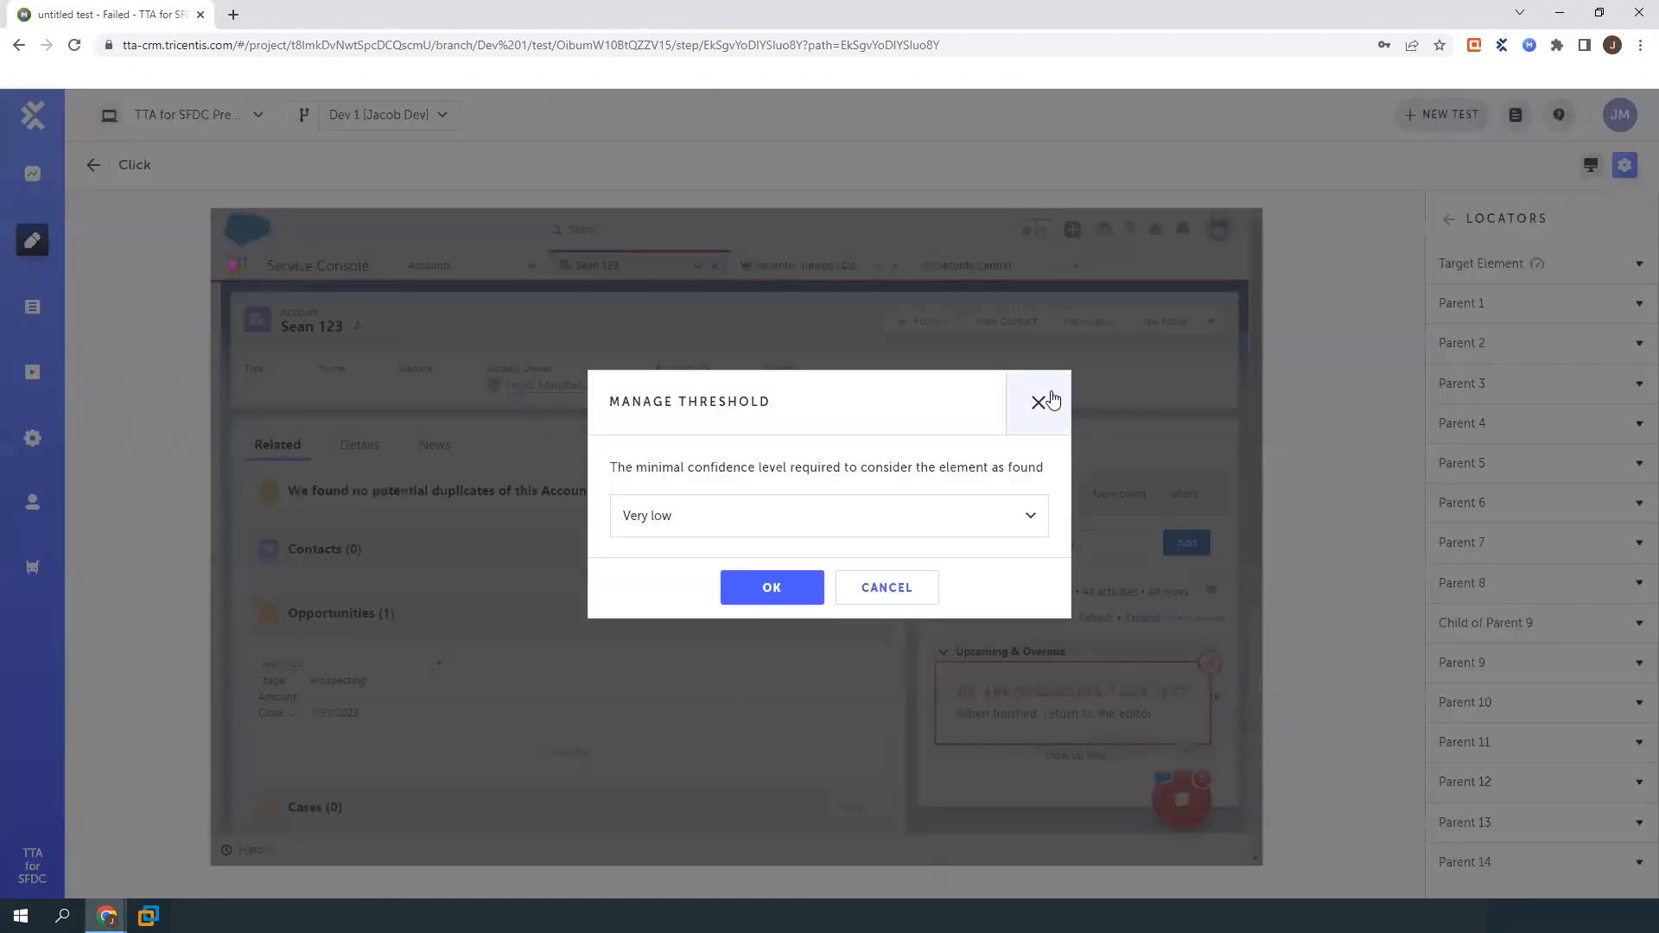
click(1043, 403)
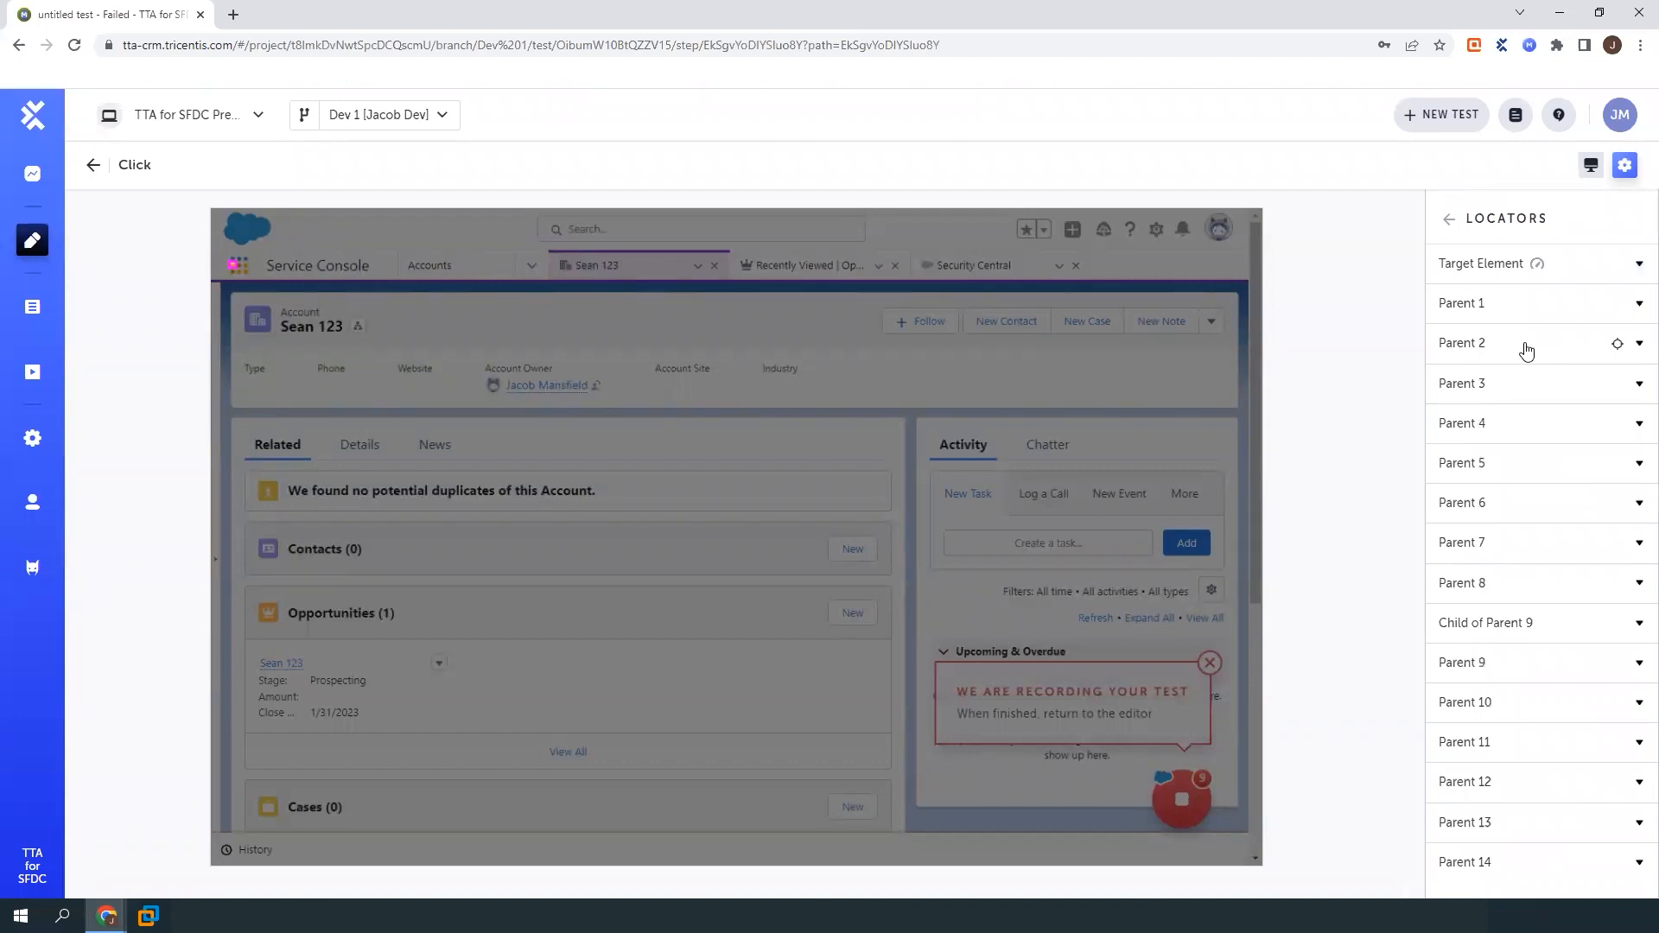
click(92, 166)
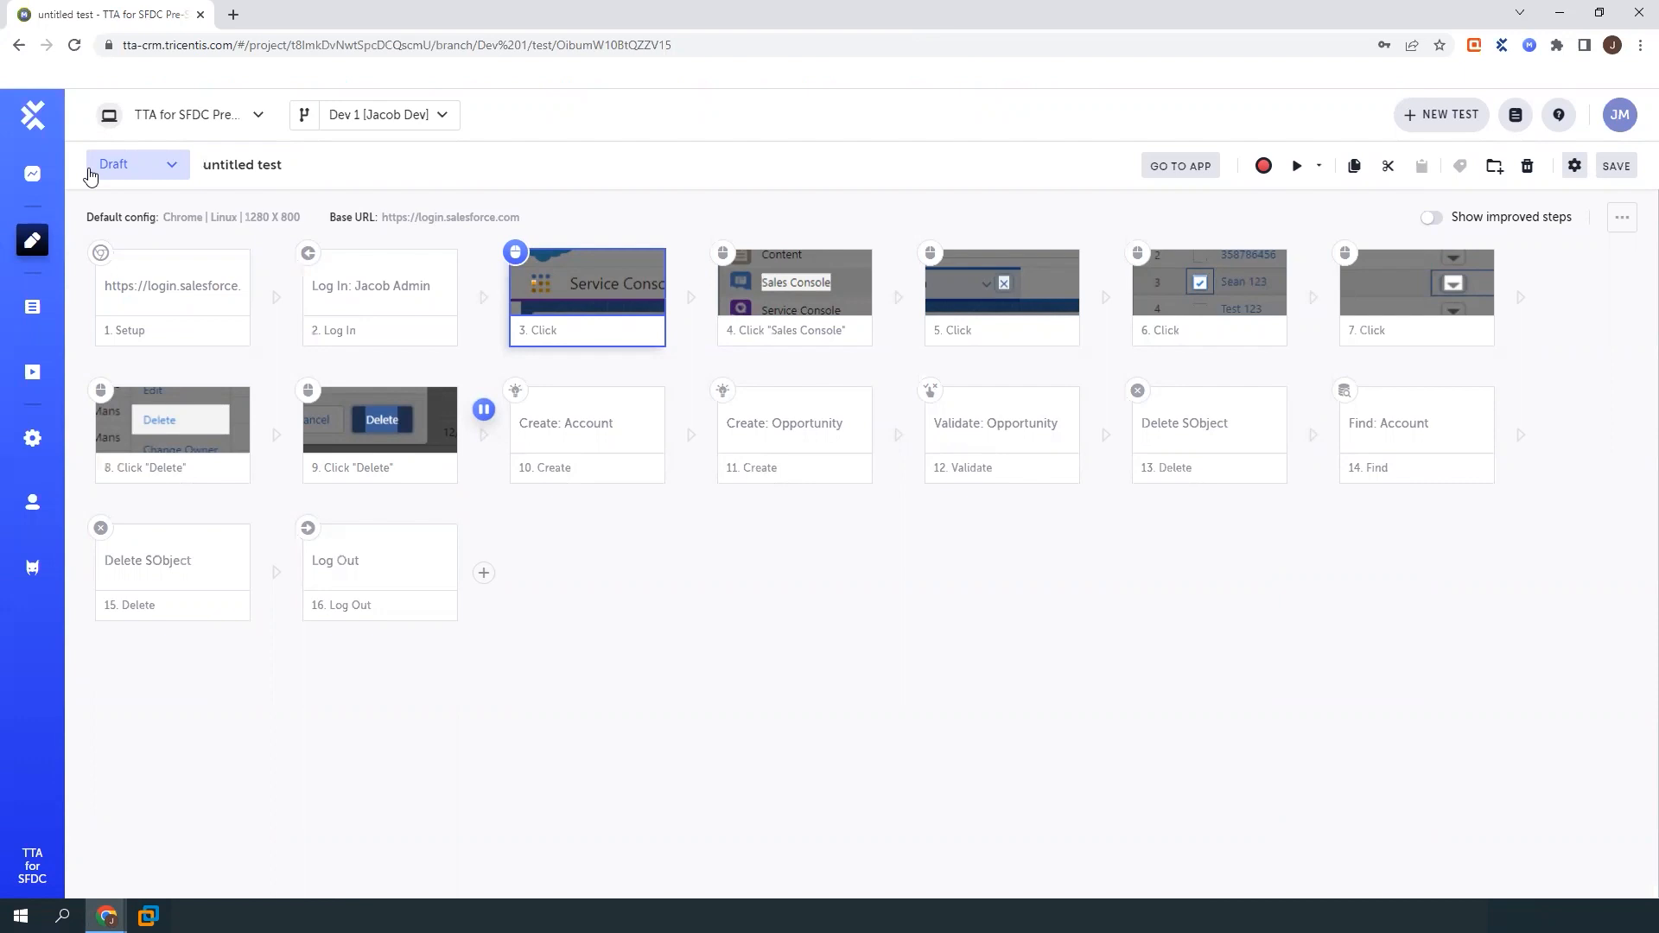
mouse_move(864, 304)
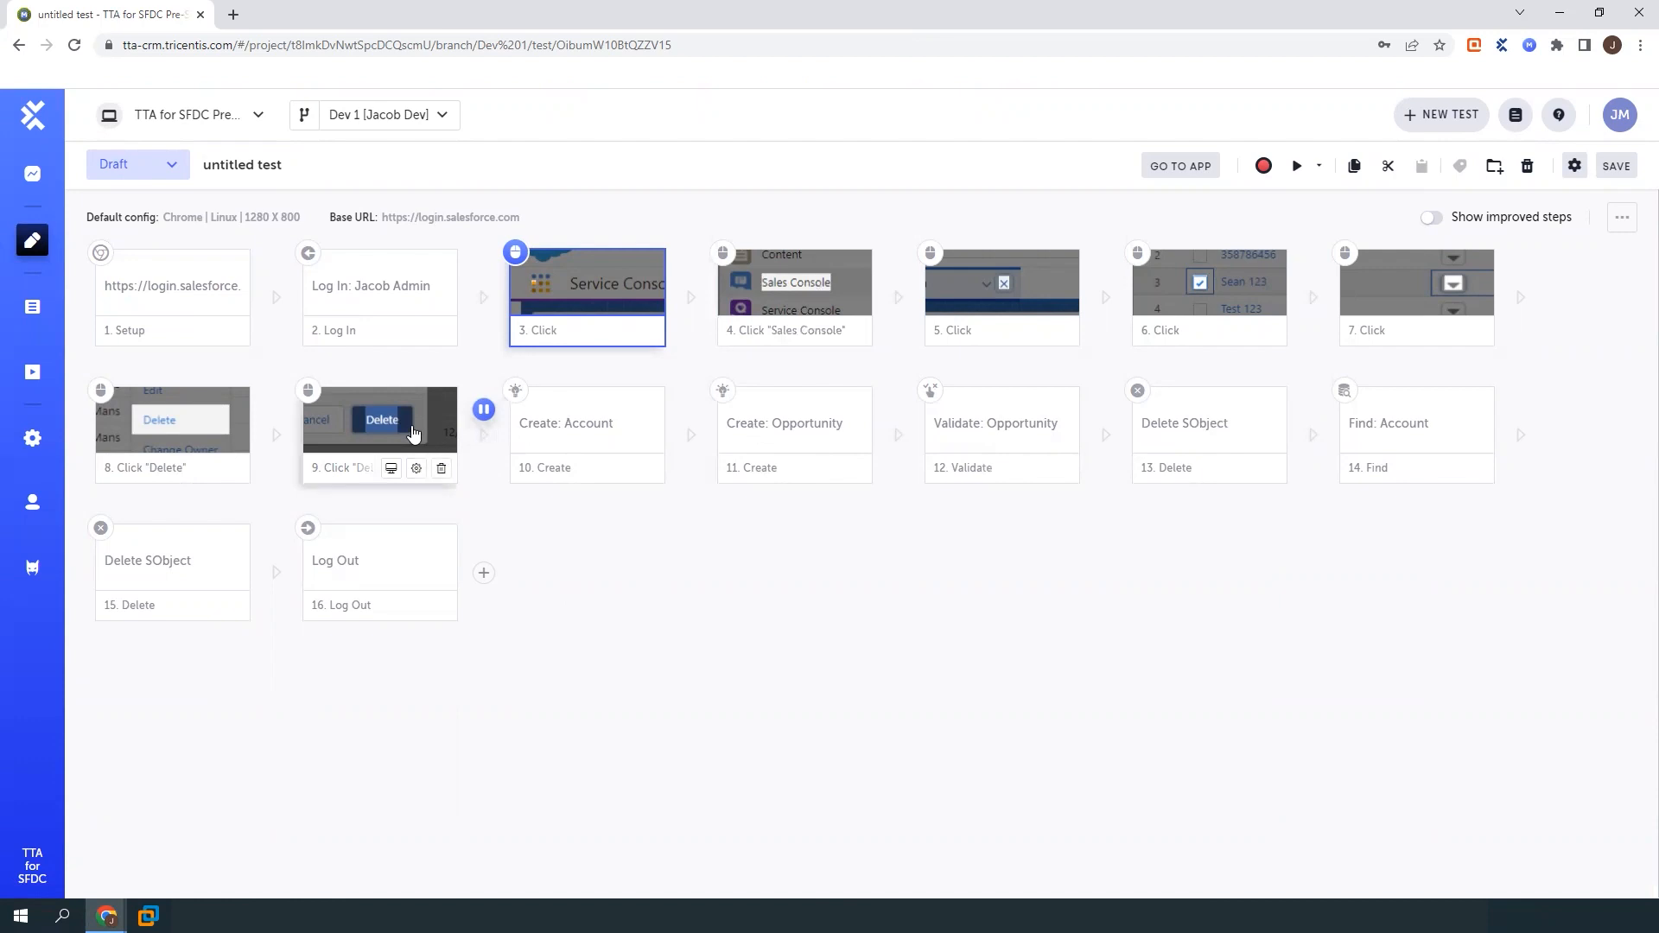
mouse_move(403, 652)
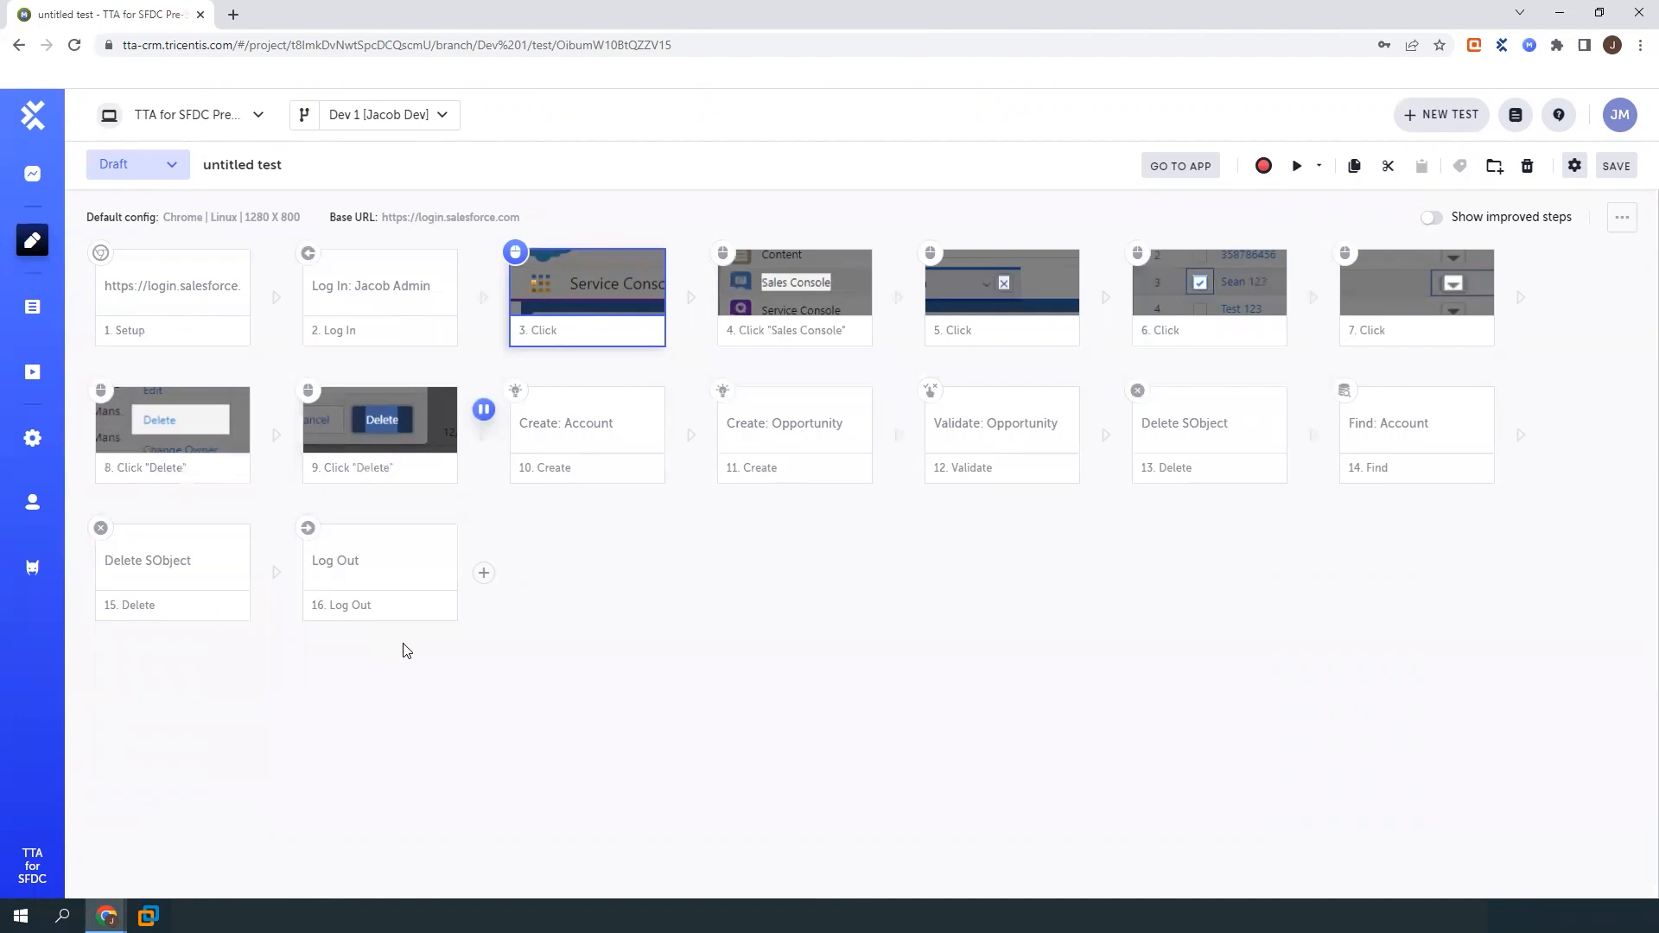
mouse_move(596, 664)
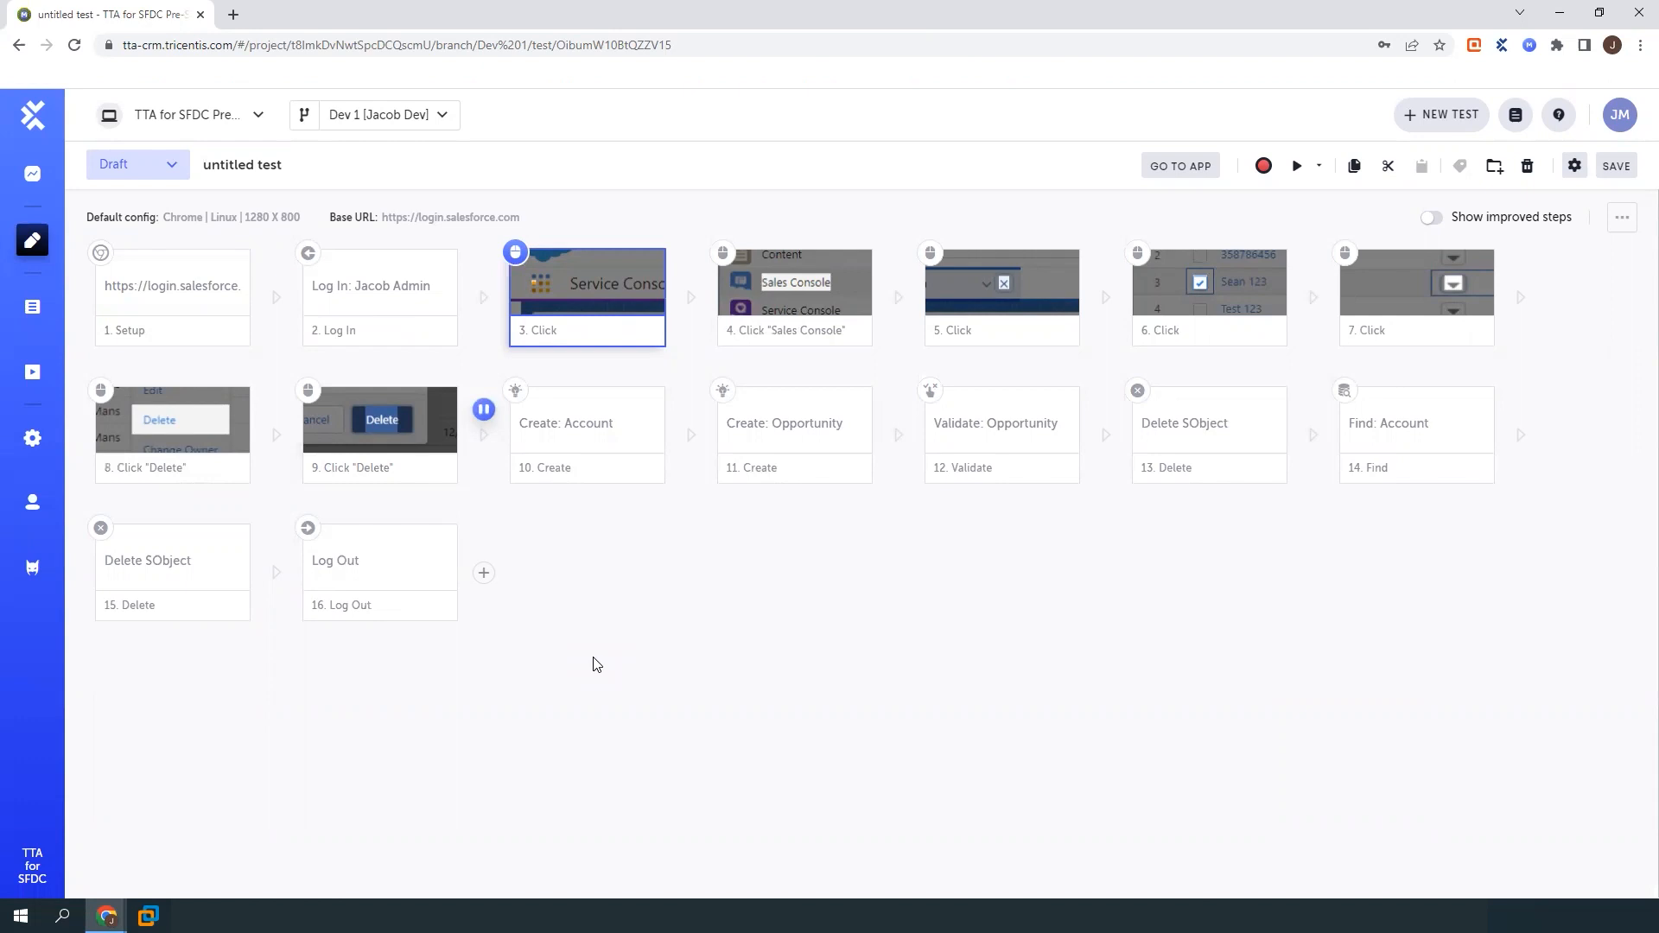
mouse_move(514, 606)
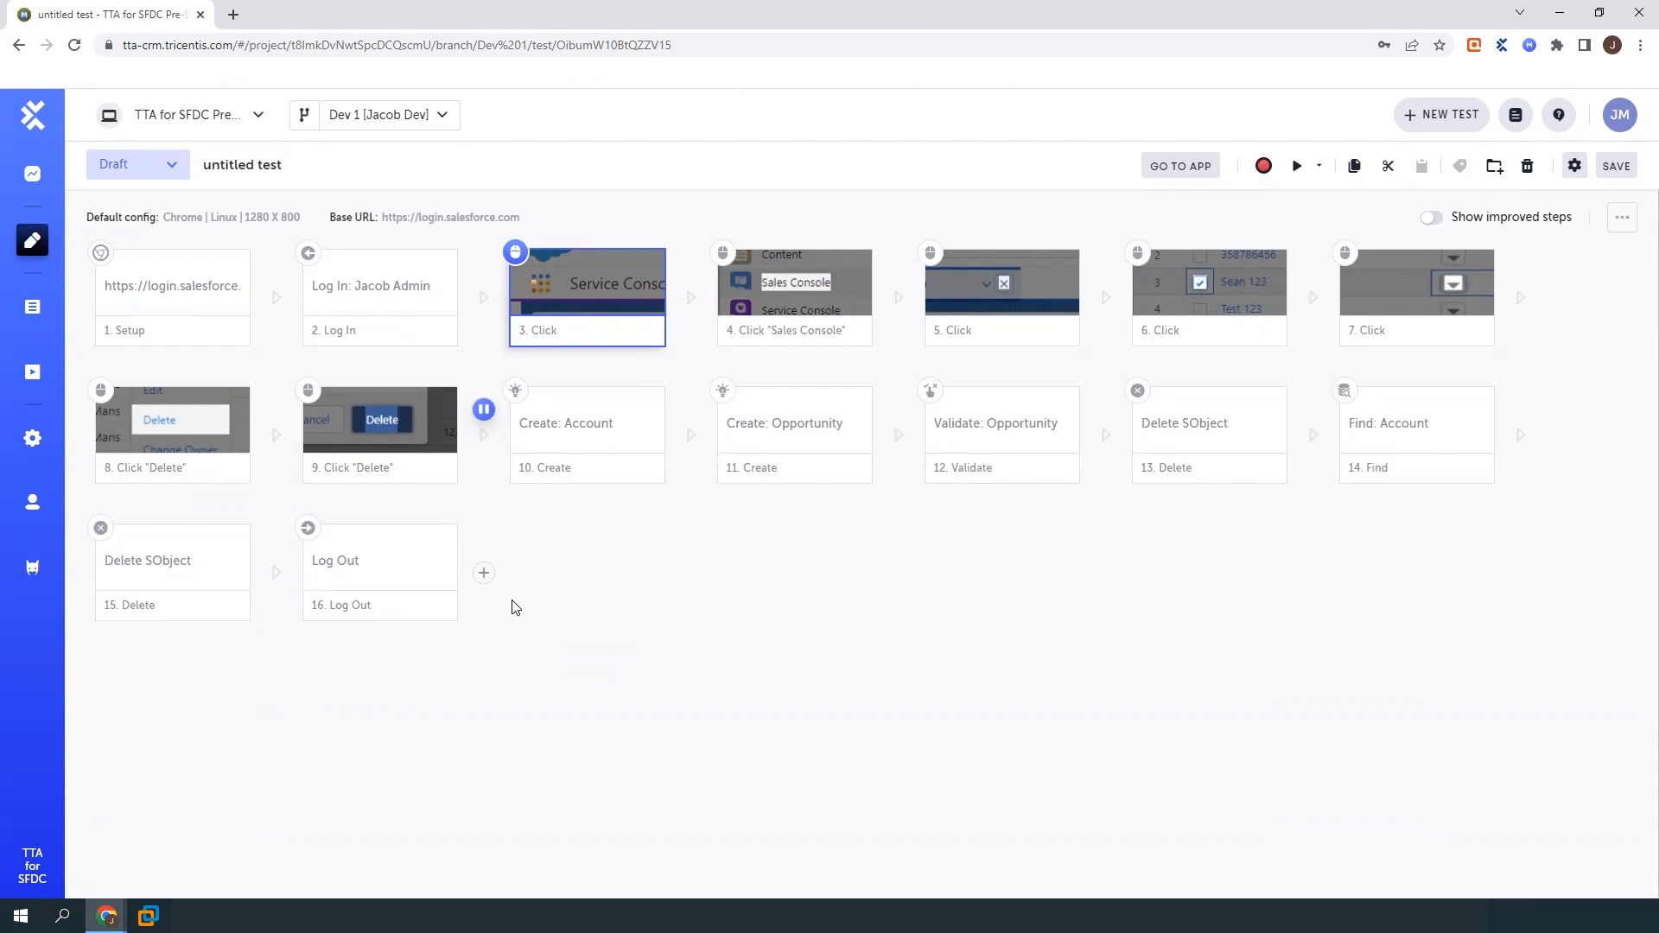
mouse_move(528, 591)
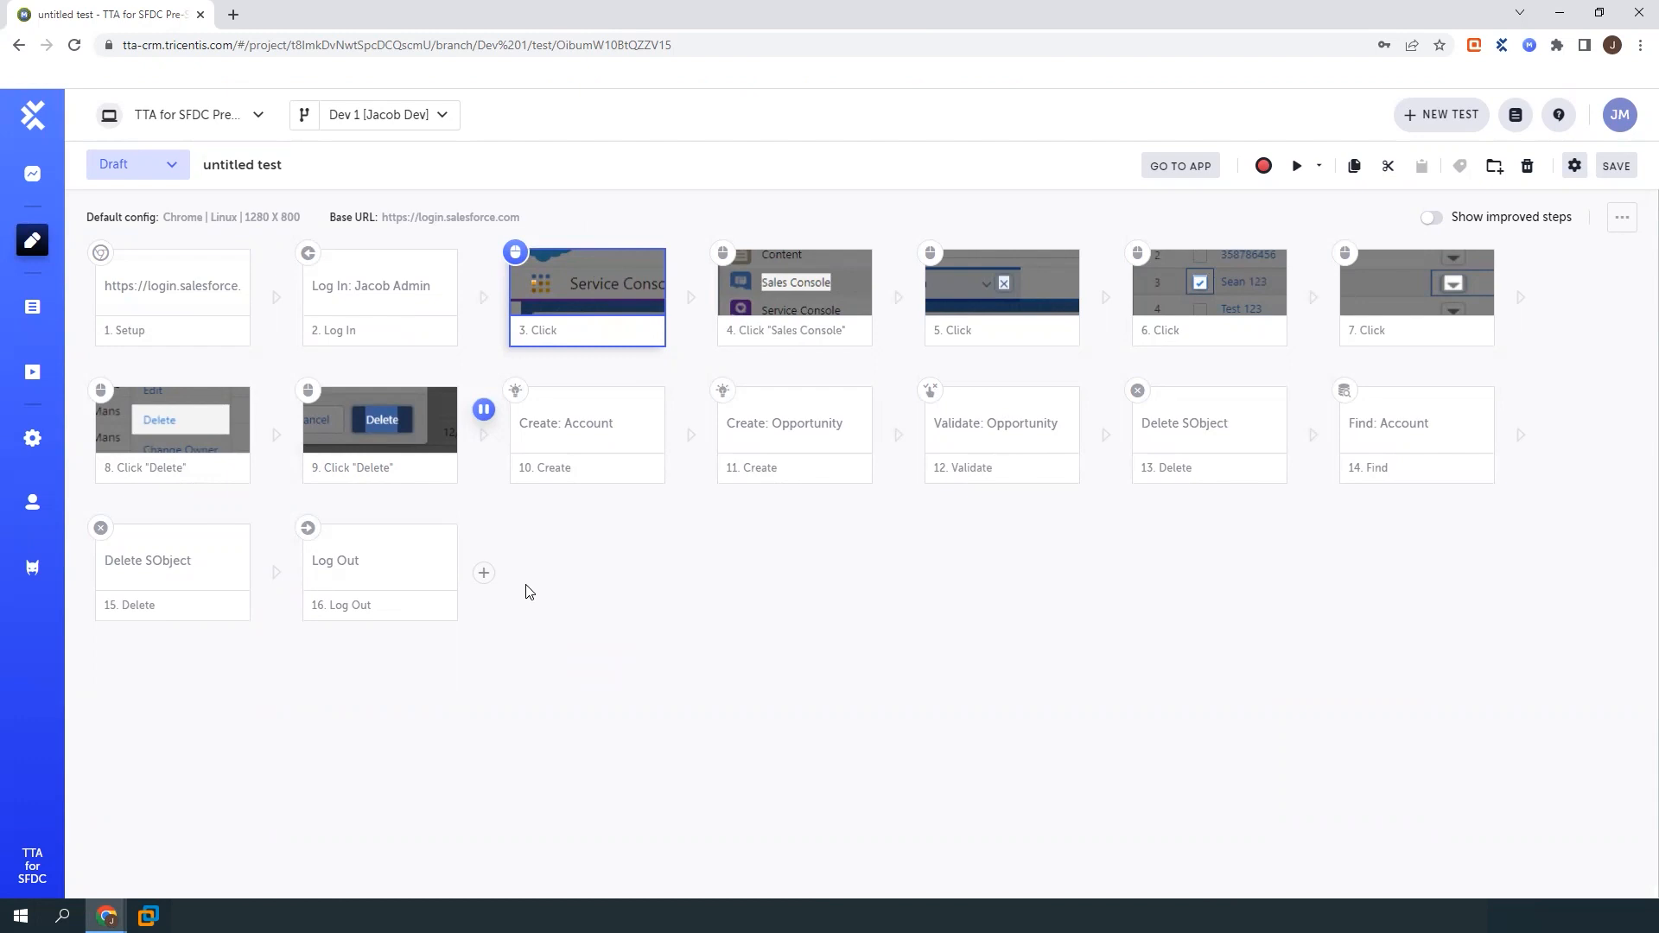
mouse_move(379, 429)
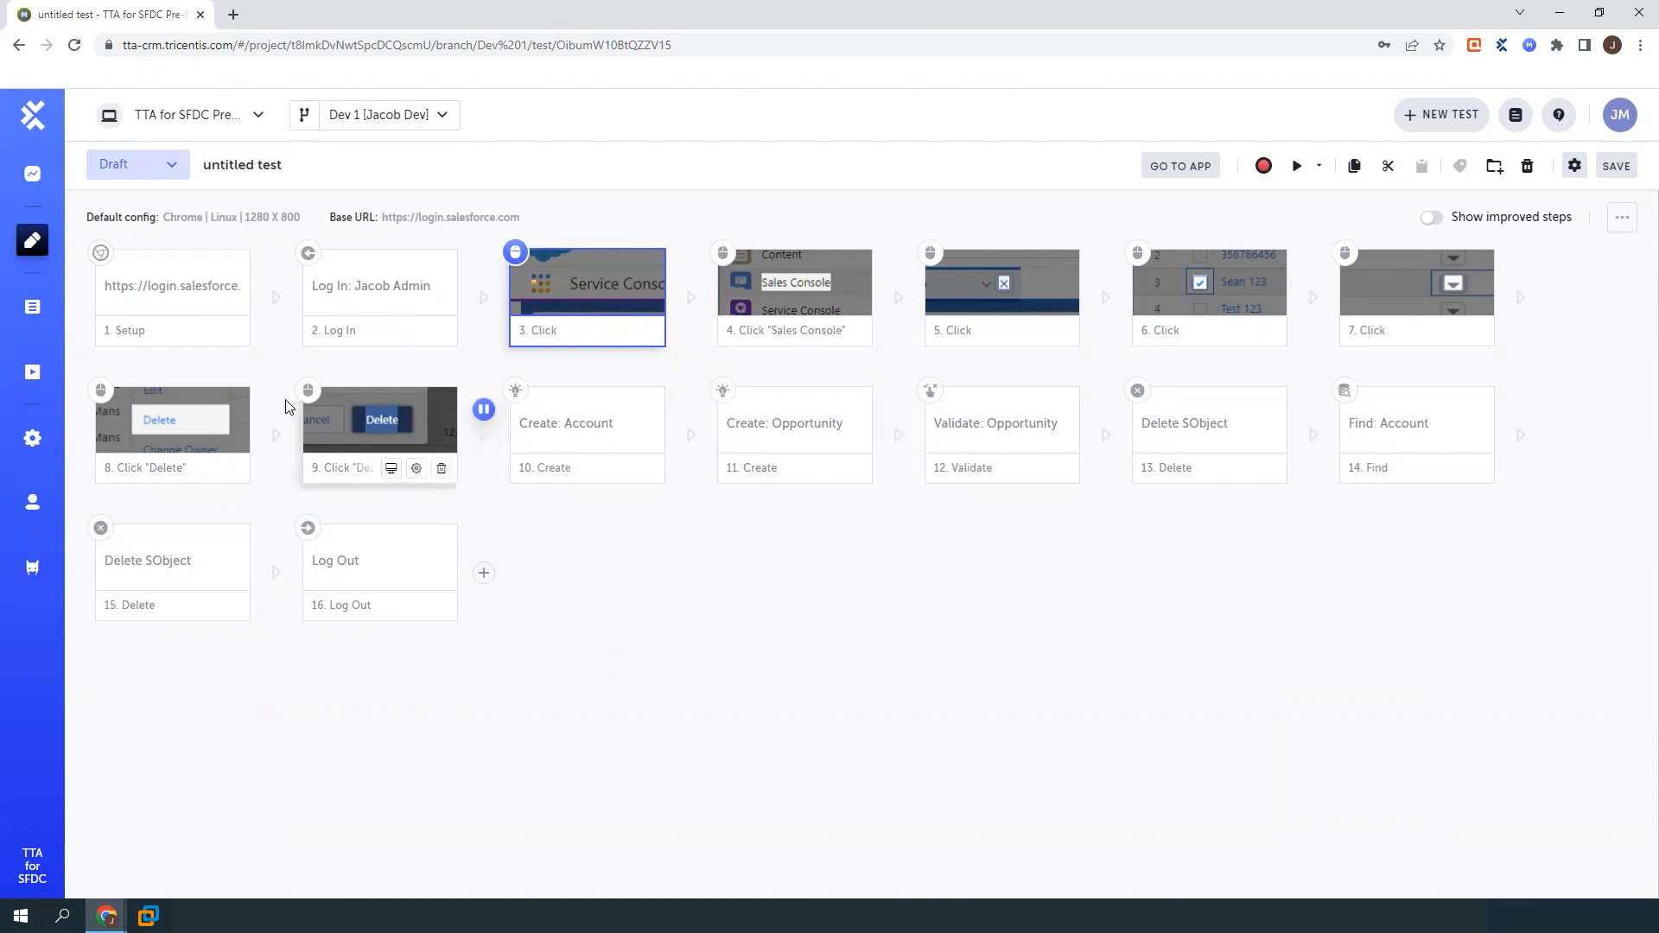
Open the Test List's Suites tab and view the Lead To Contact Suite
click(31, 308)
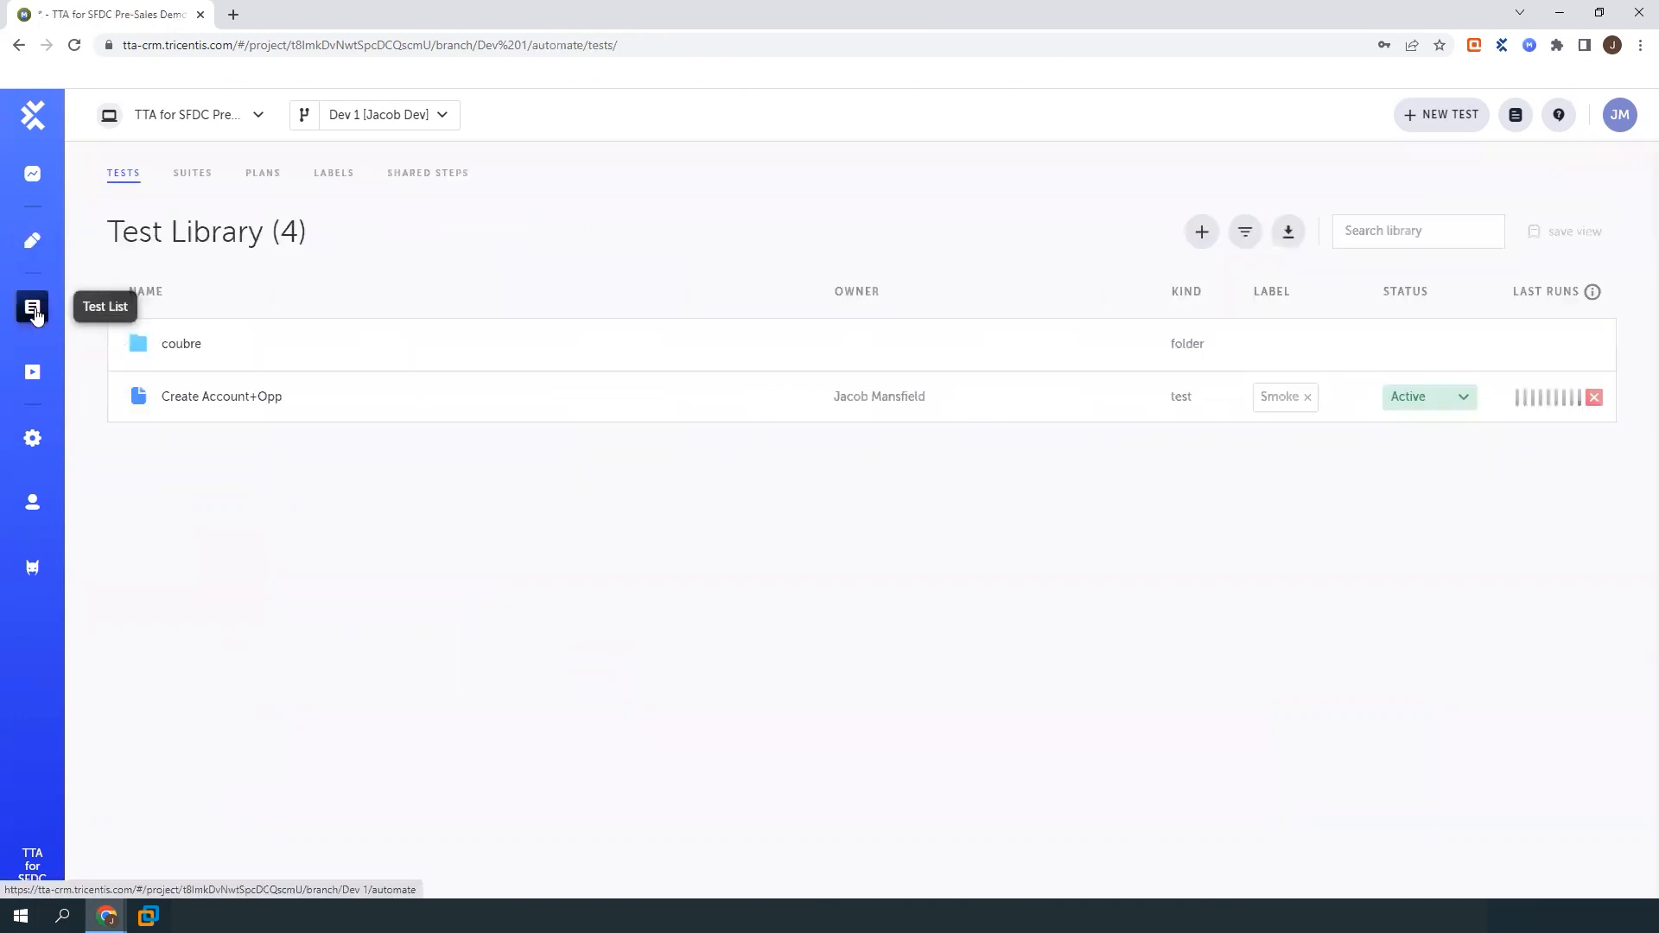
click(192, 173)
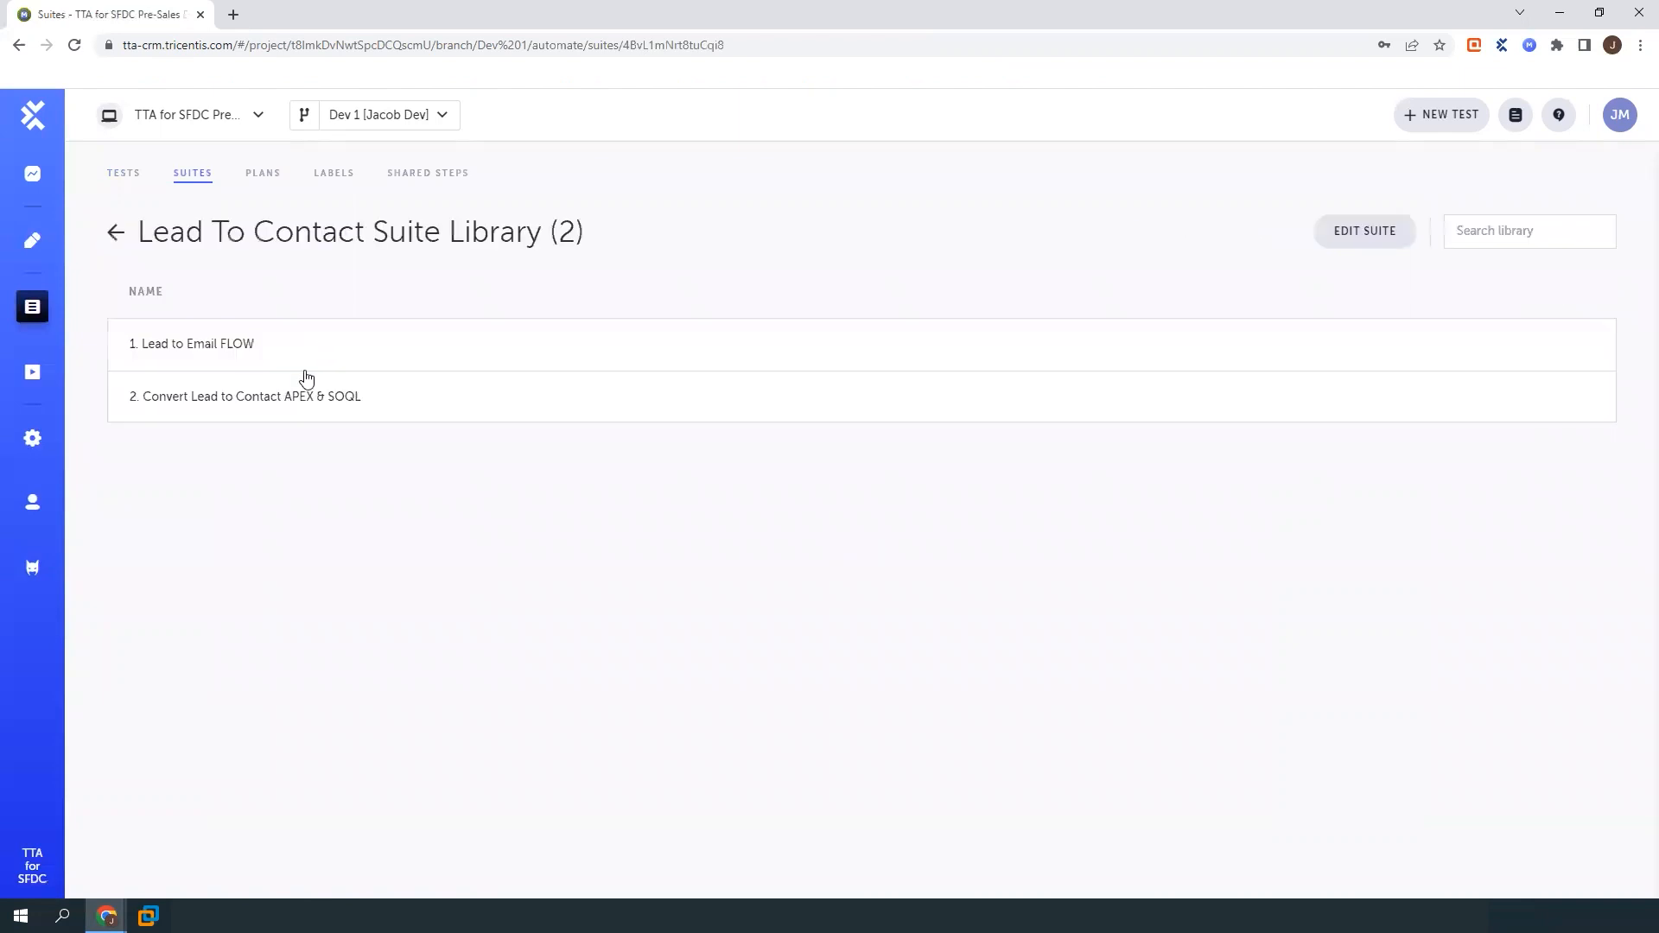
click(116, 232)
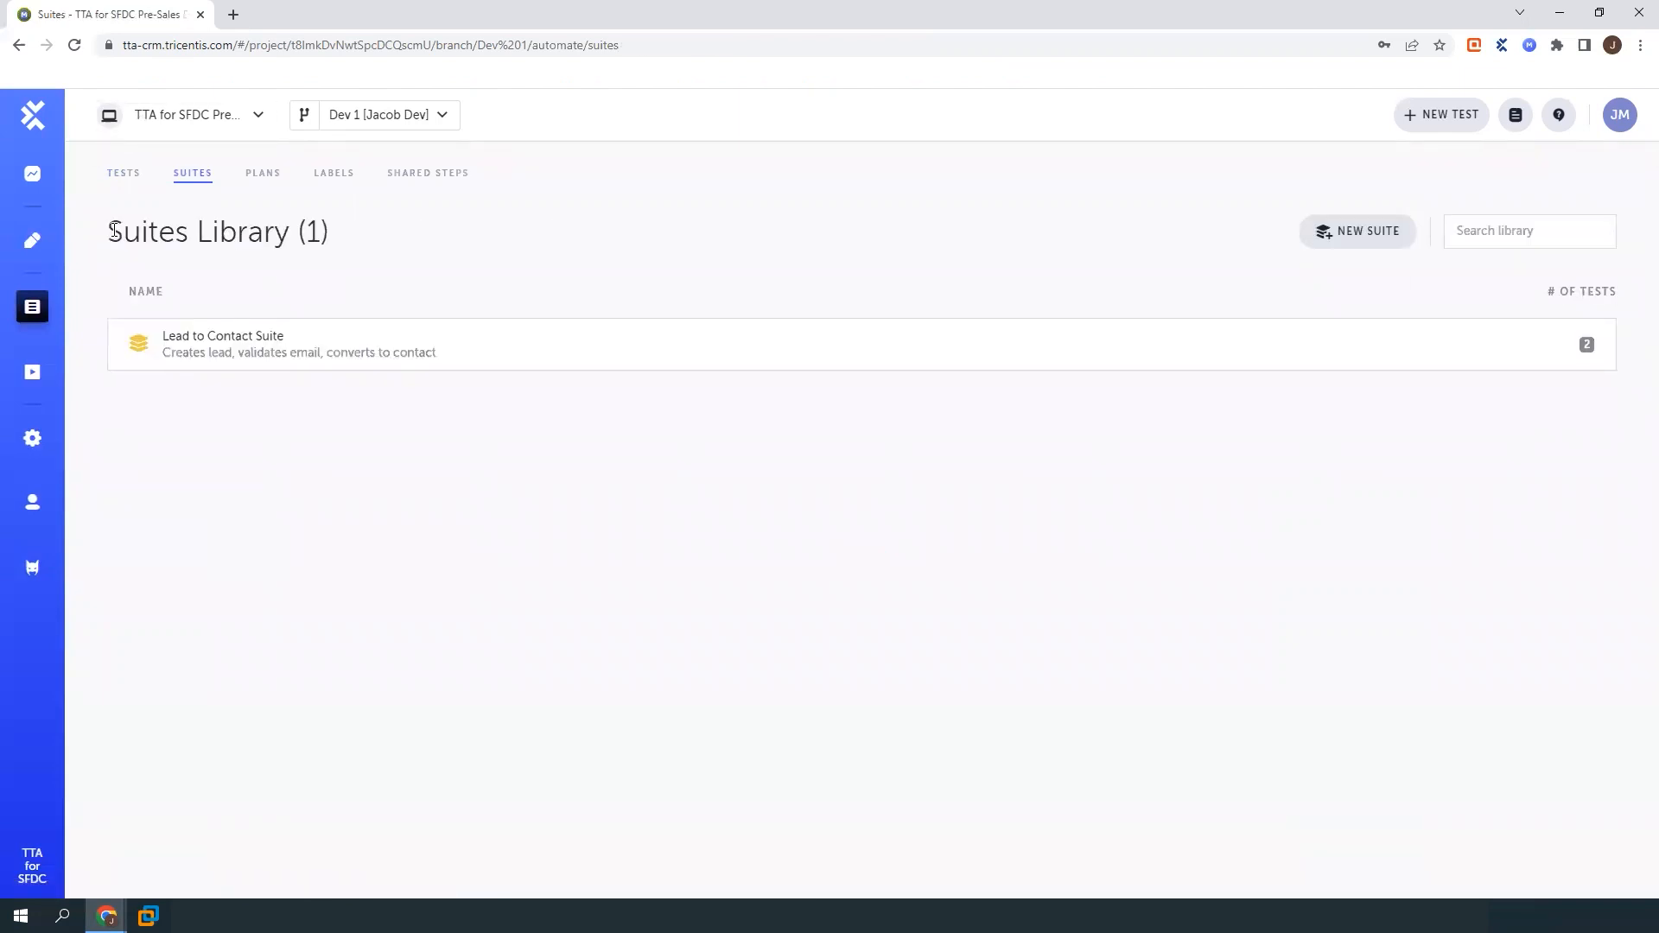
mouse_move(296, 454)
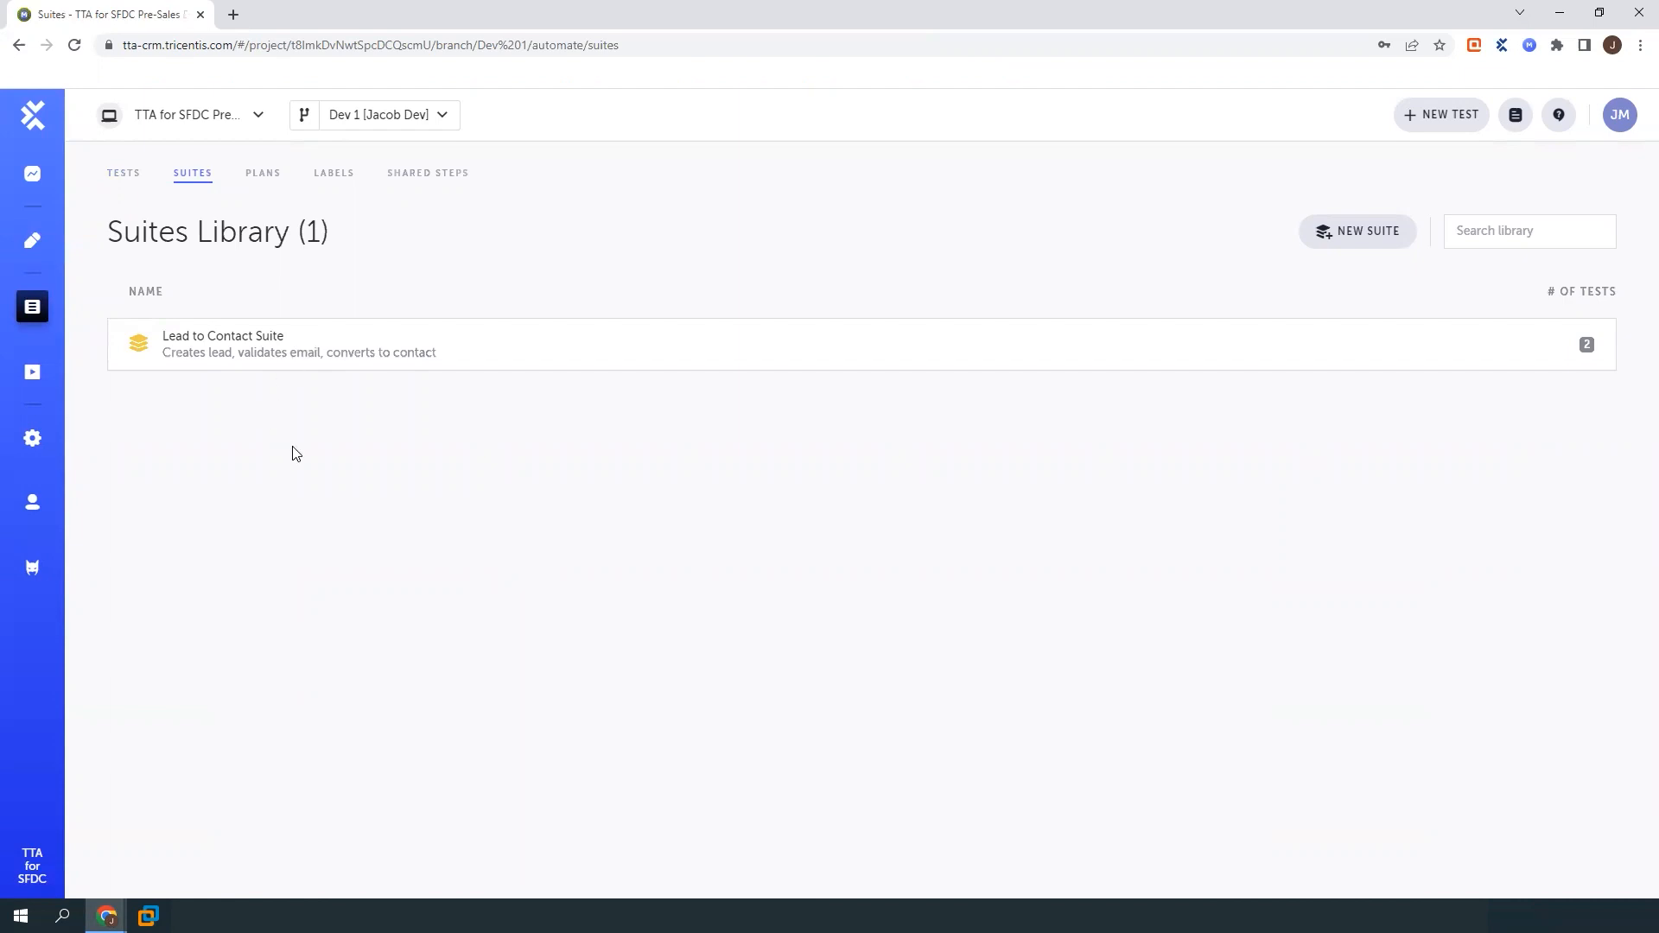
click(262, 173)
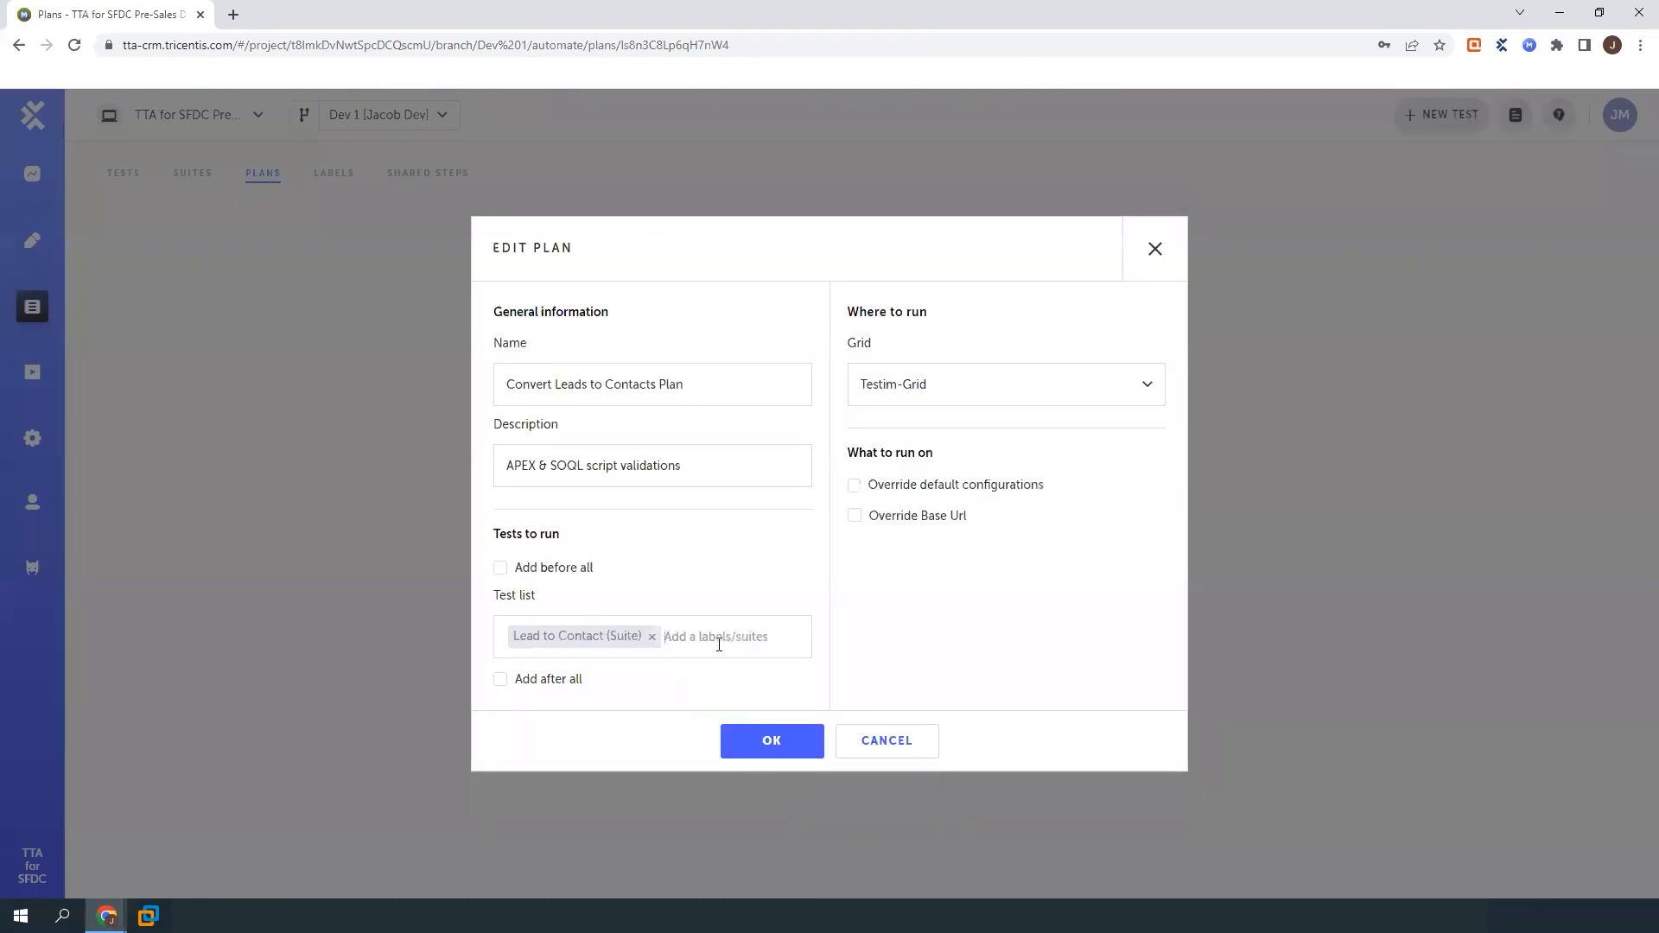
Add the Smoke (Label) entry to the plan's test list and confirm with OK
text(smoke)
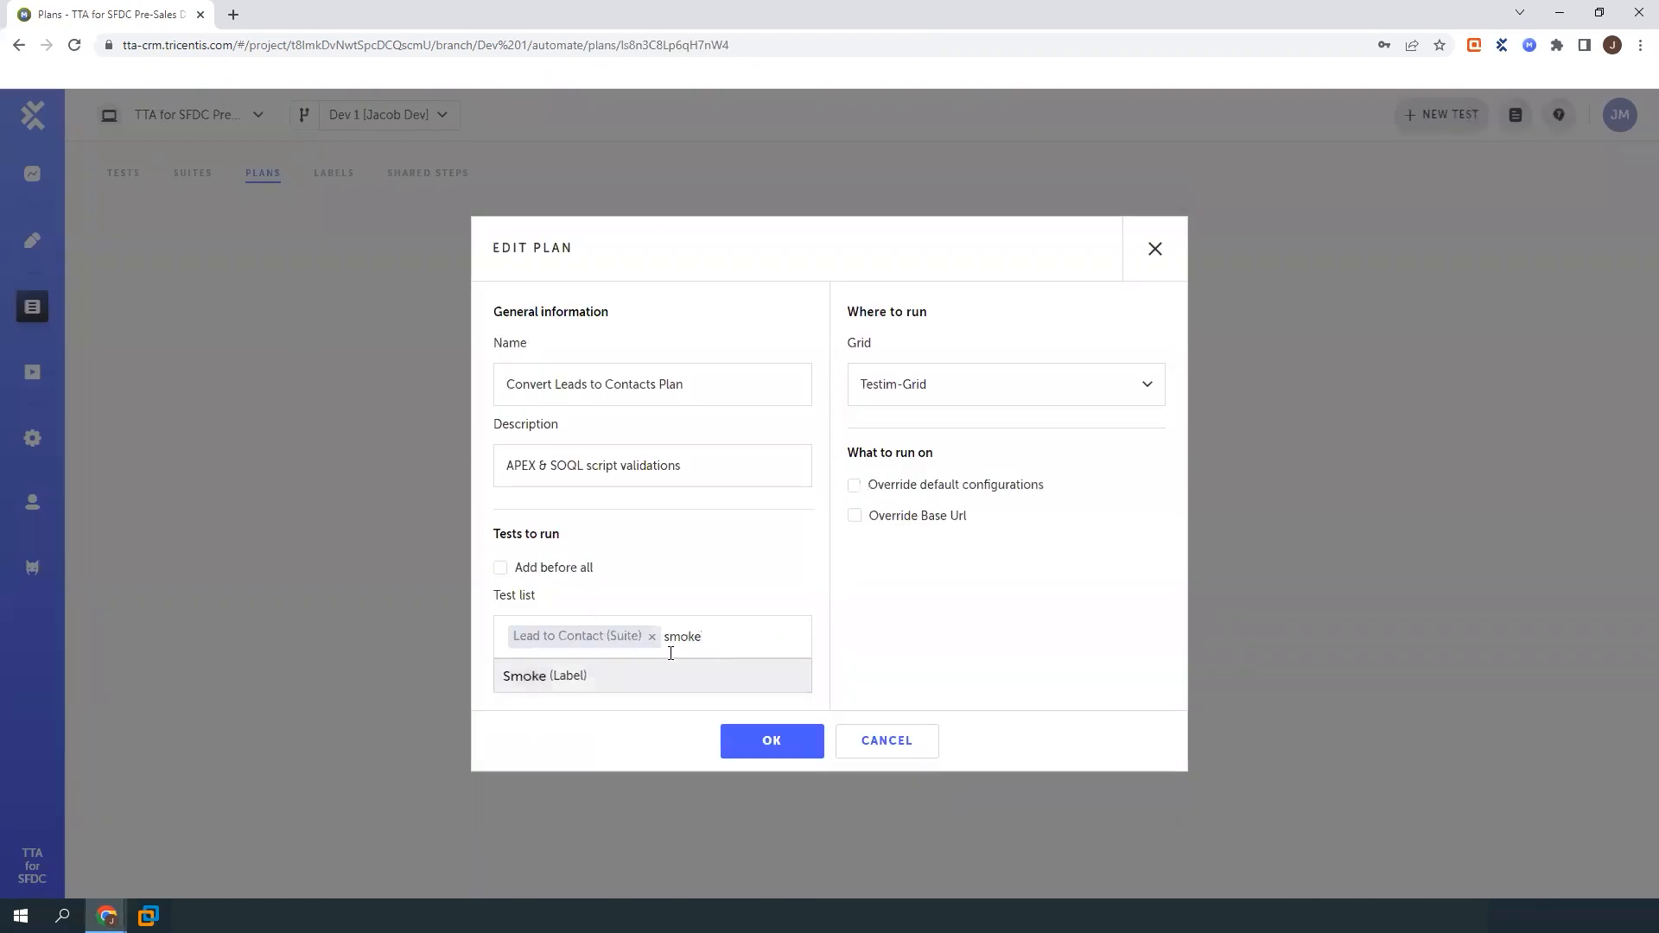
click(542, 676)
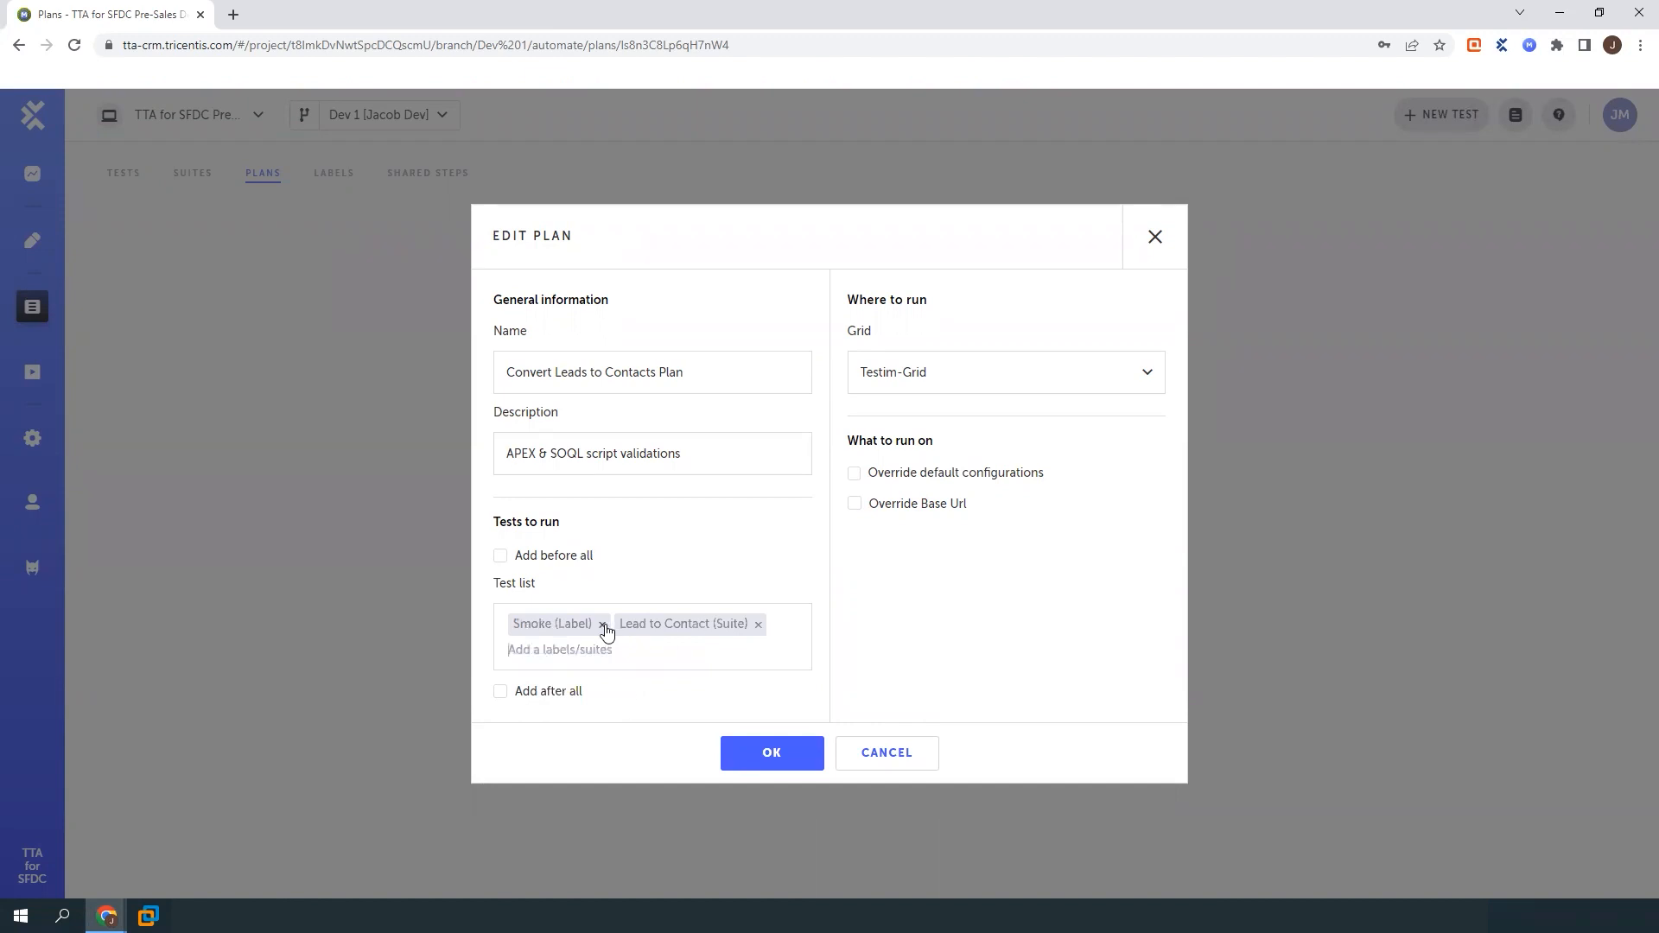
click(771, 752)
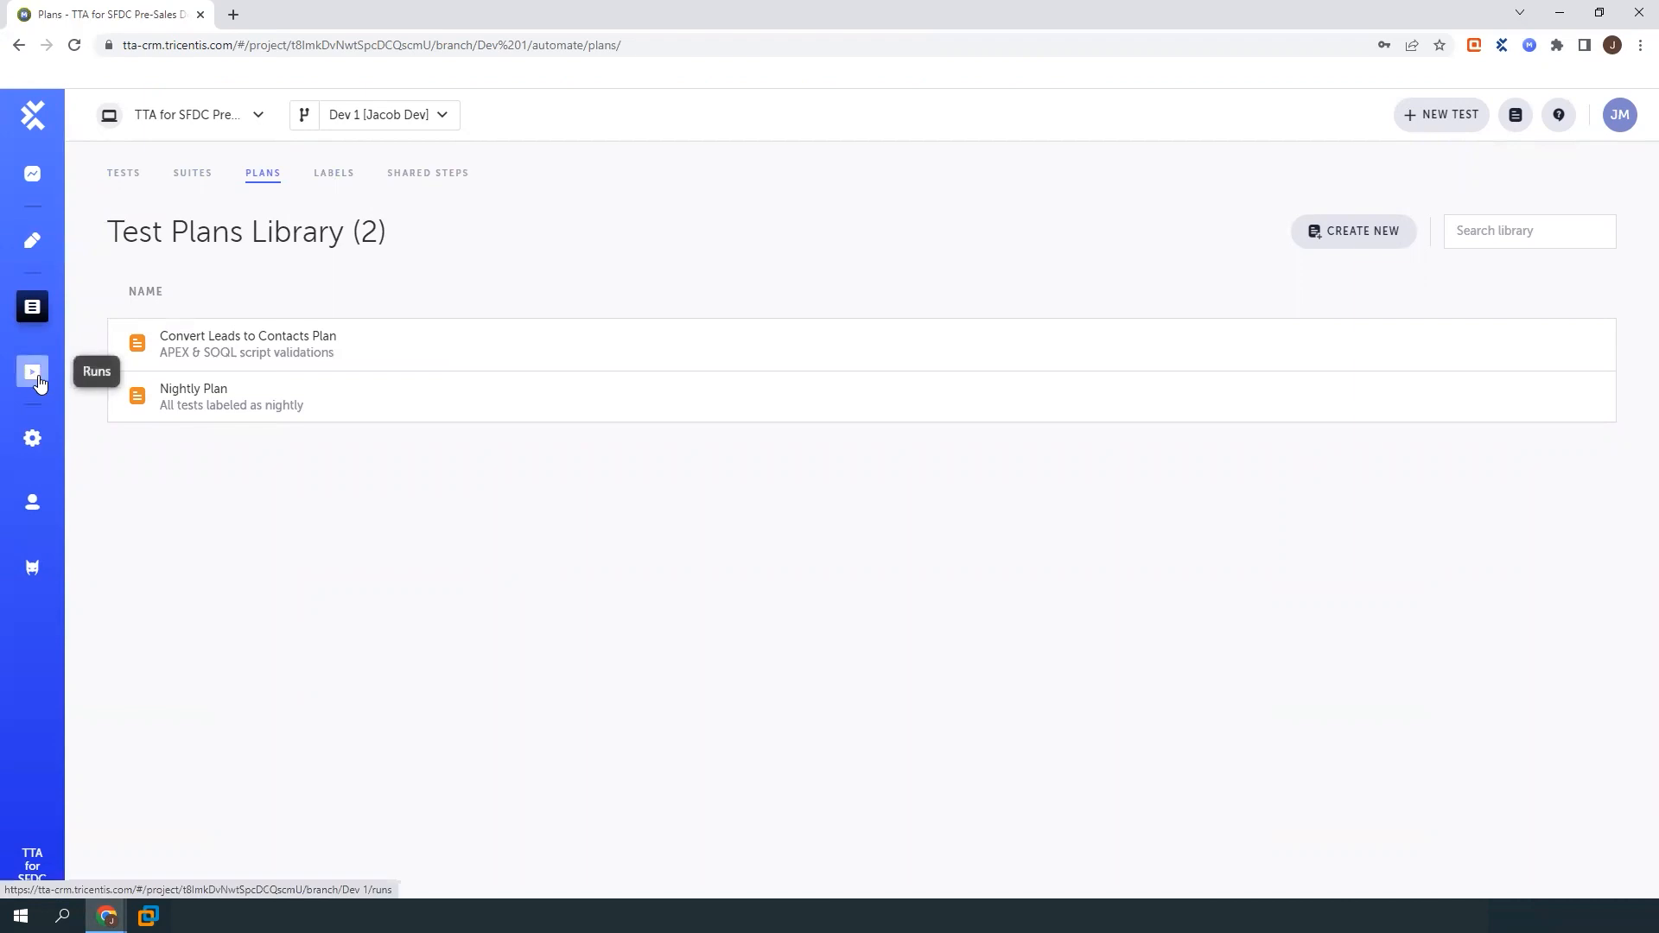
Review the Generate & Convert Lead to Contact scheduler from the Scheduled Runs library
click(31, 371)
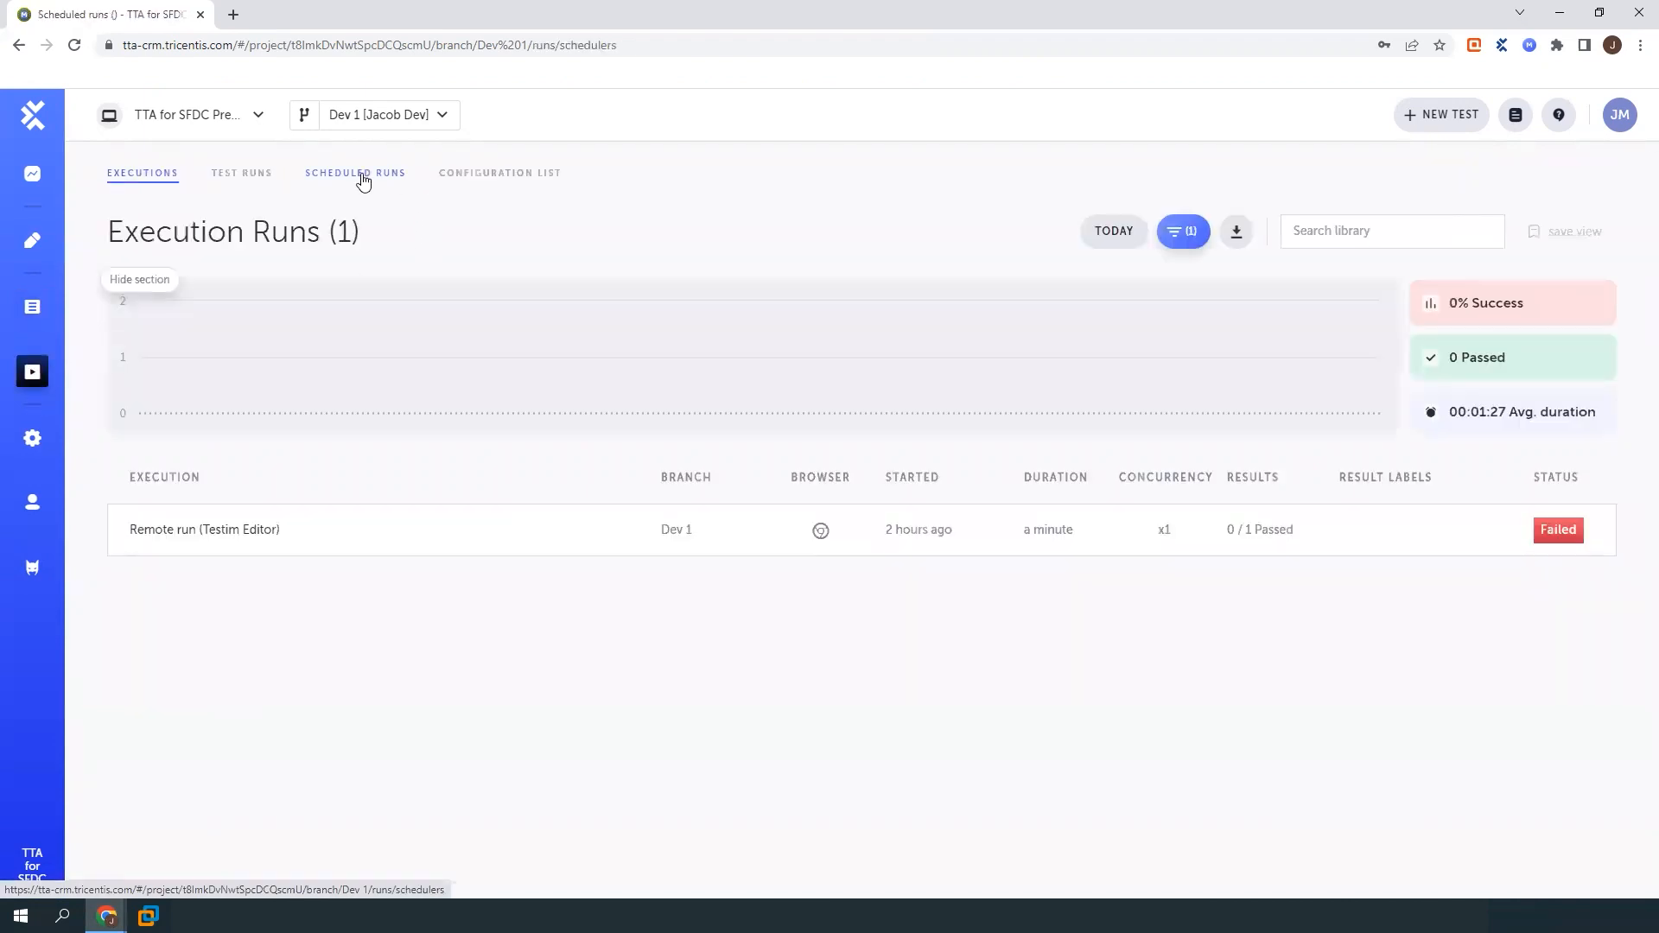
click(355, 173)
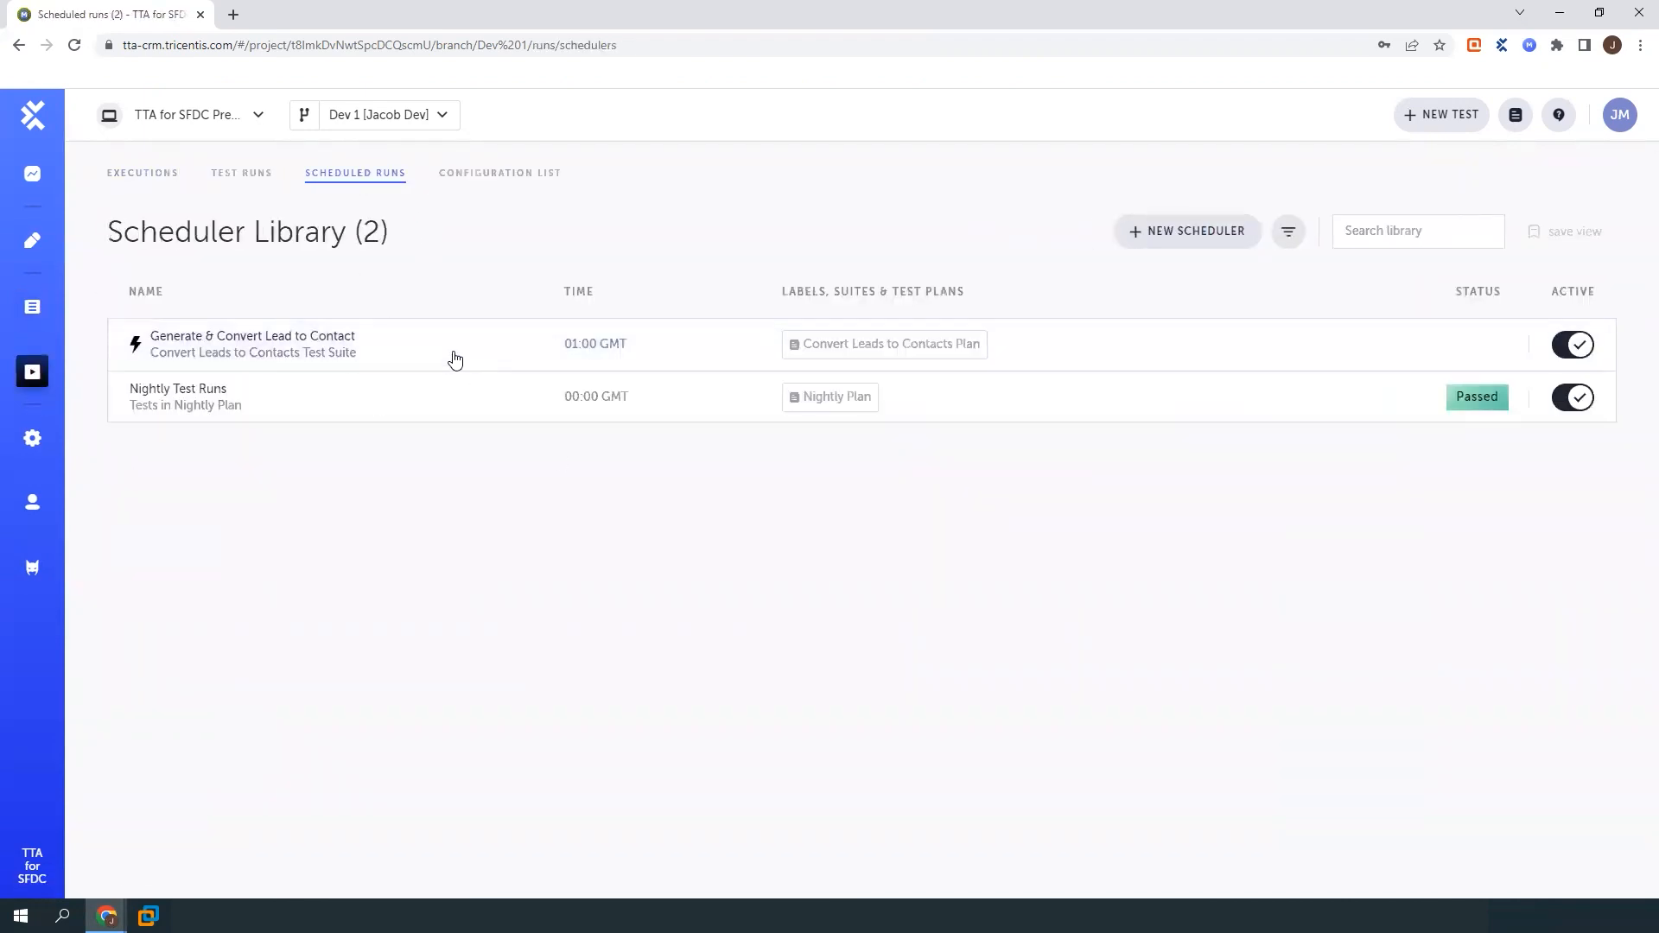
click(252, 344)
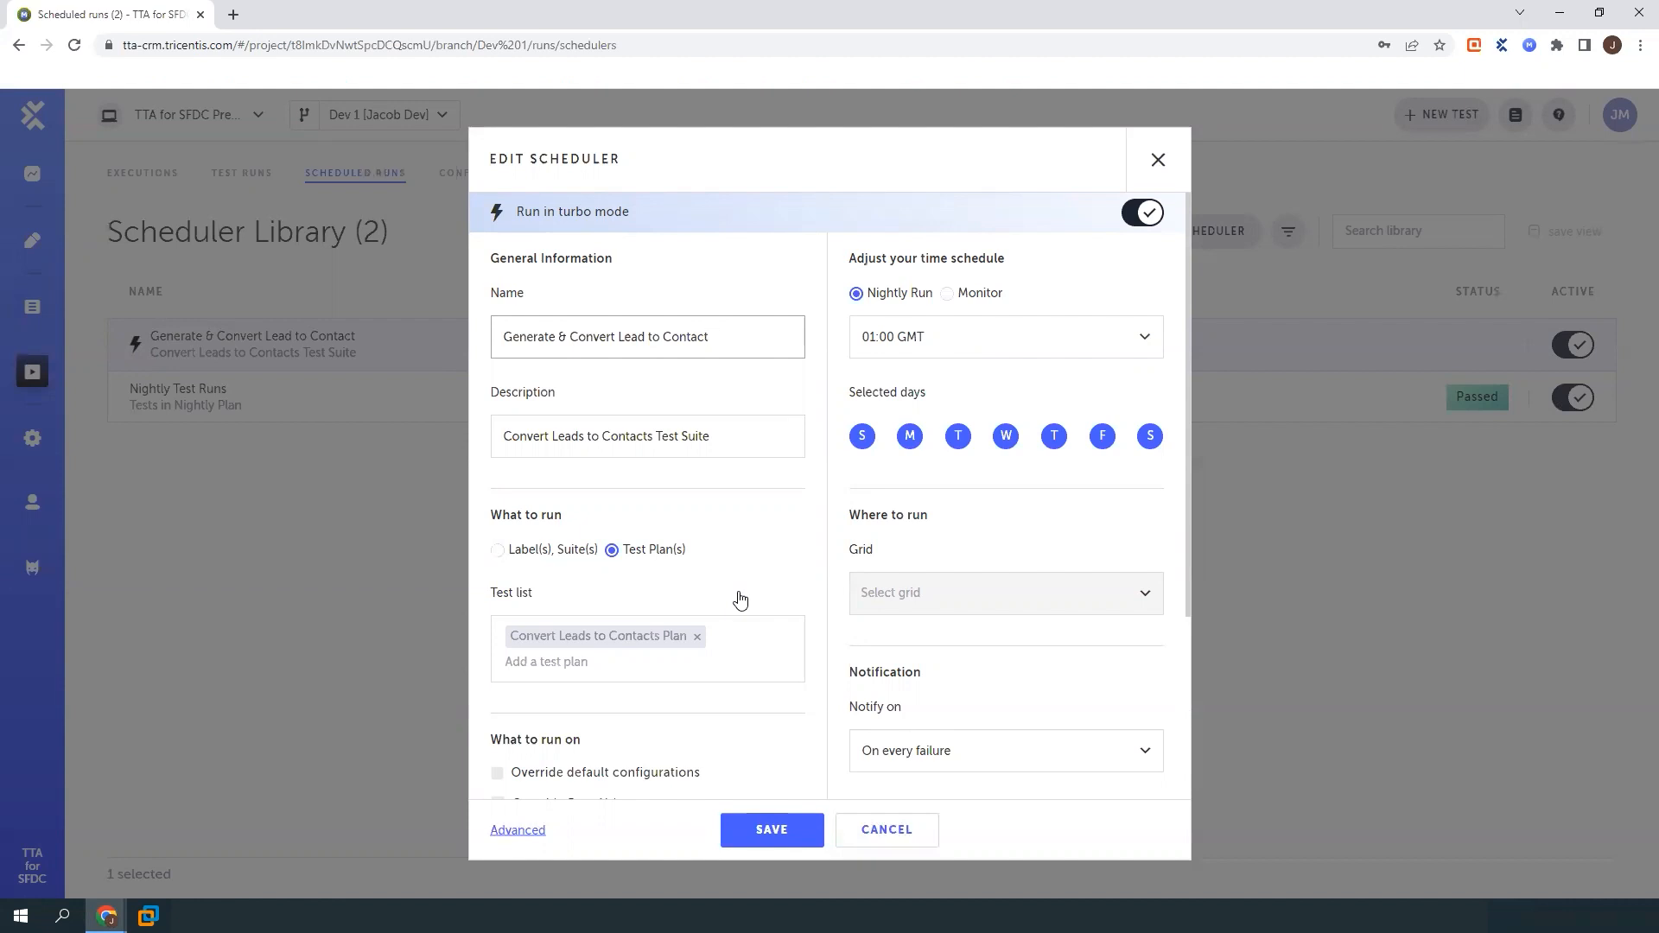
mouse_move(899, 603)
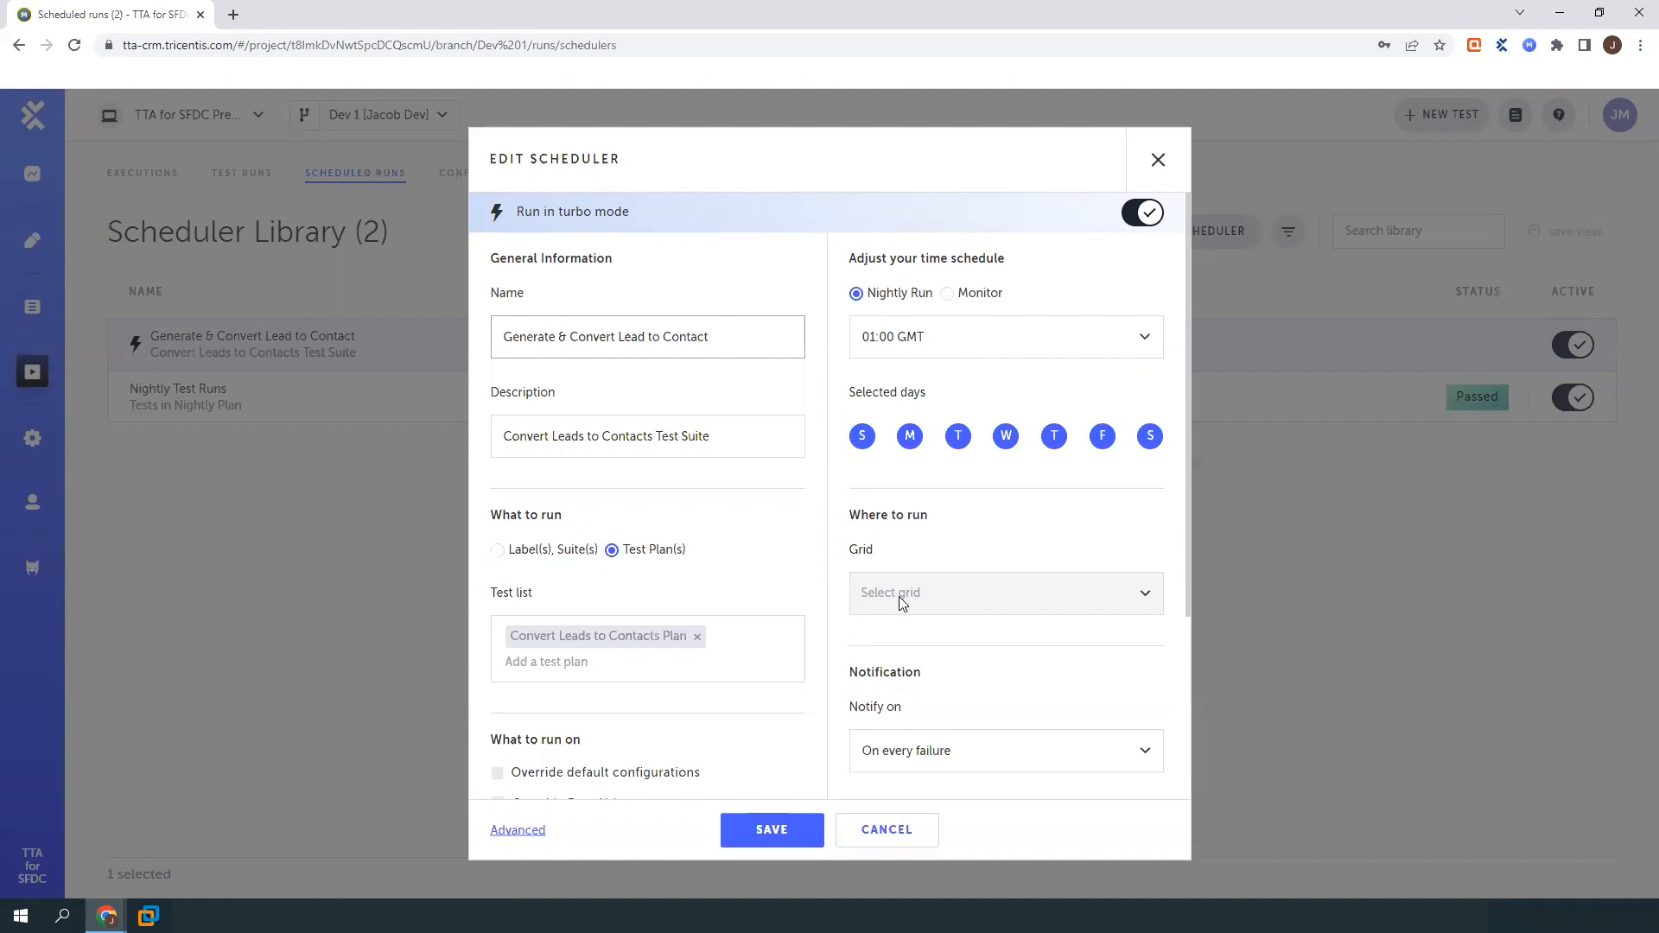
click(645, 337)
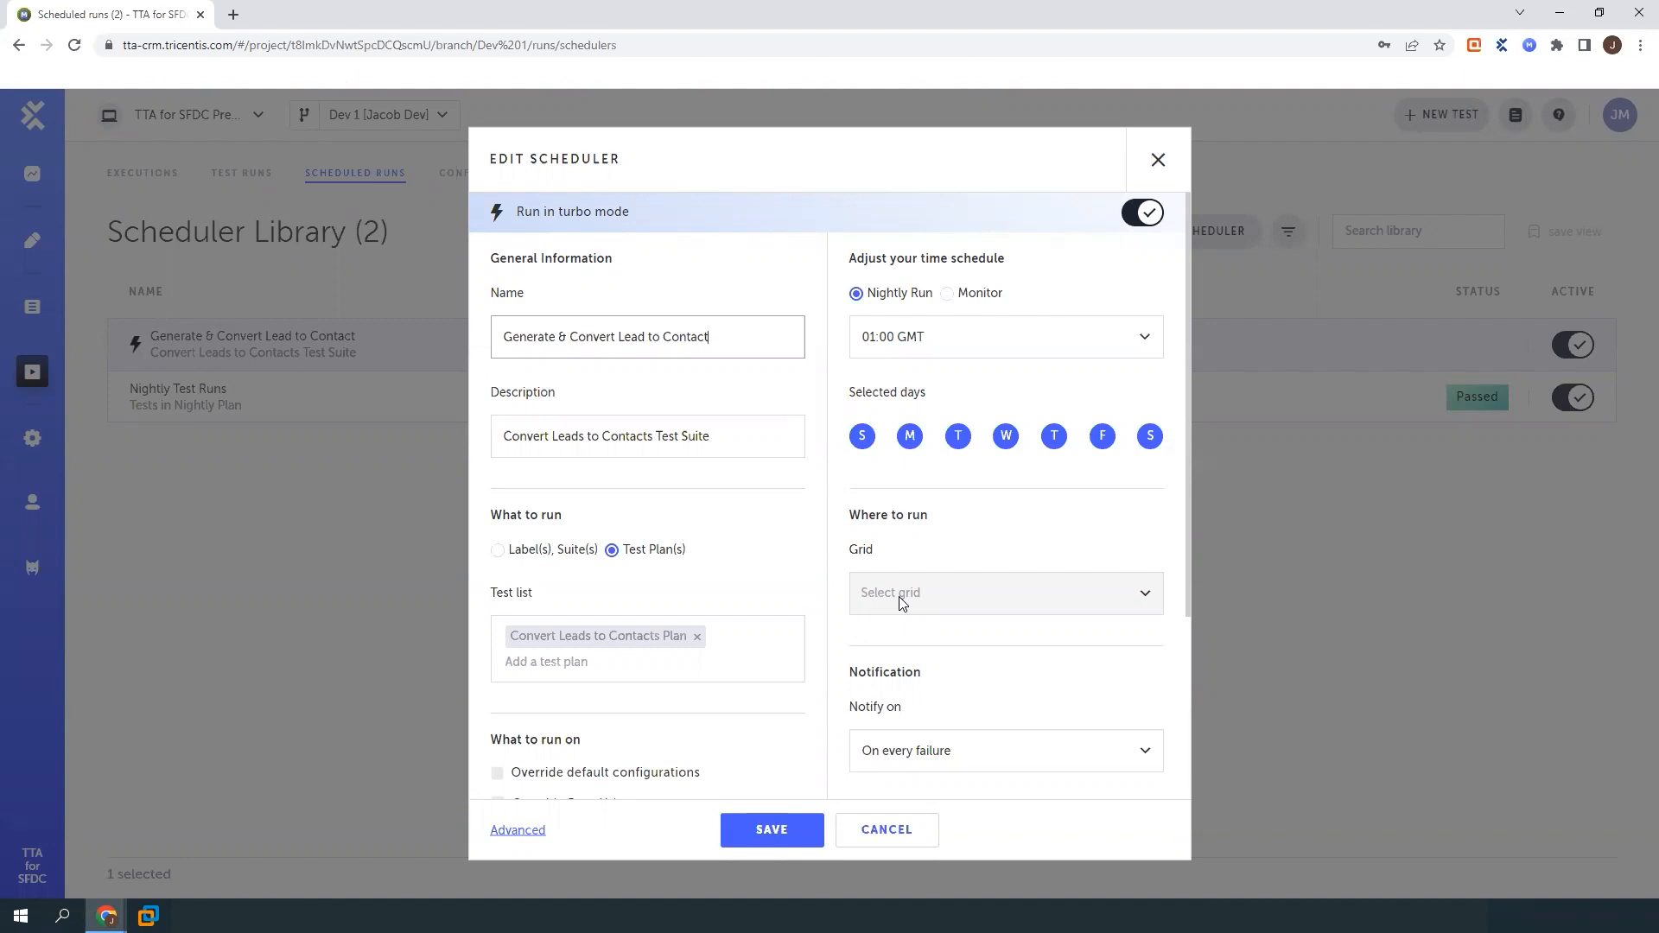
mouse_move(1158, 159)
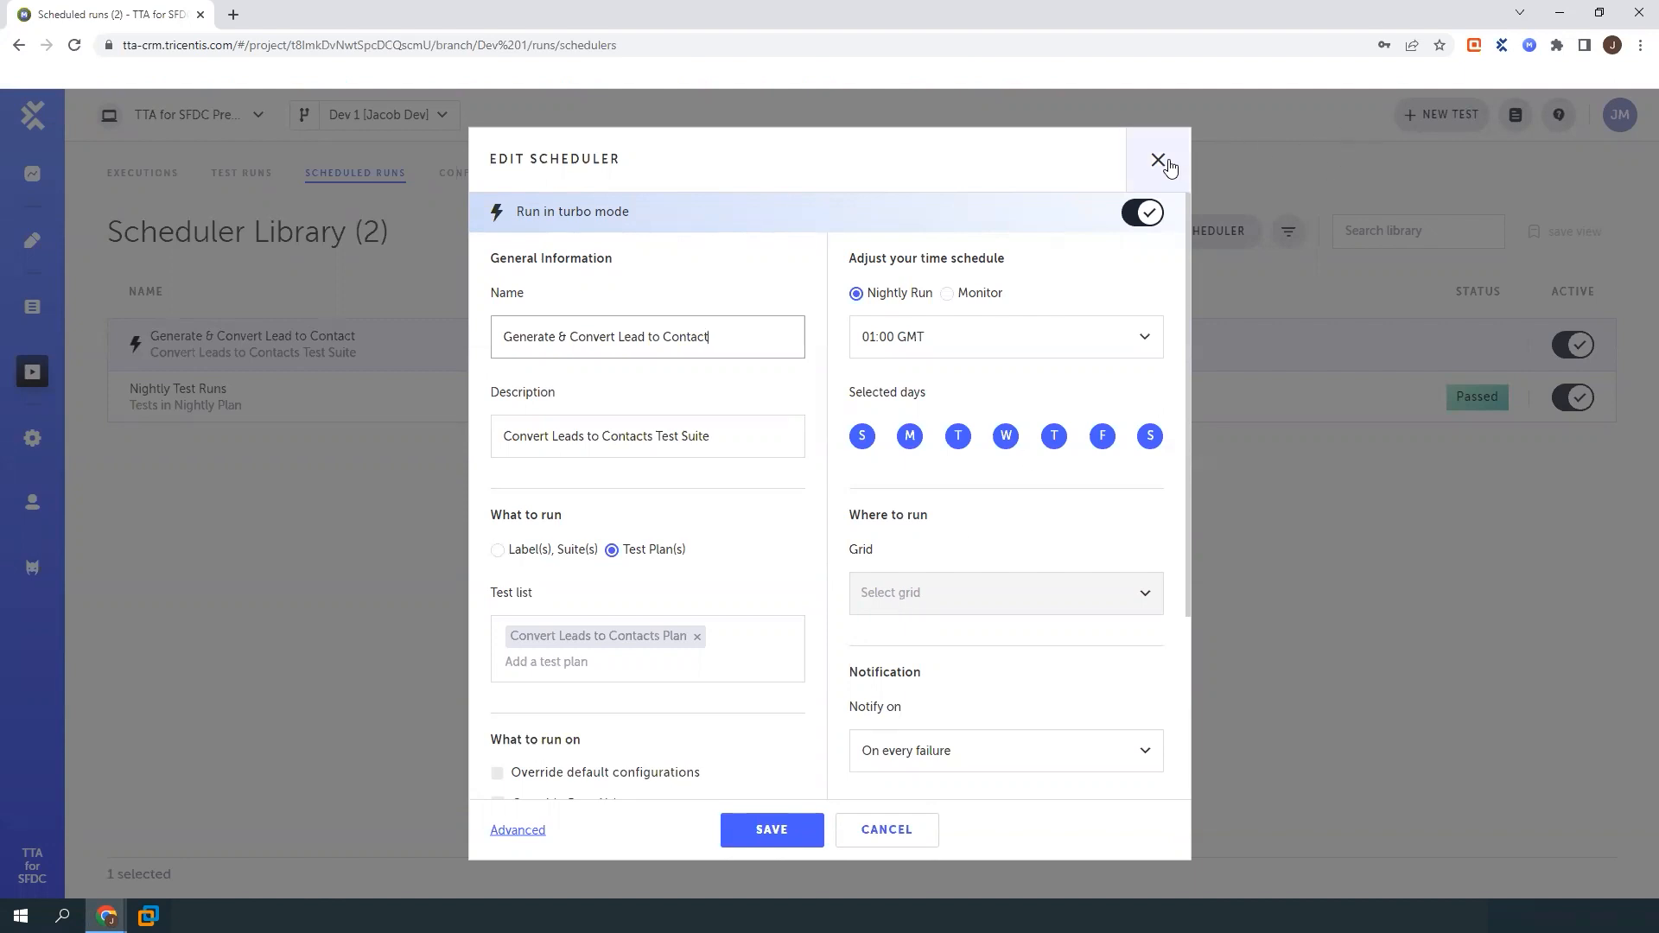
Close the scheduler, discard its changes, and show the Chase UAT TestOps dashboard
click(1160, 161)
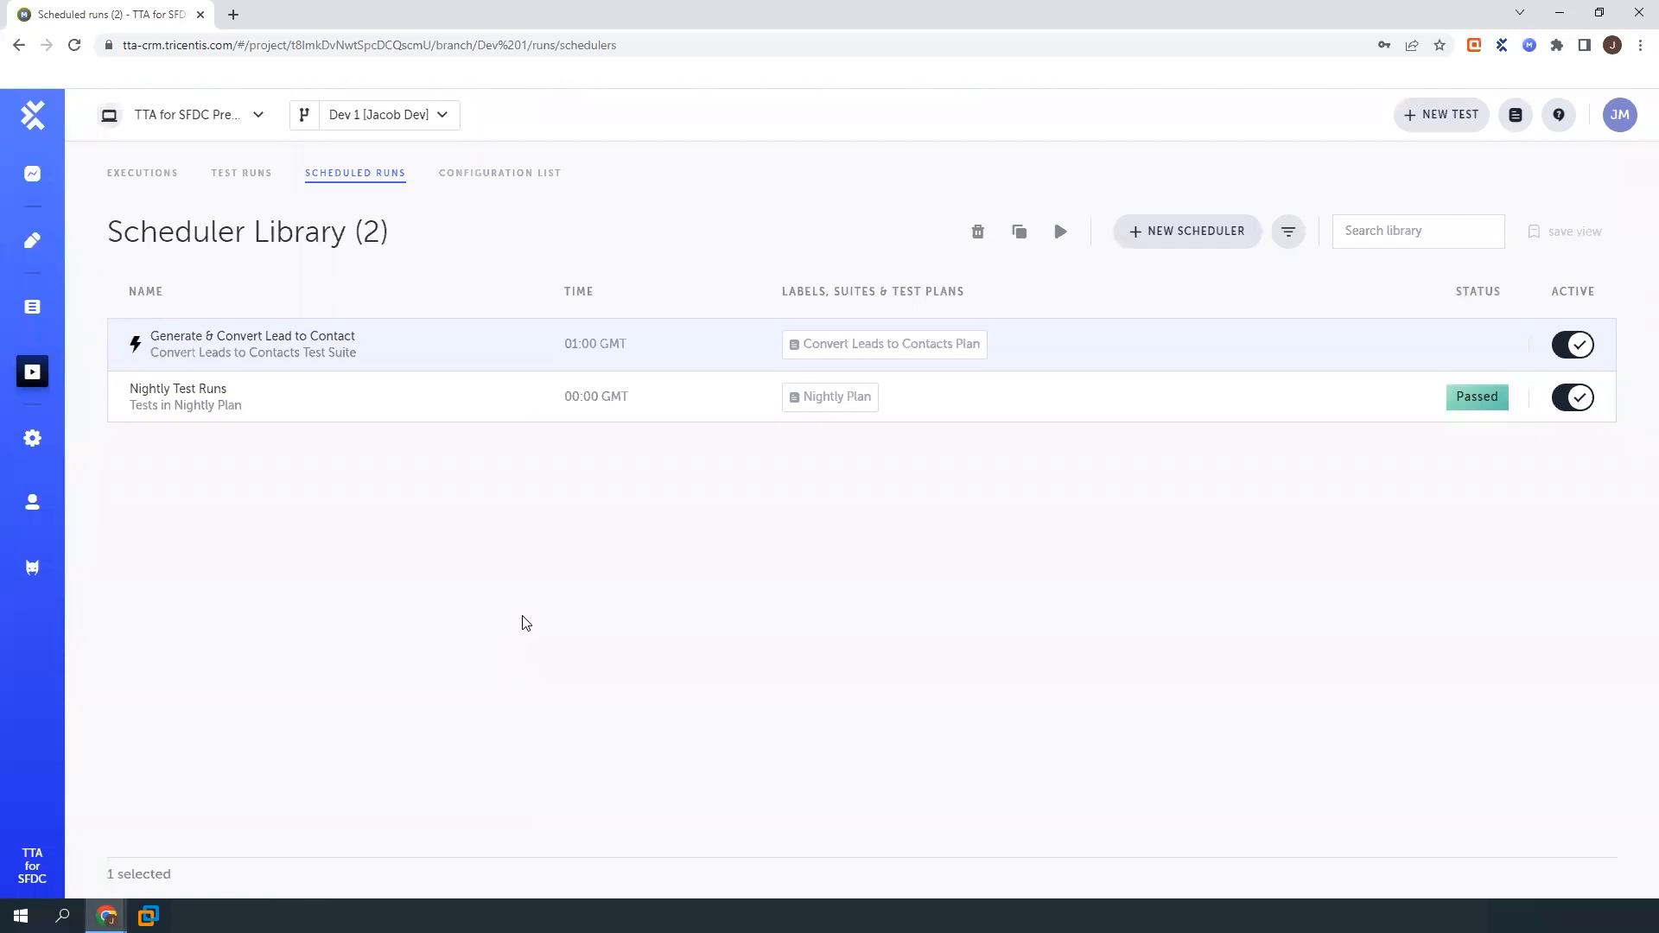
click(389, 114)
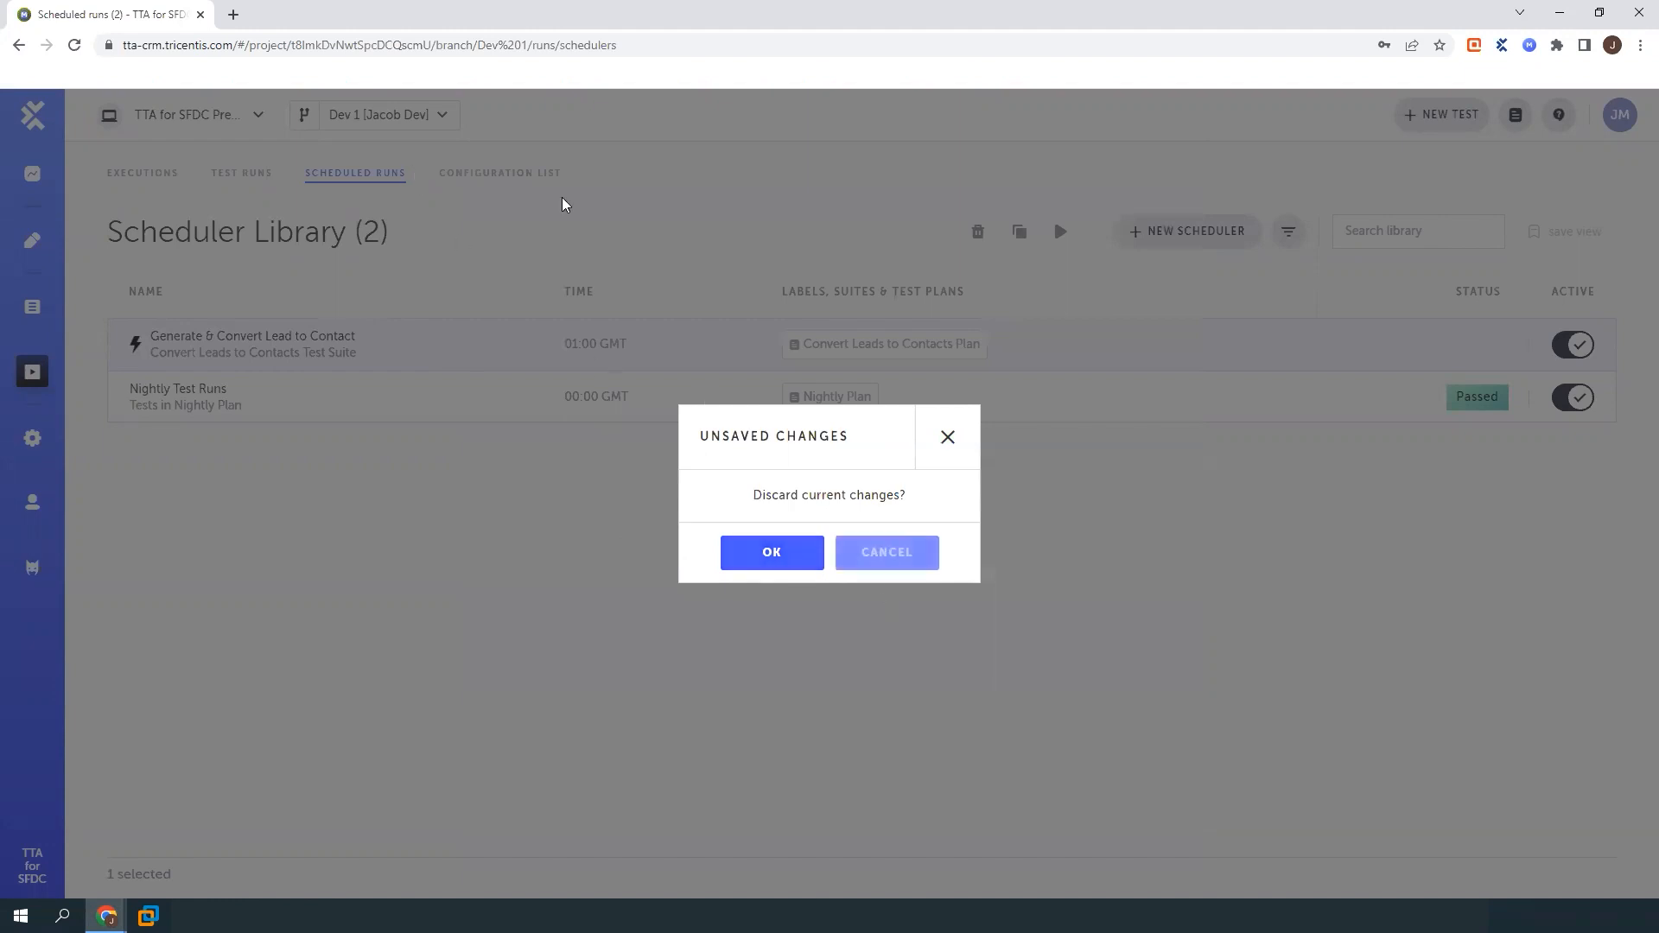
mouse_move(771, 544)
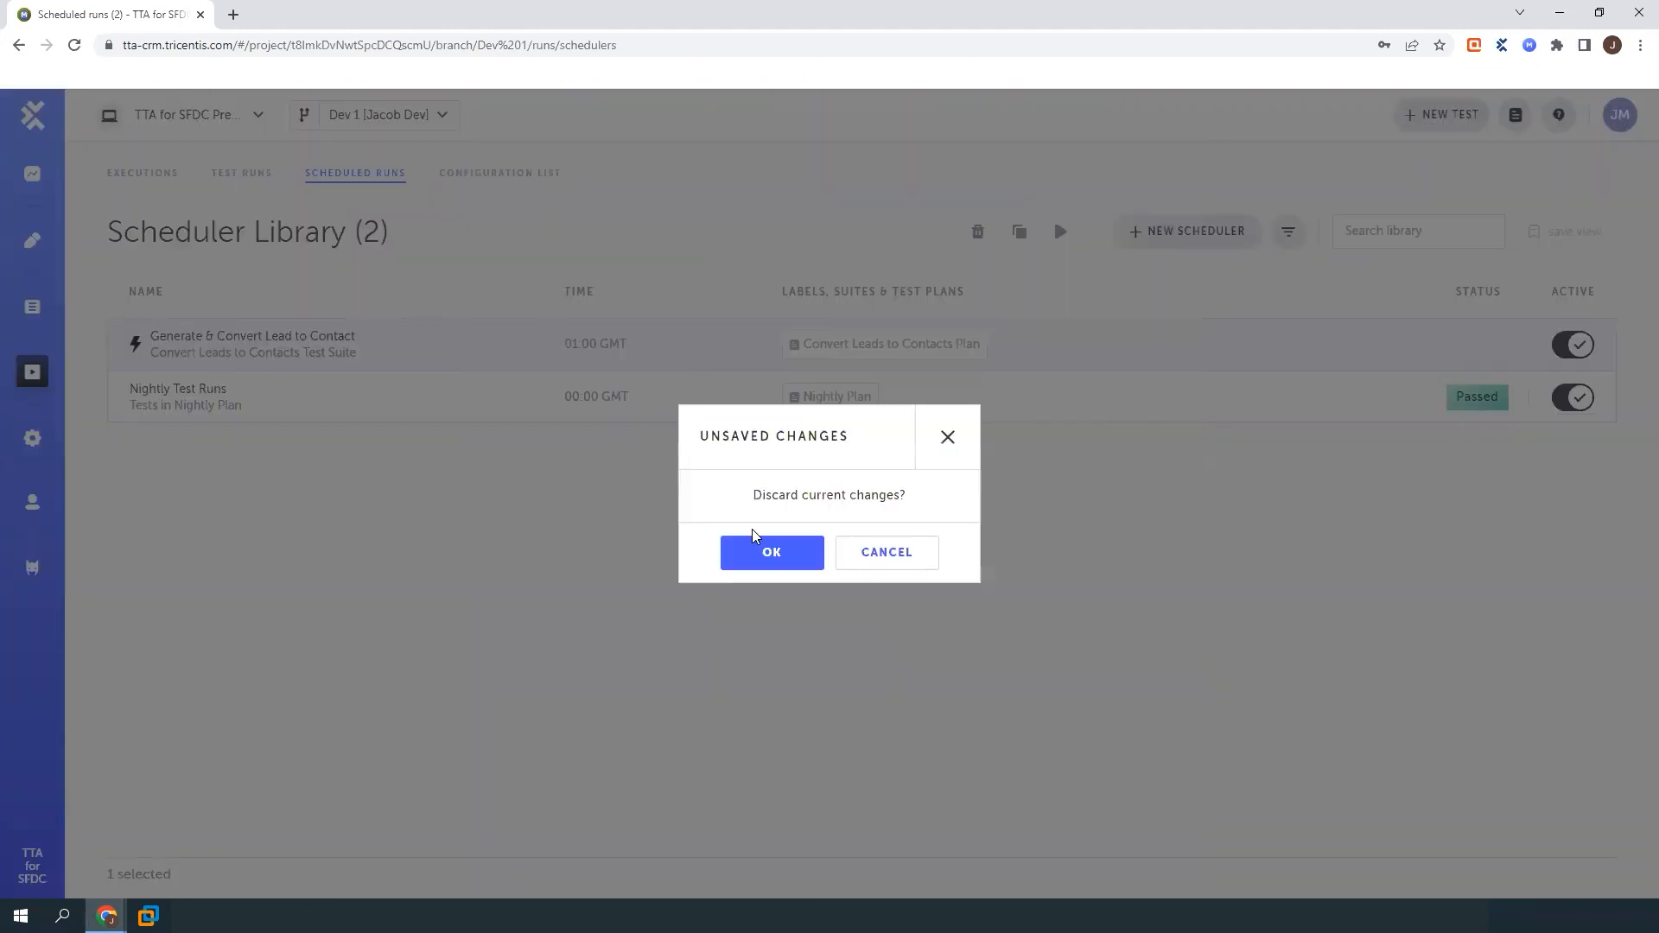
click(771, 551)
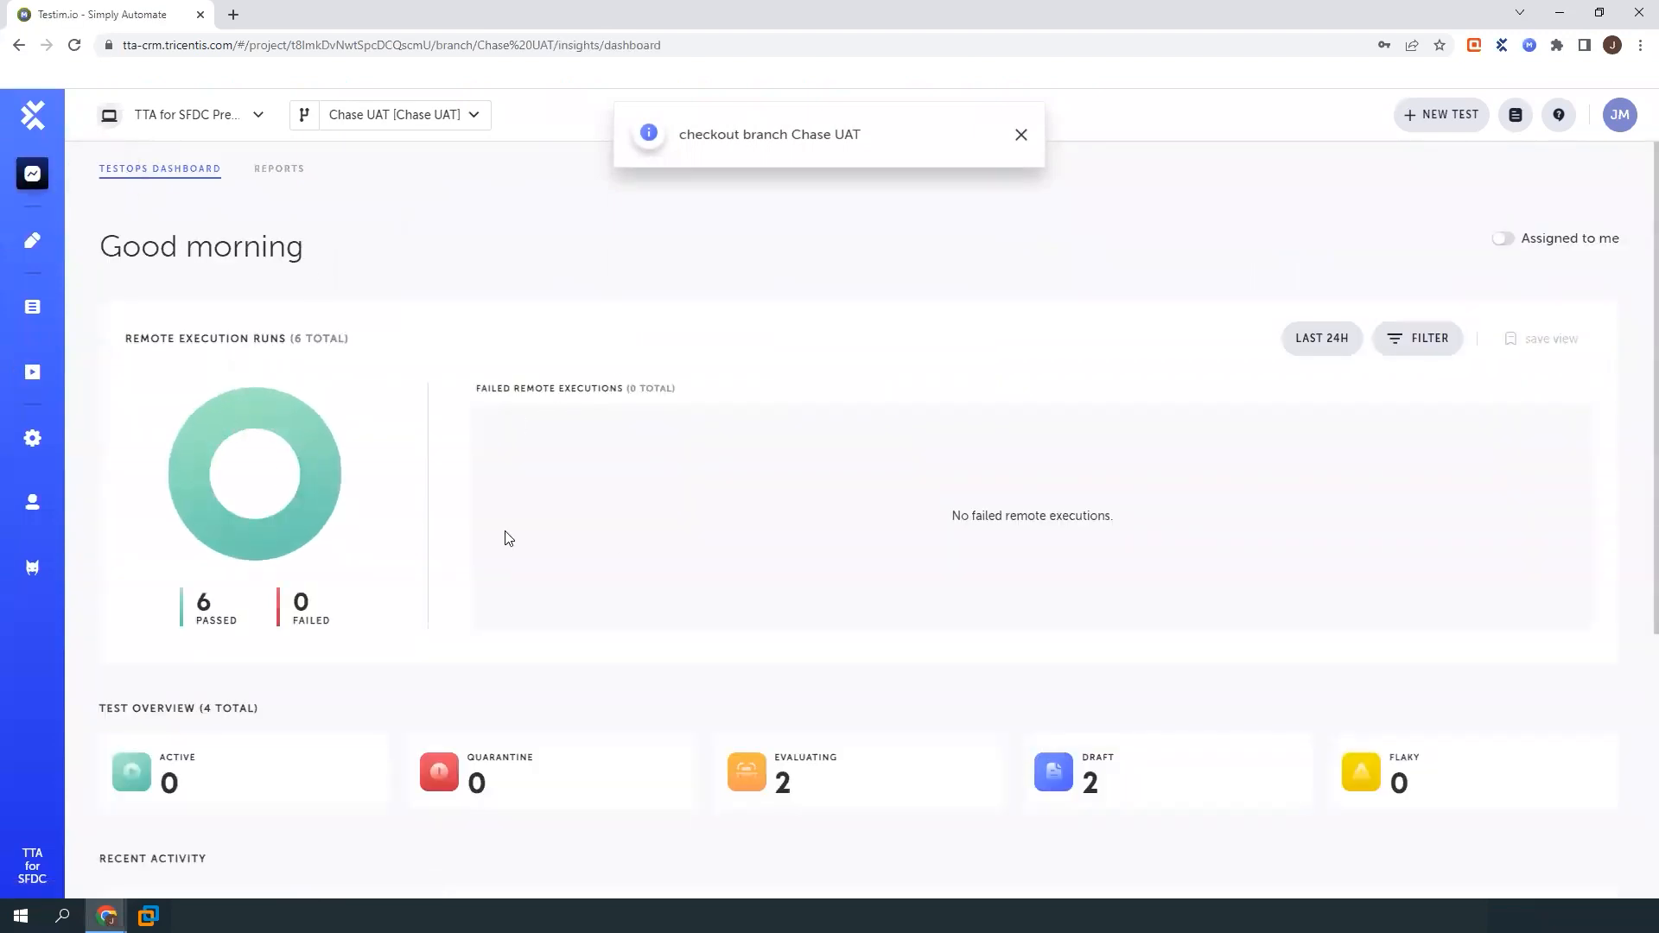
Filter the dashboard's remote runs to Last 7 Days and view Recent Activity
click(1318, 338)
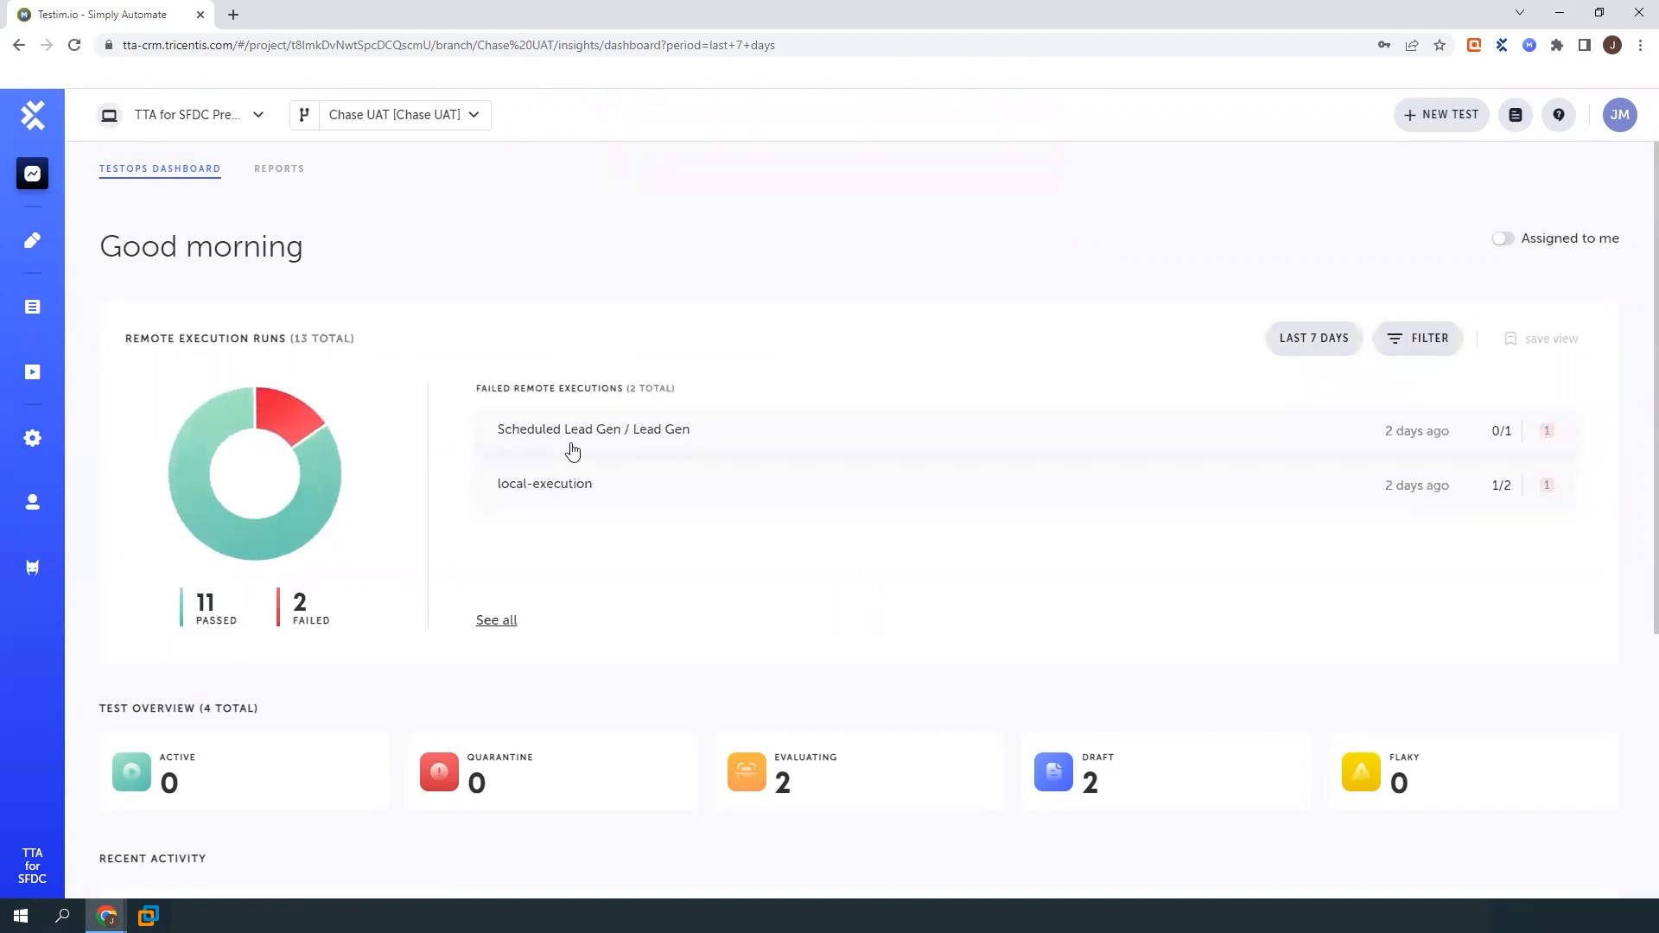
mouse_move(237, 414)
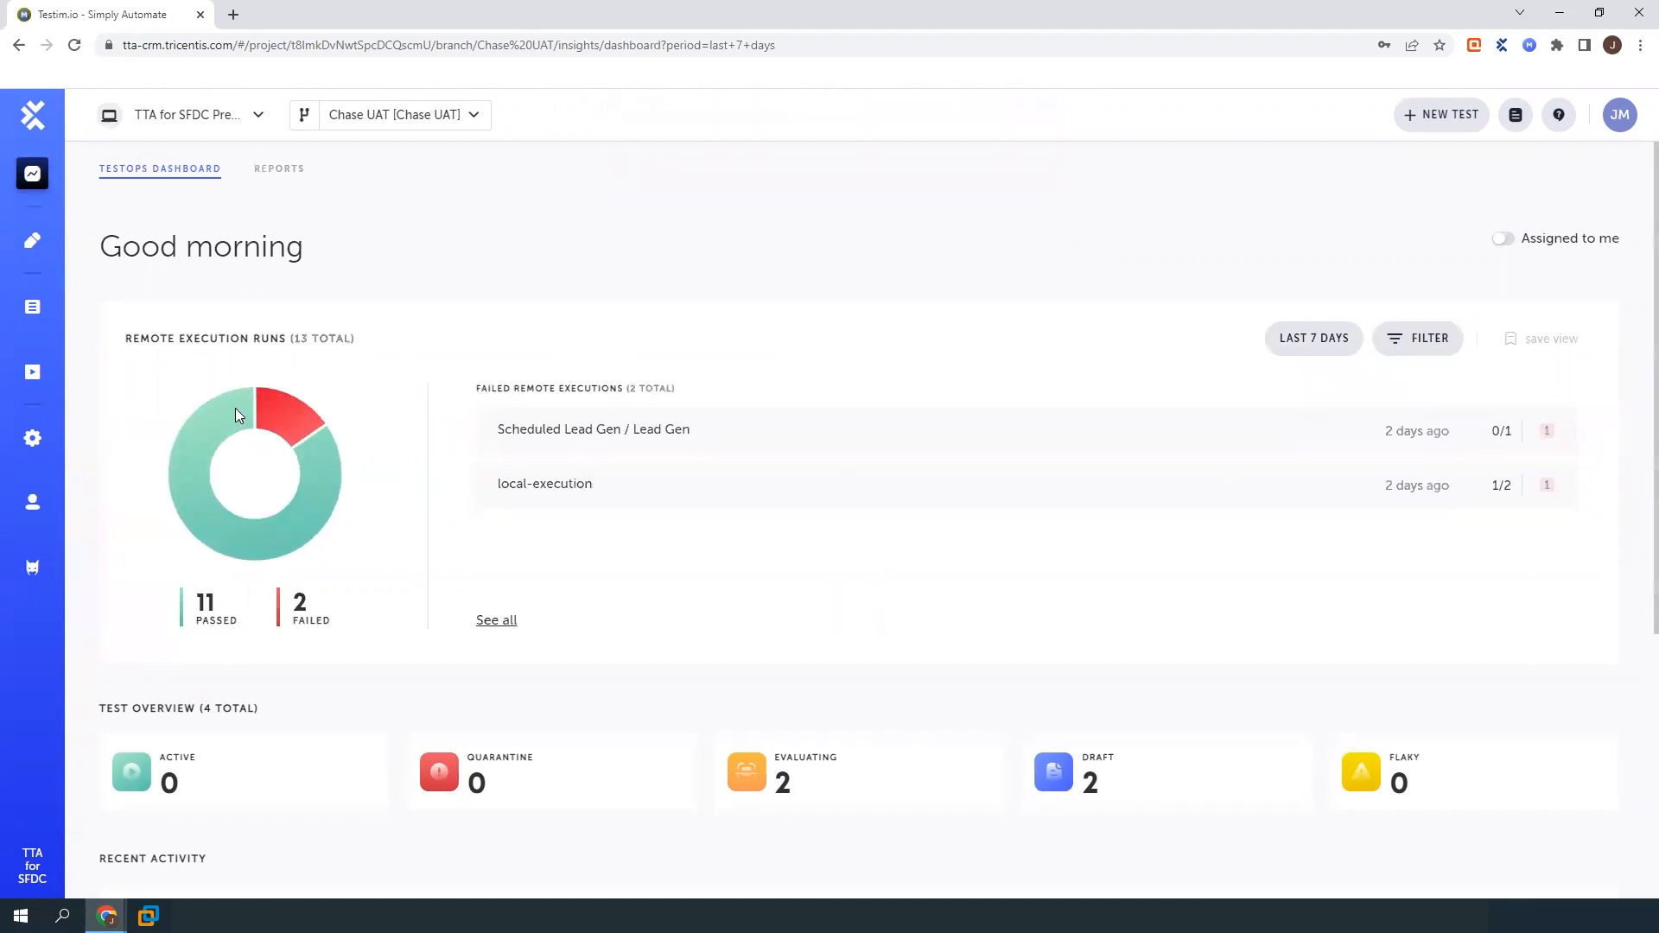
scroll(down, 3)
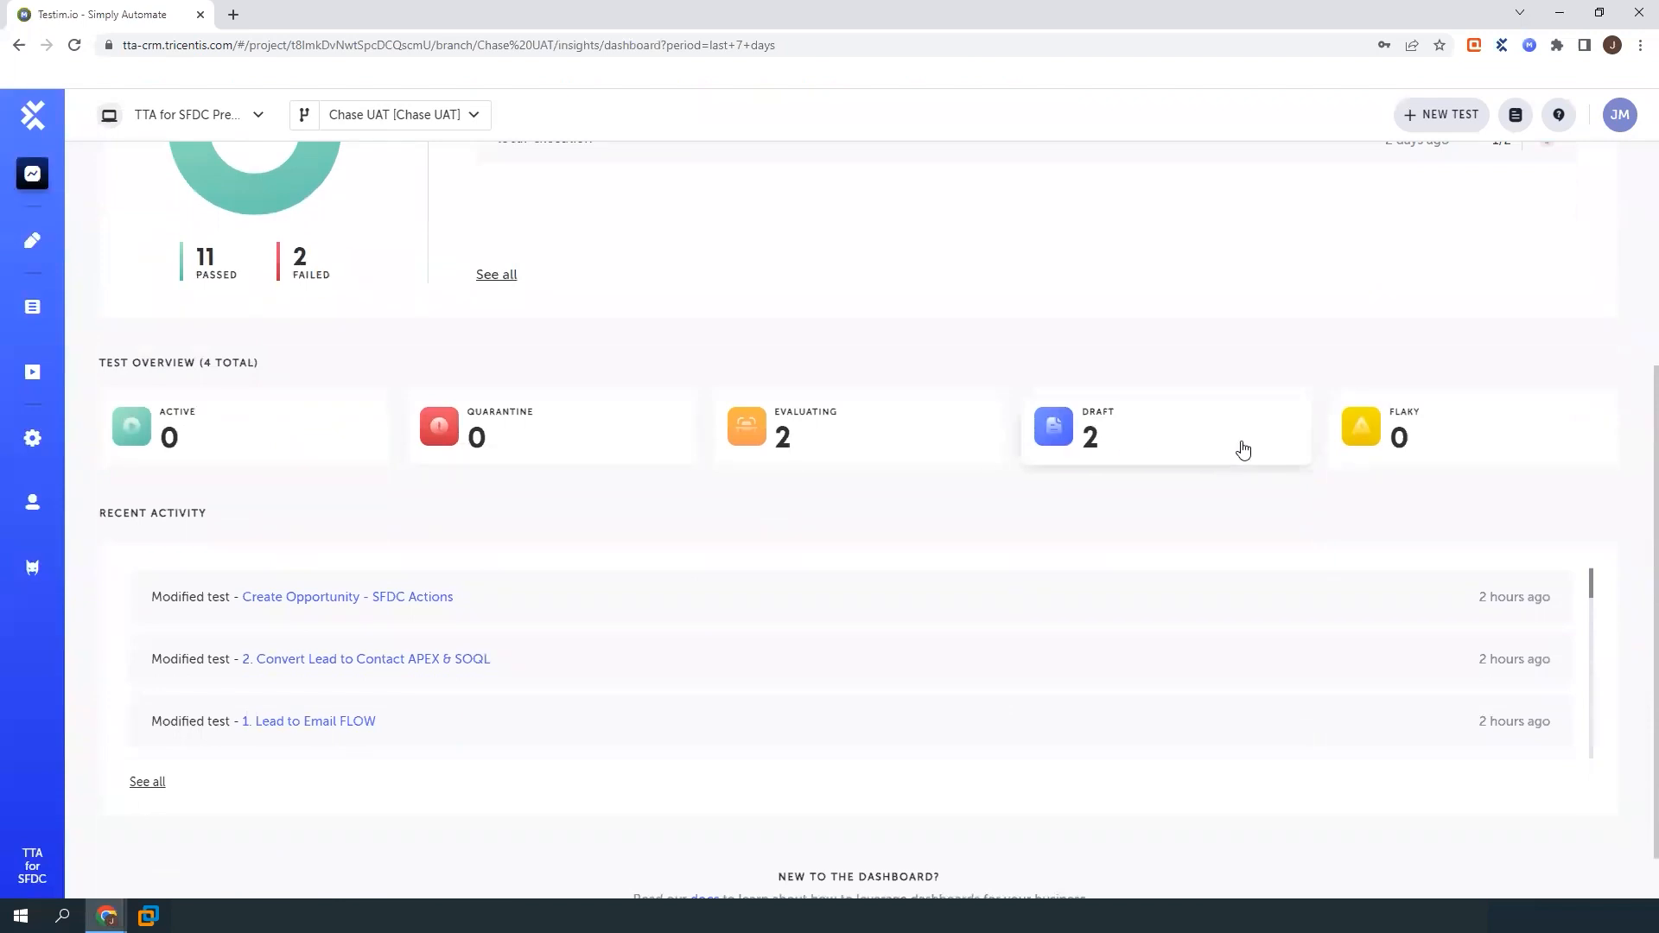
mouse_move(1069, 478)
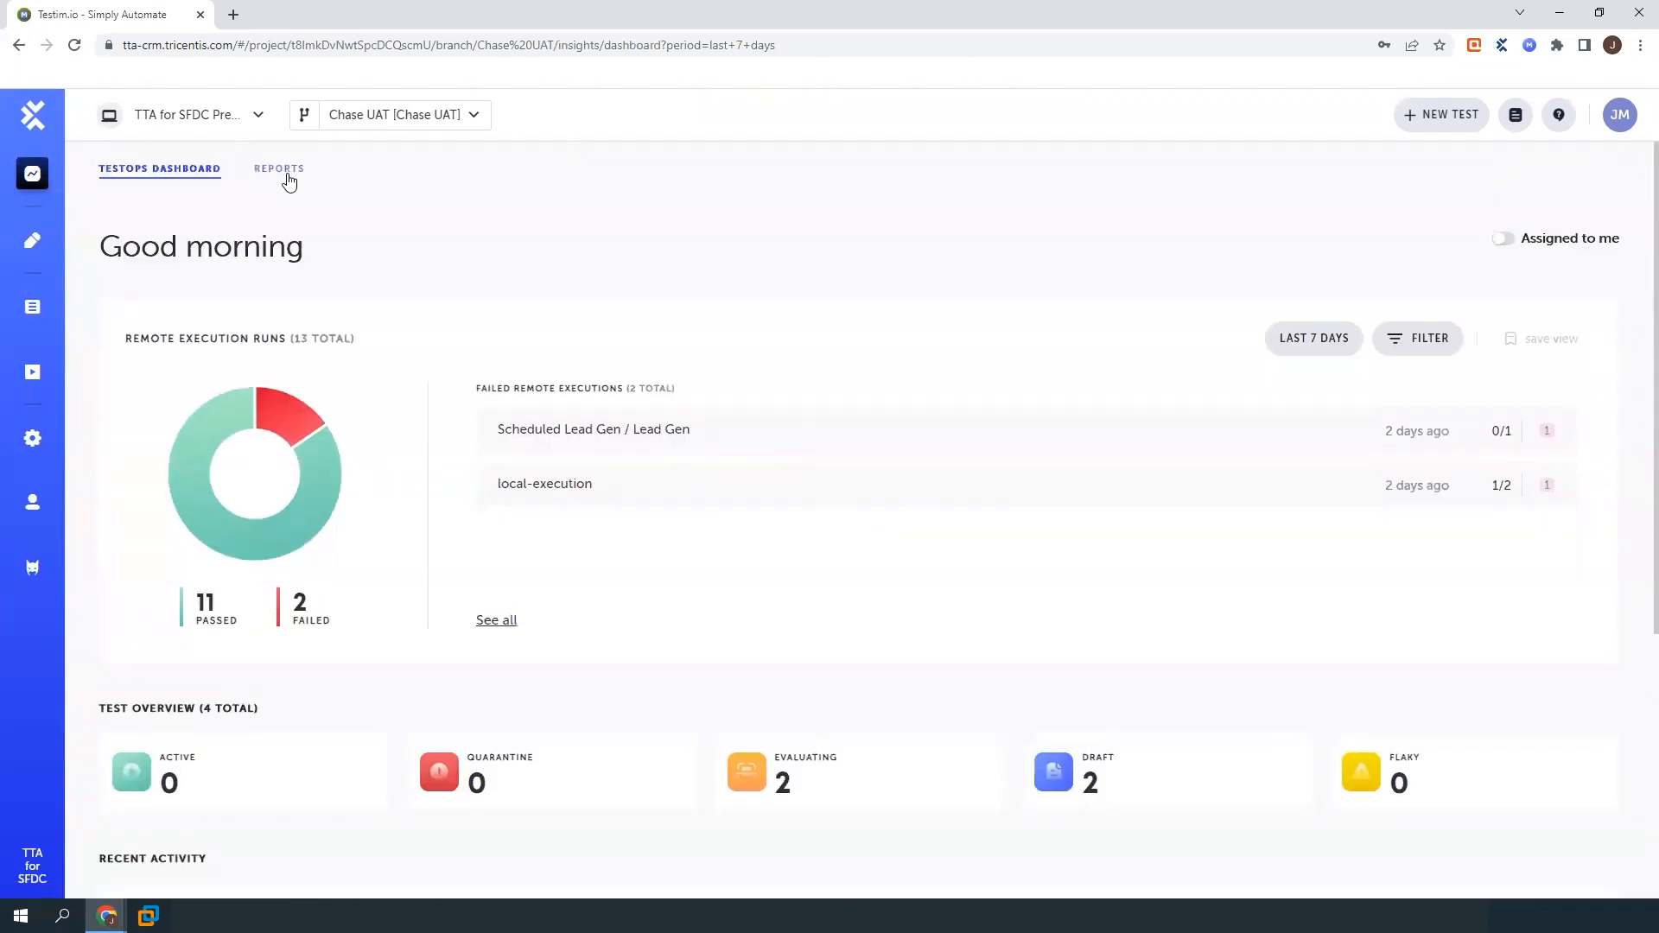
Show the Chase UAT General report with the time range set to Last 6 Months
click(280, 168)
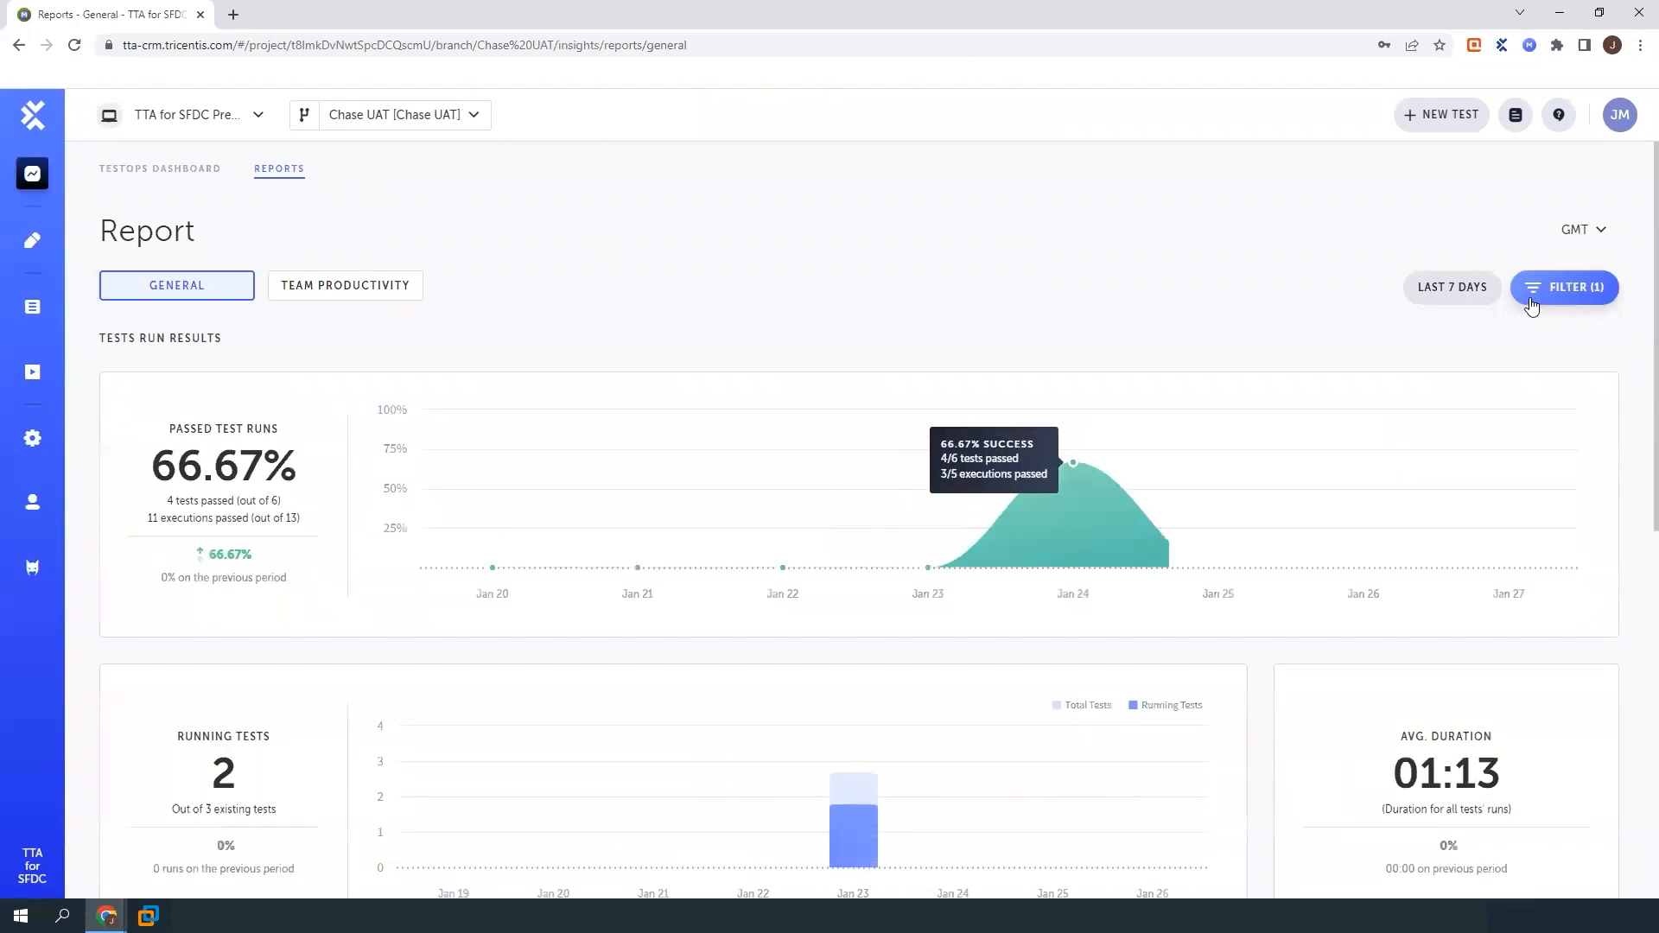
mouse_move(1219, 569)
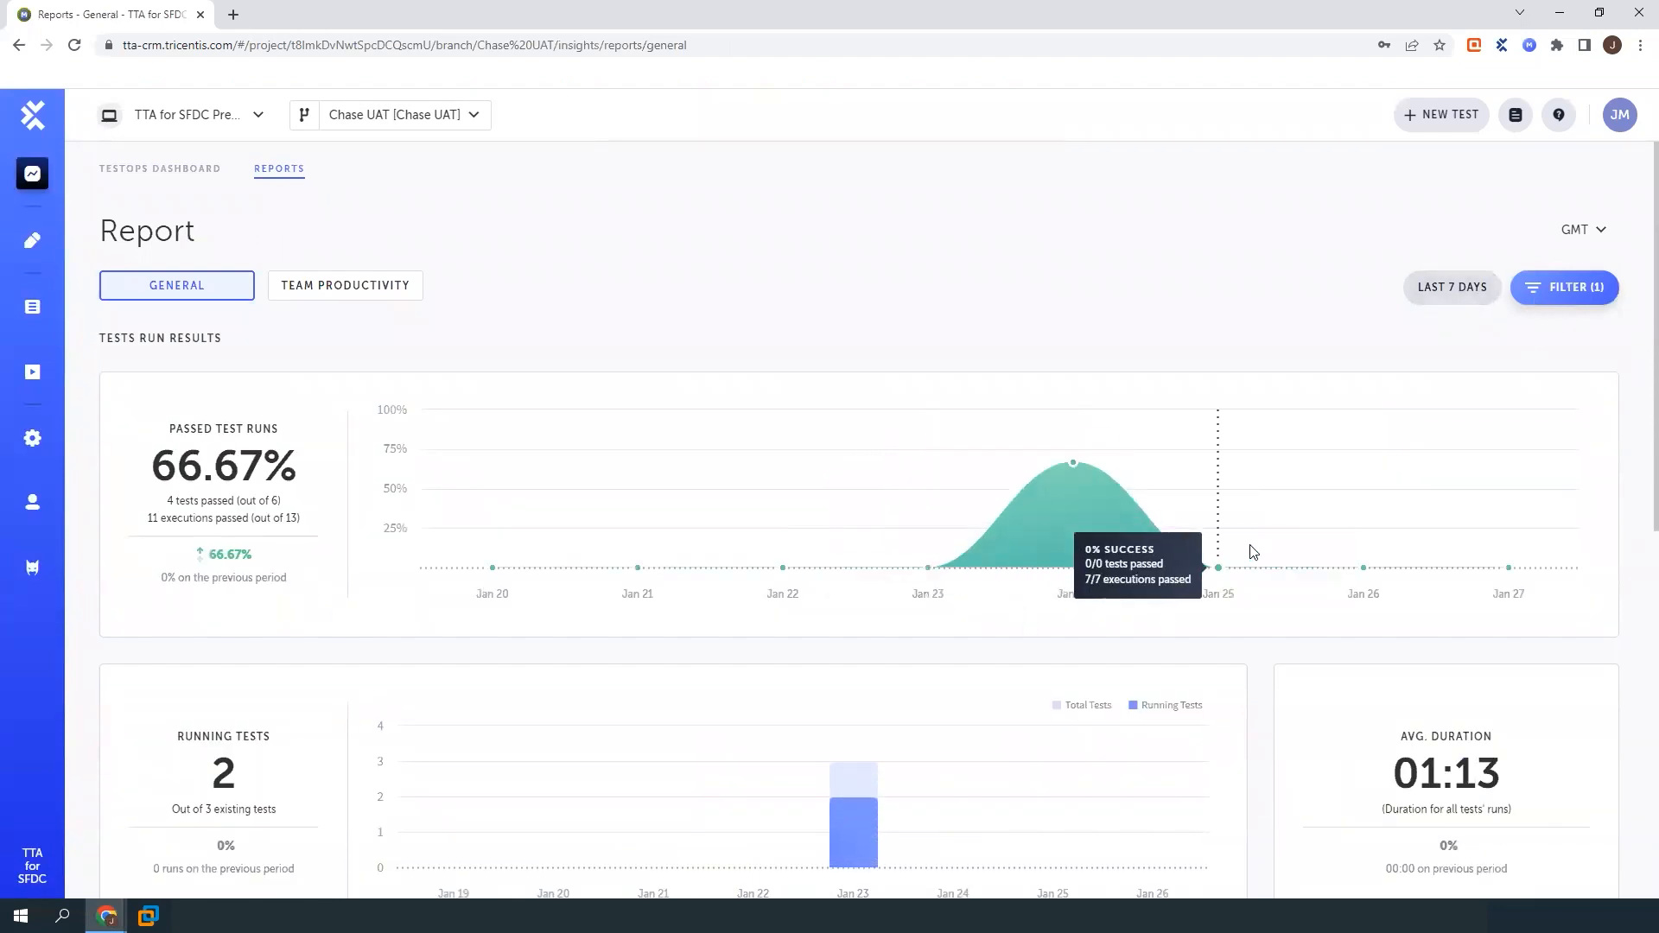
scroll(down, 3)
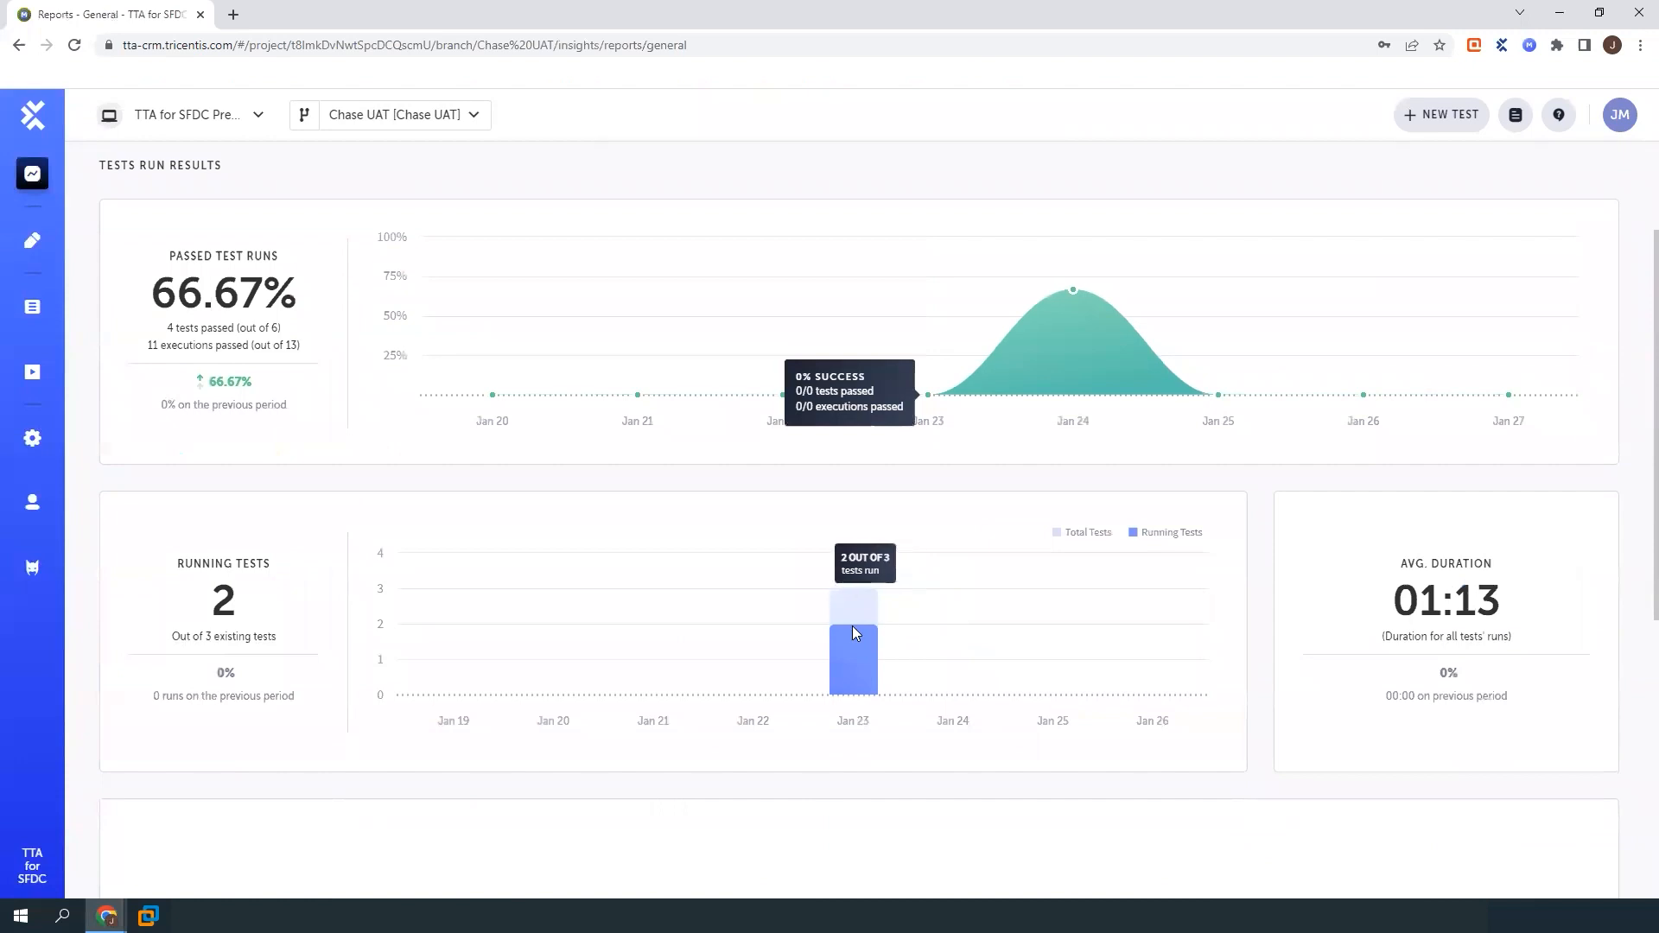
click(1452, 287)
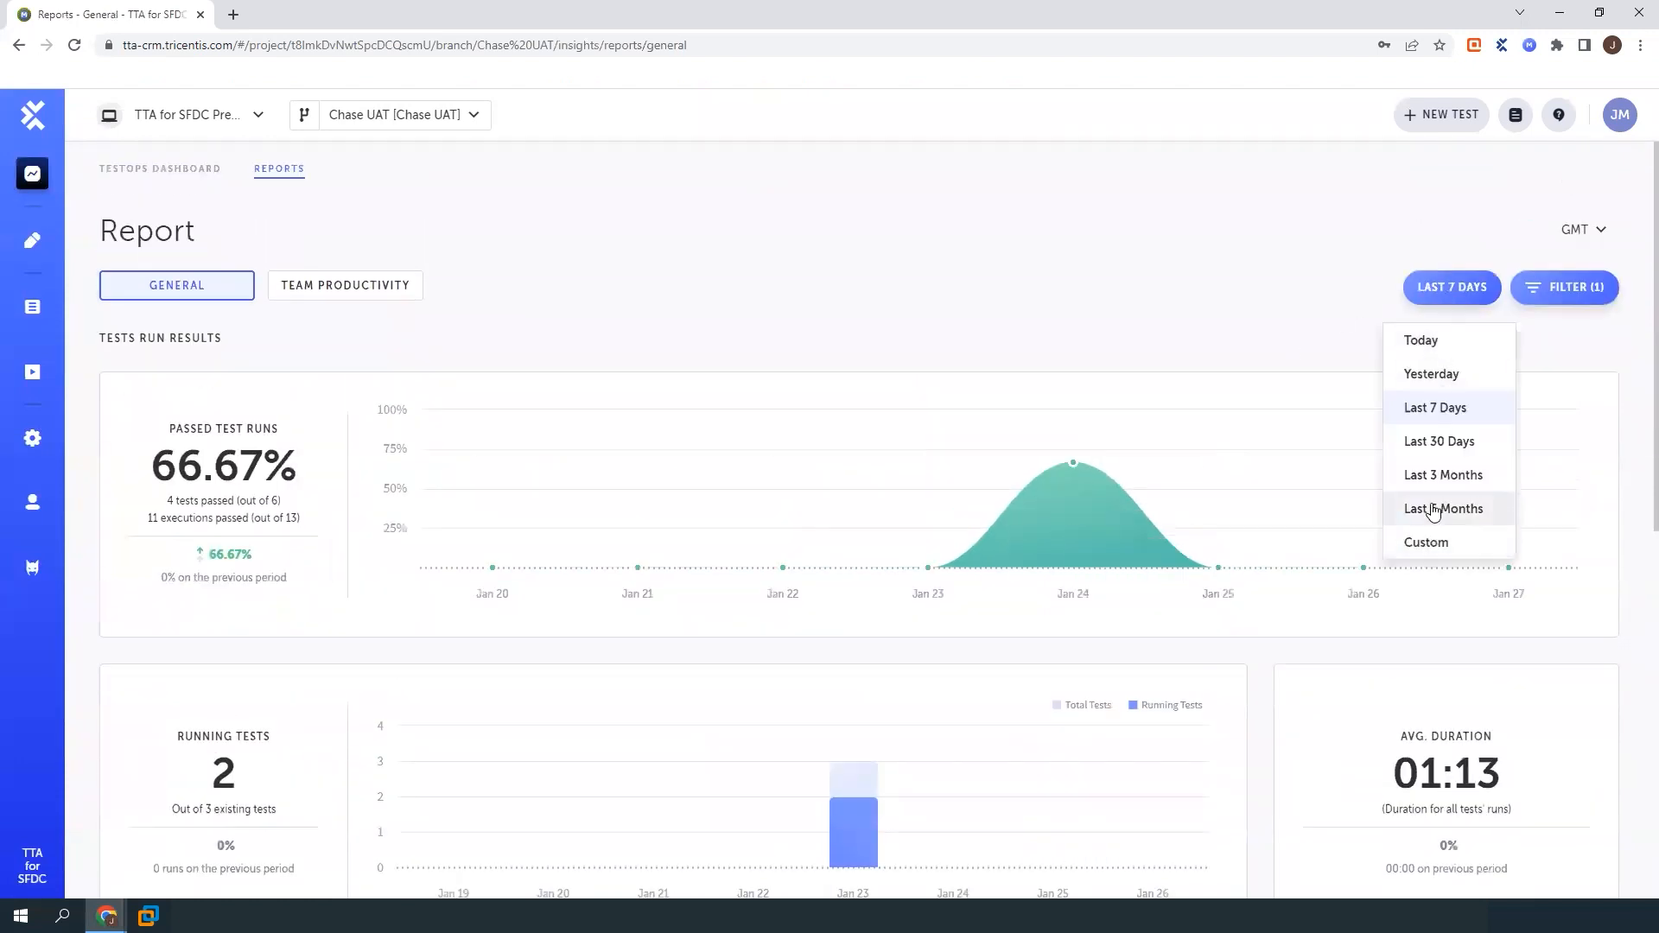
click(1442, 508)
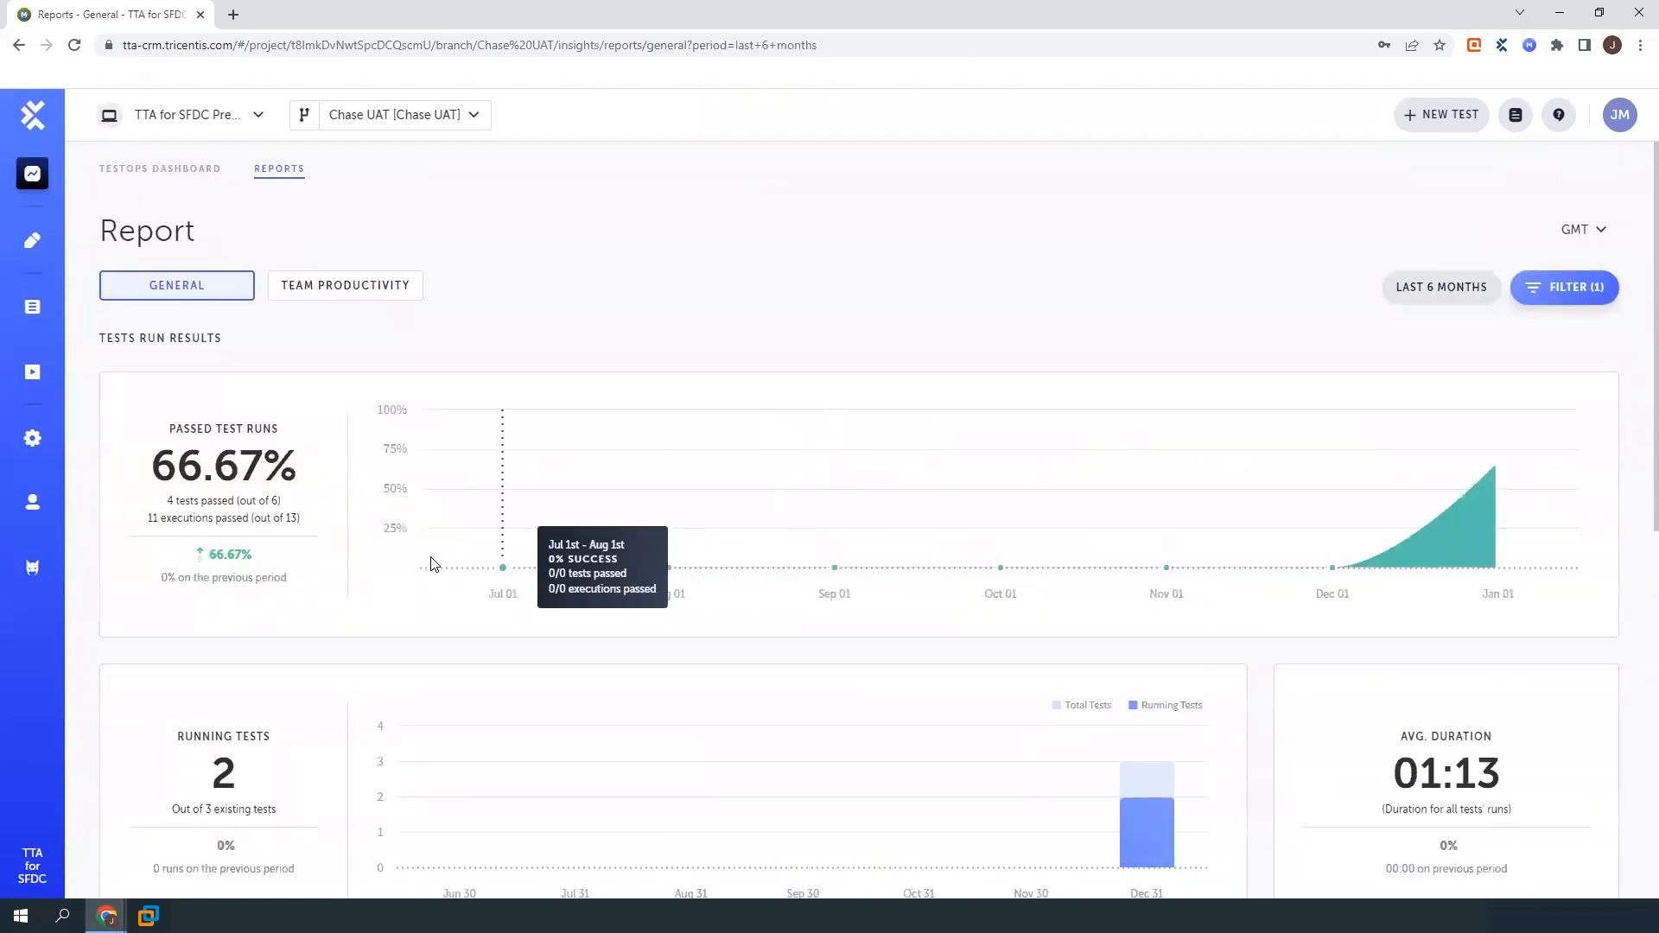
scroll(down, 3)
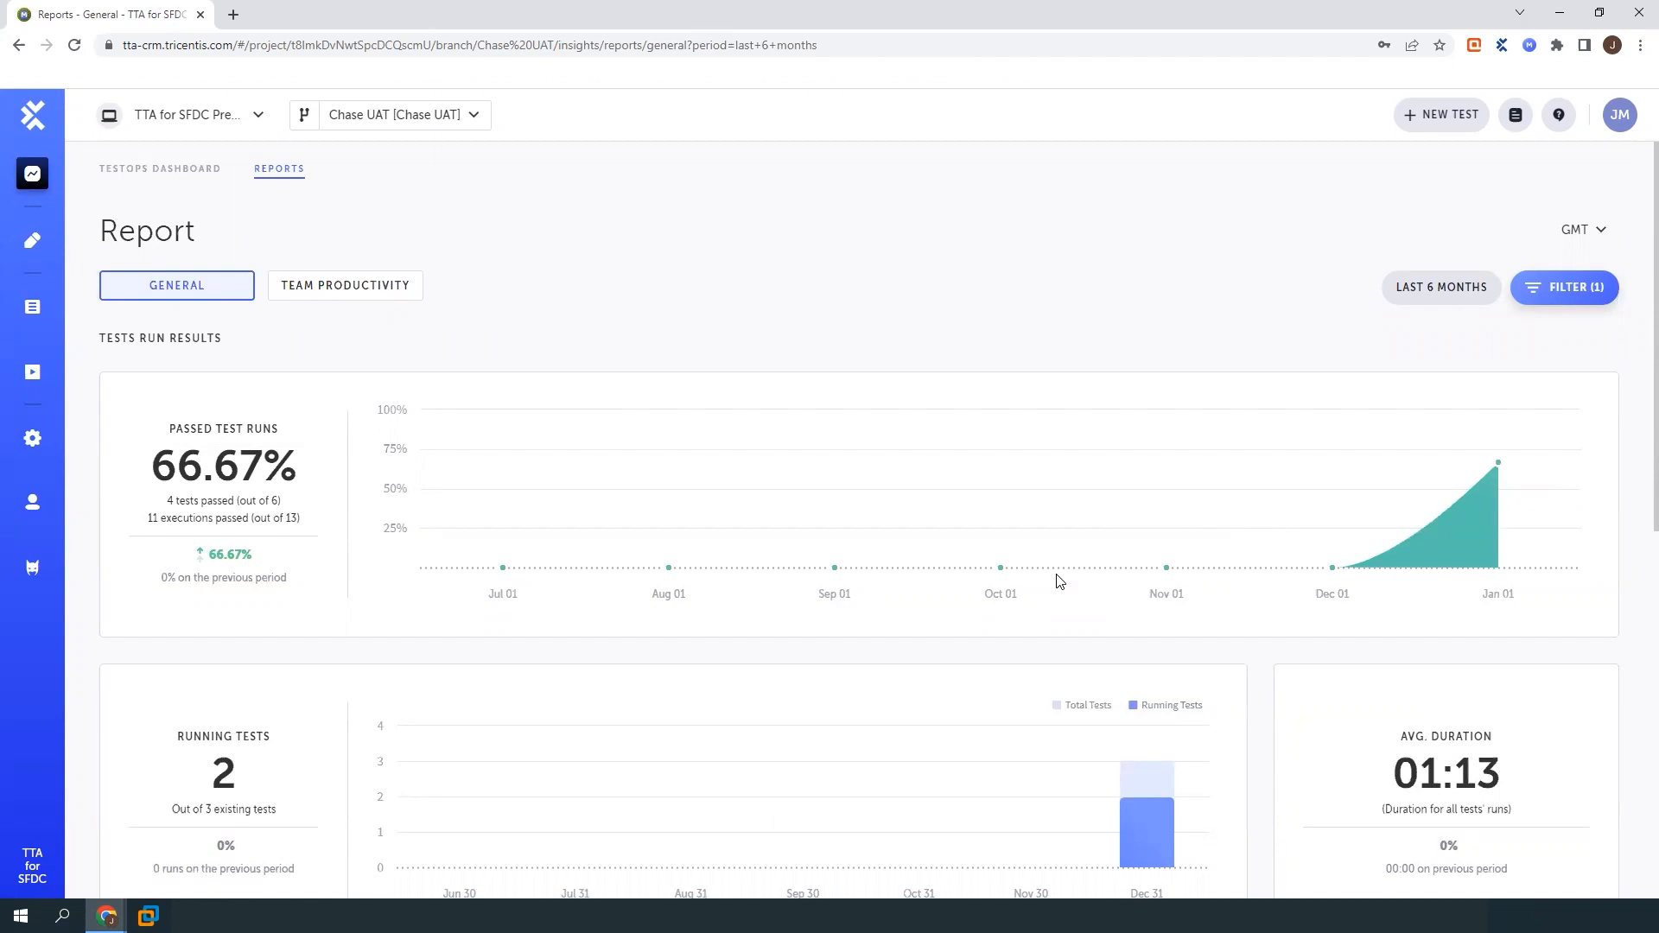
mouse_move(833, 568)
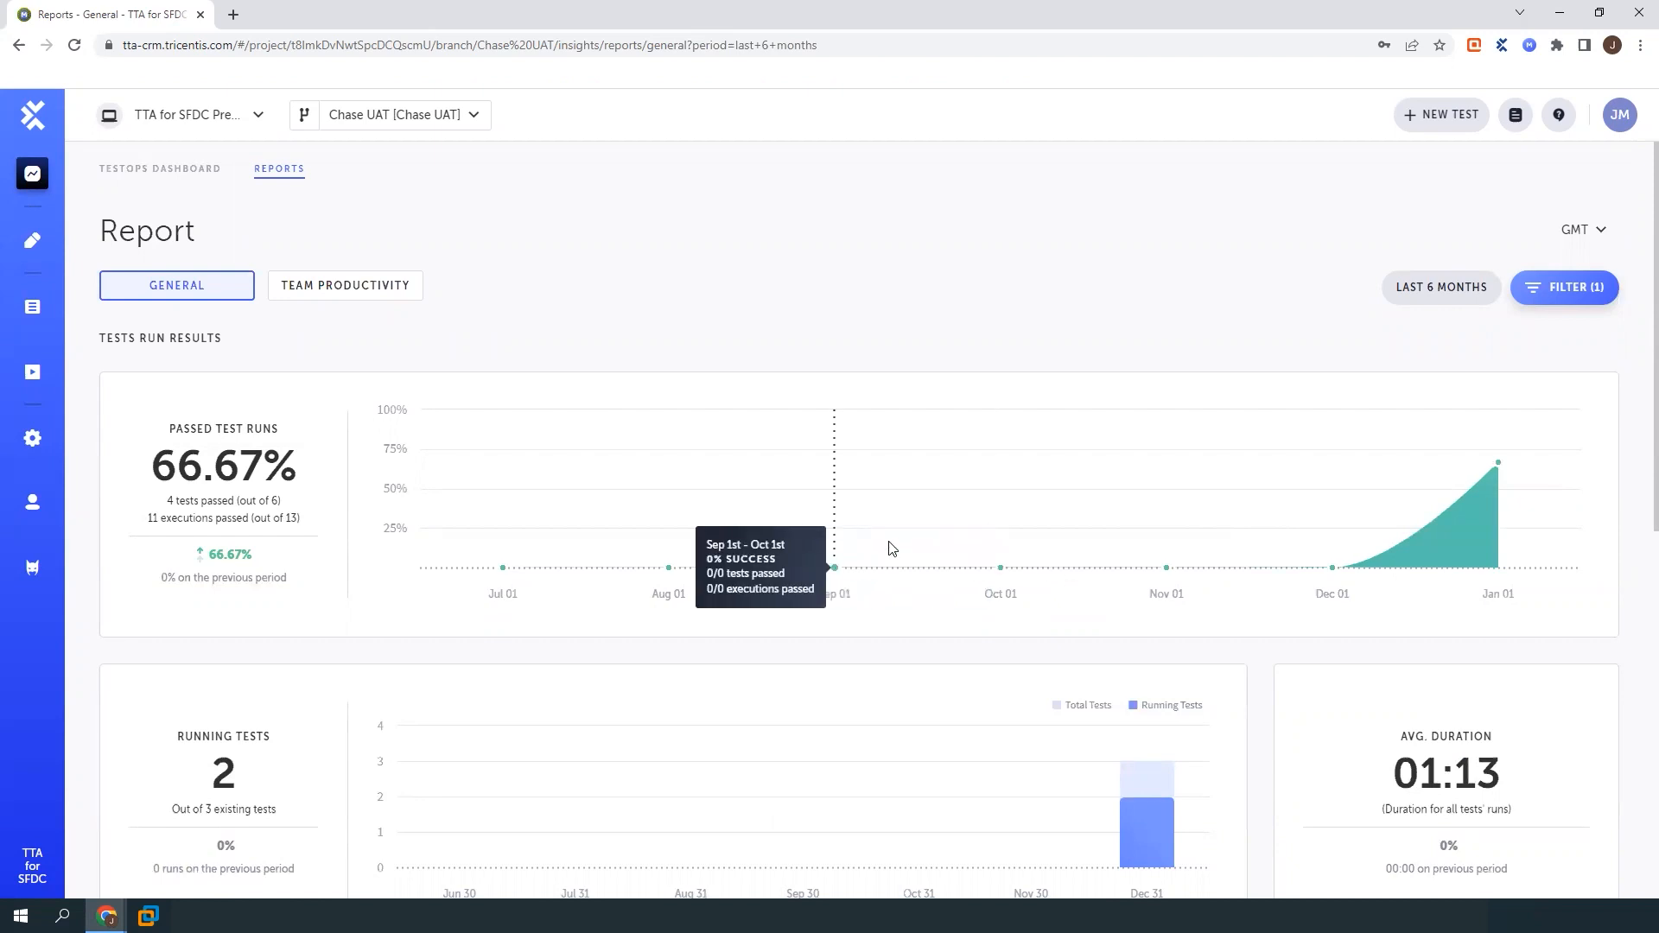
mouse_move(340, 268)
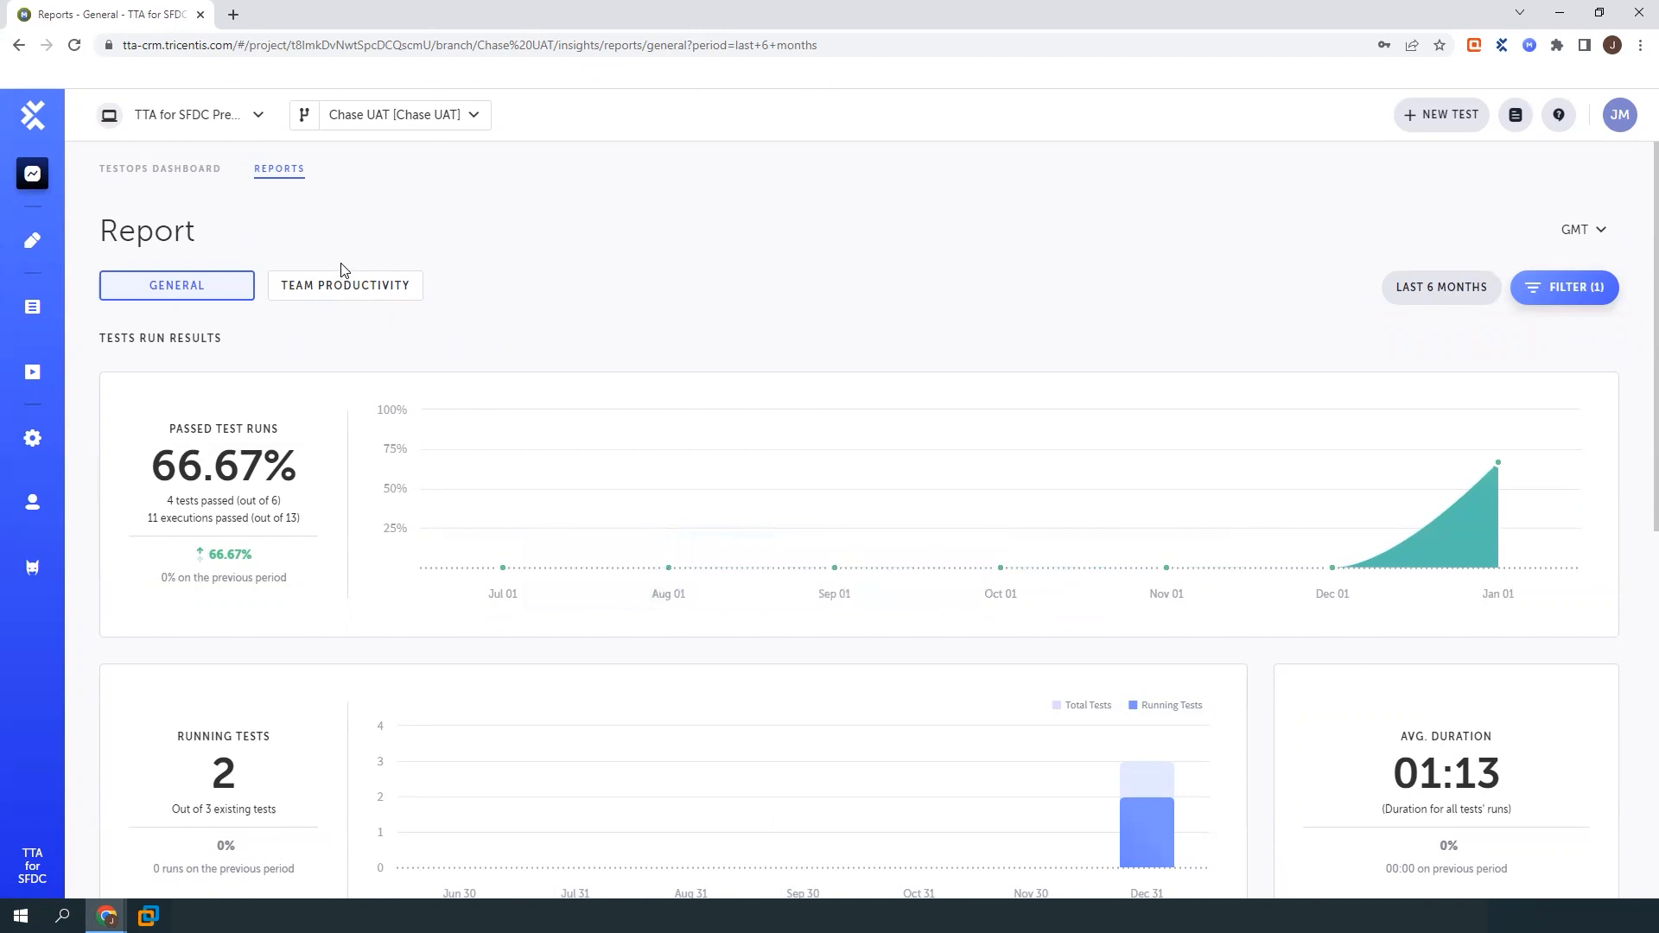
mouse_move(328, 242)
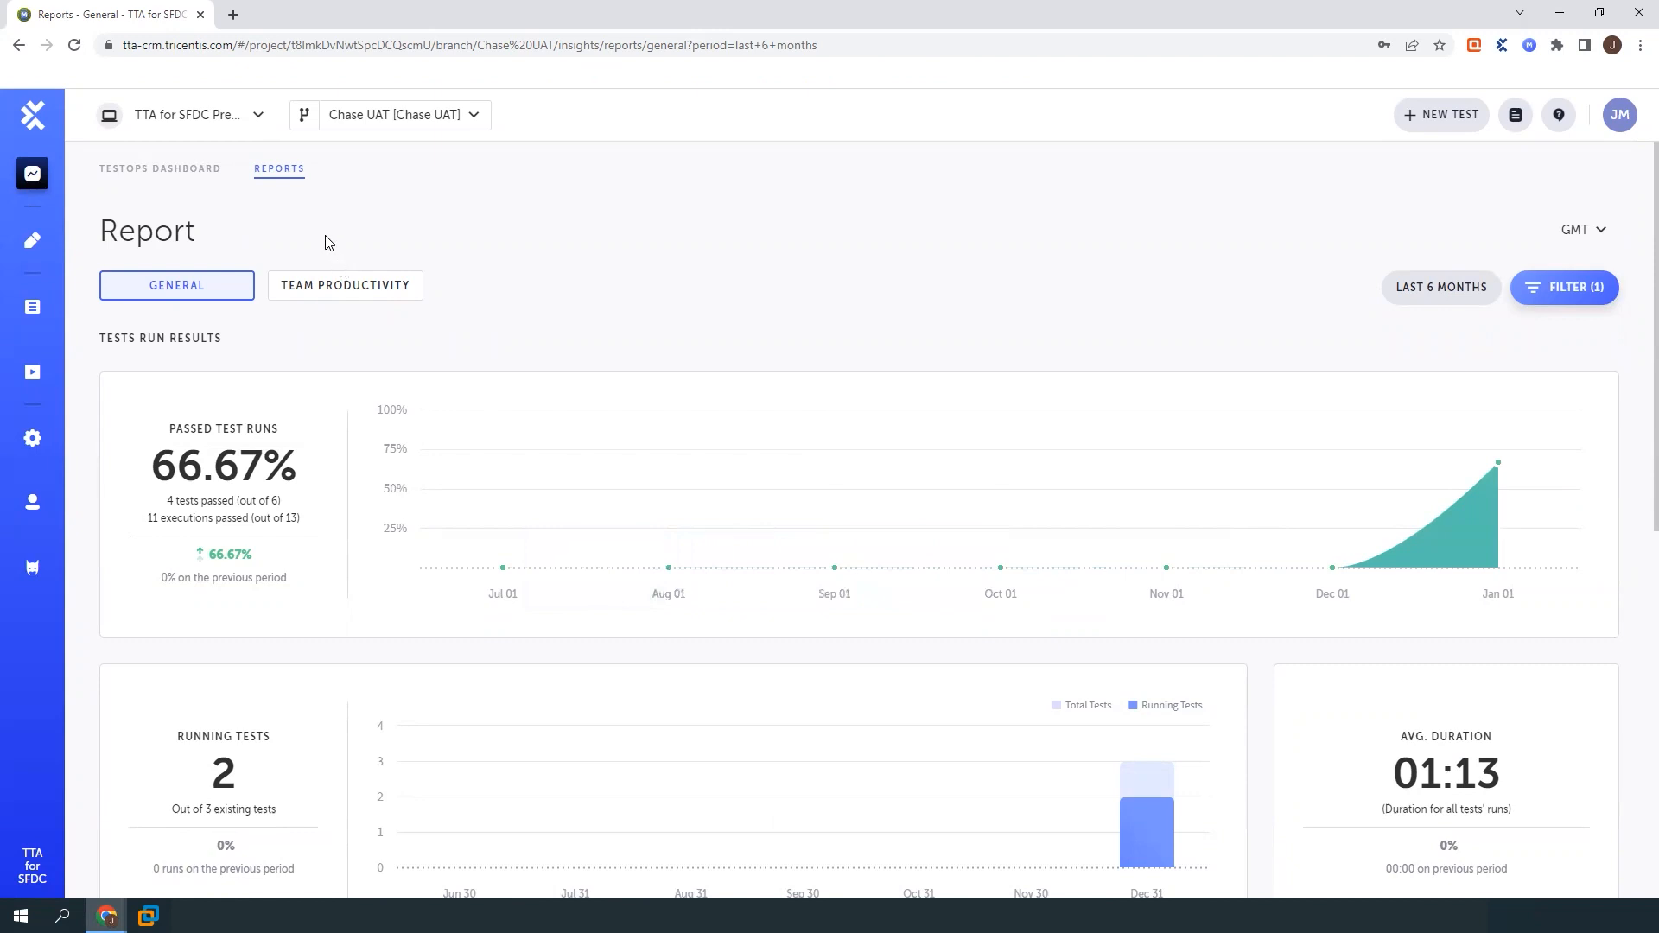